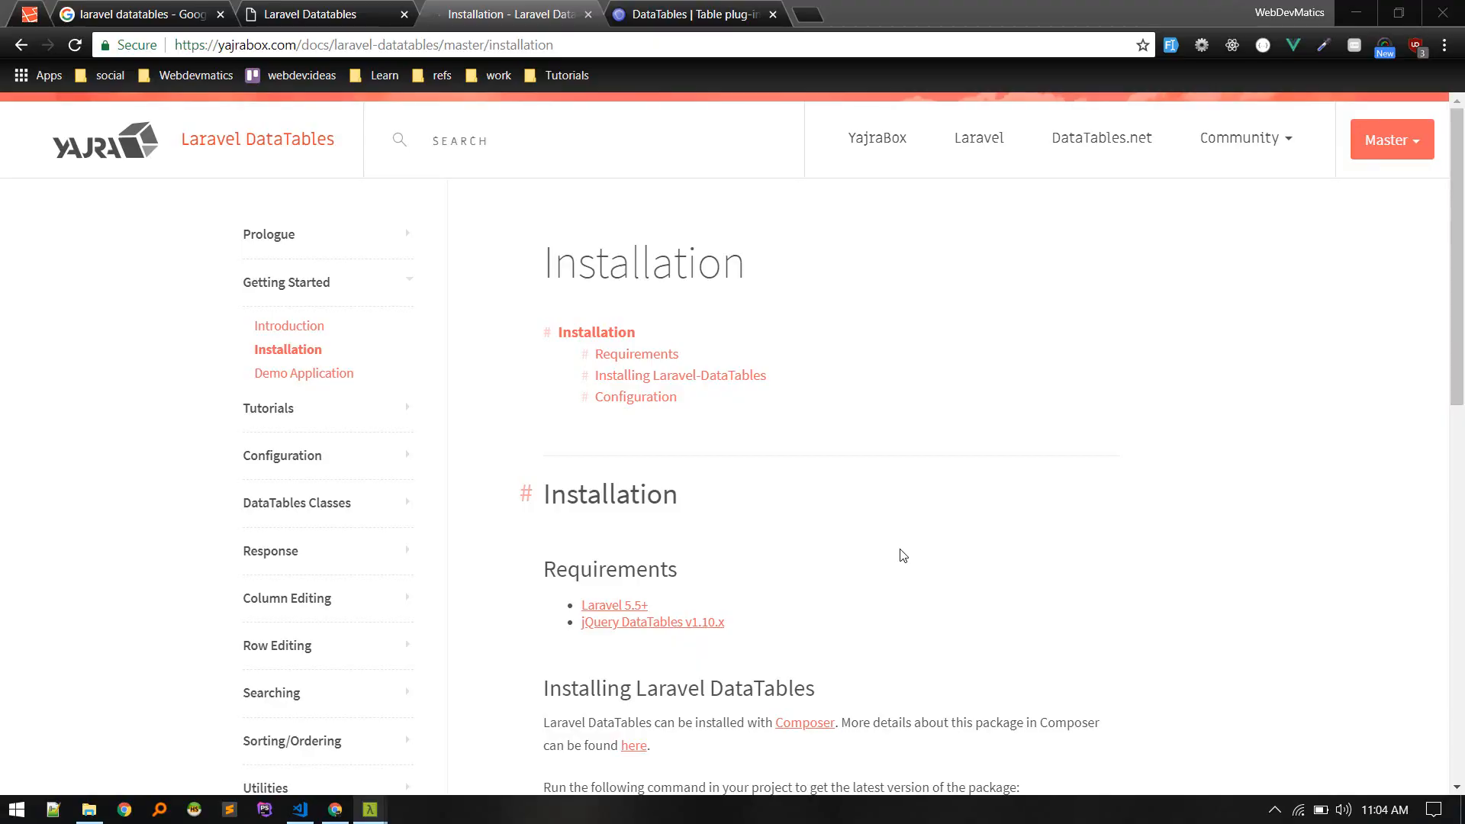
{"action": "mouse_move", "coordinate": [626, 481]}
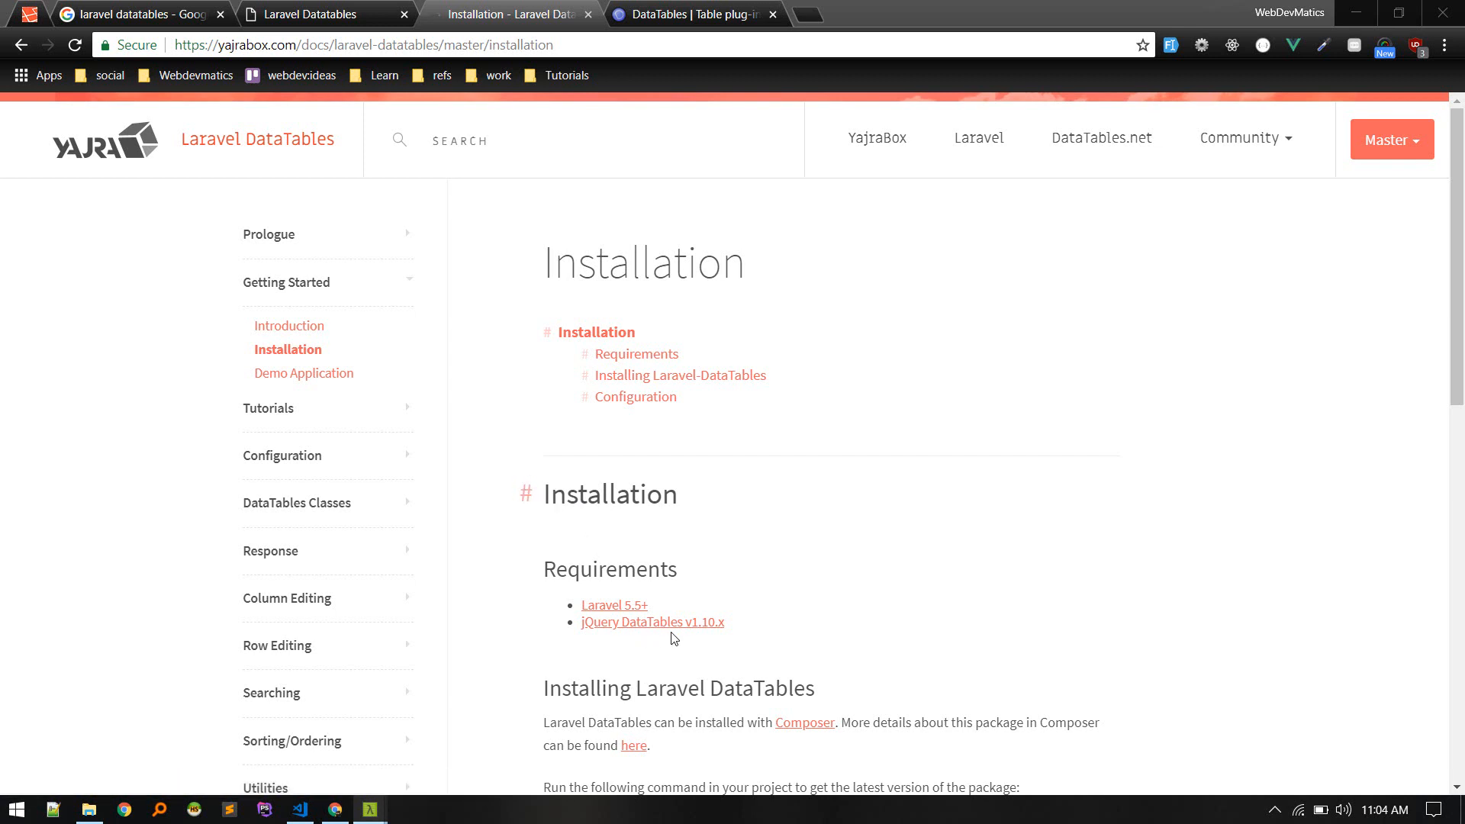
- Review the DataTables demo site and the Laravel DataTables installation docs in the browser
{"action": "left_click", "coordinate": [699, 14]}
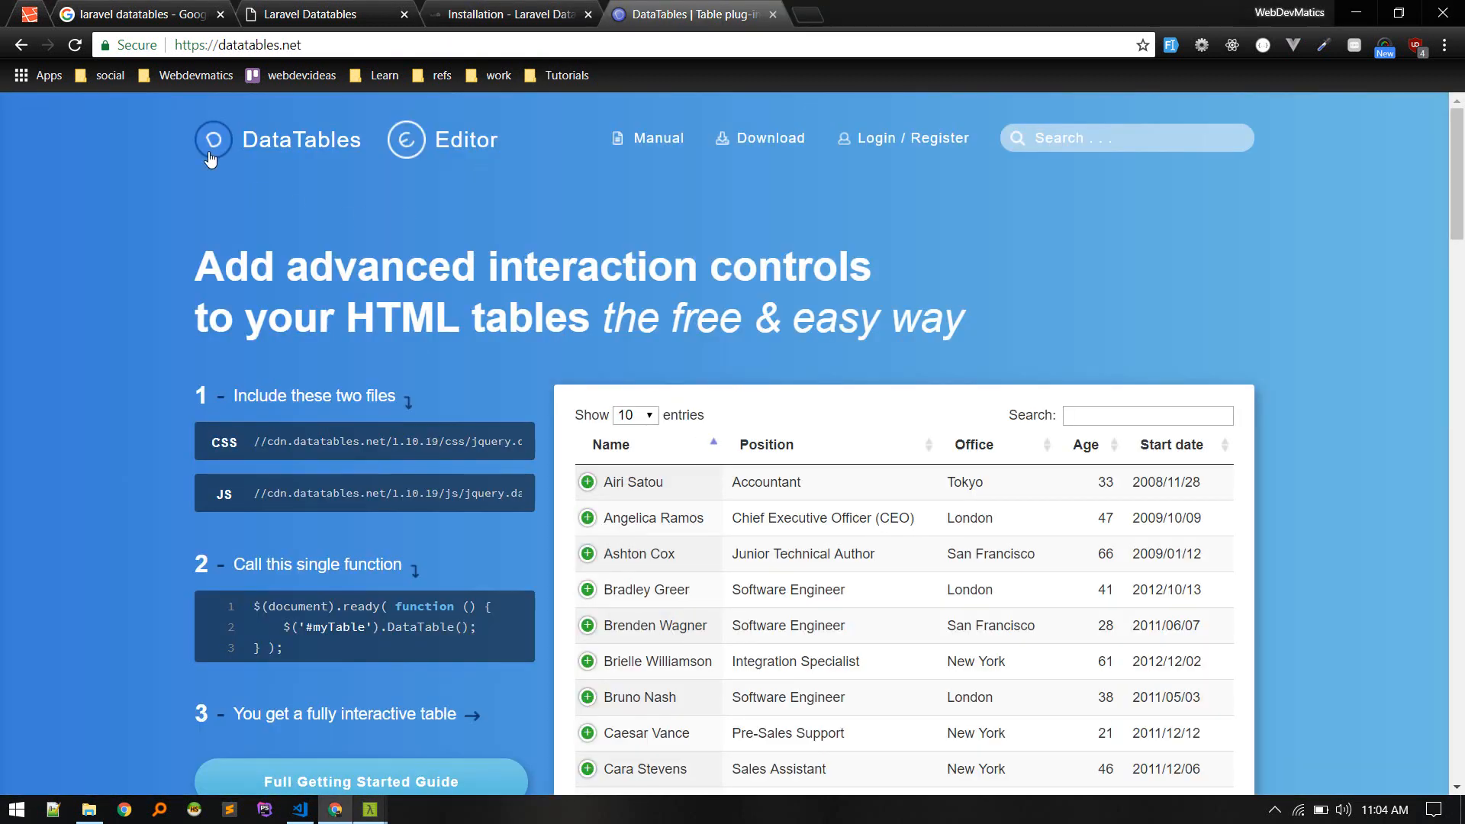
{"action": "scroll", "scroll_direction": "down", "scroll_amount": 3}
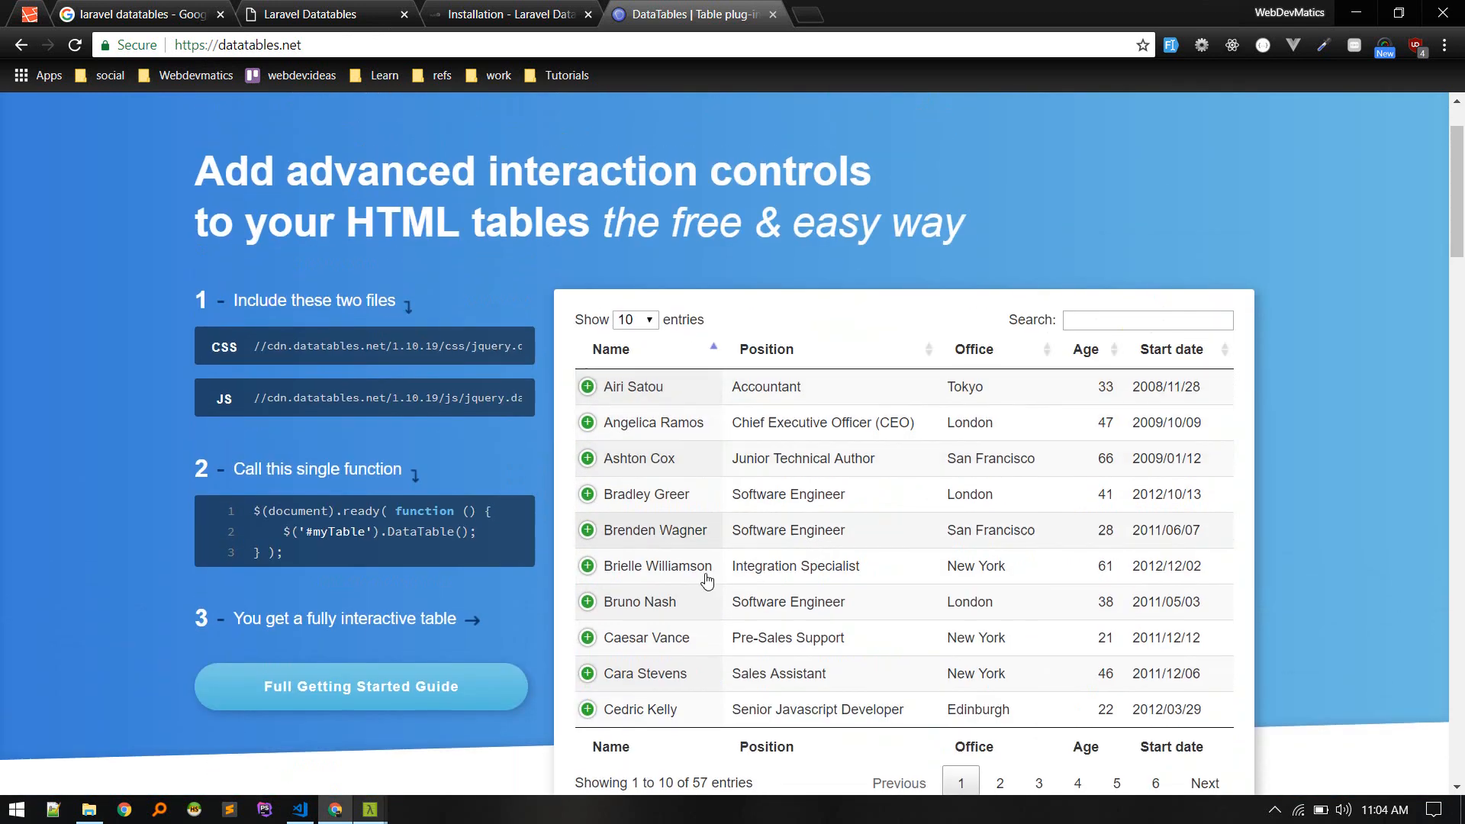
{"action": "scroll", "scroll_direction": "down", "scroll_amount": 3}
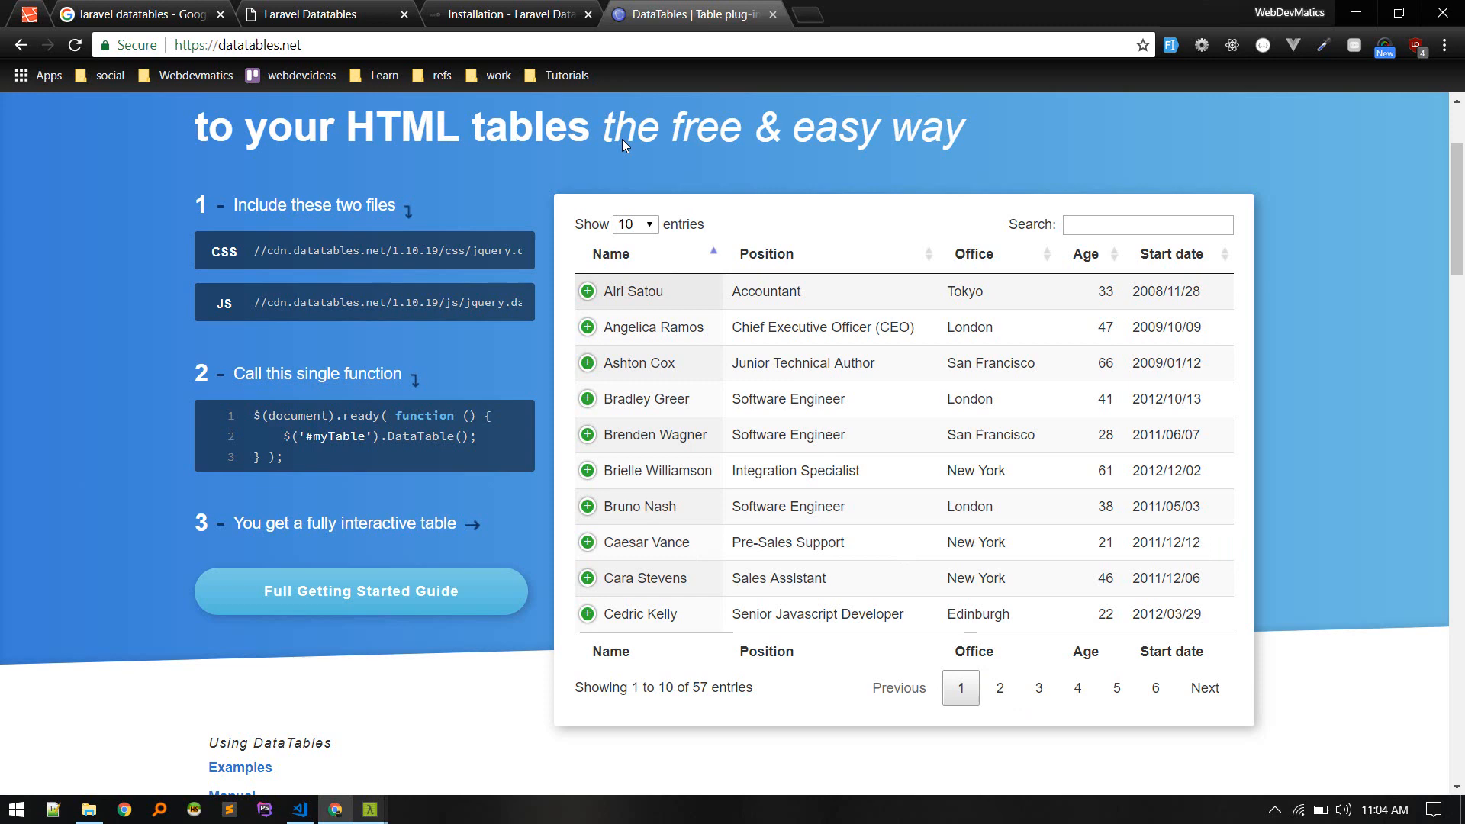
{"action": "left_click", "coordinate": [516, 14]}
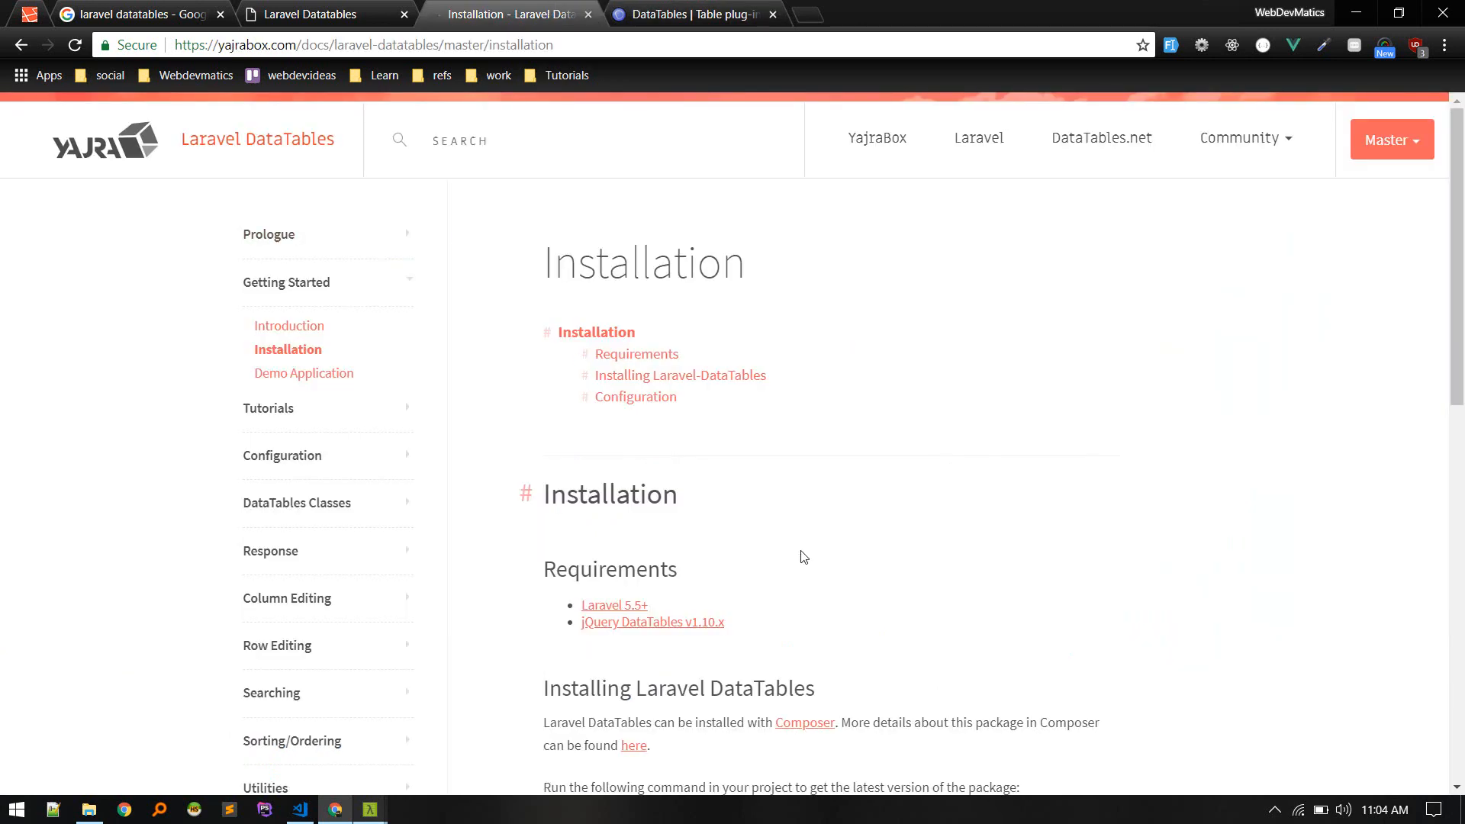
{"action": "mouse_move", "coordinate": [722, 503]}
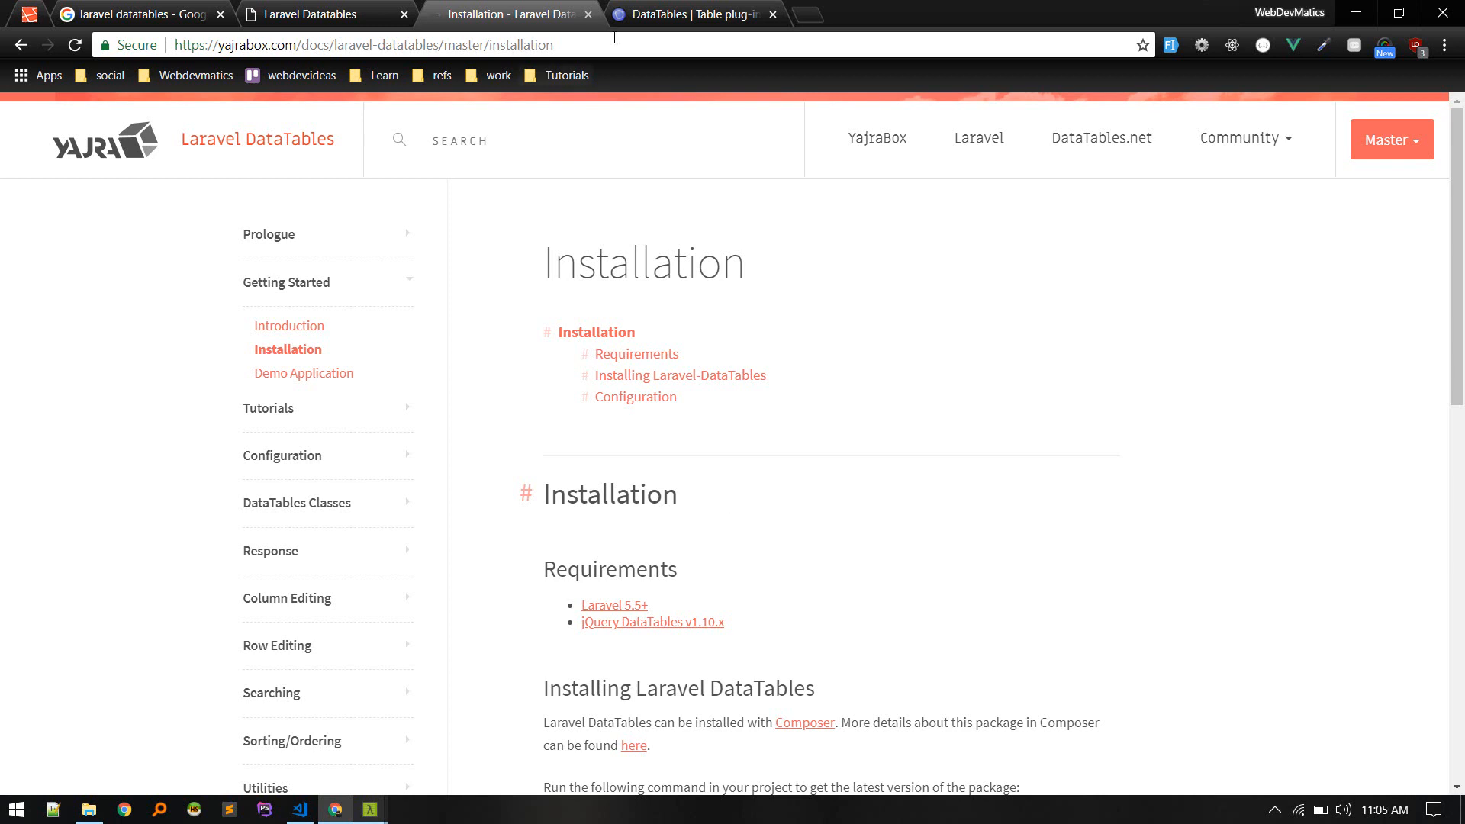
{"action": "left_click", "coordinate": [691, 14]}
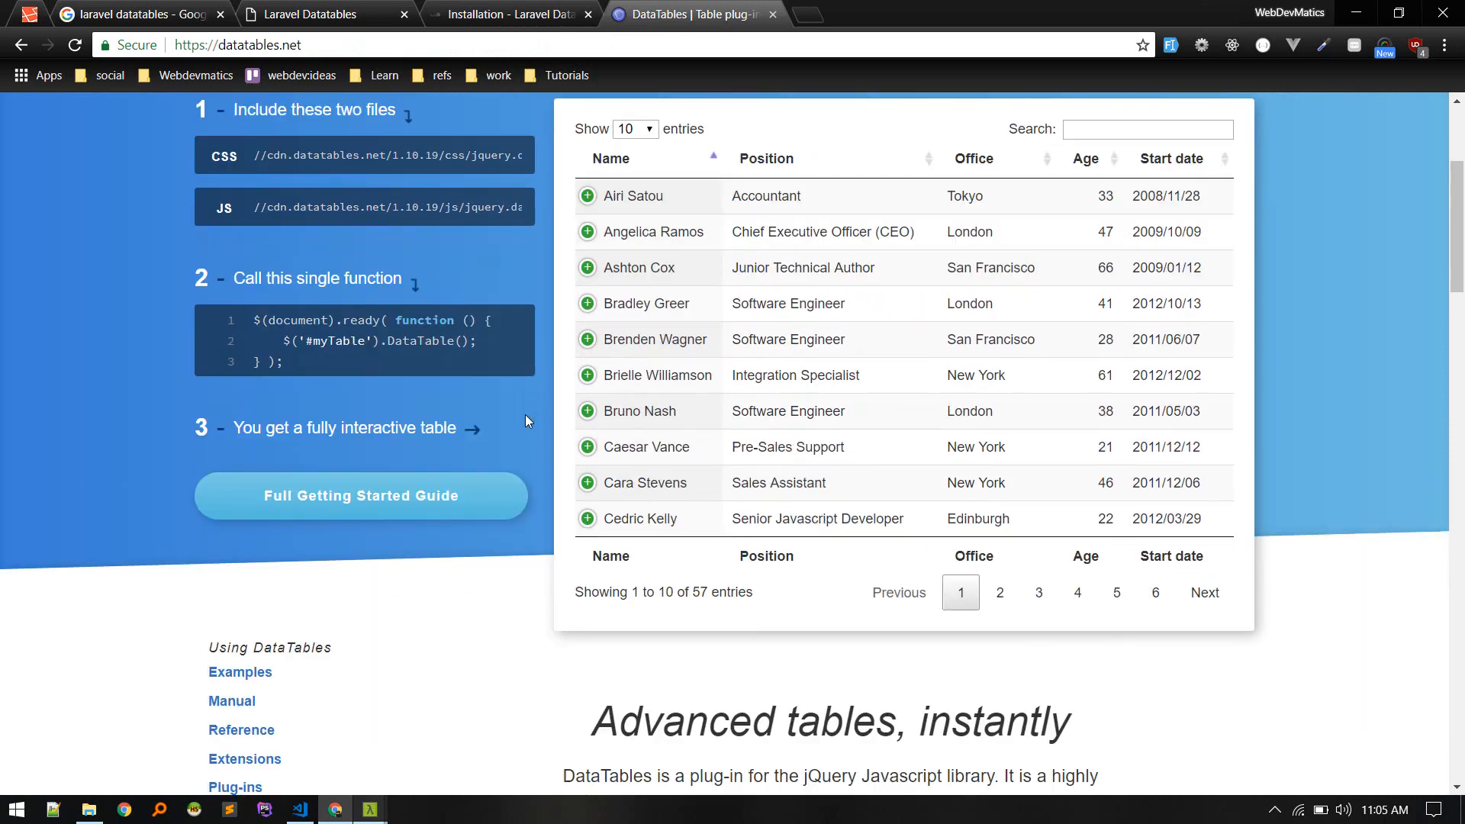
{"action": "left_click", "coordinate": [516, 13]}
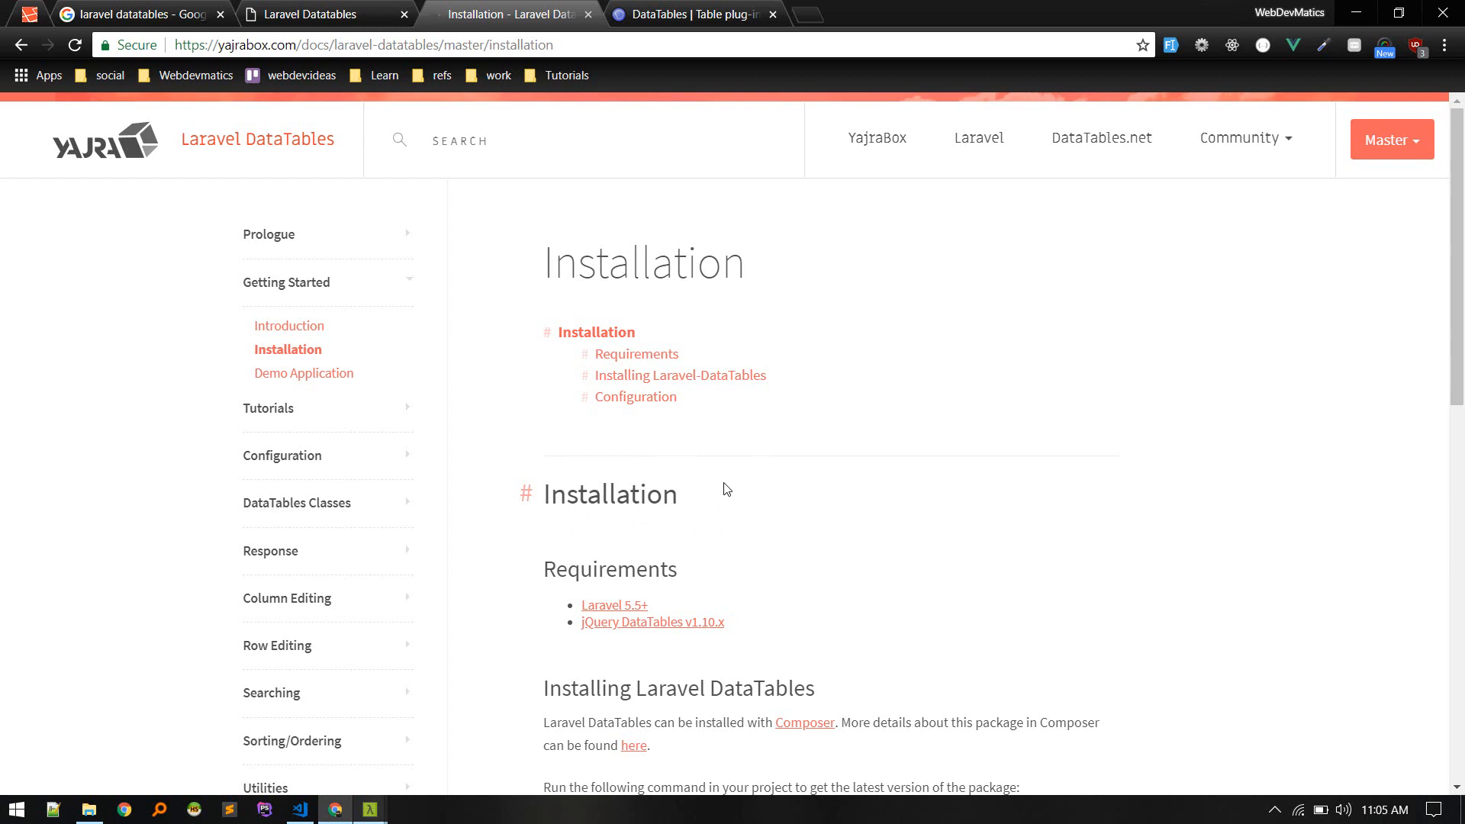
{"action": "mouse_move", "coordinate": [712, 497]}
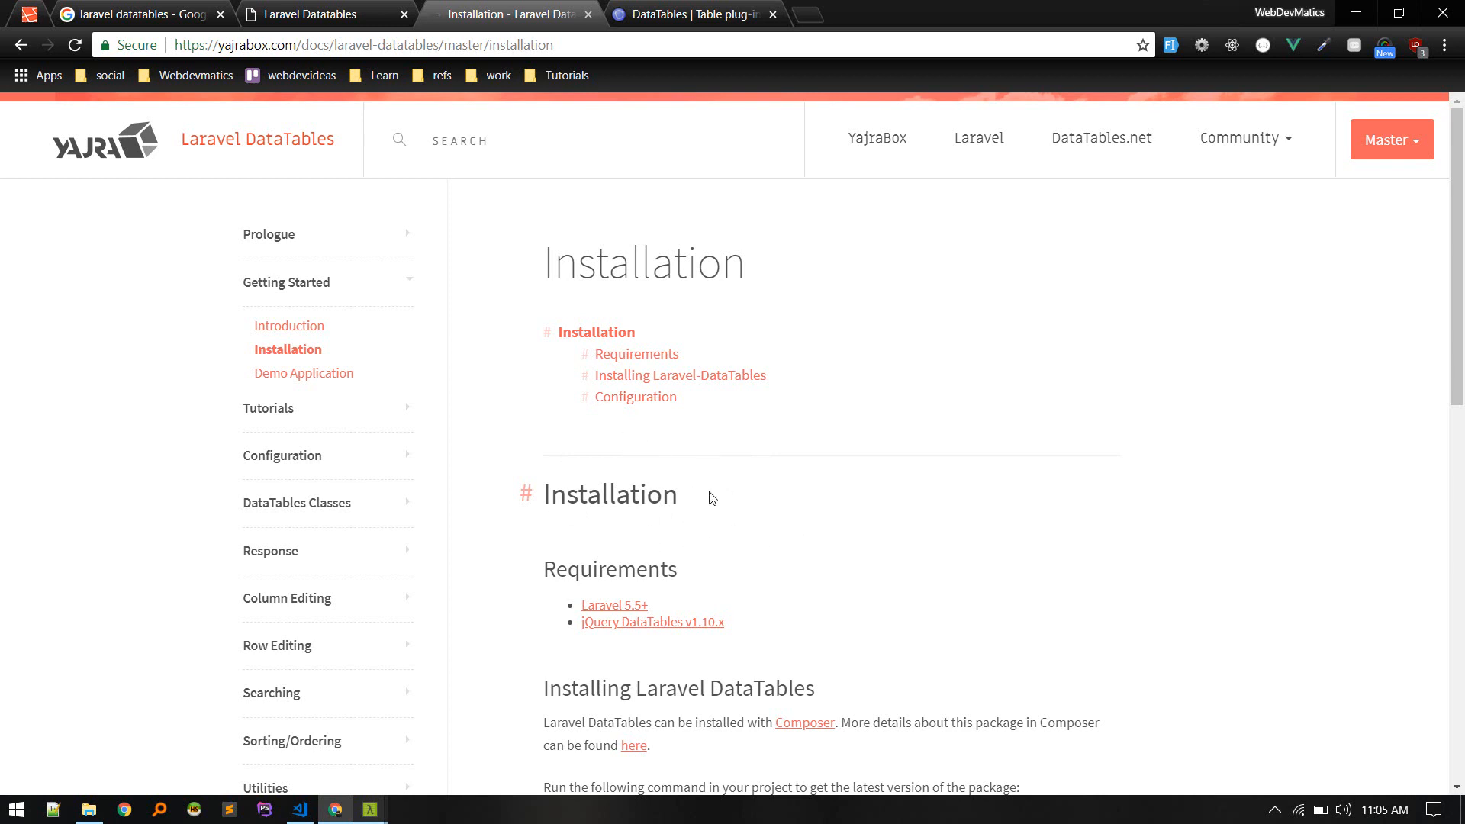
{"action": "scroll", "scroll_direction": "down", "scroll_amount": 3}
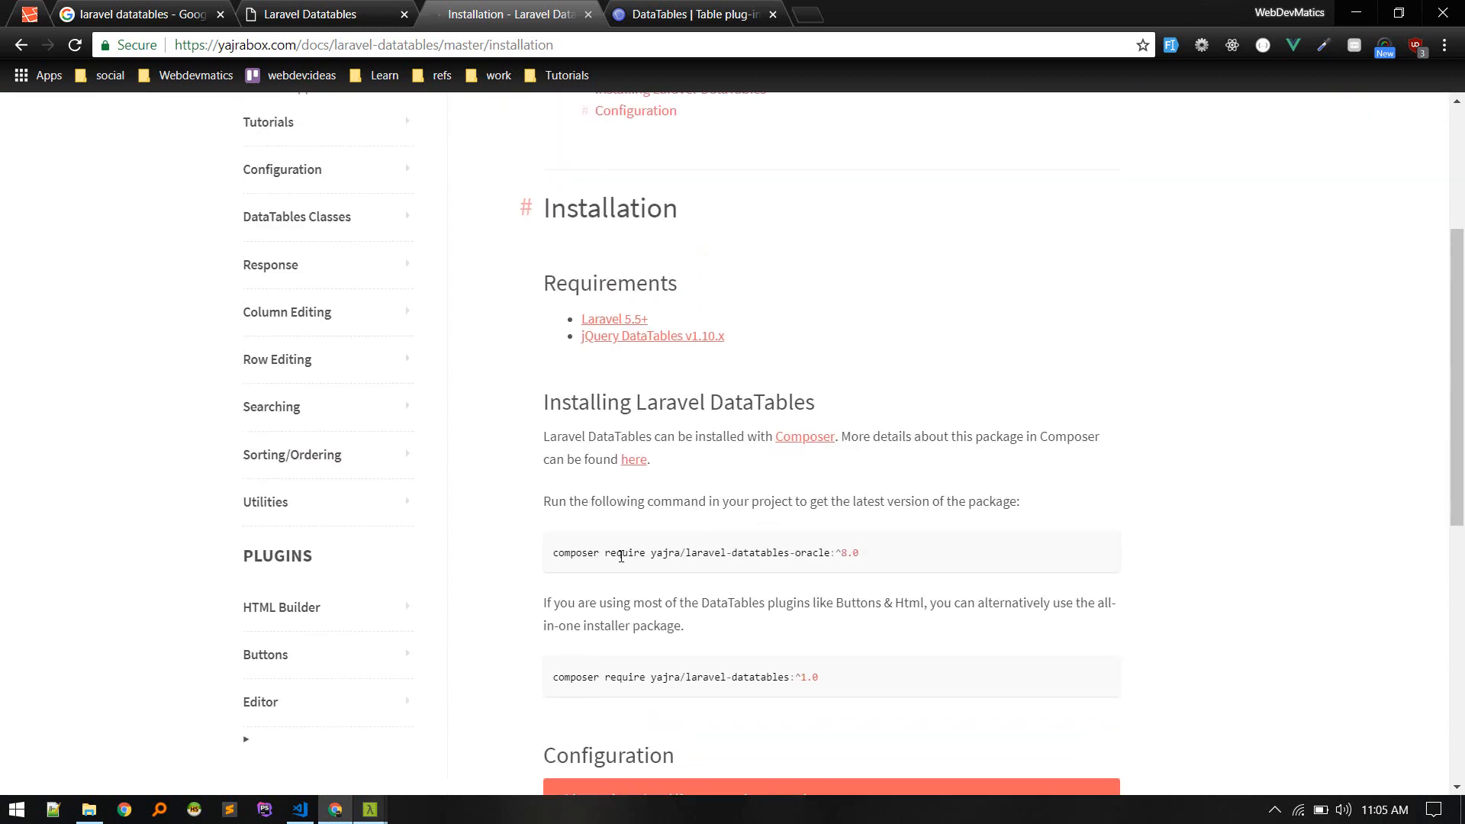
- In Cmder create the Laravel project dtable, cd into dtable\ and launch code . for it
{"action": "left_click", "coordinate": [89, 809]}
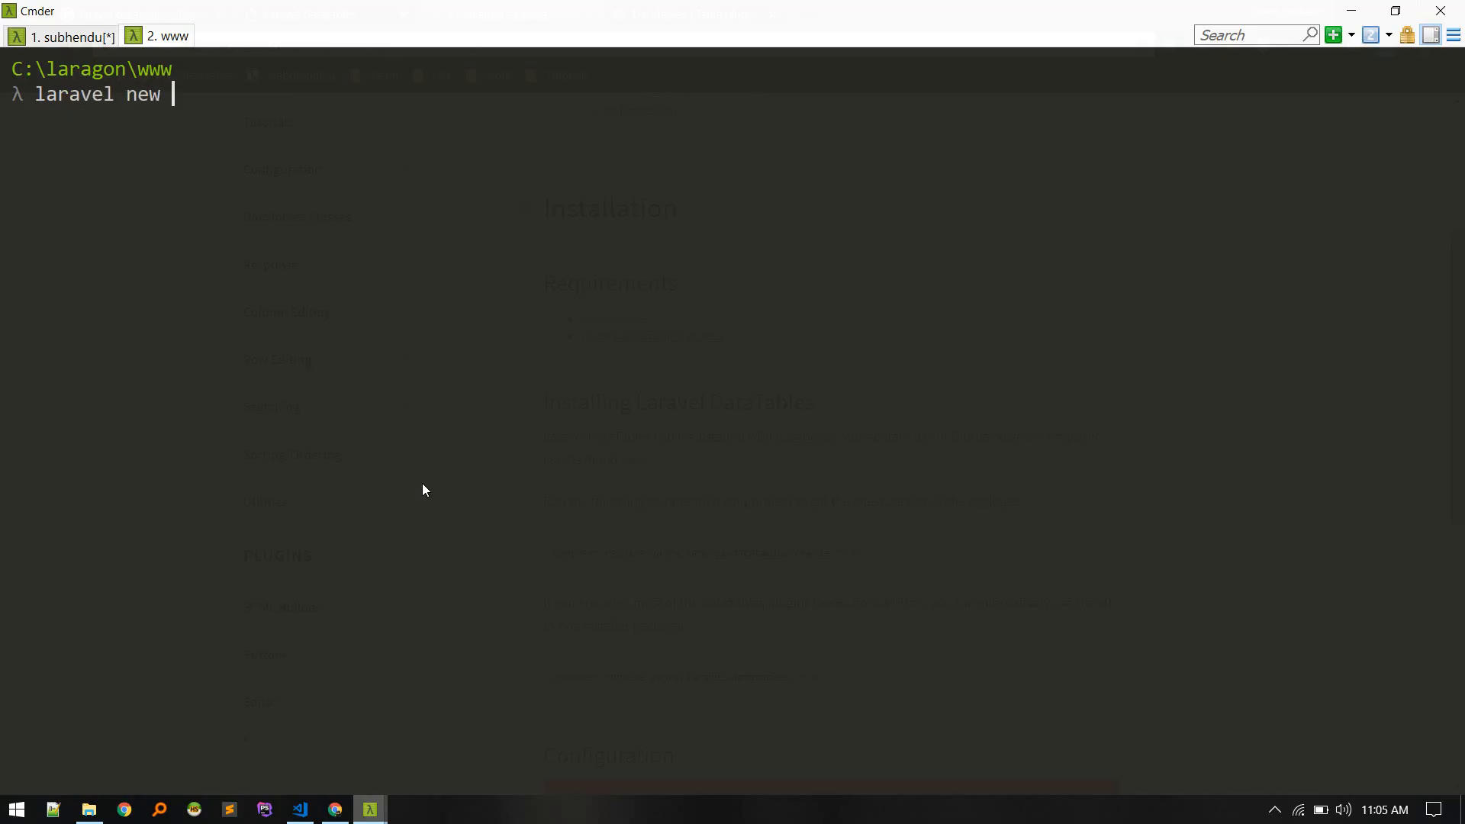
{"action": "type", "text": "dtable"}
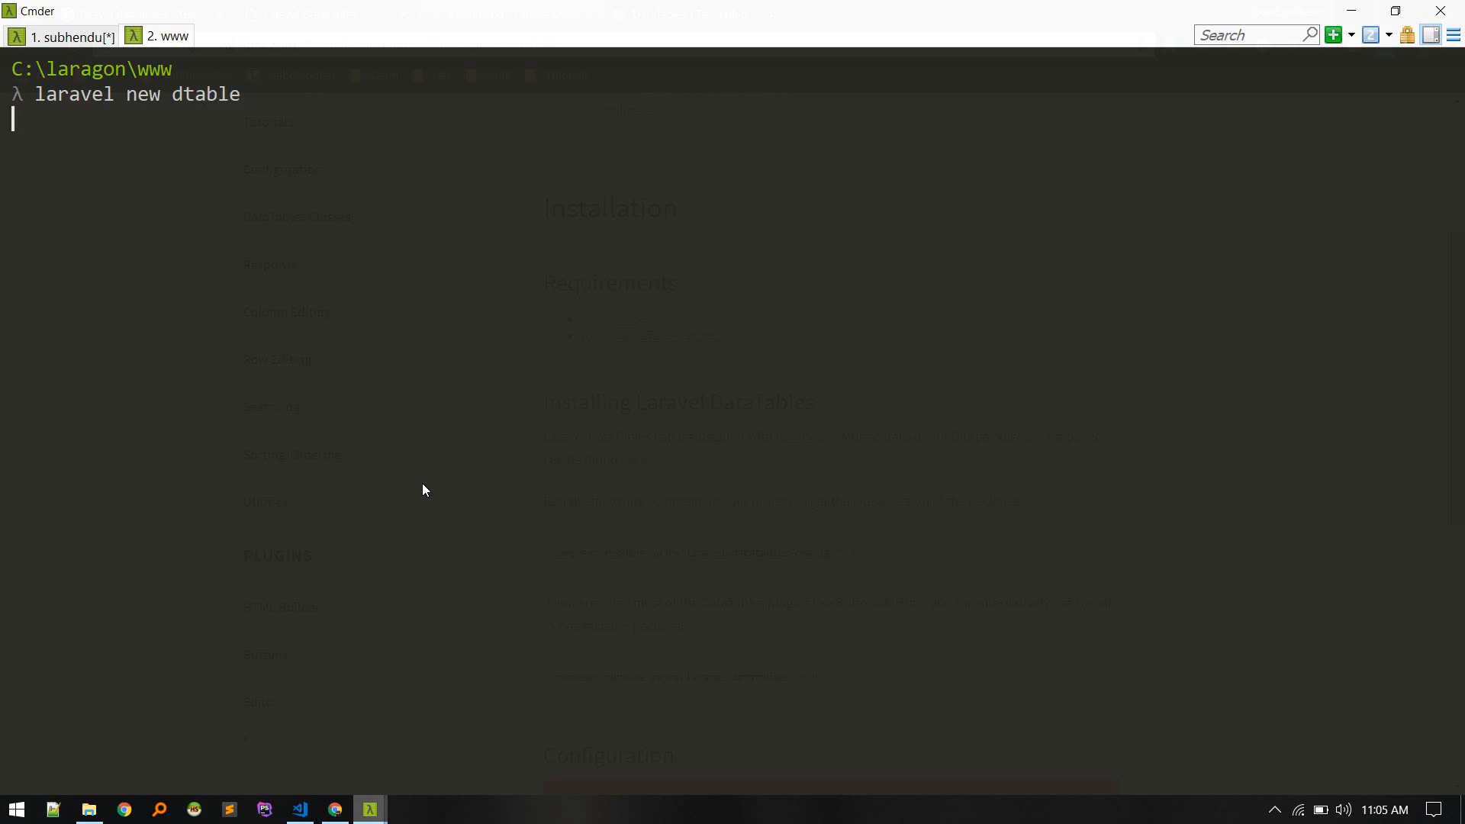
{"action": "type", "text": "cd"}
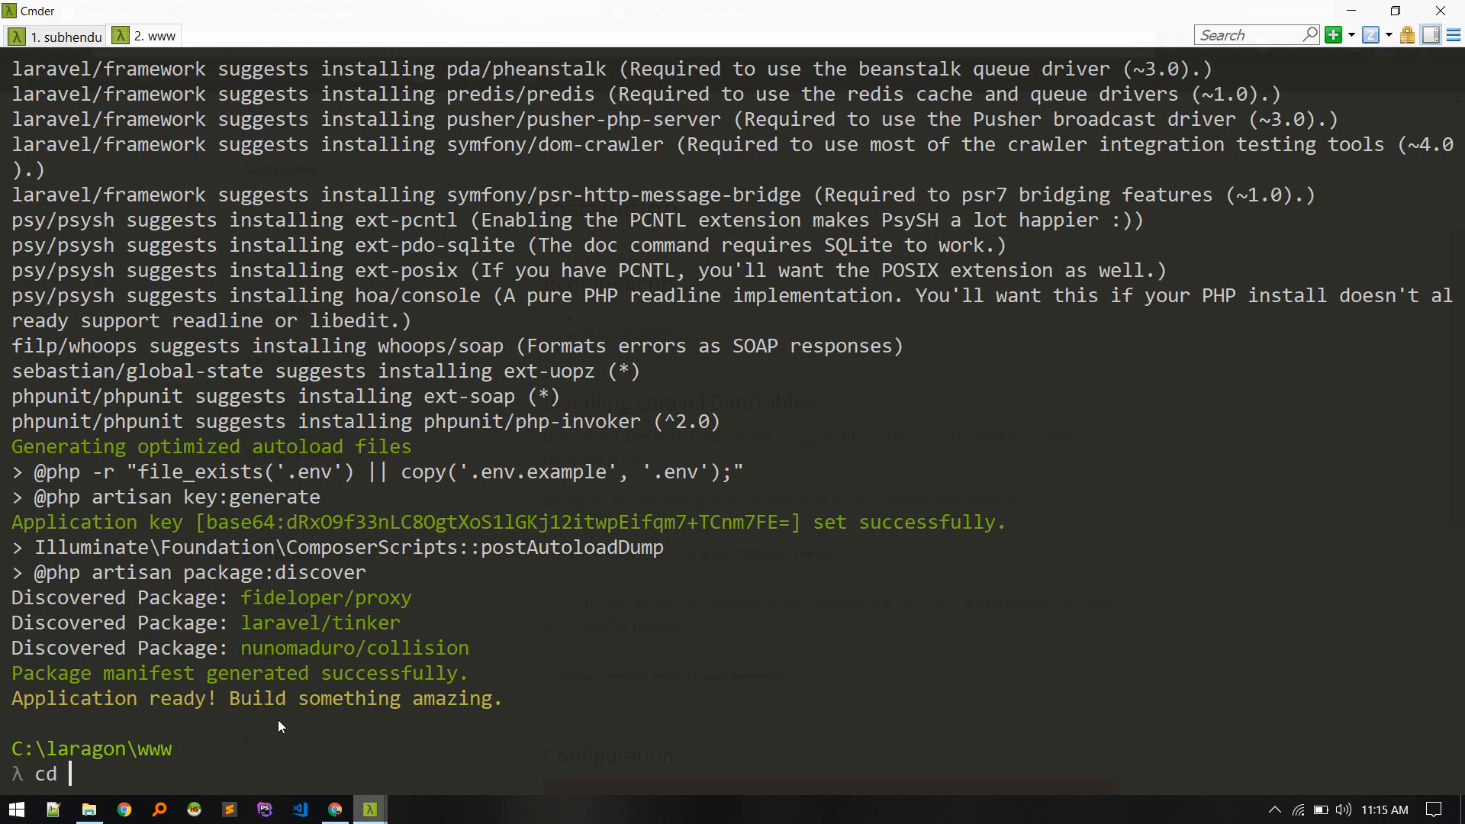
{"action": "type", "text": "dtable\\"}
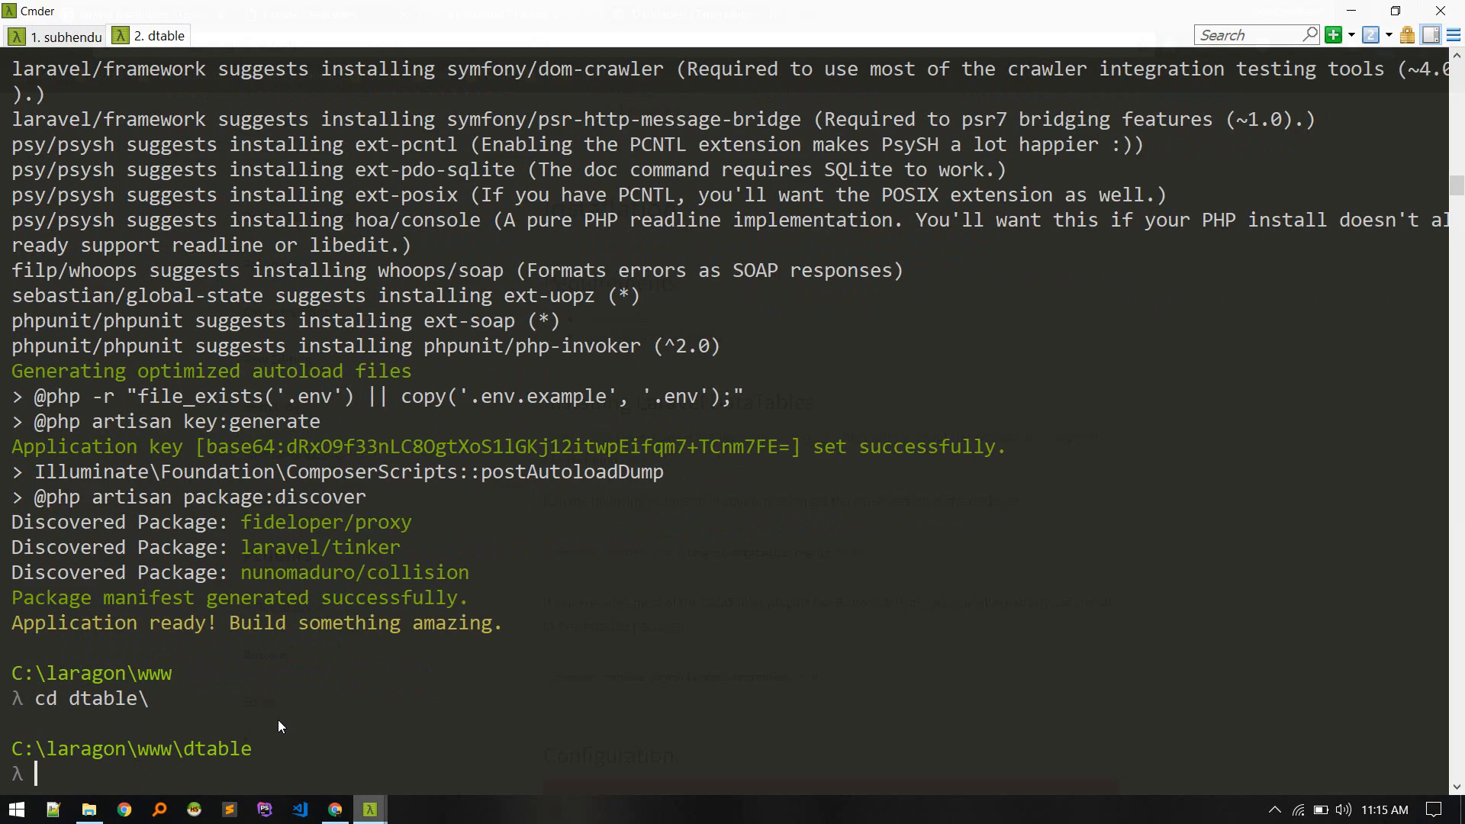
{"action": "type", "text": "code ."}
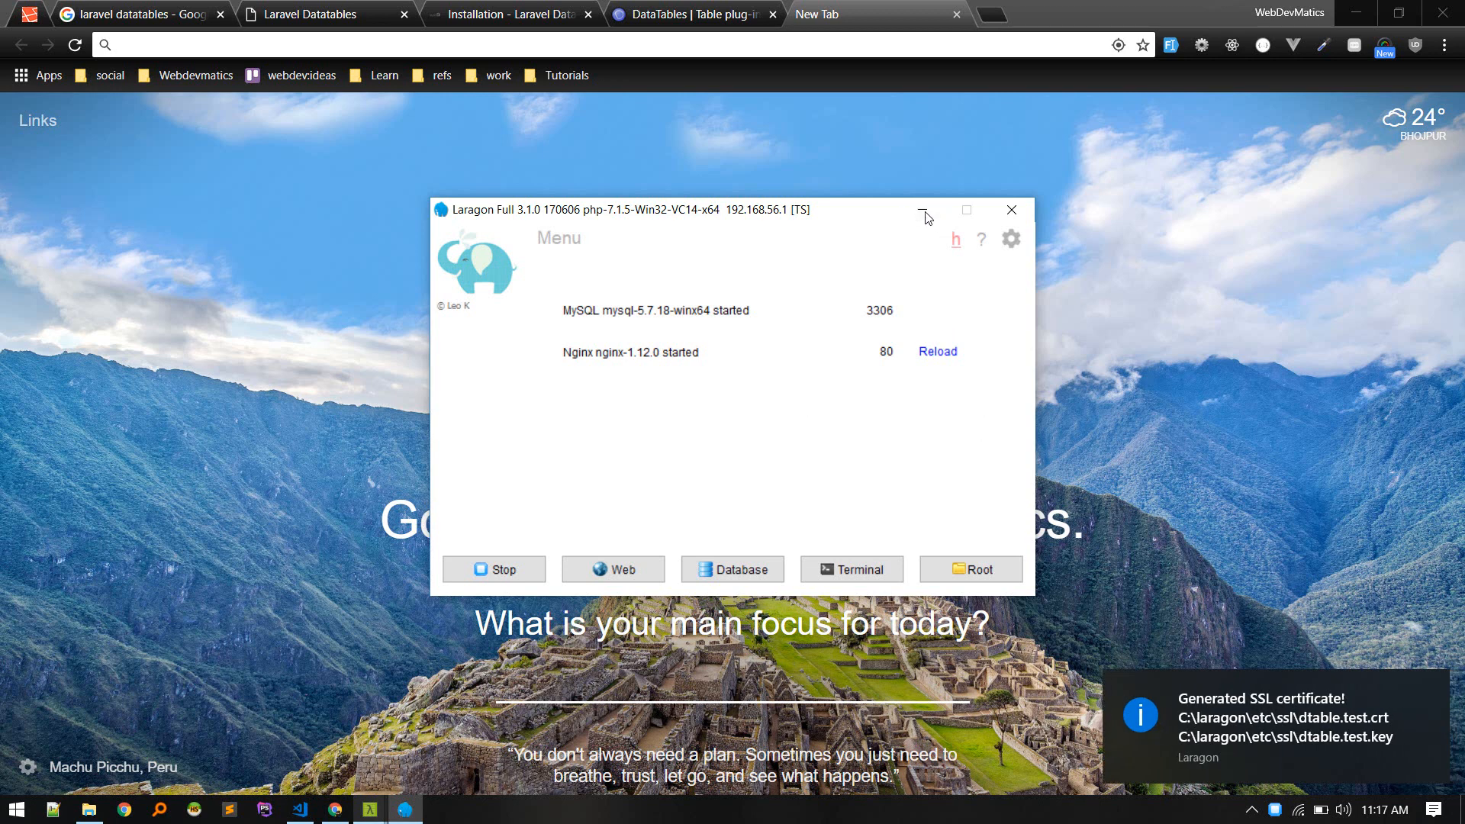
{"action": "mouse_move", "coordinate": [919, 210]}
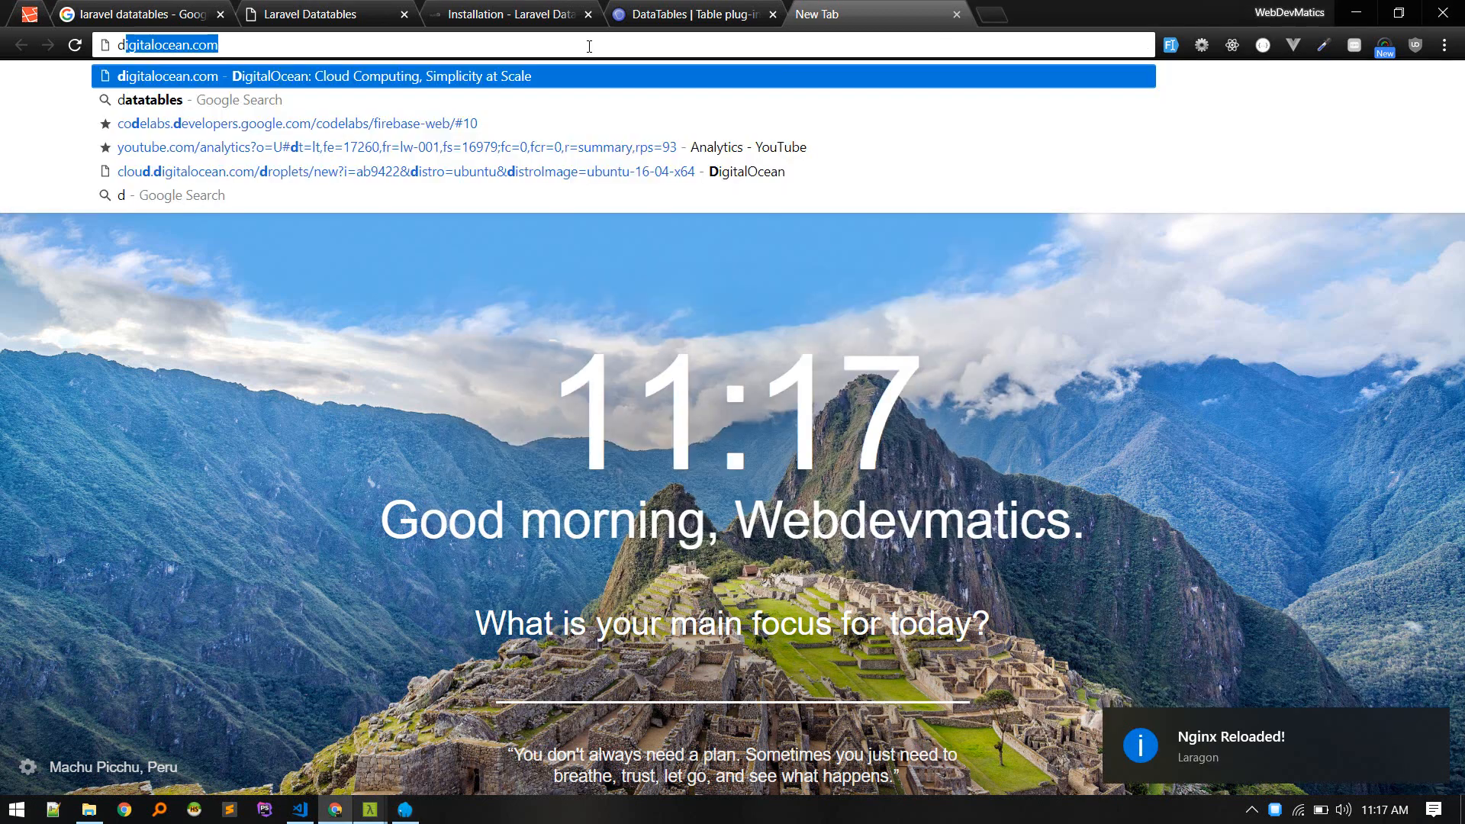
- Load dtable.test in a new browser tab, then bring up the dtable project in VS Code
{"action": "type", "text": "dtable.test"}
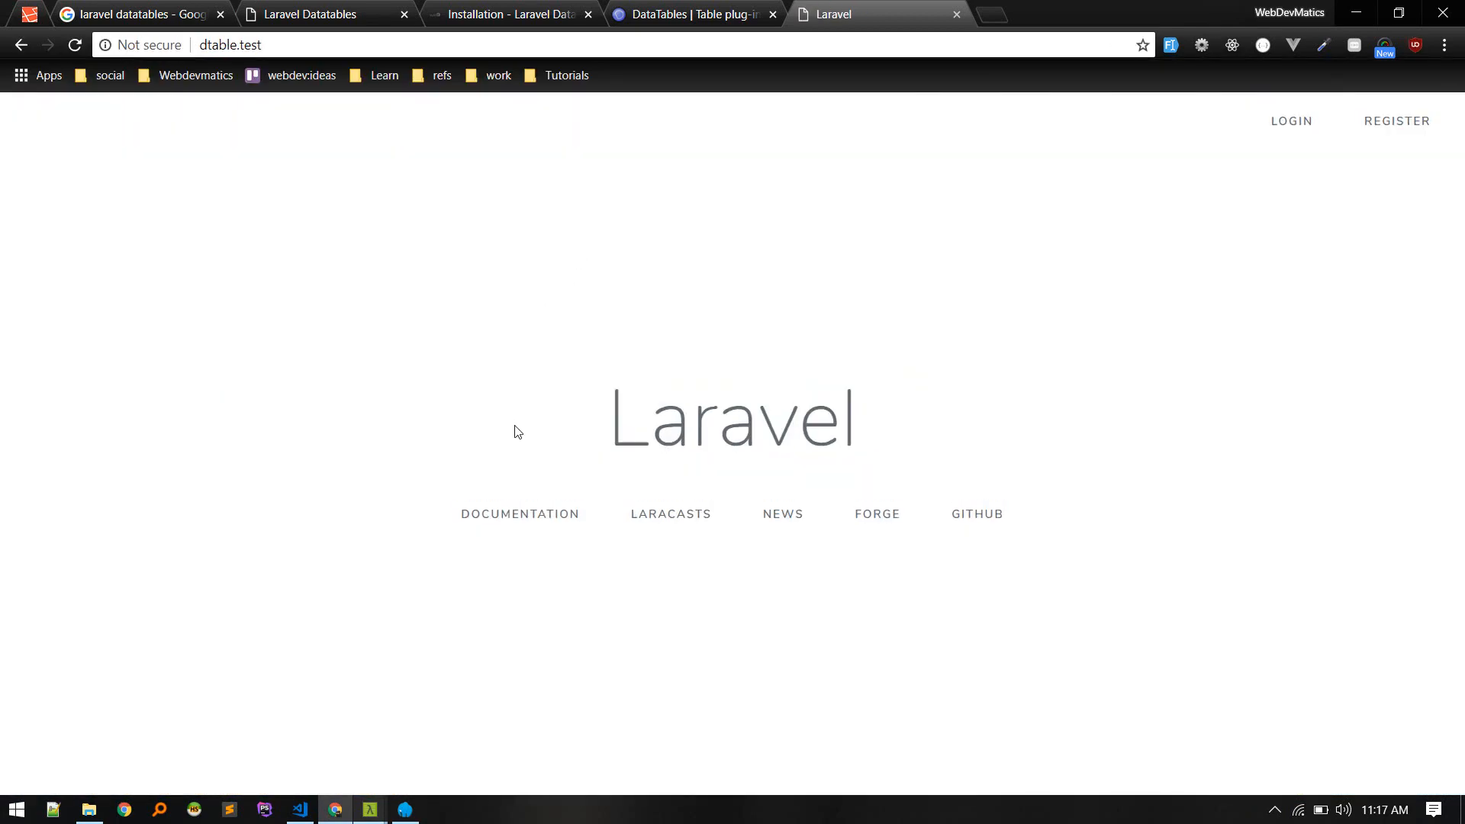
{"action": "left_click", "coordinate": [299, 809]}
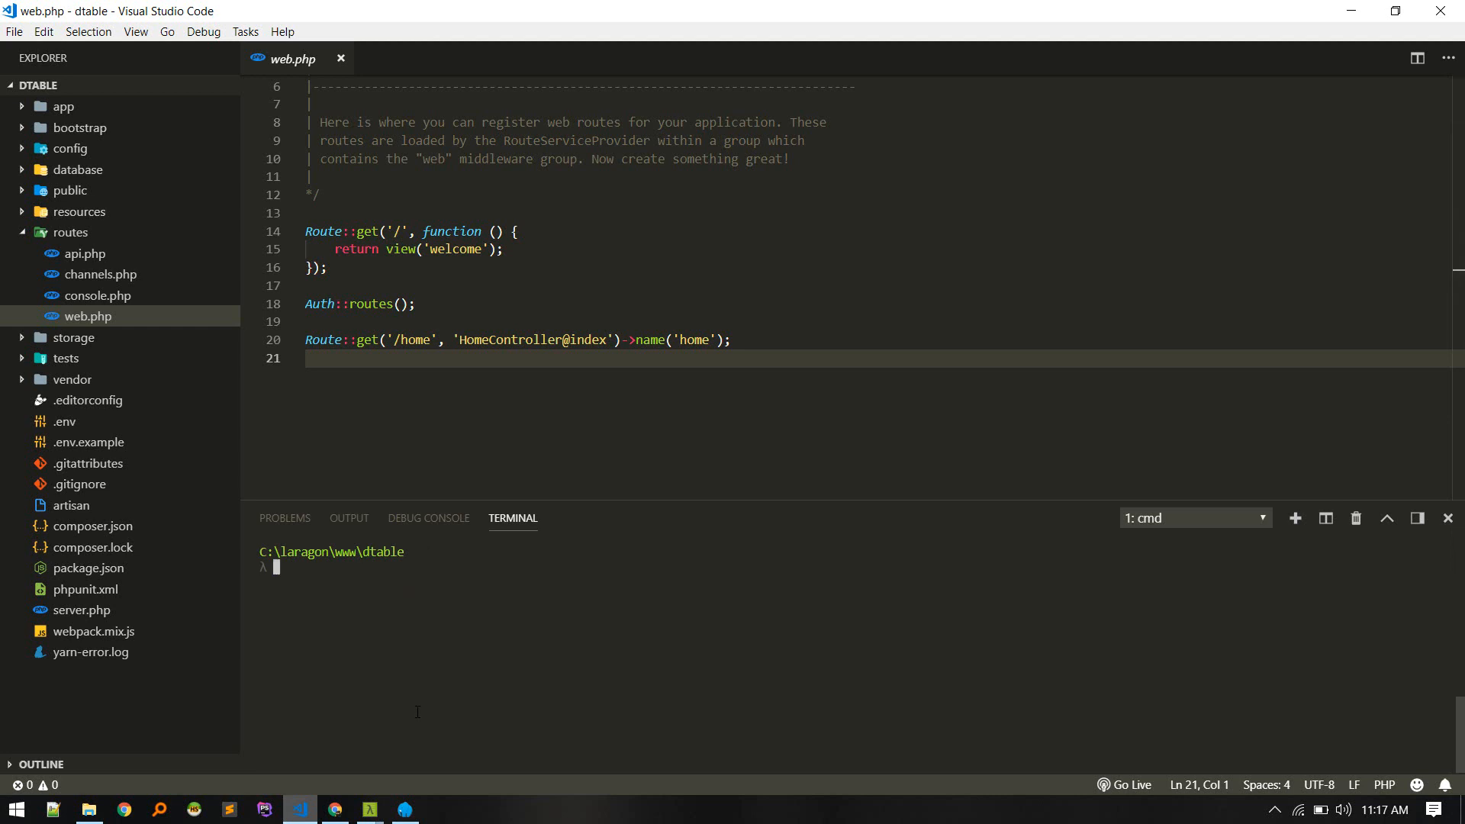
- Start a php artisan tinker session in the integrated terminal and enlarge the panel
{"action": "type", "text": "pa"}
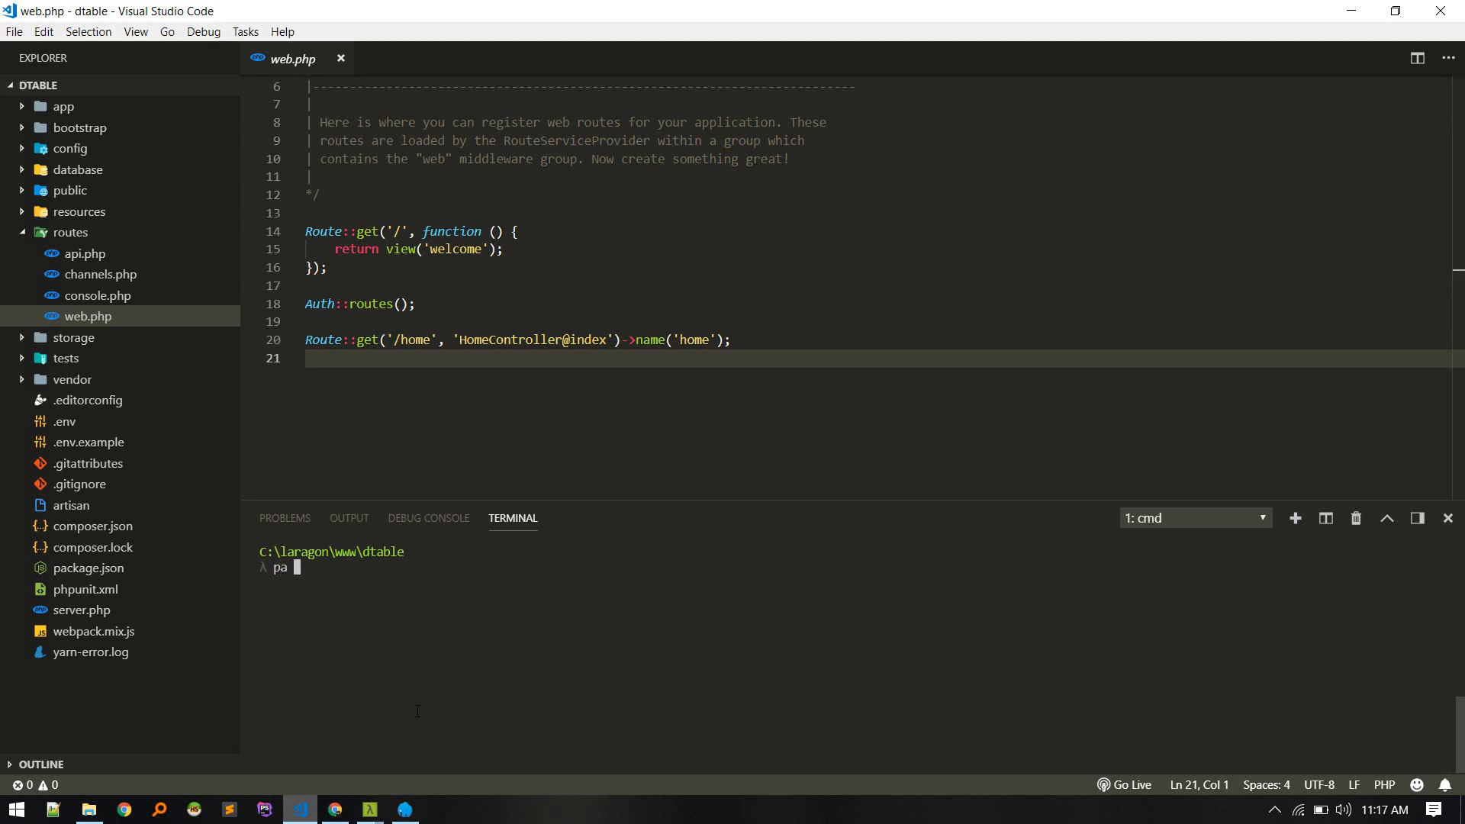
{"action": "type", "text": "tinker"}
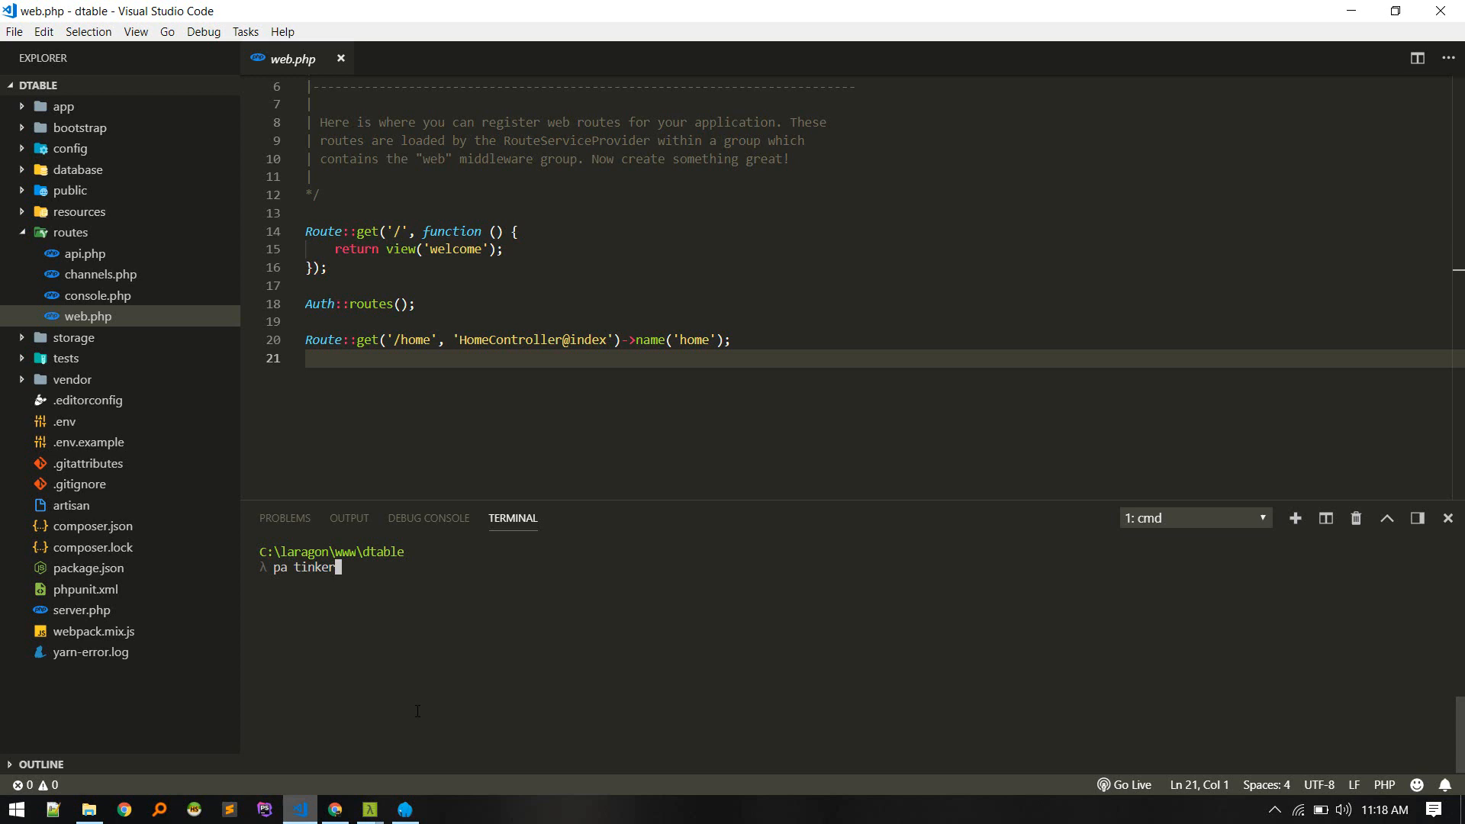
{"action": "key", "text": "Enter"}
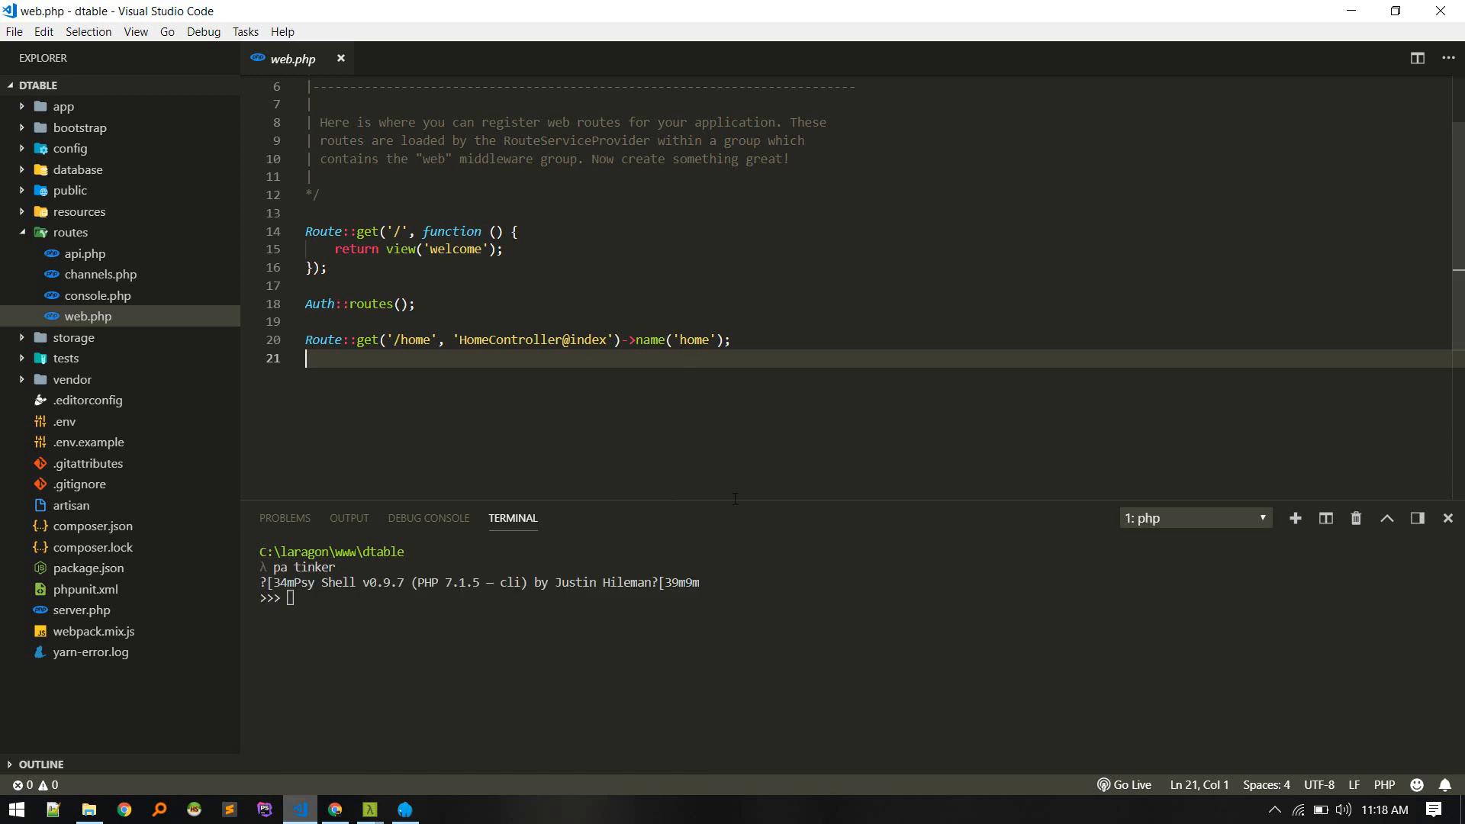
{"action": "left_click_drag", "start_coordinate": [731, 501], "coordinate": [731, 322]}
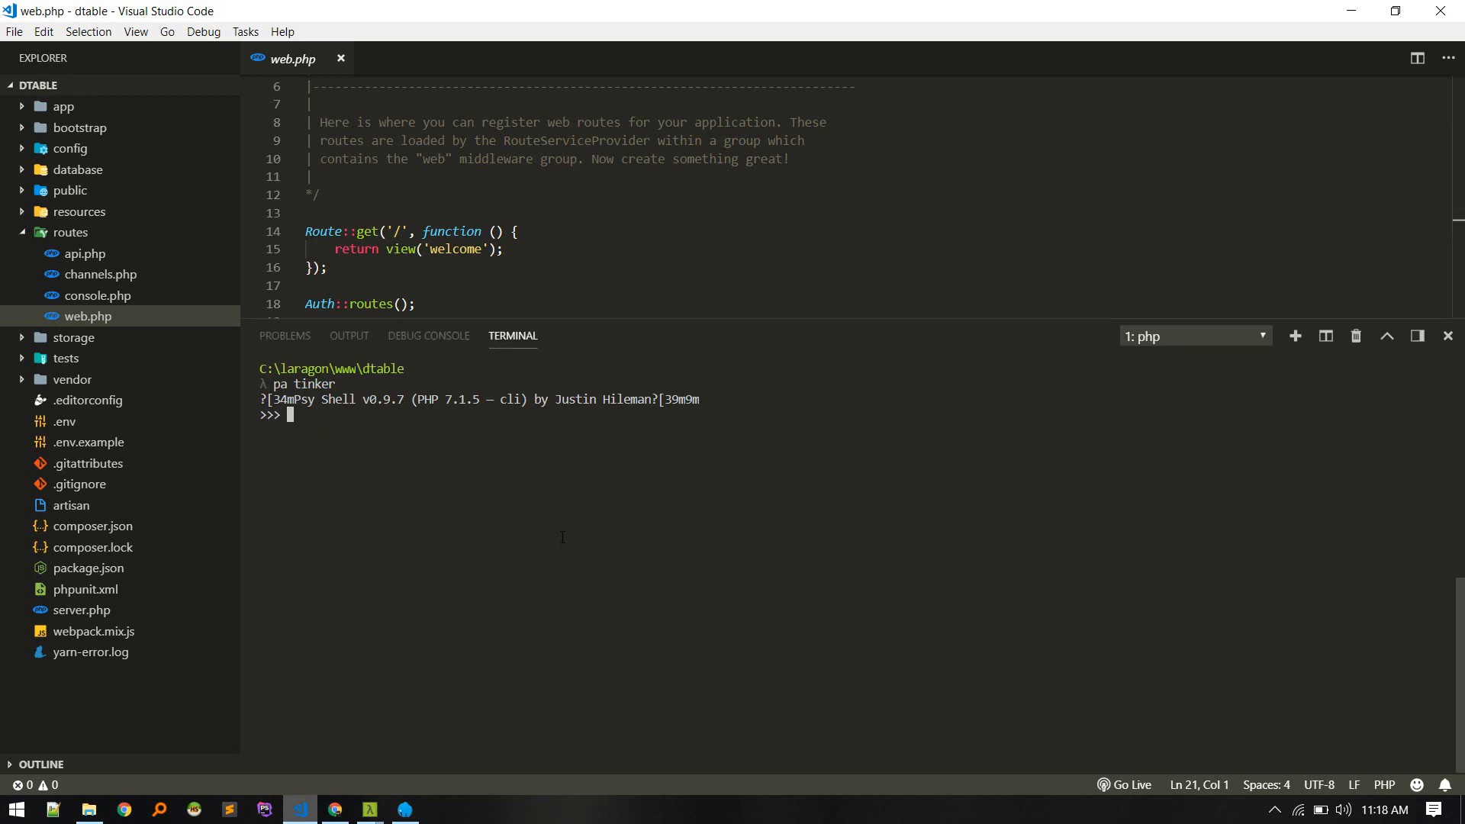
- Generate 100 fake users with factory(\App\User::class,100)->create()
{"action": "type", "text": "factory("}
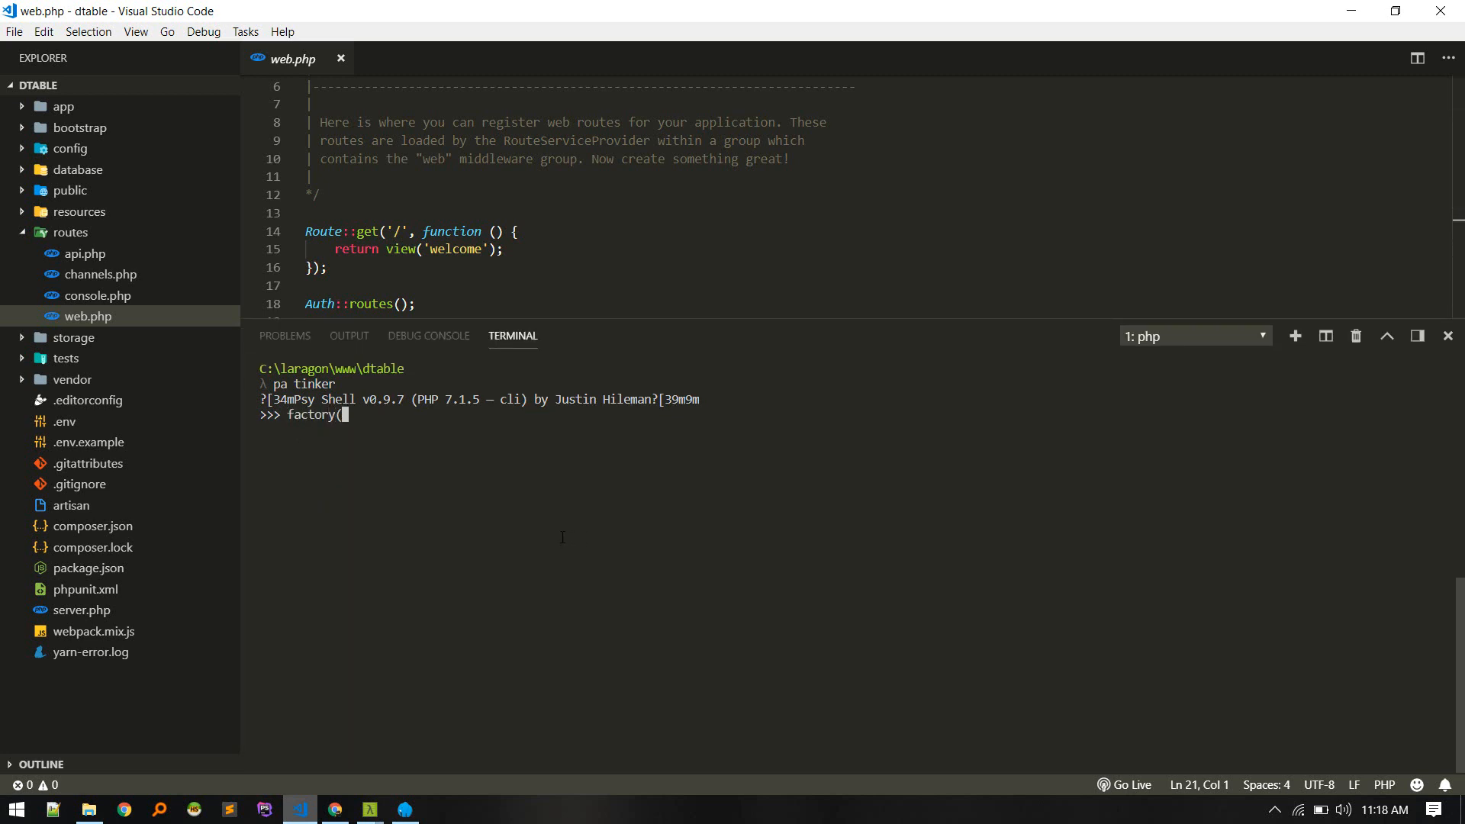
{"action": "type", "text": "\\A"}
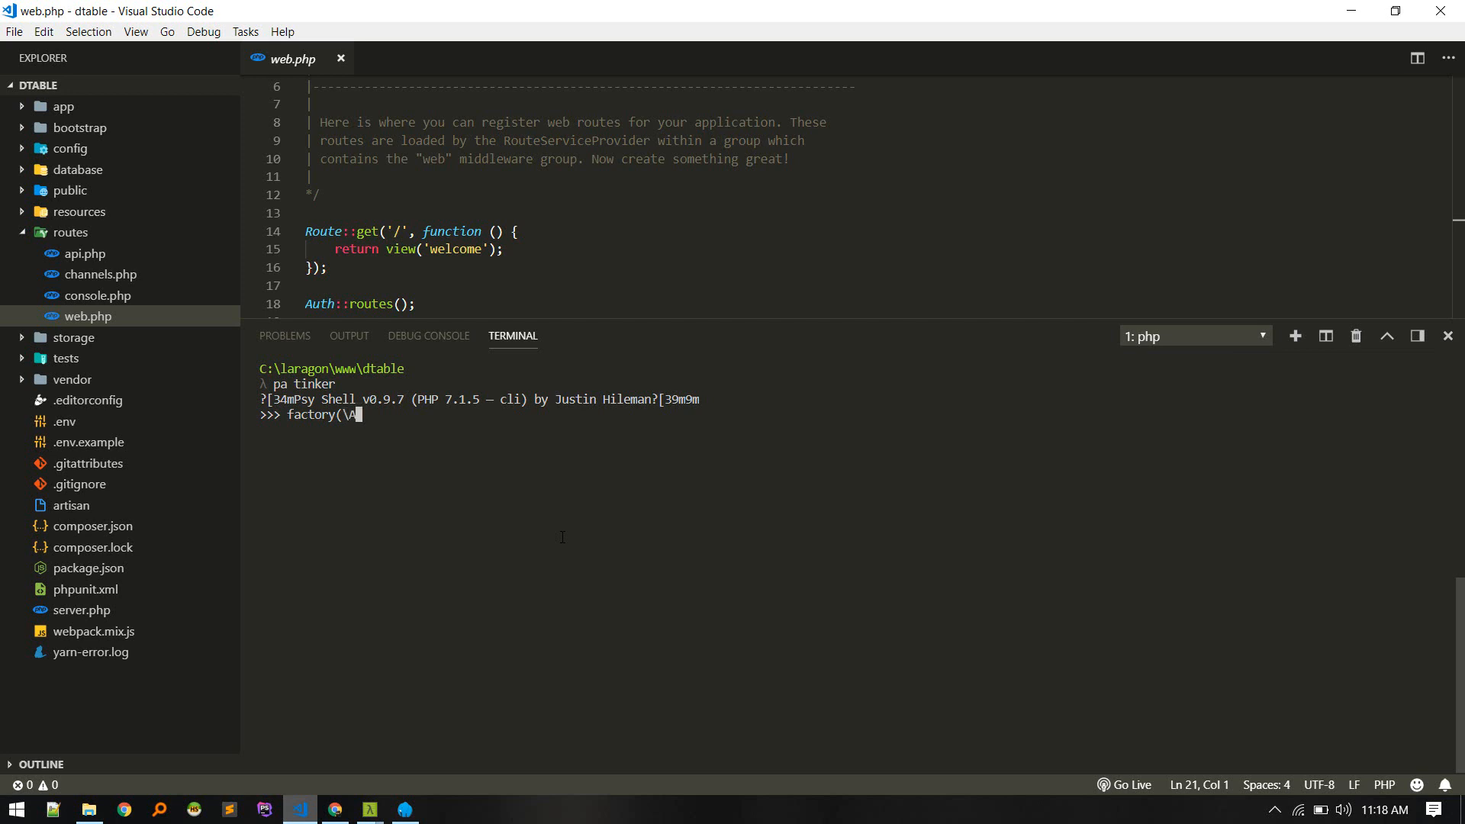
{"action": "type", "text": "pp\\U"}
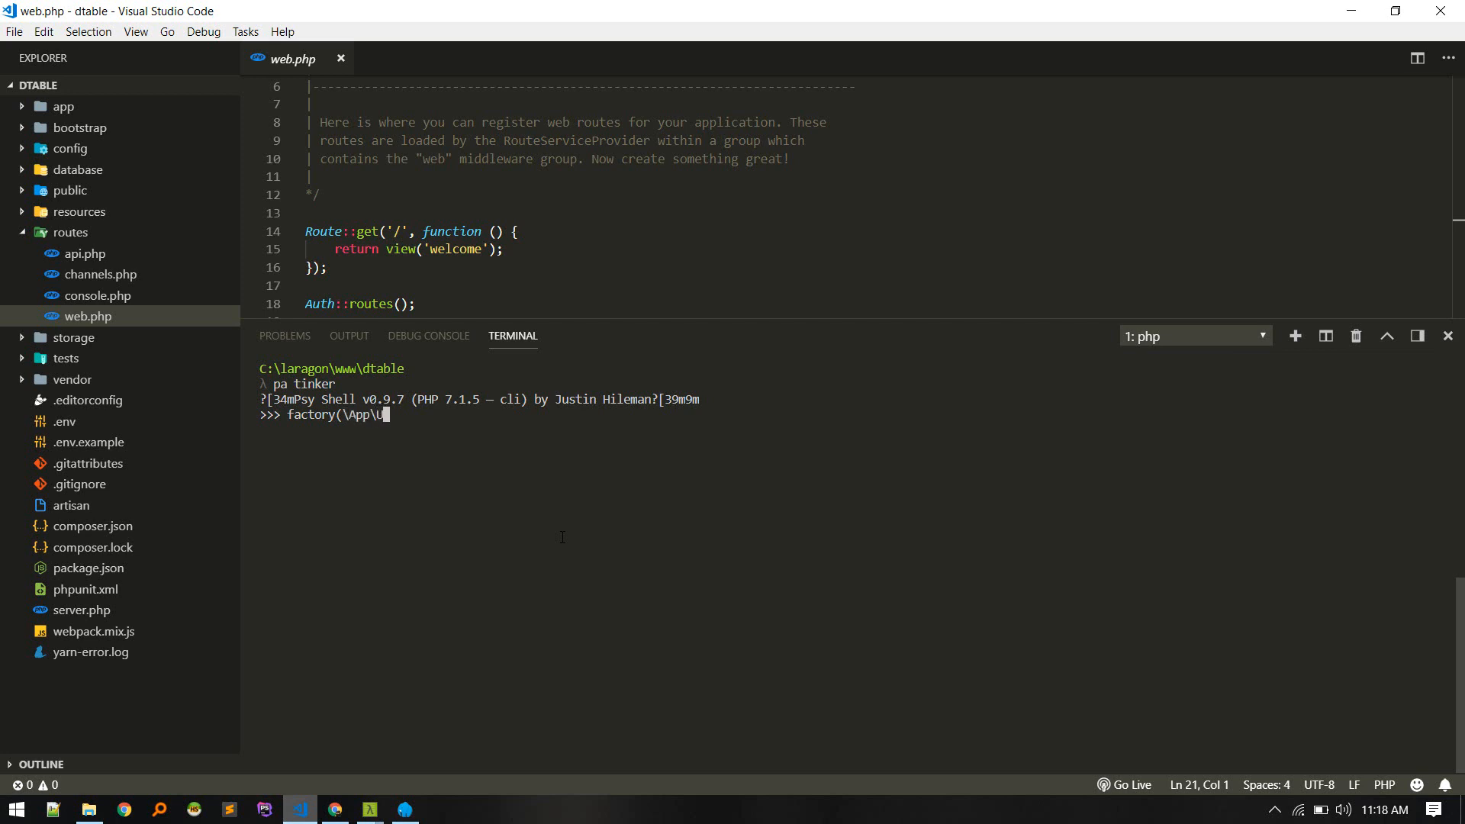
{"action": "type", "text": "ser::class,"}
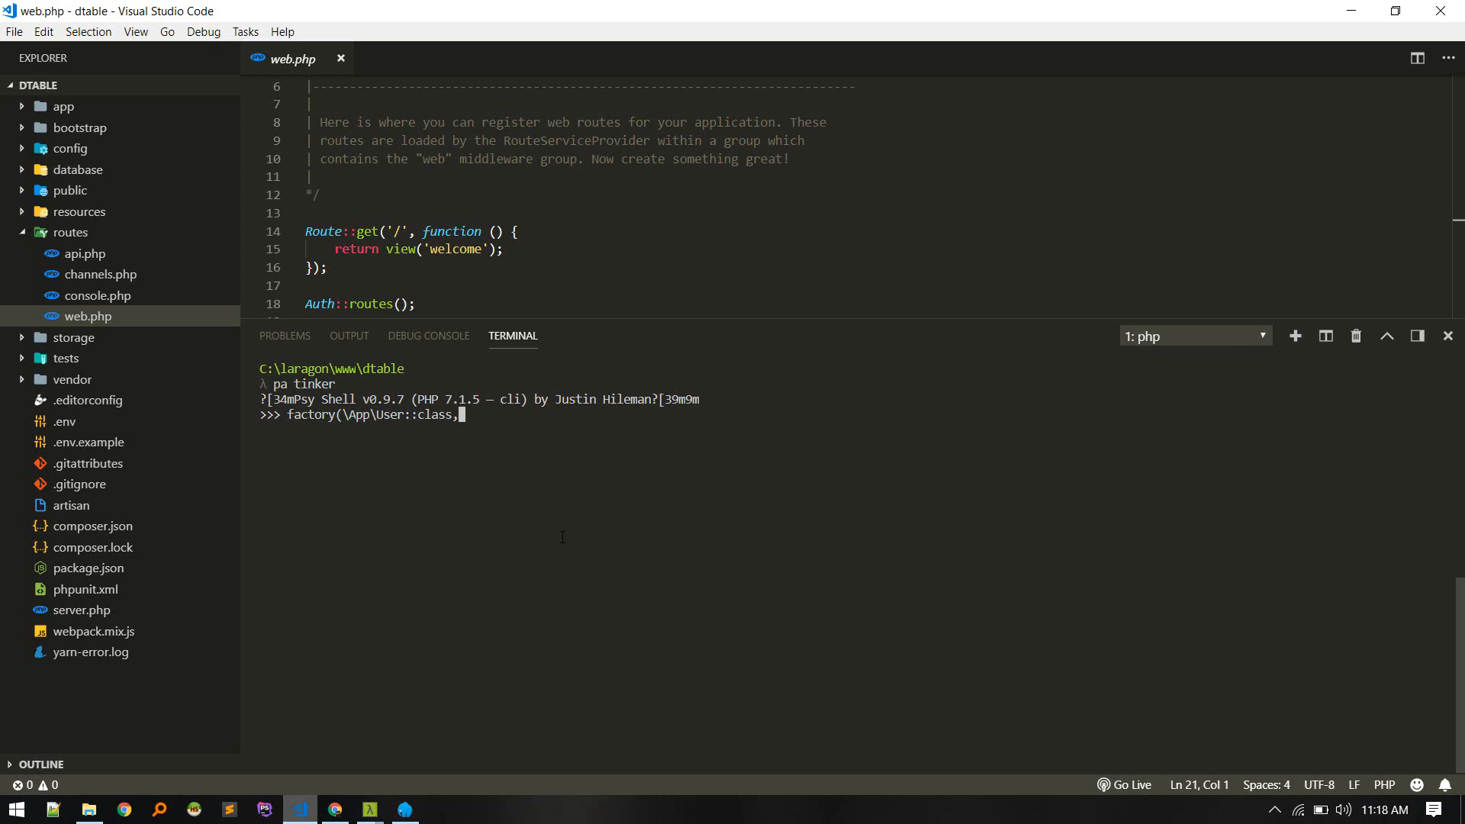
{"action": "type", "text": "100"}
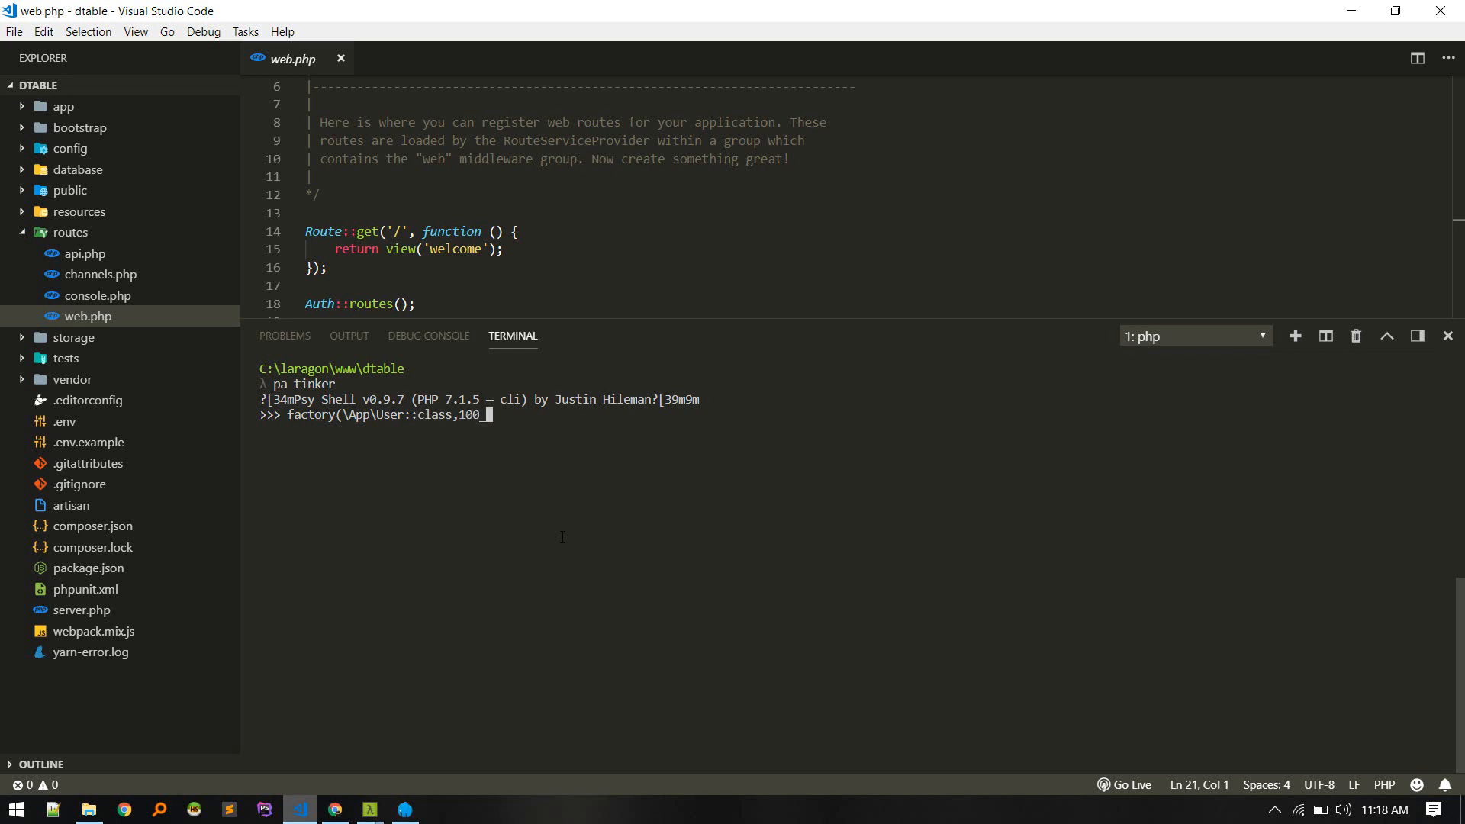
{"action": "type", "text": ")->"}
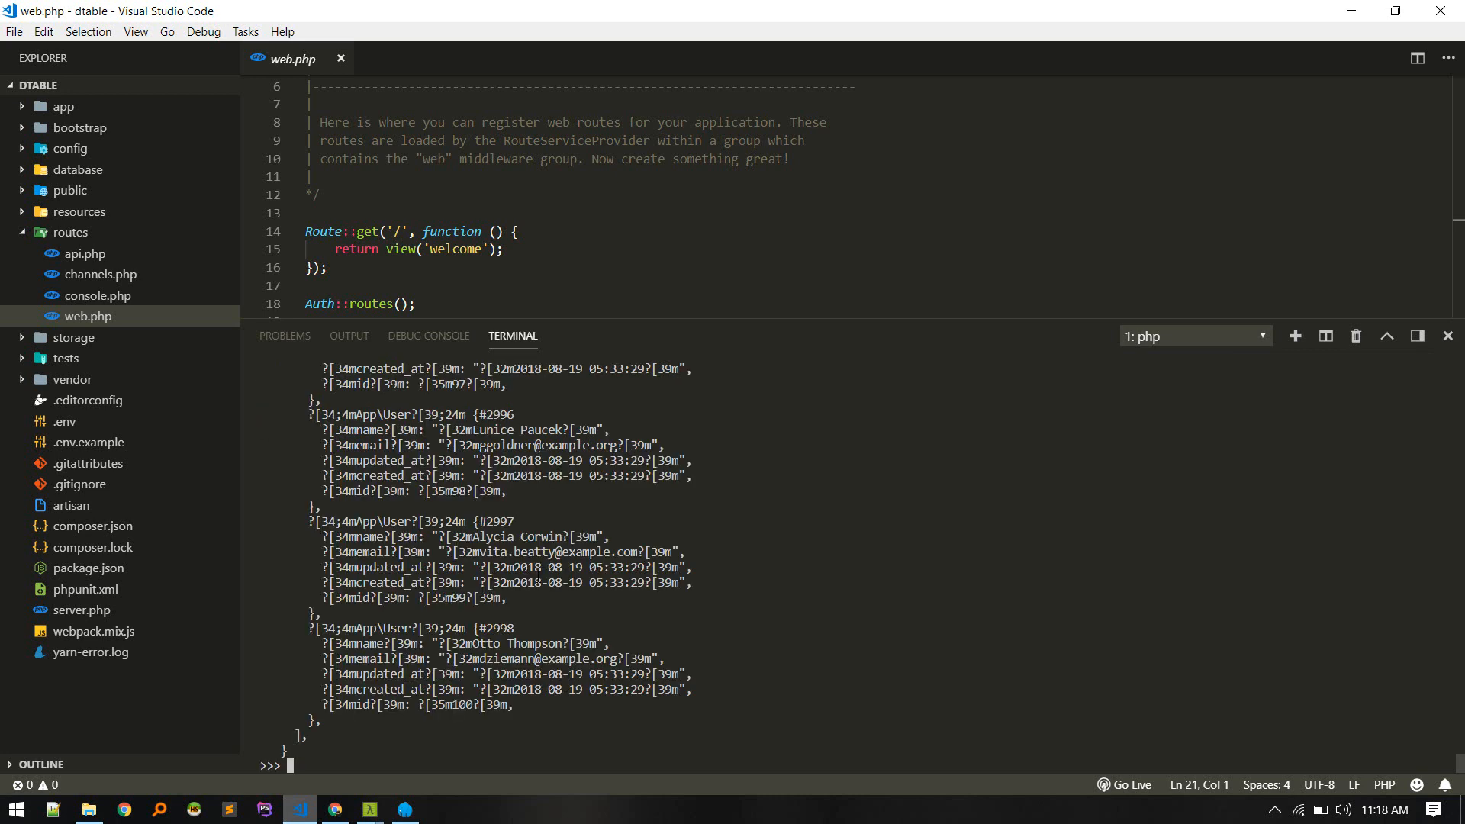
- In HeidiSQL view the explore users table and copy the first user's email address
{"action": "left_click", "coordinate": [193, 809]}
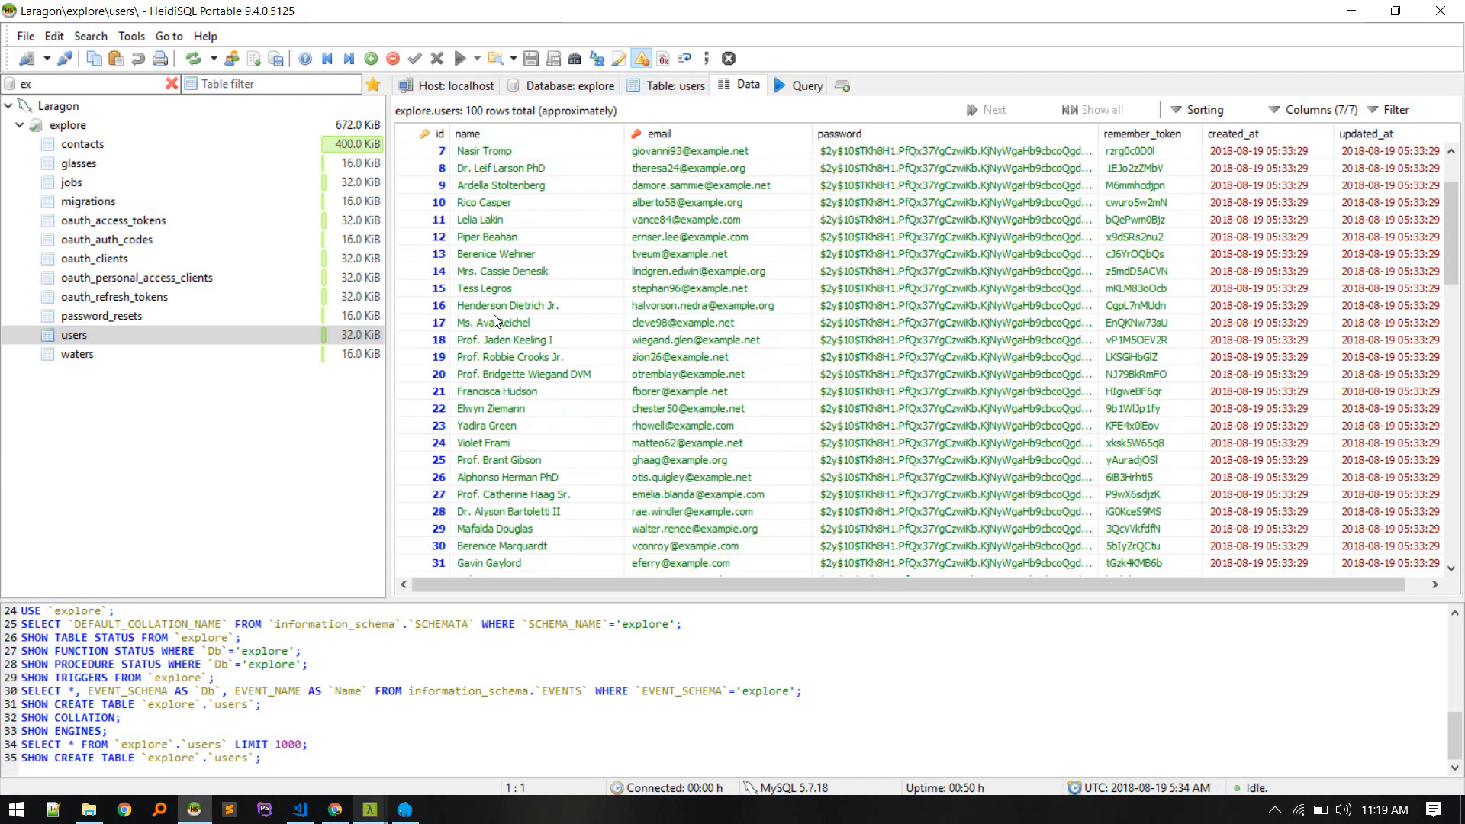
{"action": "scroll", "scroll_direction": "down", "scroll_amount": 3}
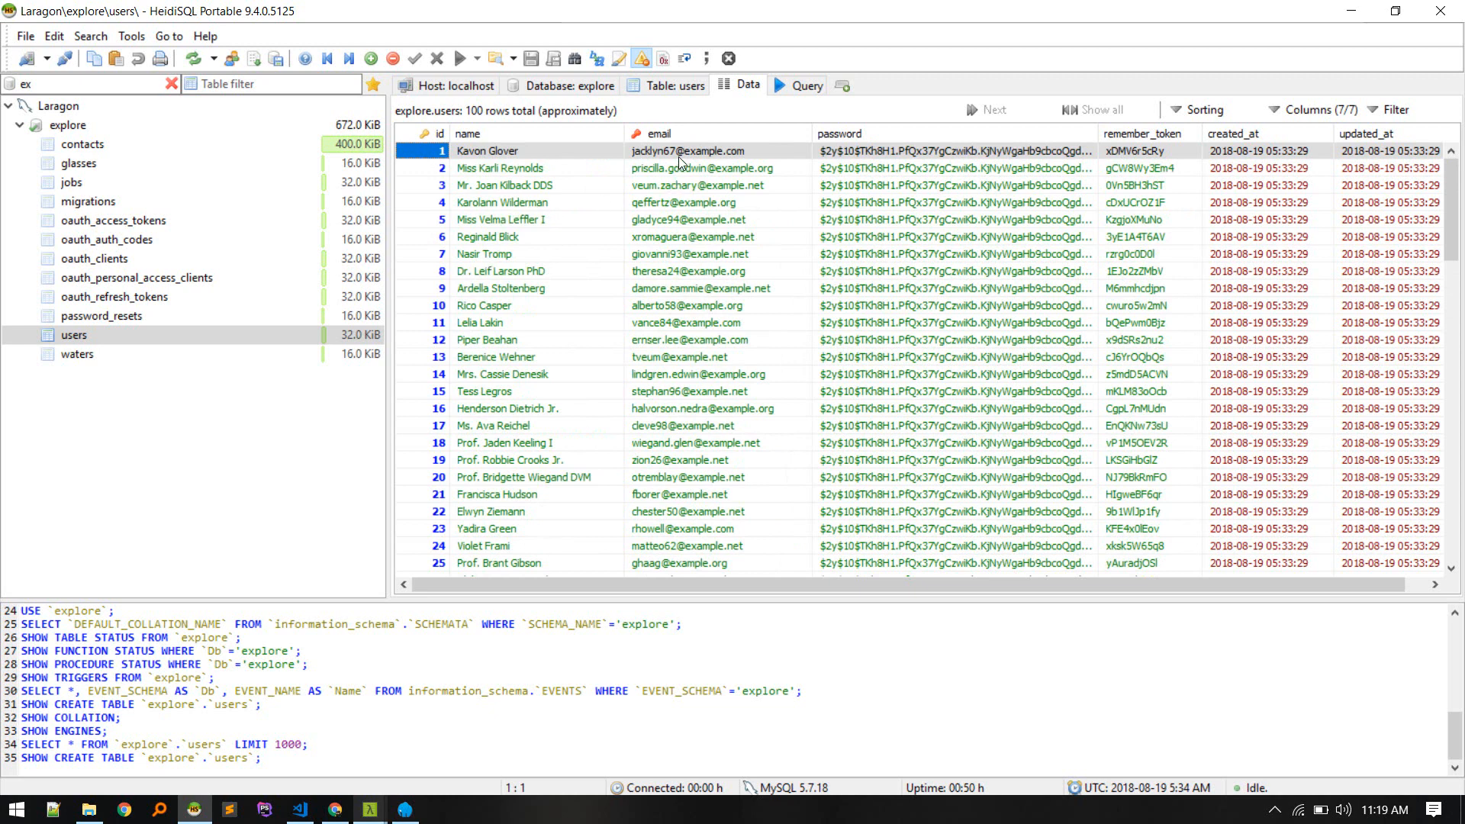
{"action": "left_click", "coordinate": [688, 150]}
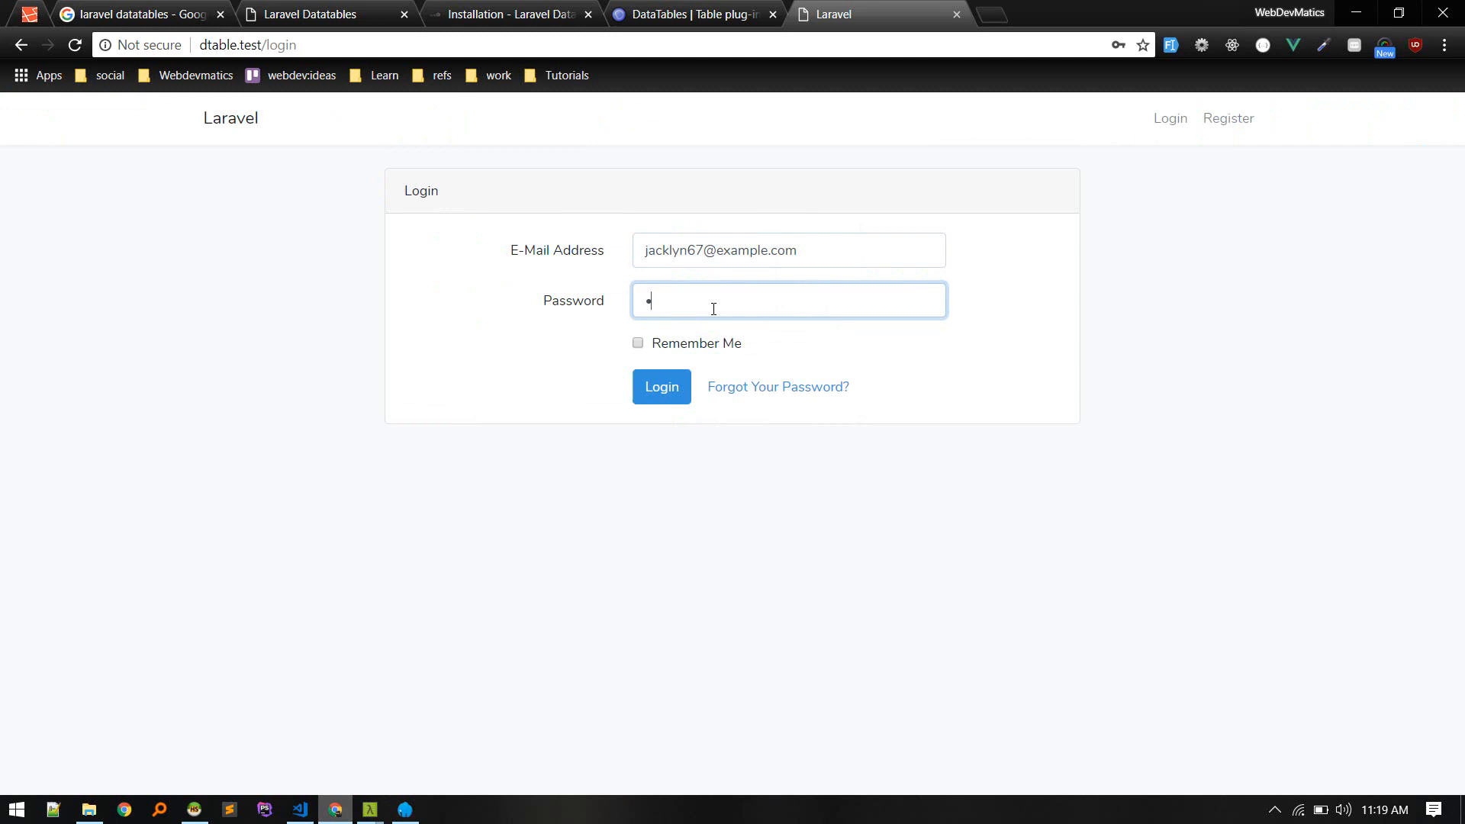
{"action": "type", "text": "password"}
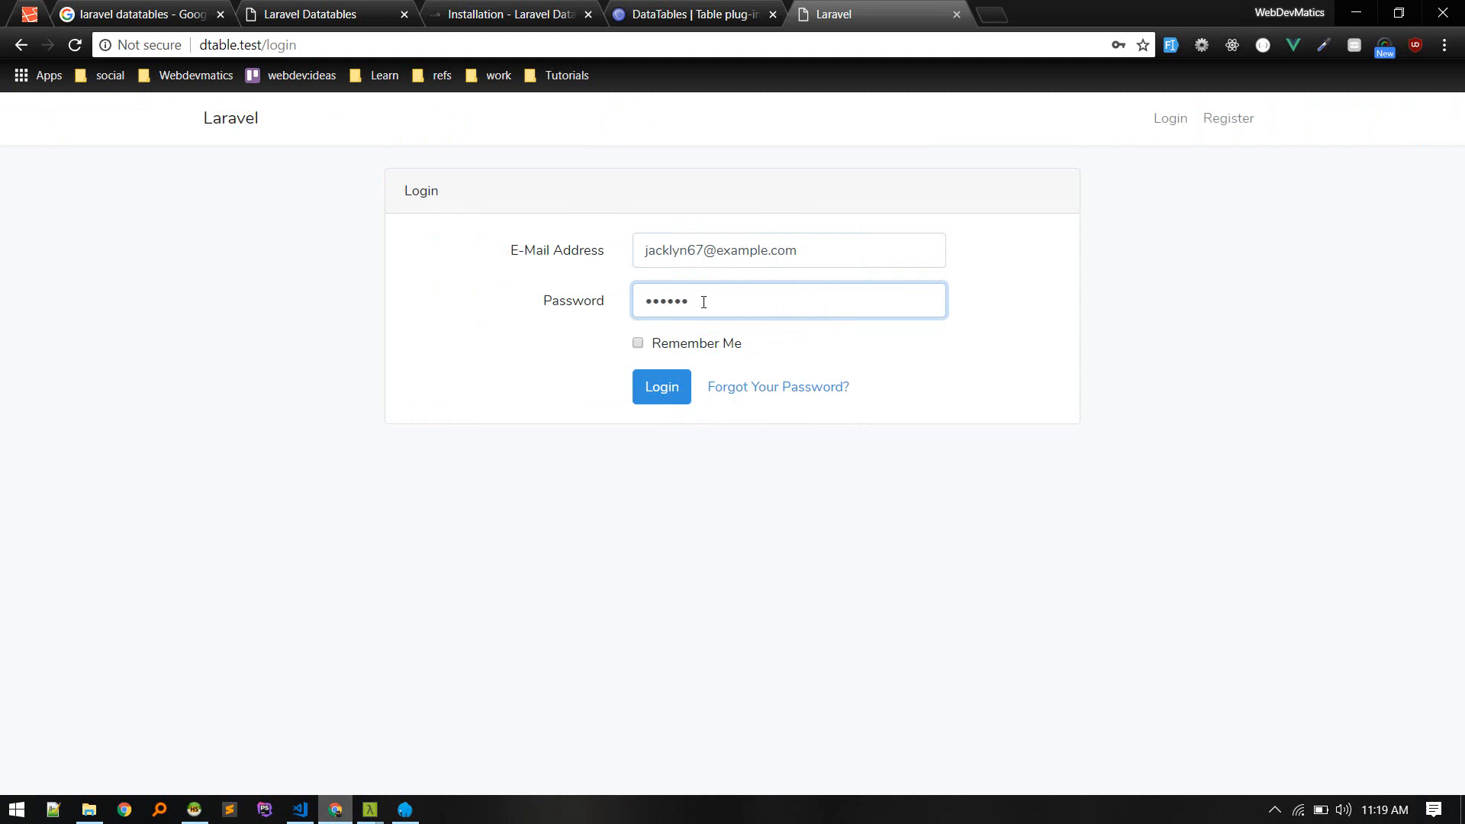
{"action": "left_click", "coordinate": [661, 387]}
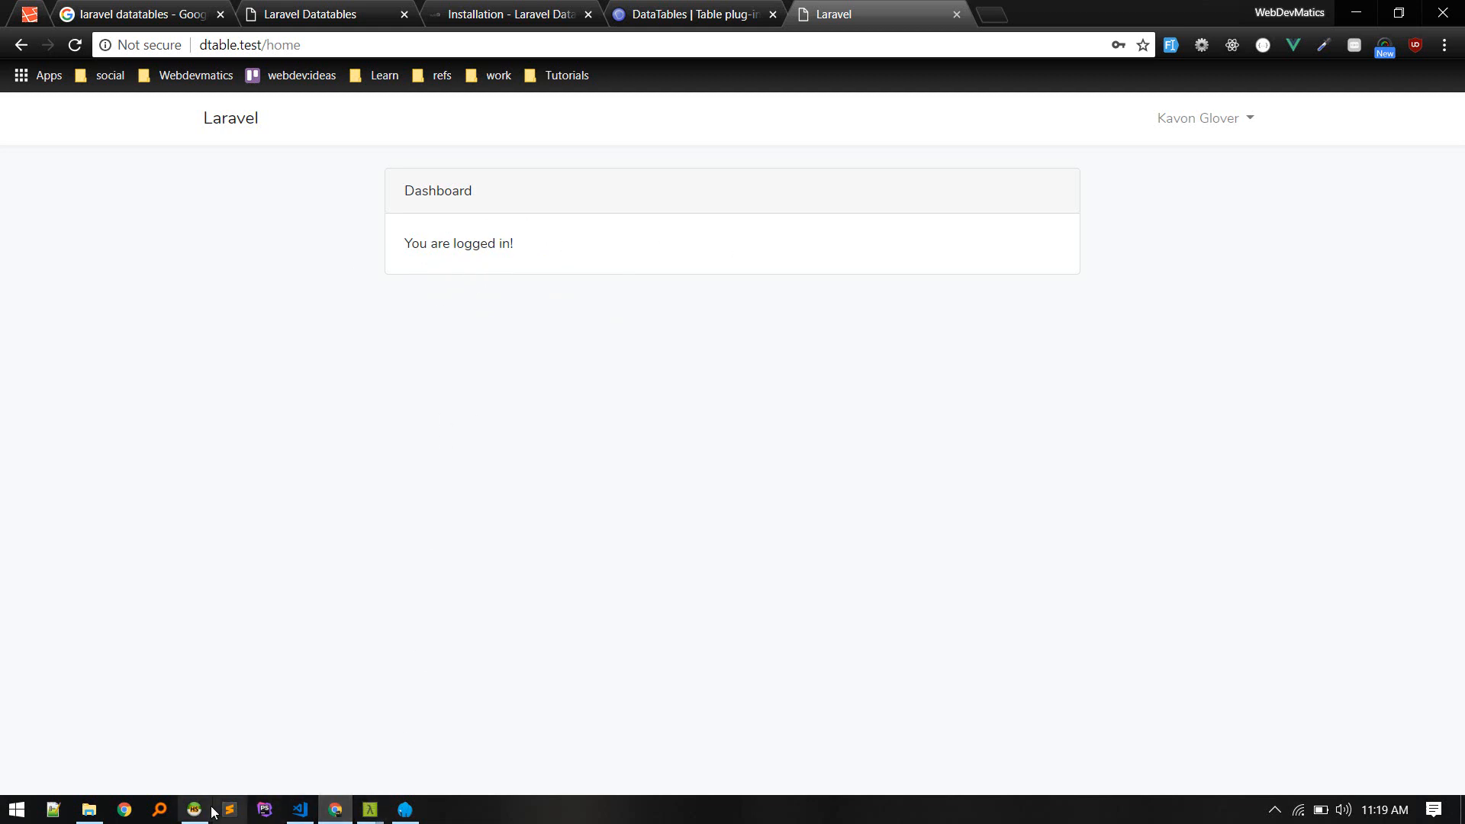
{"action": "left_click", "coordinate": [299, 809]}
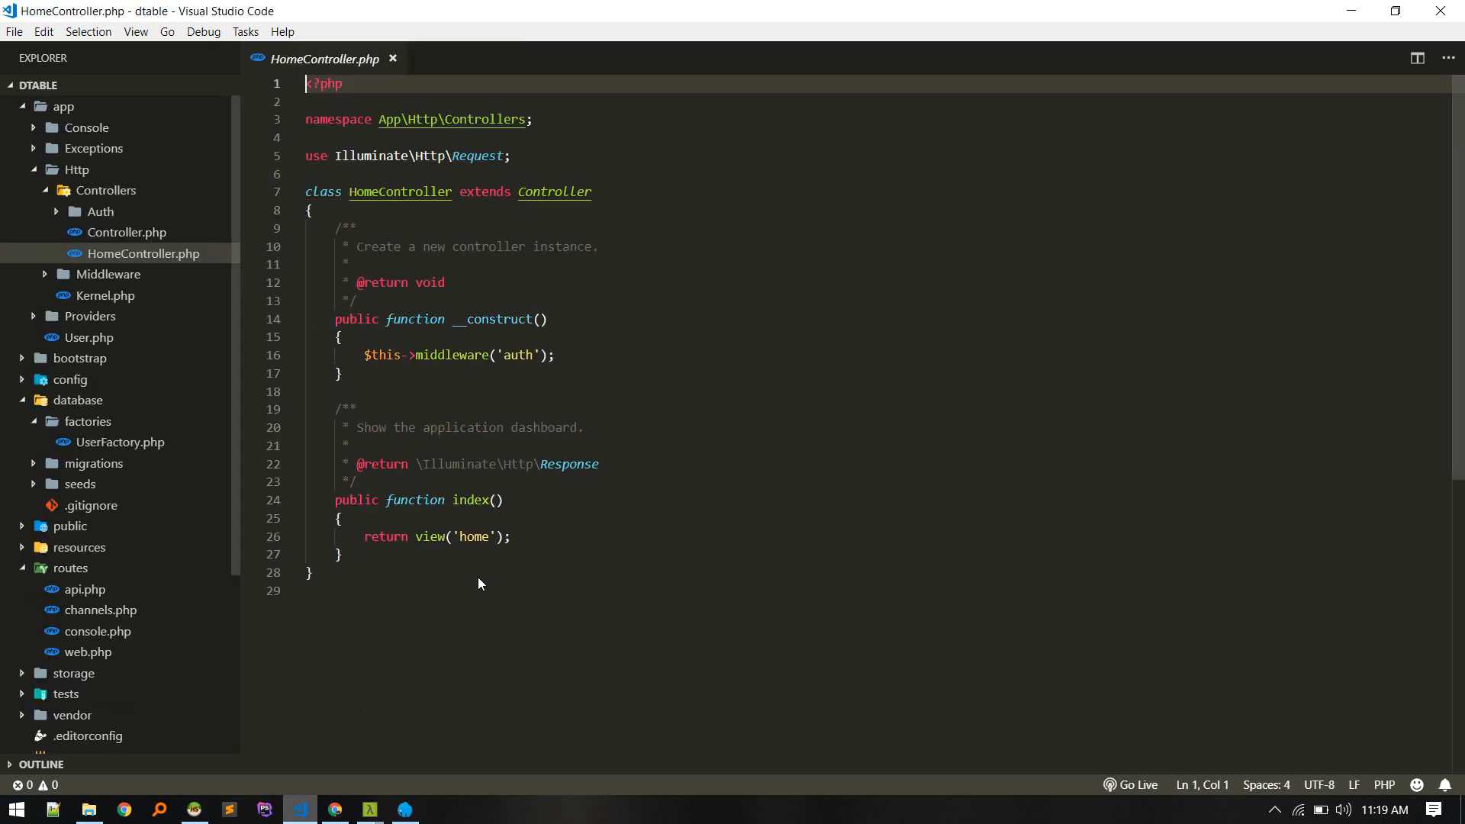
- Open home.blade.php and make room below the logged-in message for the table markup
{"action": "scroll", "scroll_direction": "down", "scroll_amount": 3}
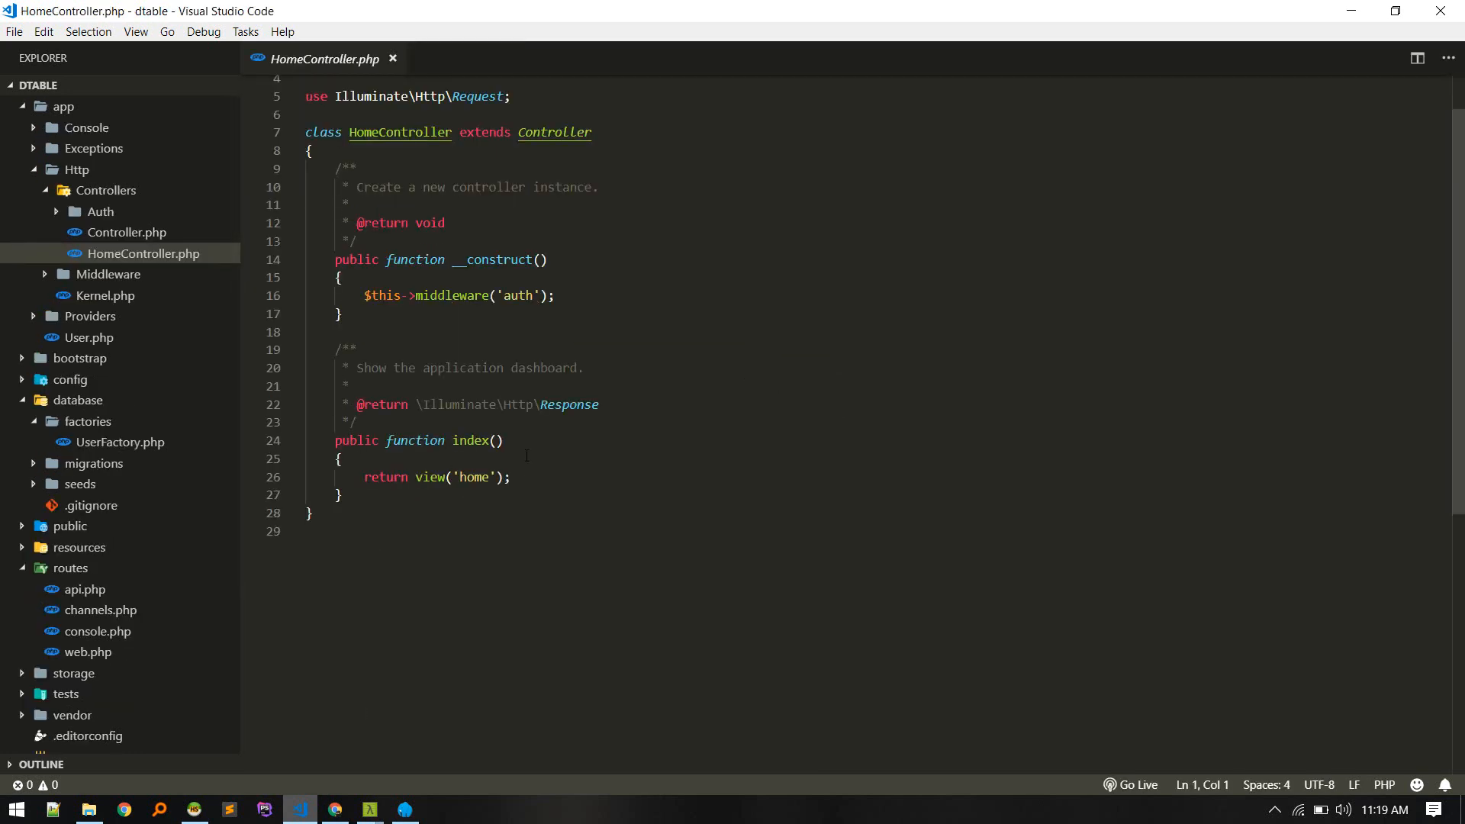
{"action": "key", "text": "Enter"}
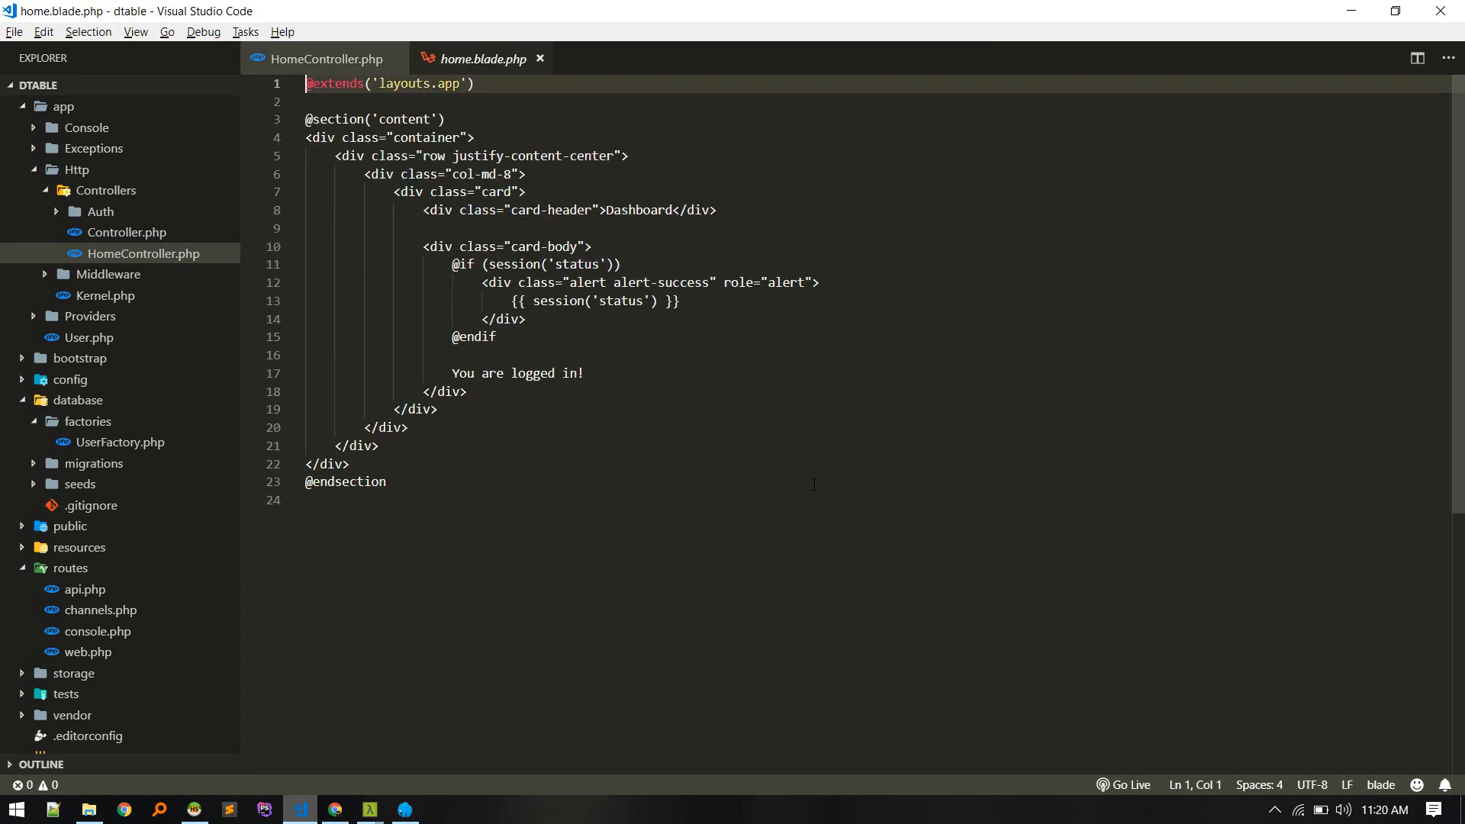
{"action": "left_click", "coordinate": [583, 372]}
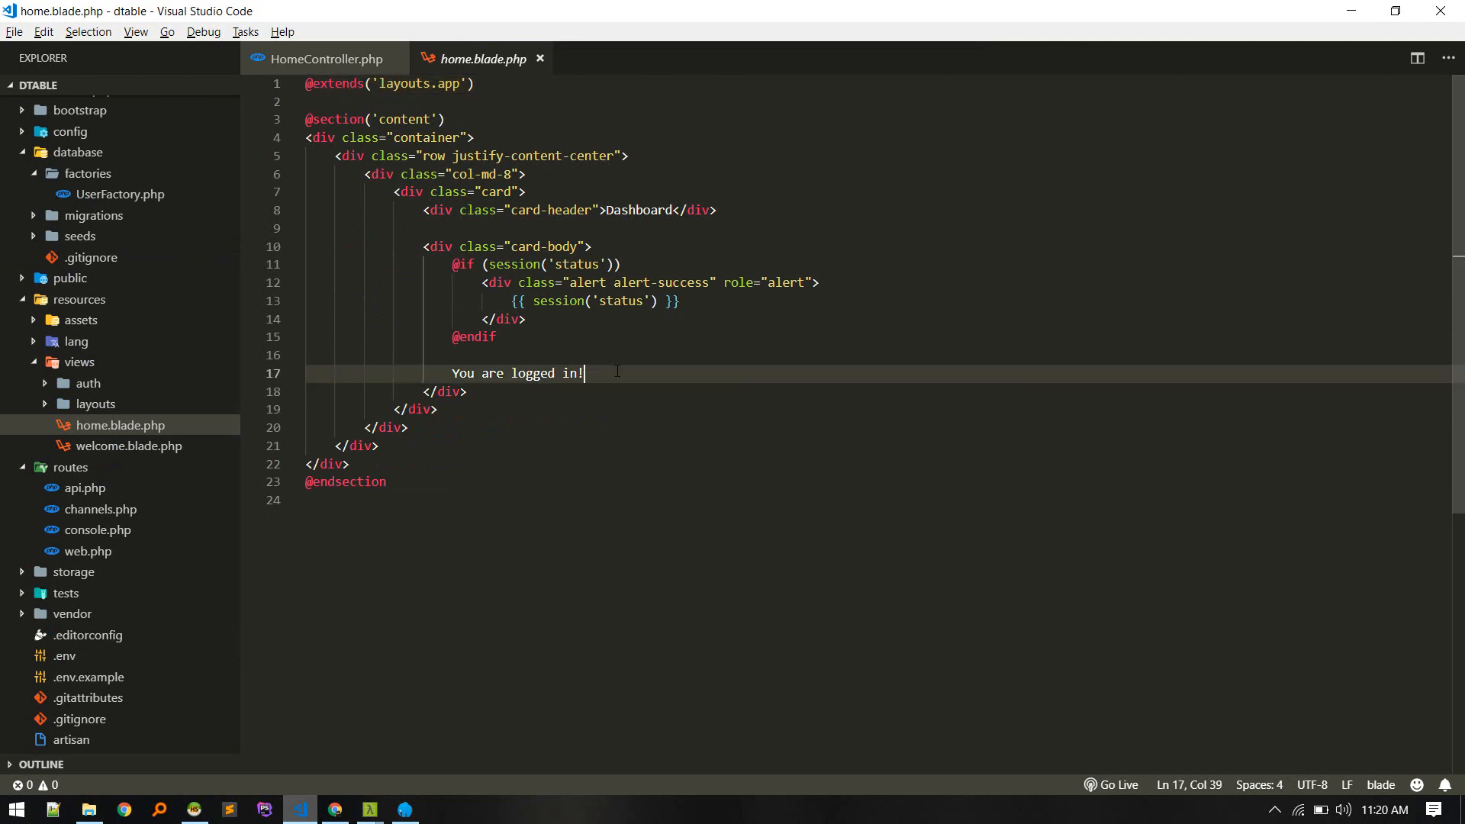
{"action": "key", "text": "Enter"}
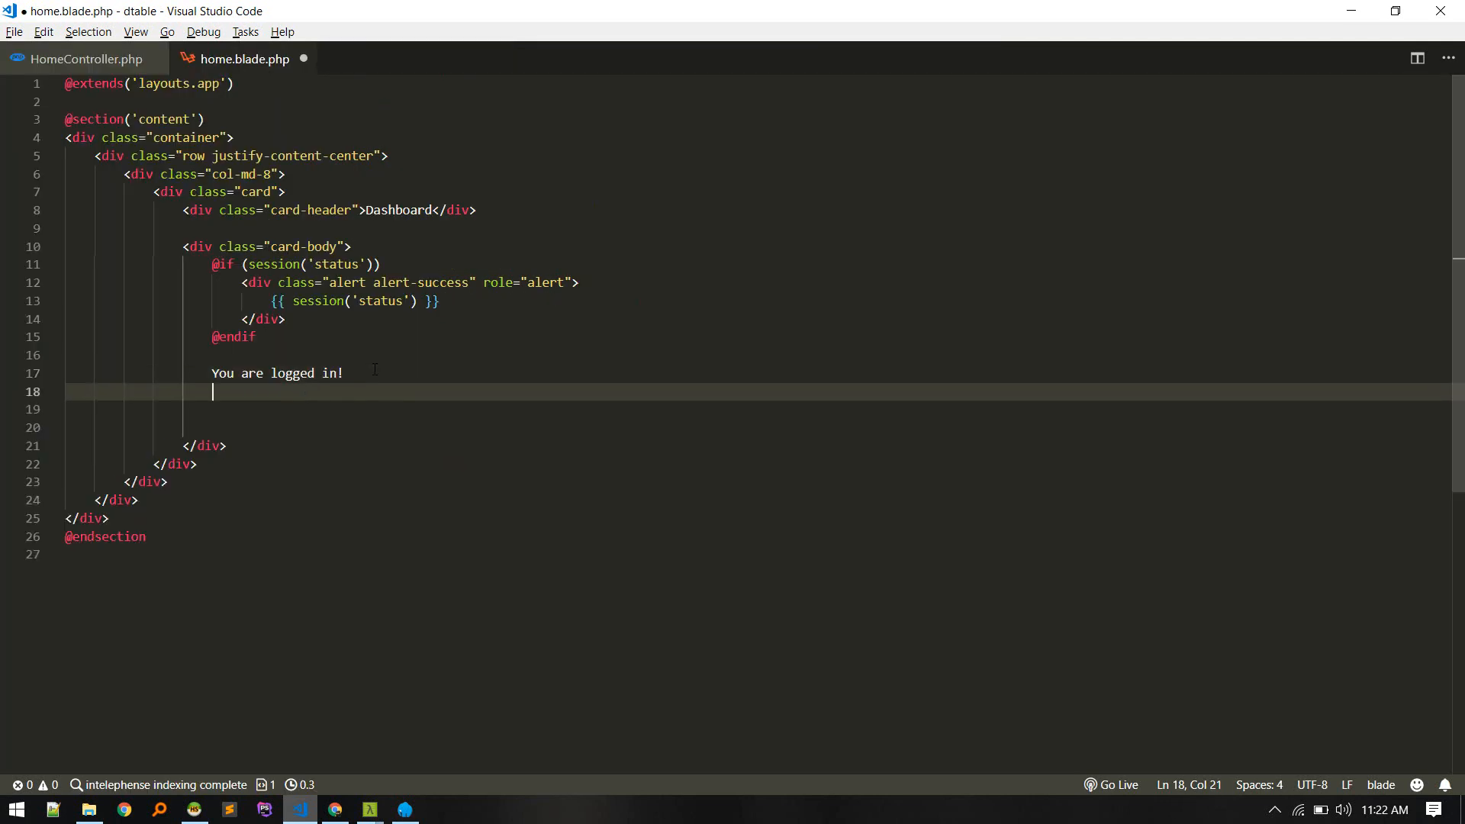
{"action": "type", "text": "b4"}
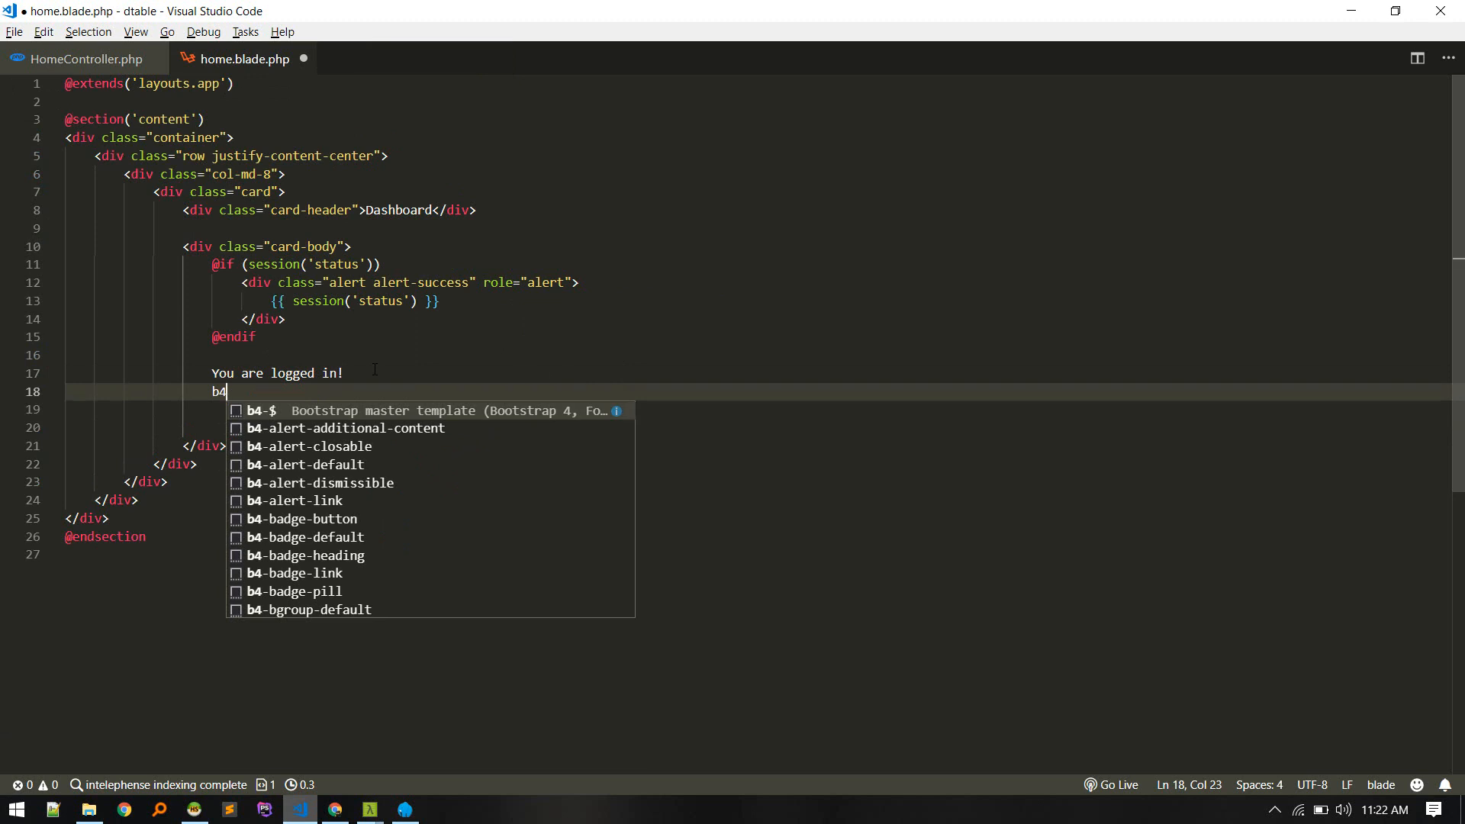
{"action": "type", "text": "-tab"}
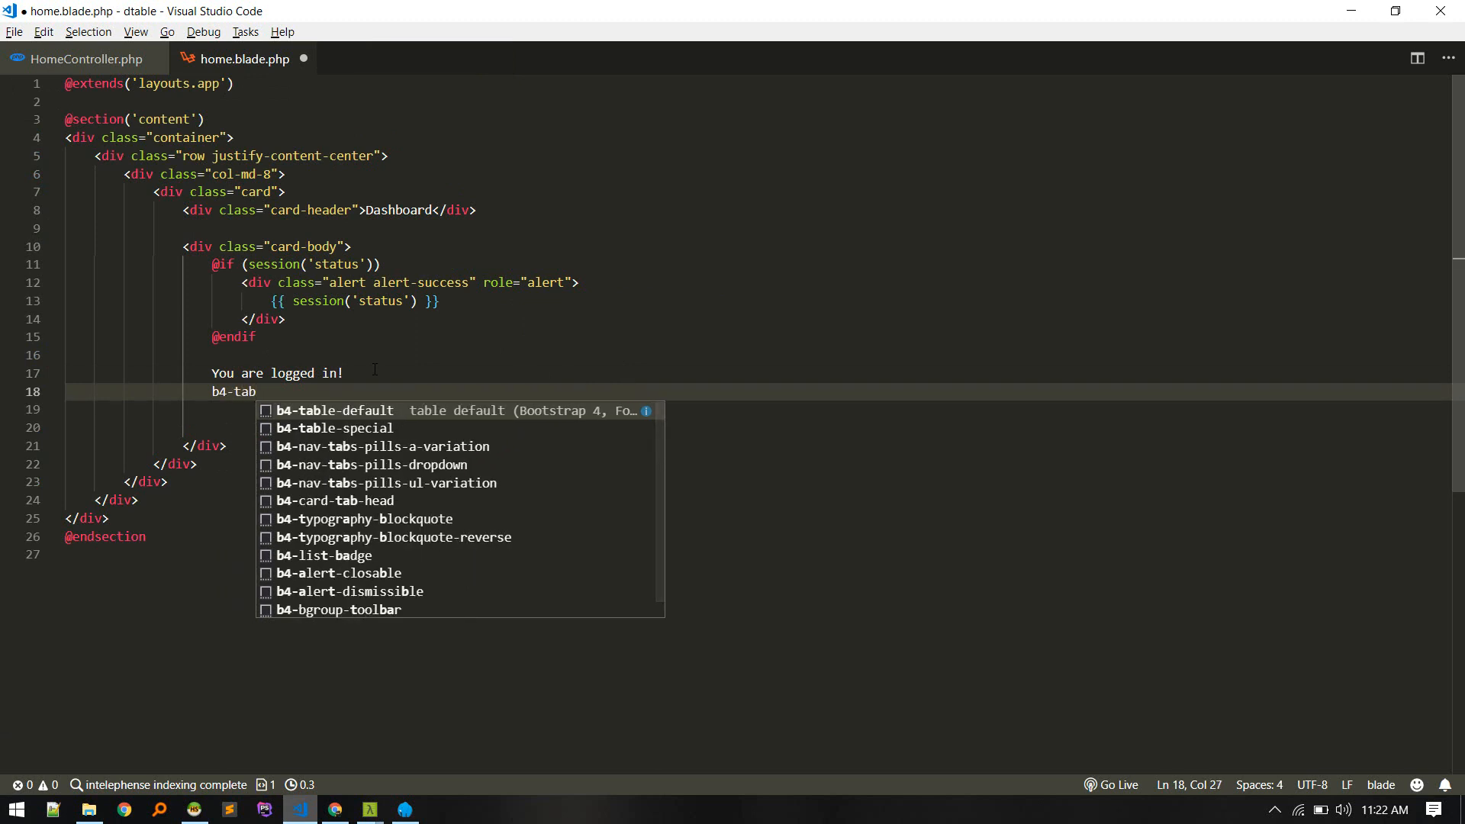
{"action": "key", "text": "Tab"}
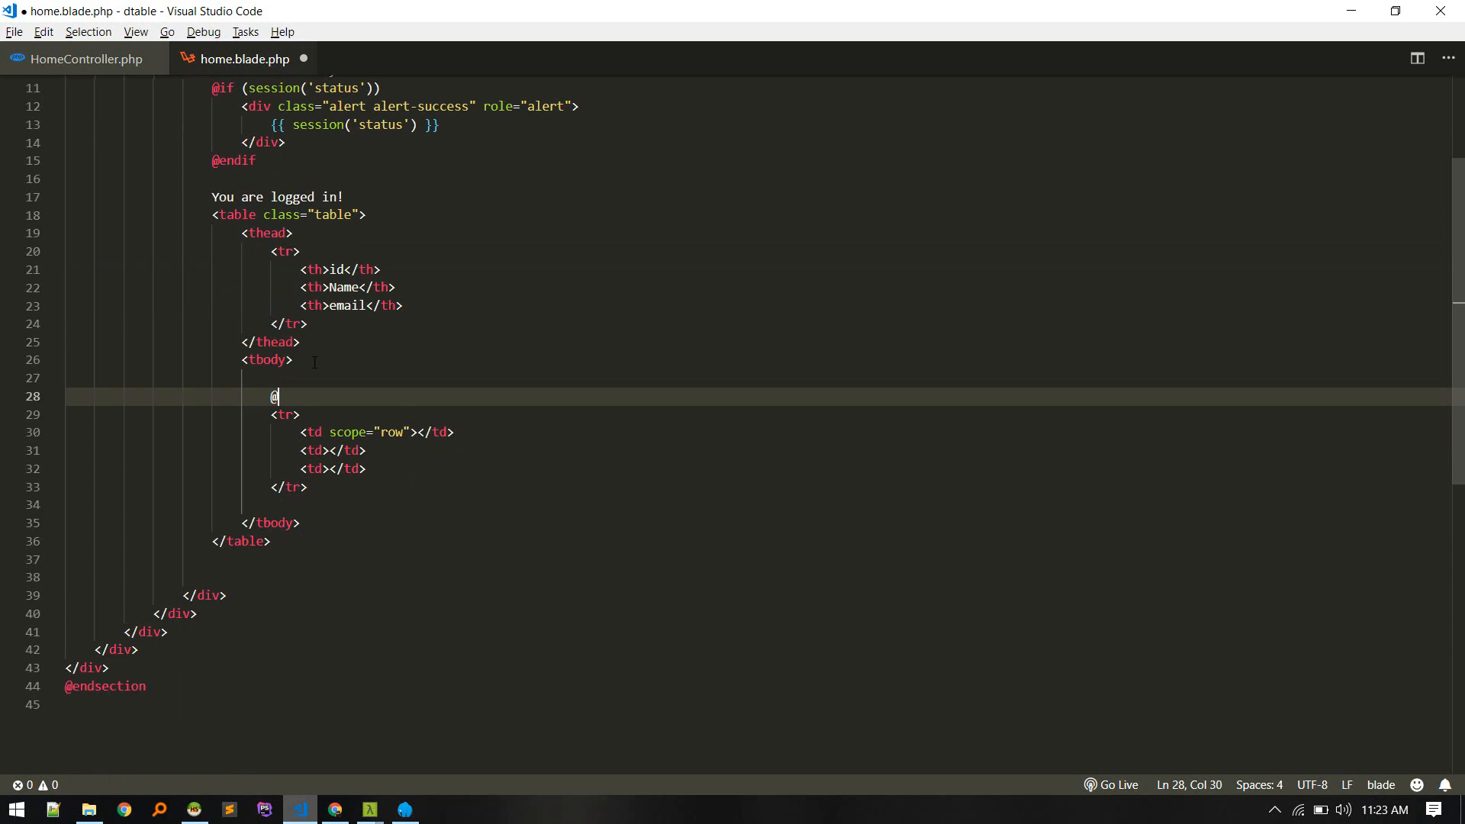
{"action": "type", "text": "gor"}
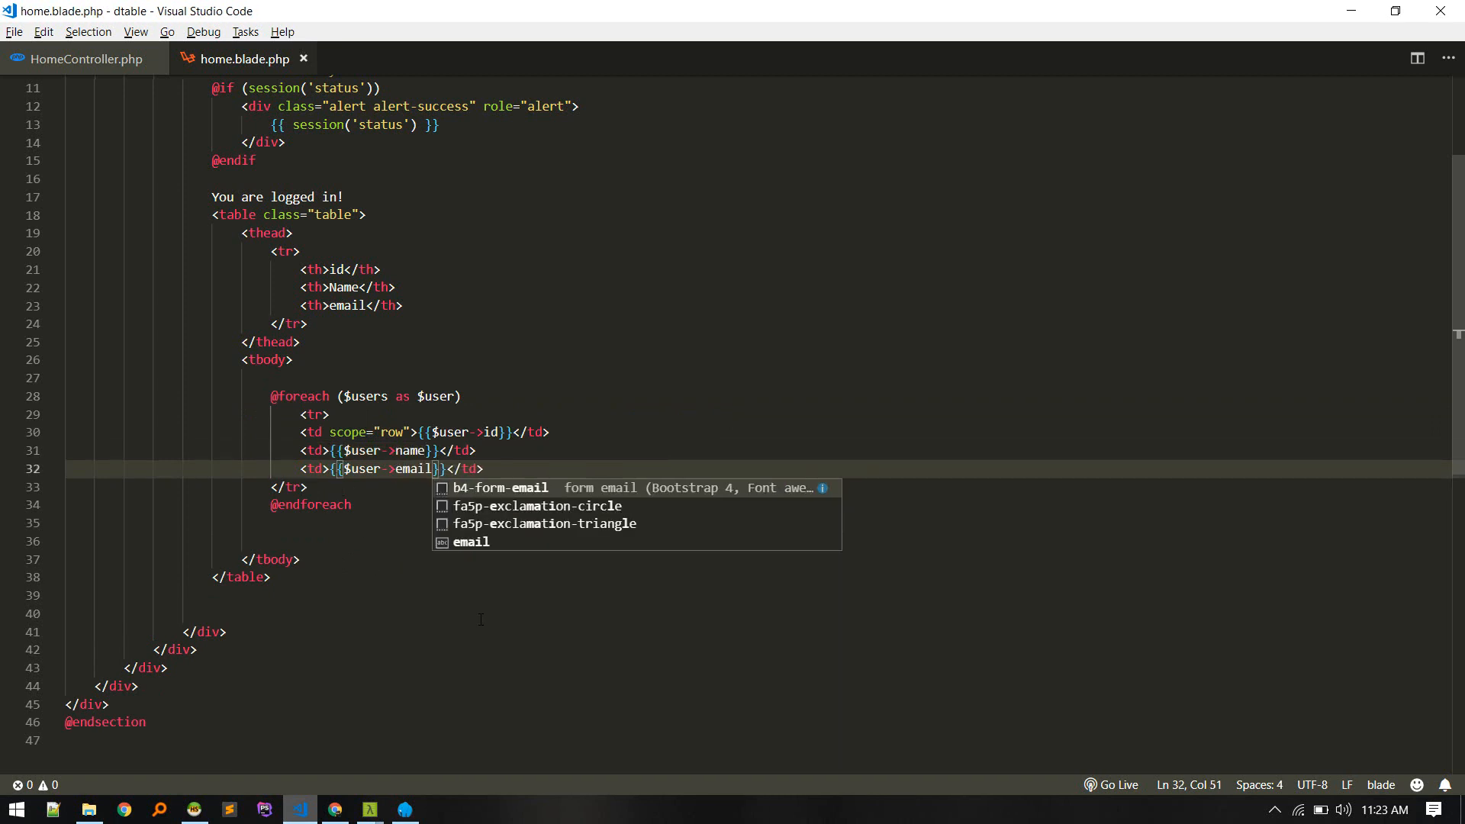
{"action": "left_click", "coordinate": [79, 58]}
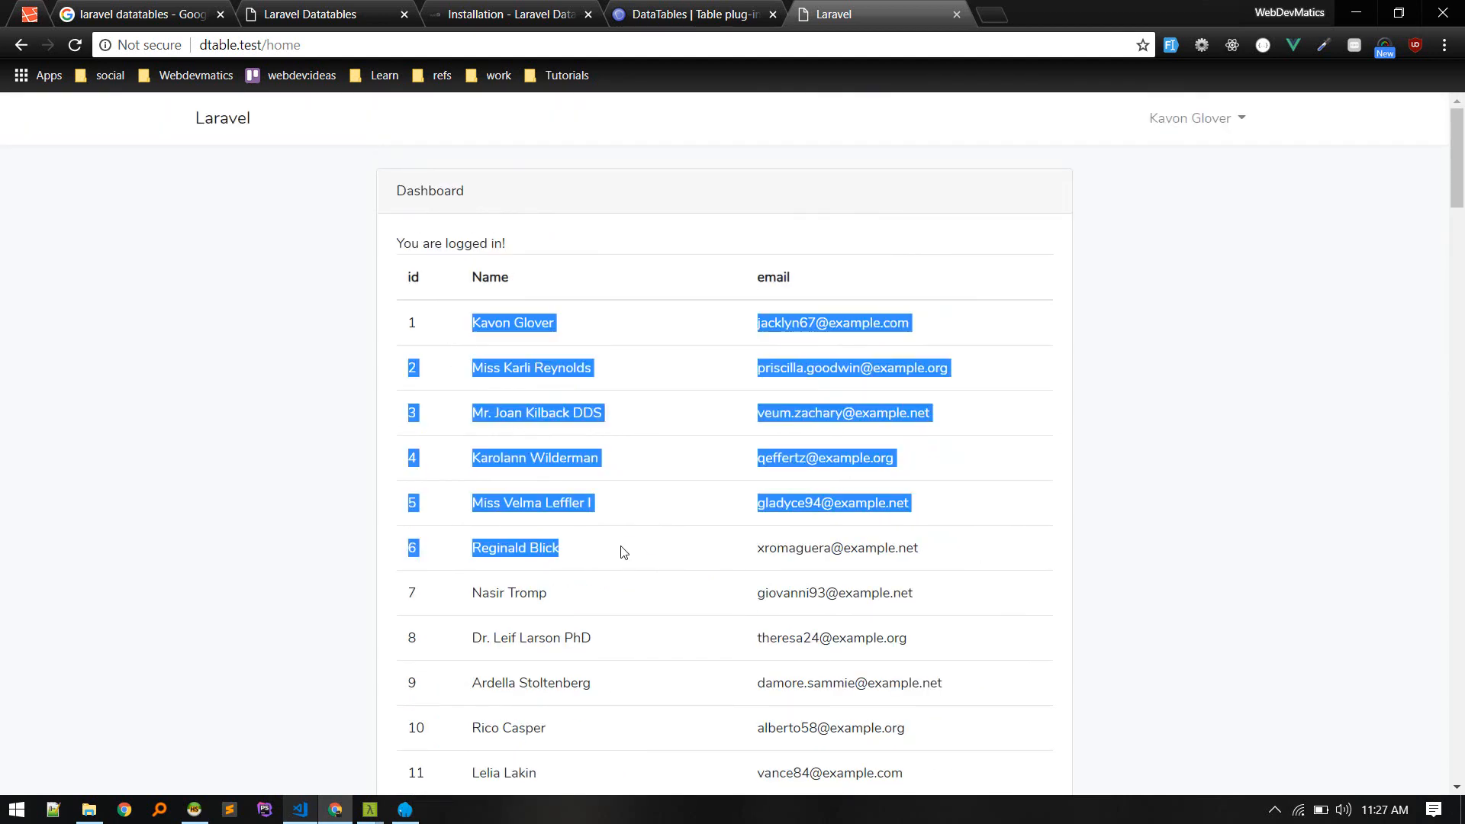
- Copy the laravel-datatables-oracle composer command from the installation guide and return to VS Code
{"action": "left_click", "coordinate": [510, 13]}
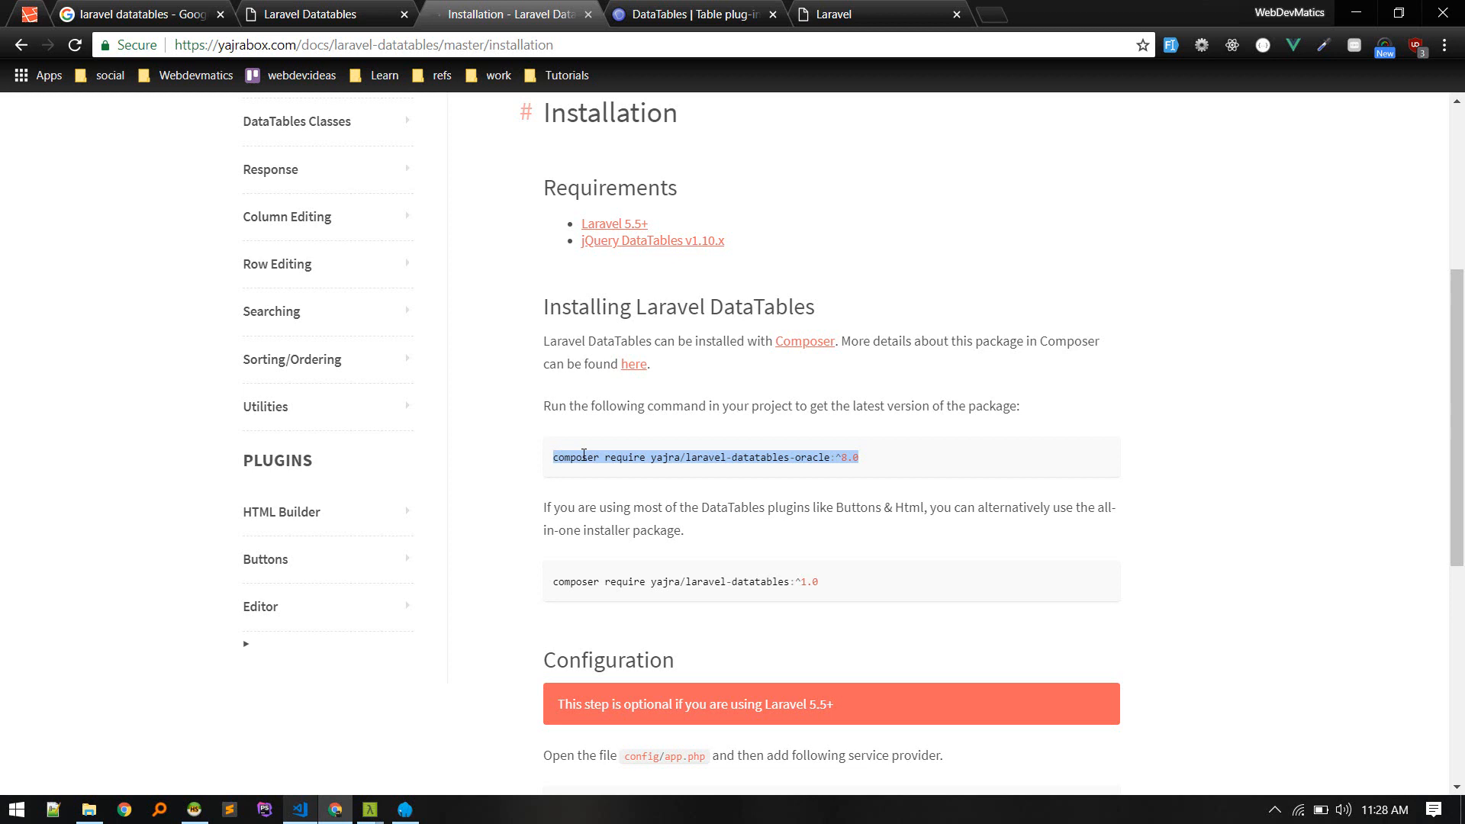
{"action": "left_click", "coordinate": [299, 809]}
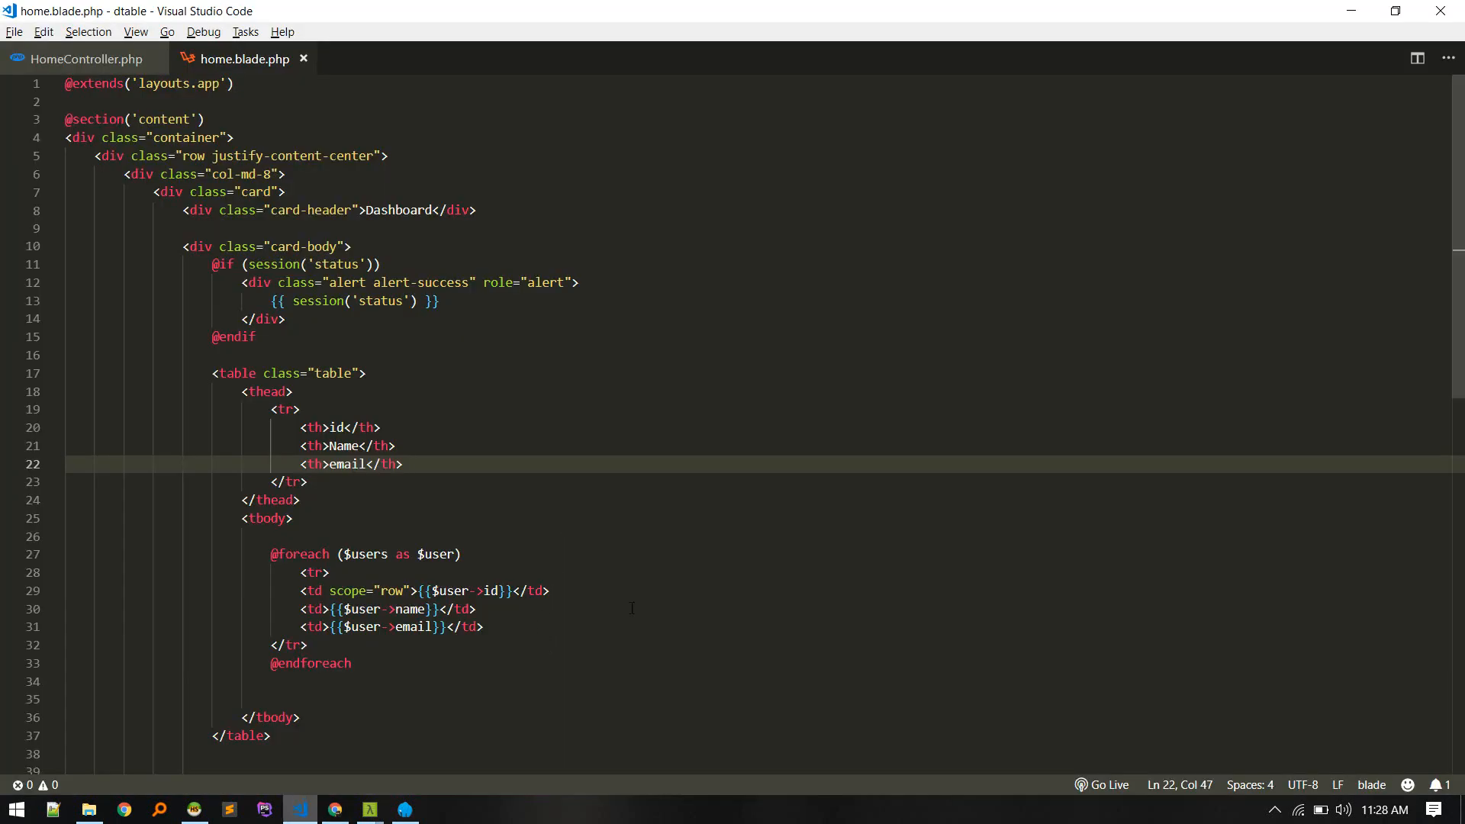
- Install yajra/laravel-datatables-oracle via composer, retrying without ^8.0 after the pinned version fails
{"action": "key", "text": "ctrl+`"}
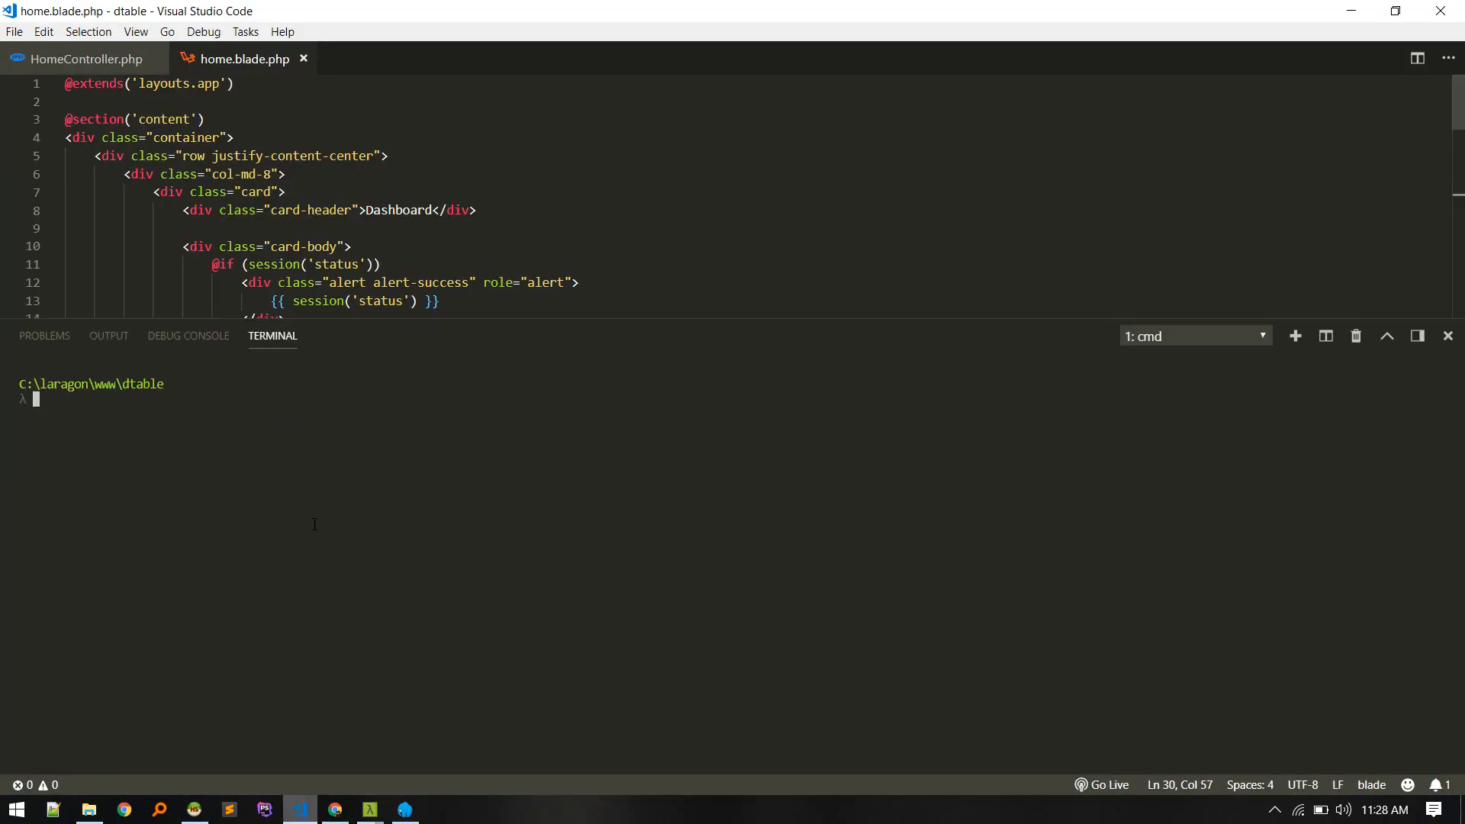
{"action": "type", "text": "composer require yajra/laravel-datatables-oracle:^8.0"}
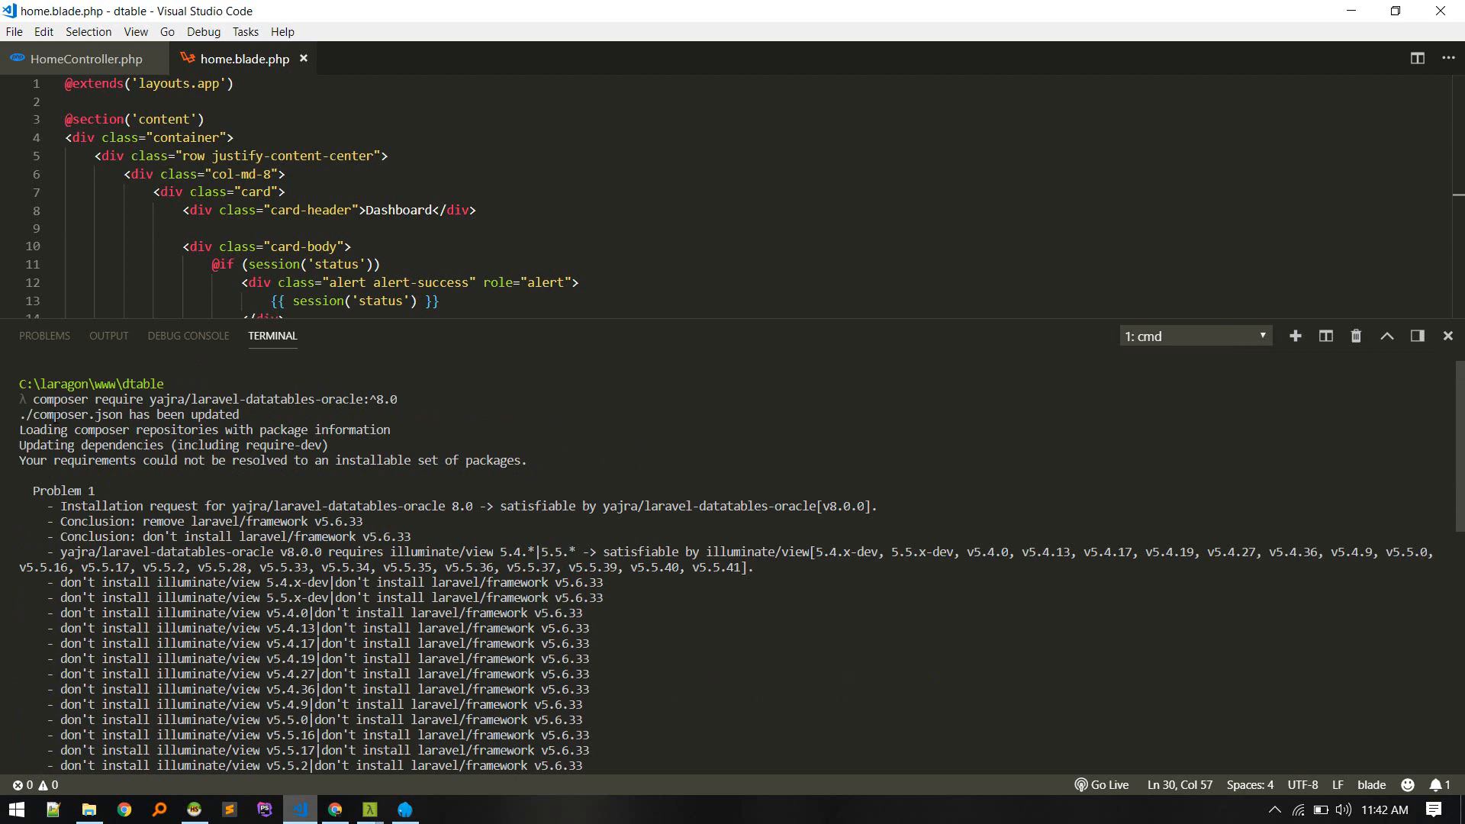
{"action": "double_click", "coordinate": [206, 400]}
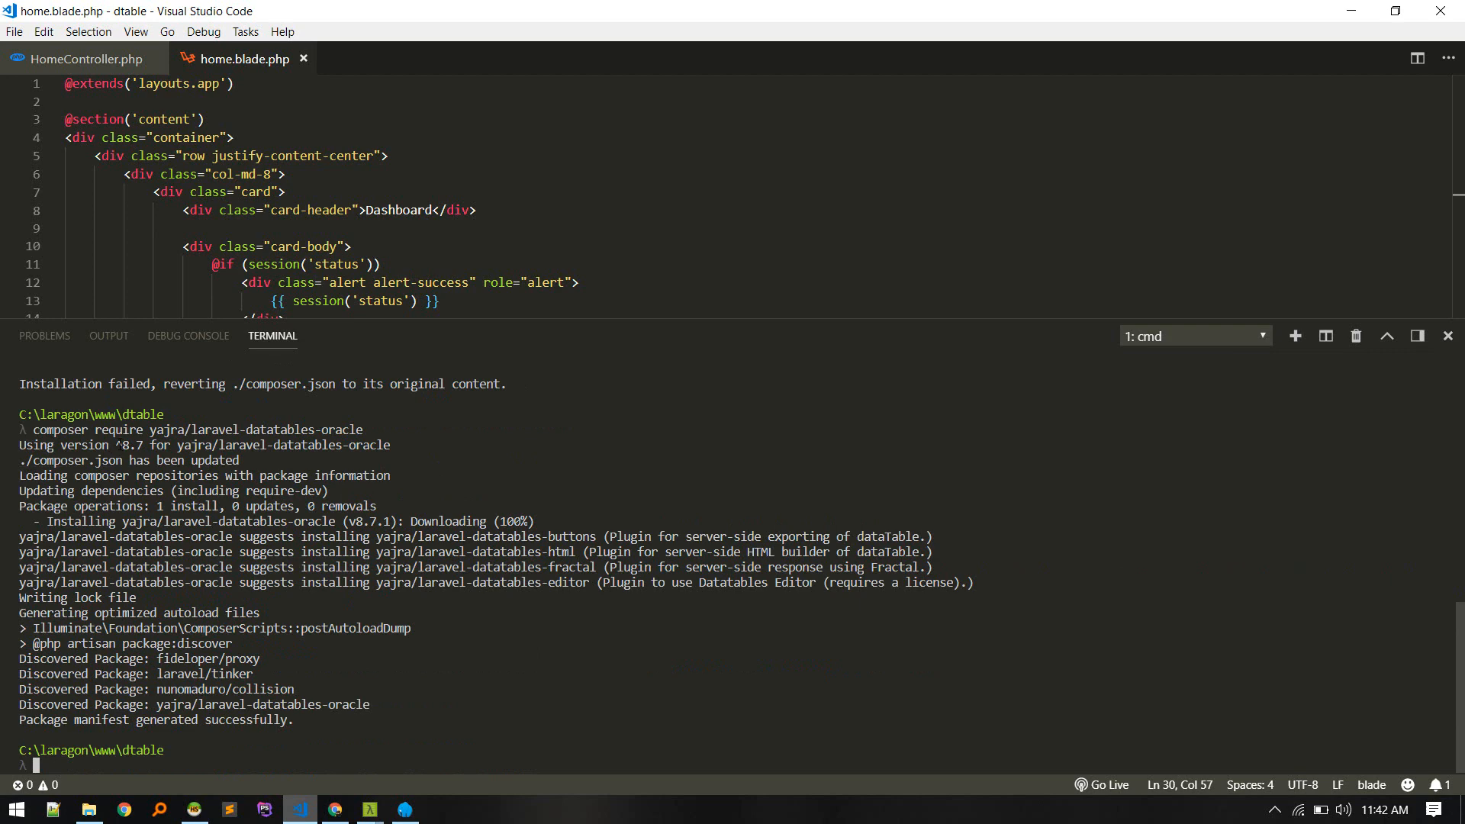
{"action": "left_click", "coordinate": [336, 811]}
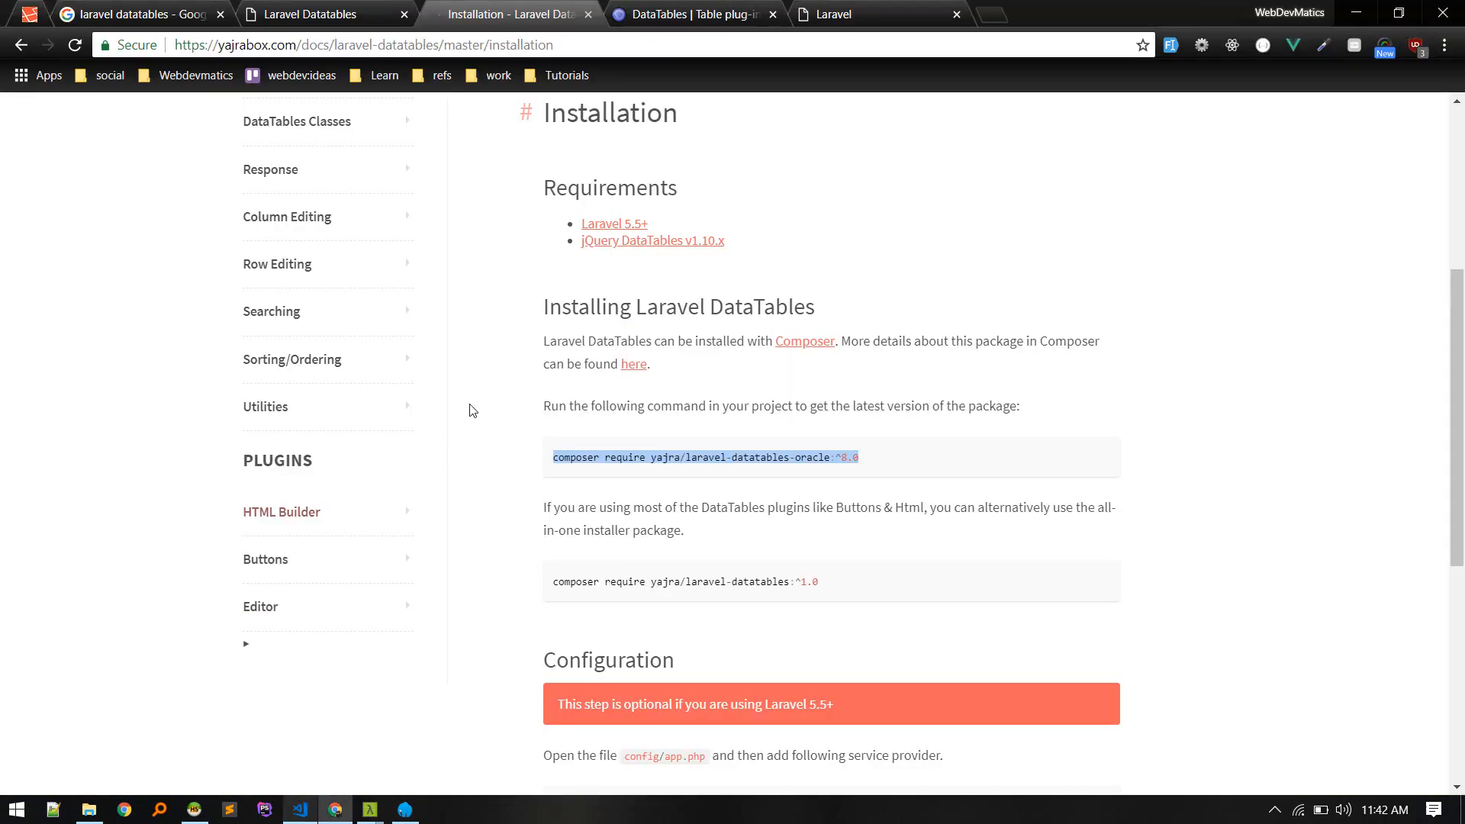
- Open the Laravel DataTables quick starter tutorial and select the CSS link on datatables.net
{"action": "left_click", "coordinate": [836, 458]}
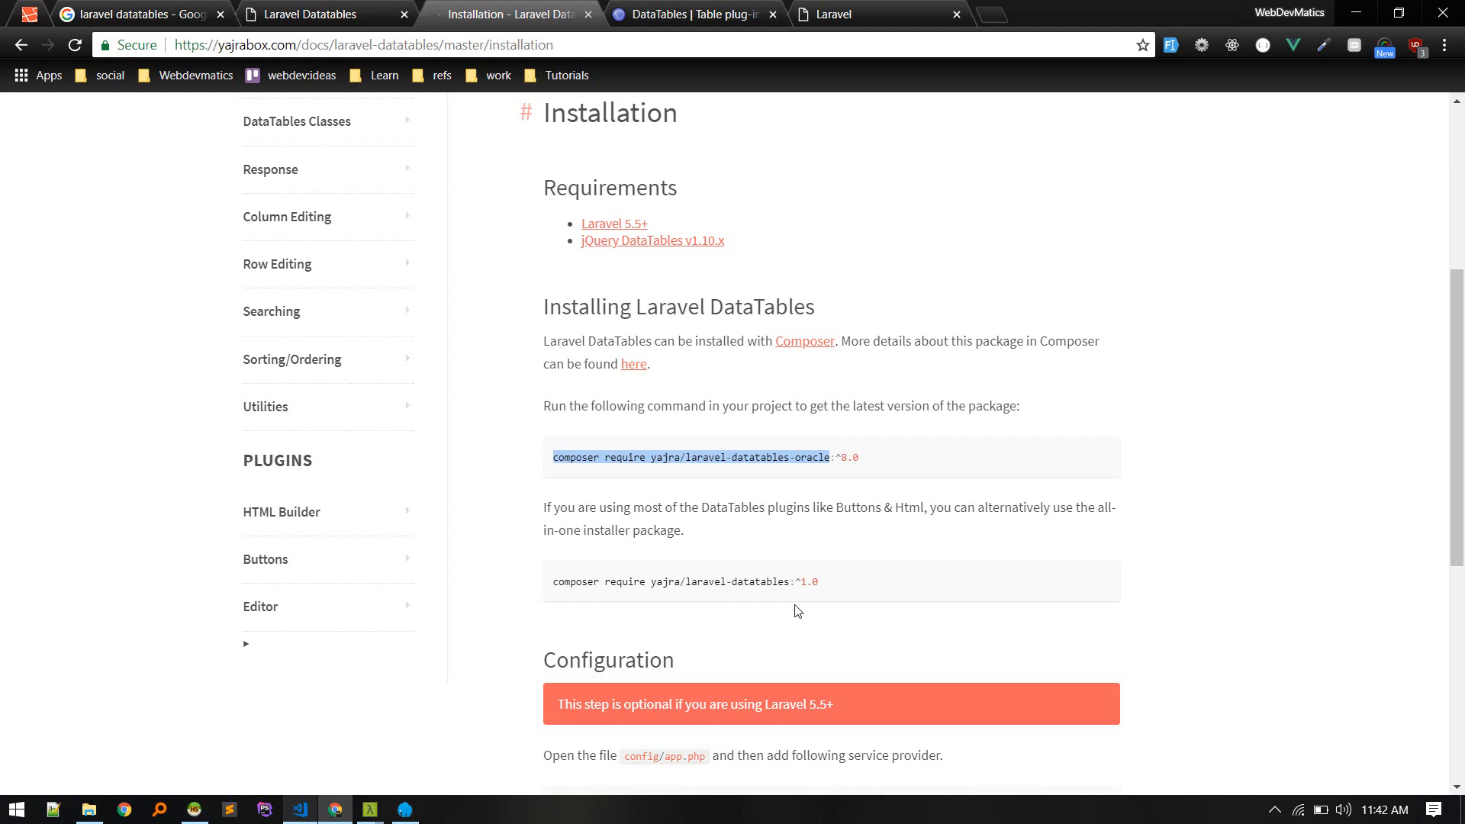
{"action": "scroll", "scroll_direction": "down", "scroll_amount": 3}
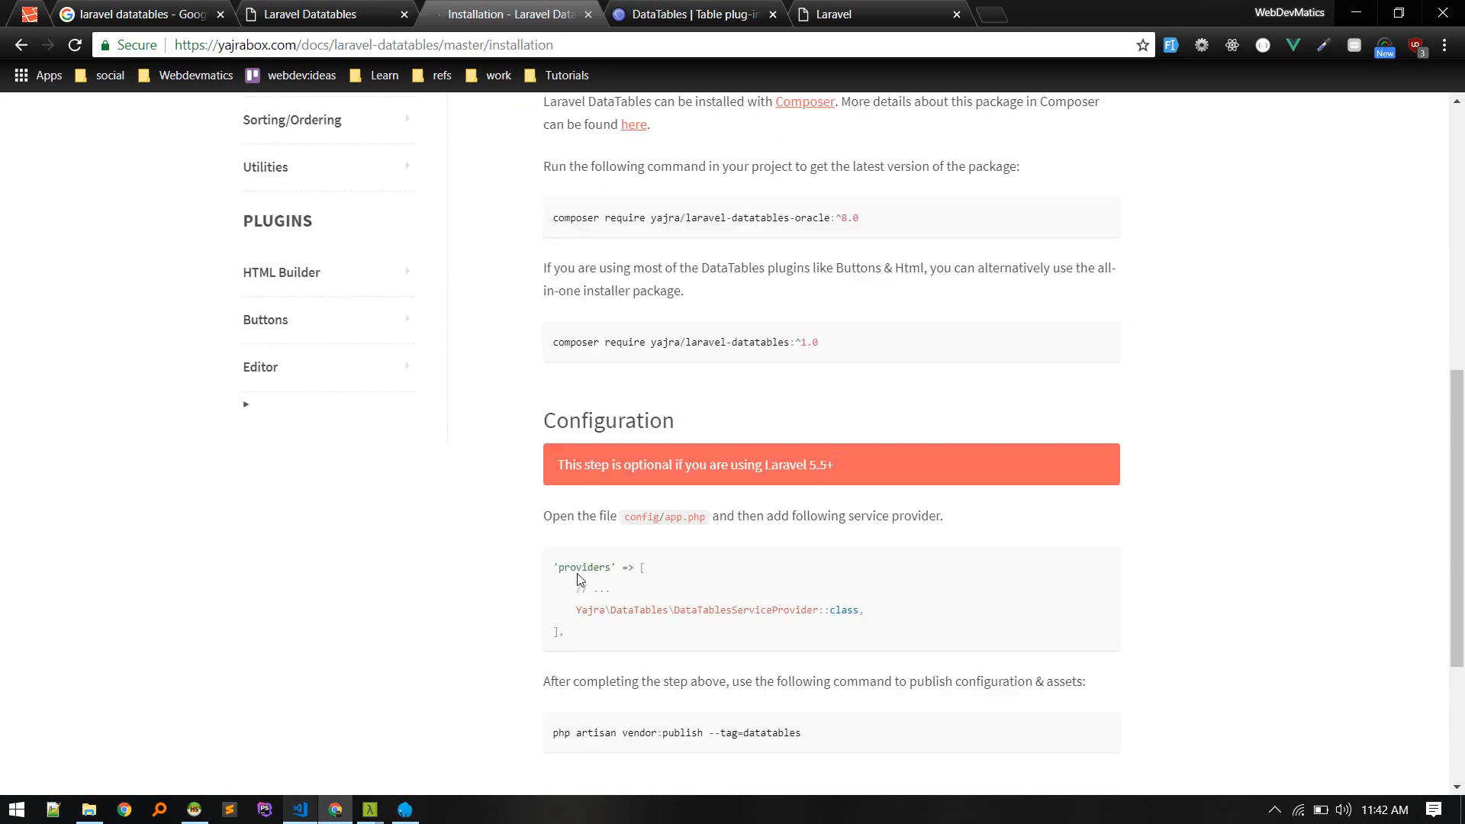
{"action": "scroll", "scroll_direction": "up", "scroll_amount": 3}
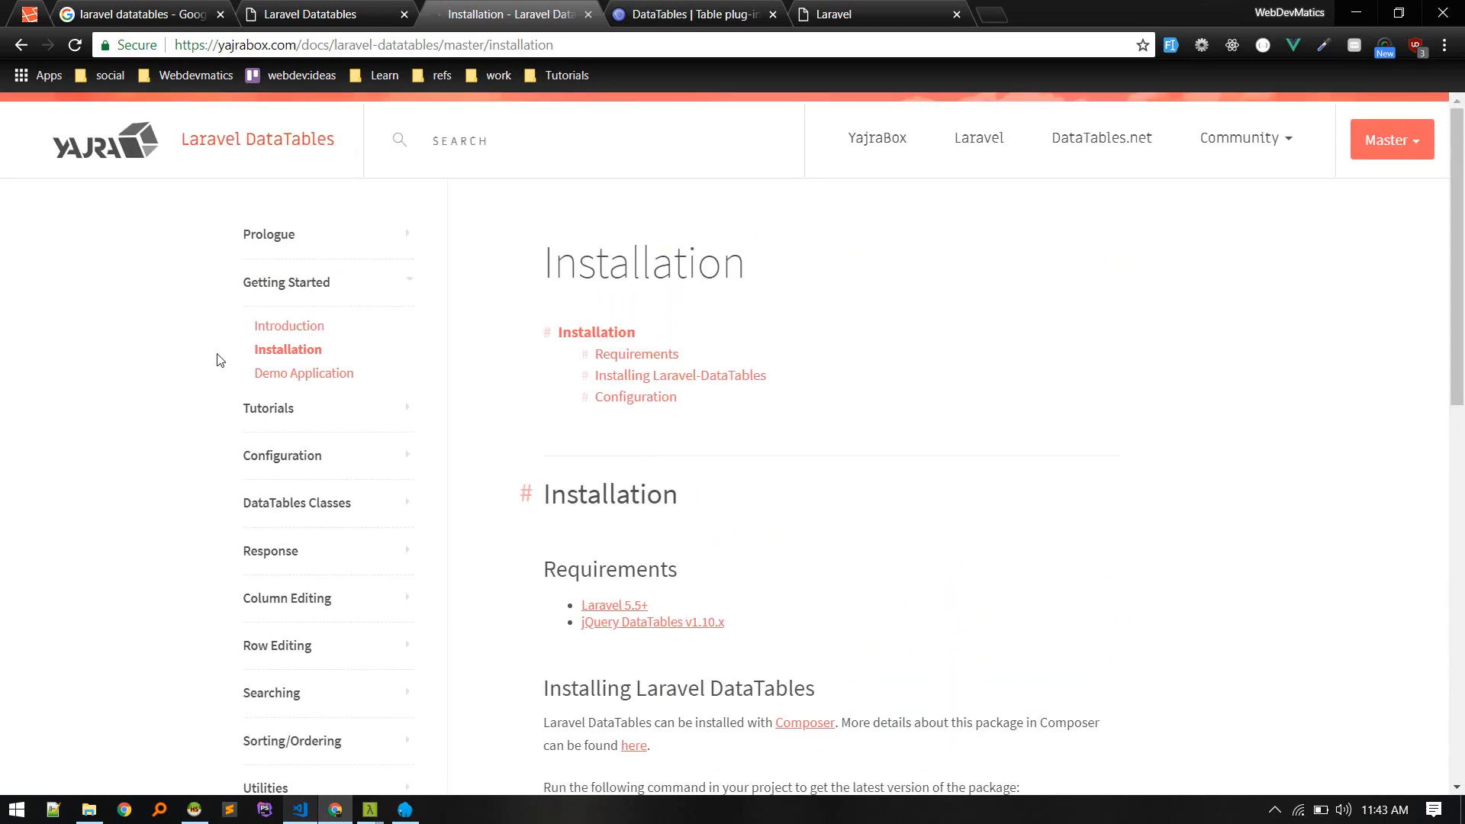
{"action": "left_click", "coordinate": [696, 14]}
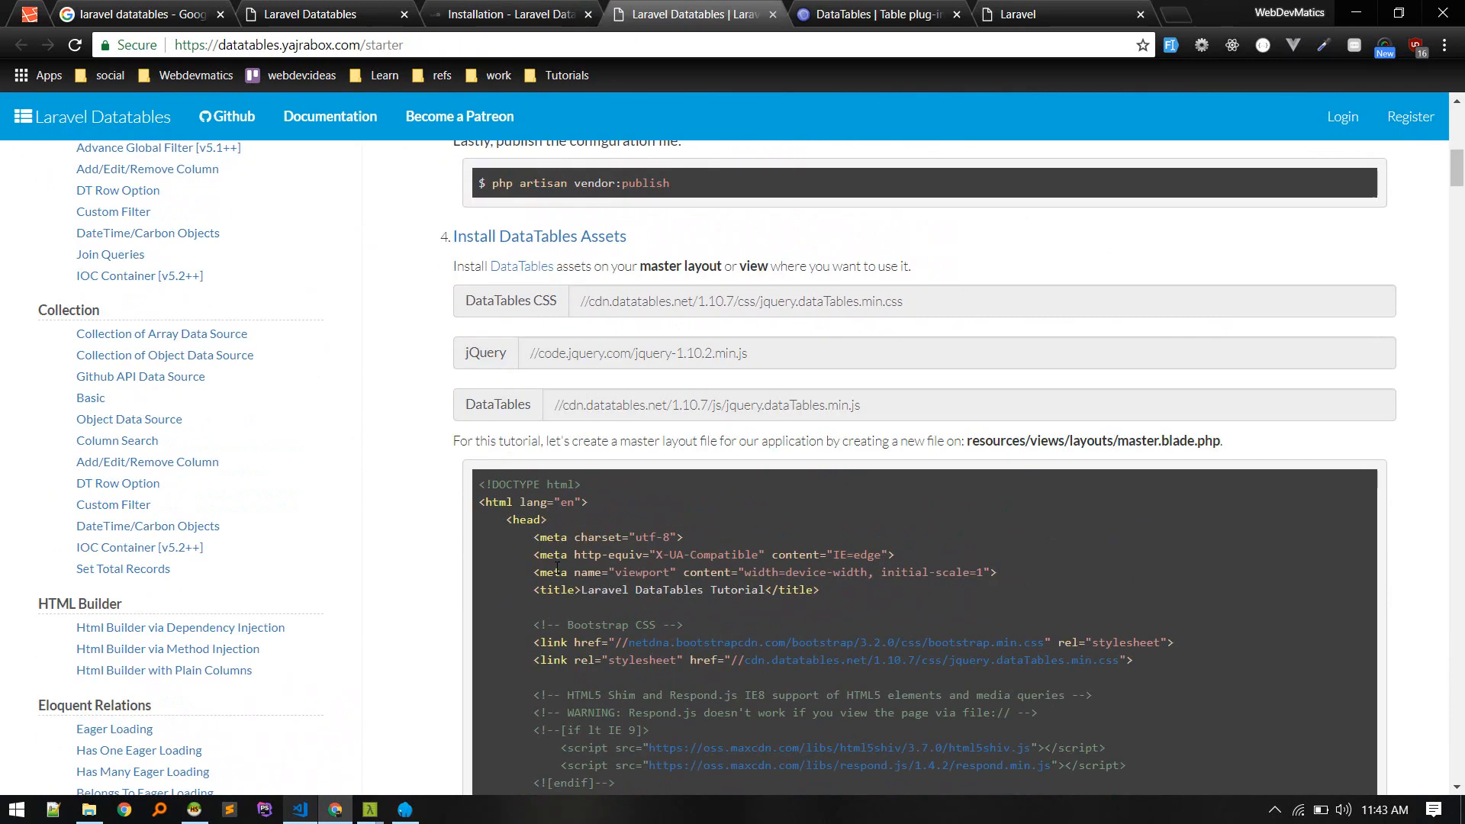
{"action": "left_click", "coordinate": [879, 14]}
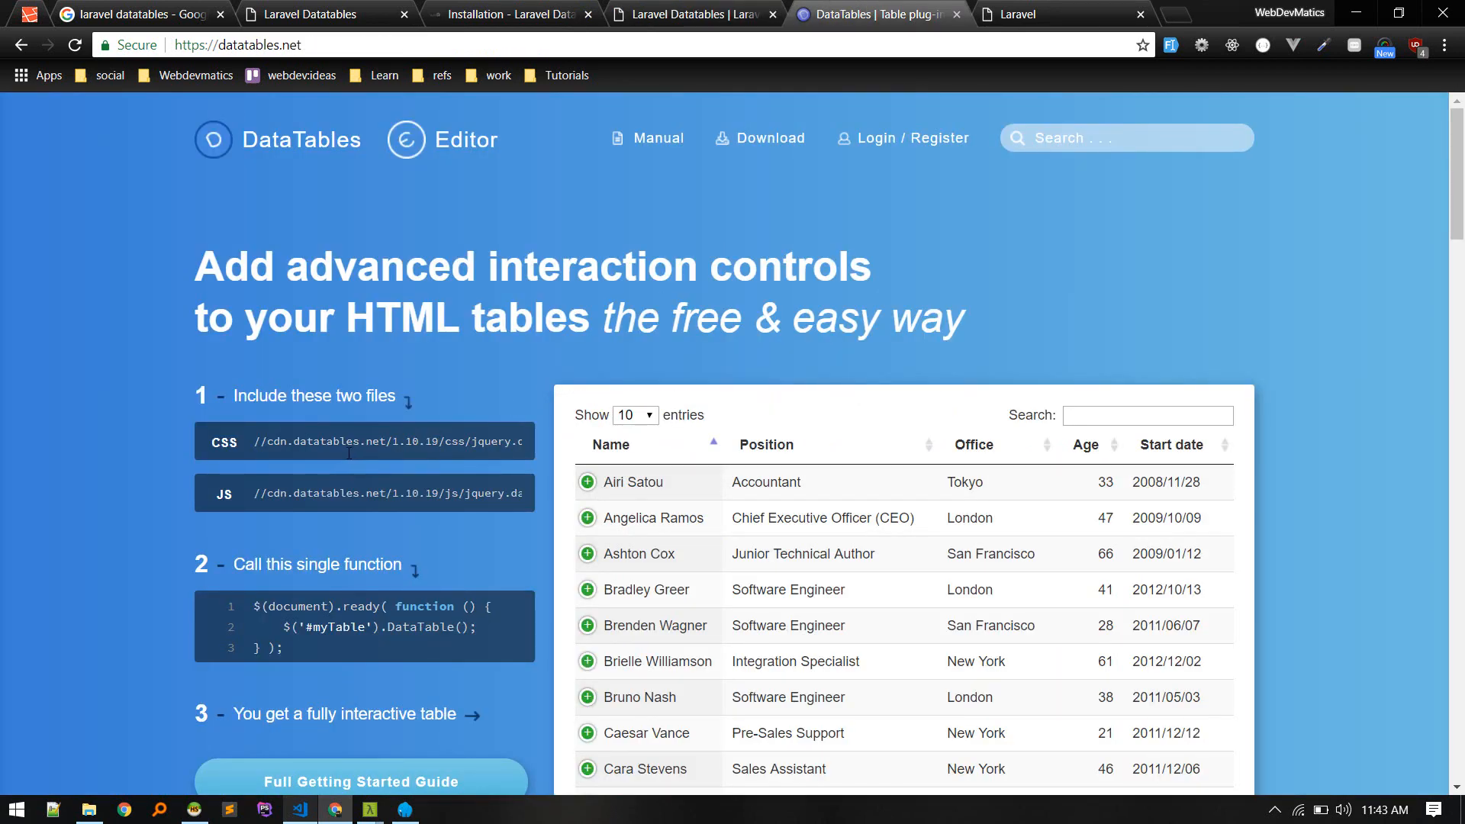
{"action": "double_click", "coordinate": [391, 441]}
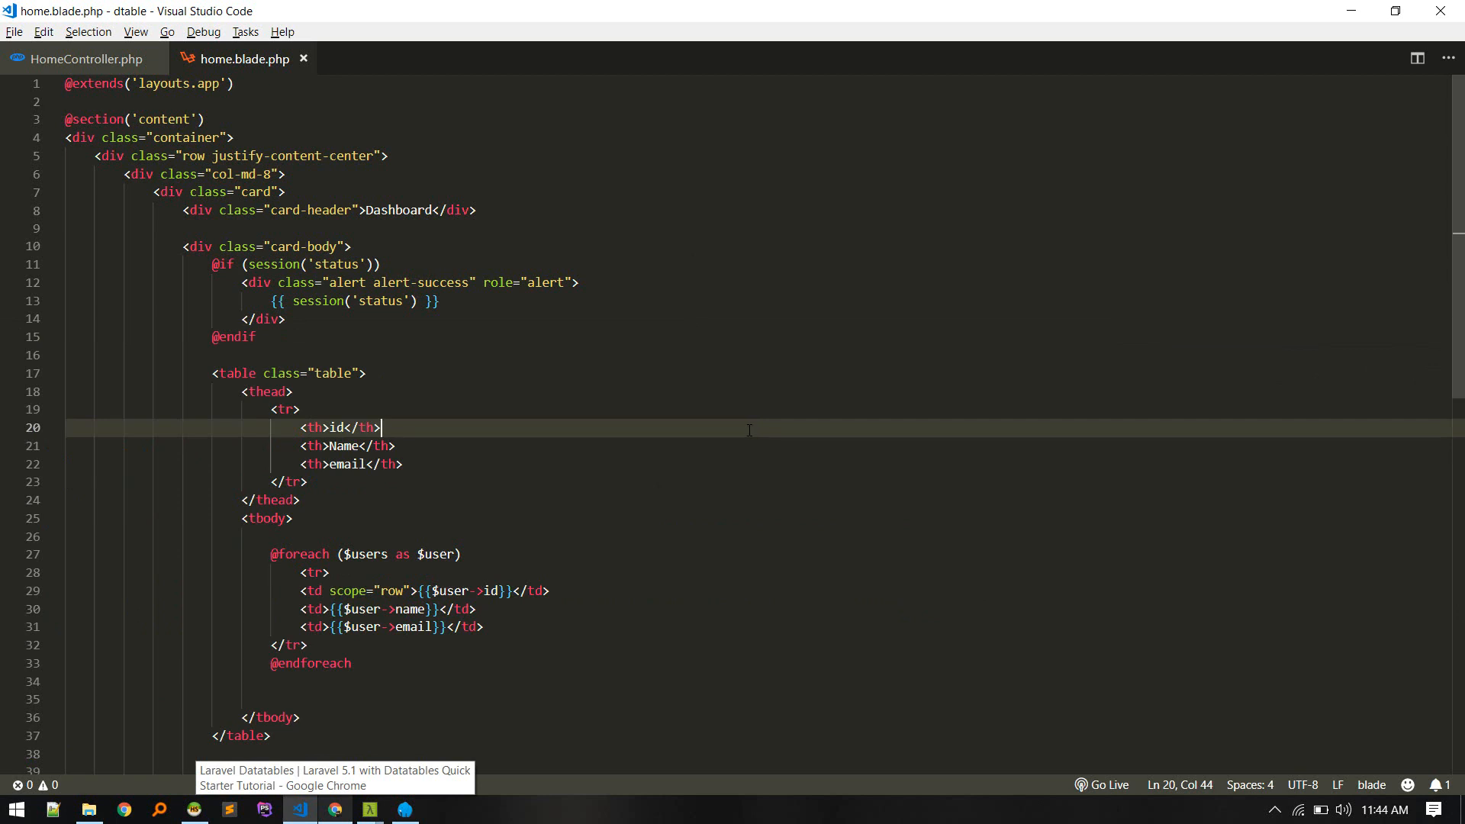
- In layouts/app.blade.php add the DataTables 1.10.7 CDN stylesheet and script includes before the closing body tag
{"action": "type", "text": "layout/"}
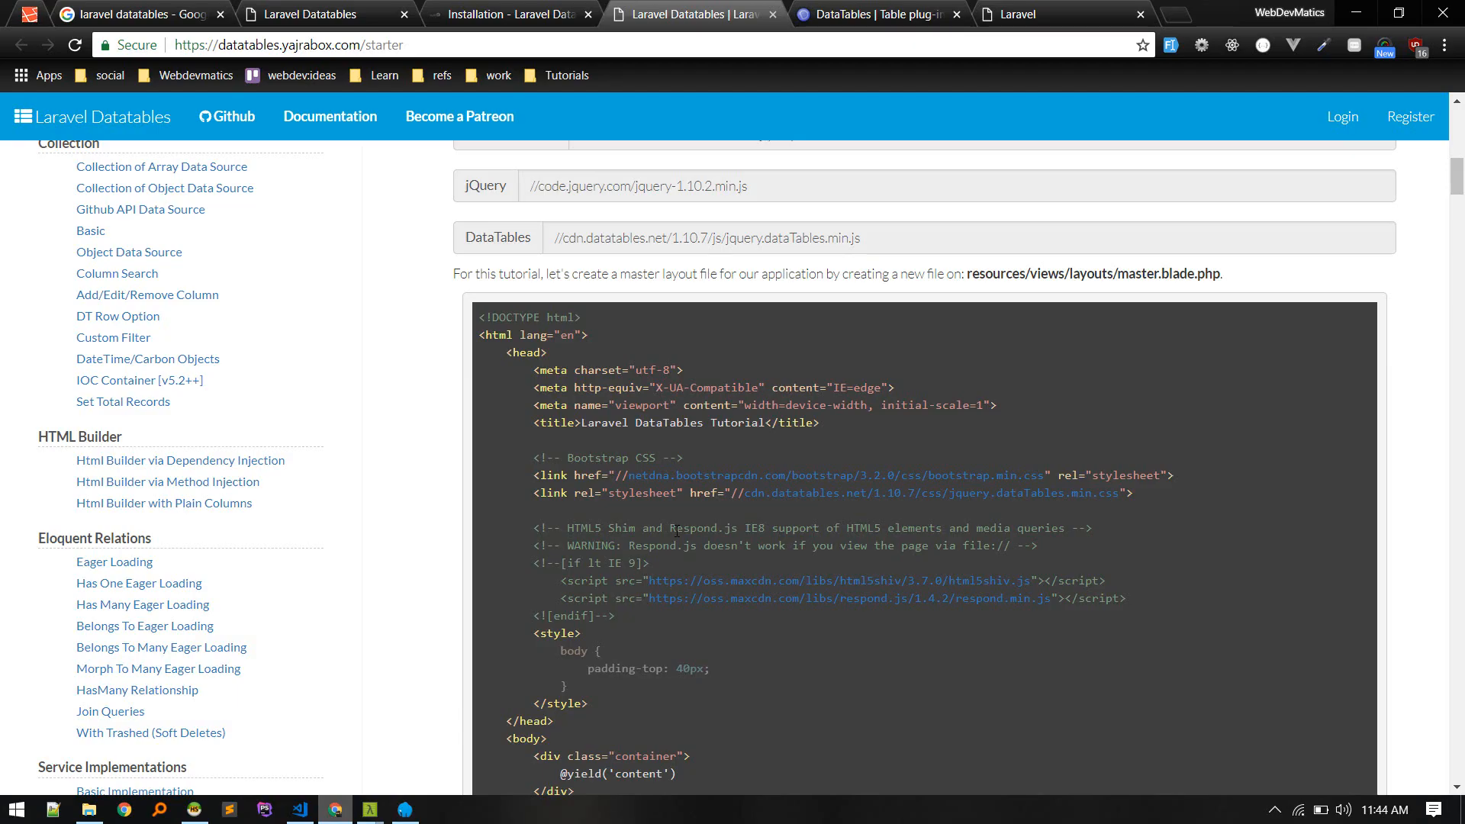
{"action": "double_click", "coordinate": [550, 493]}
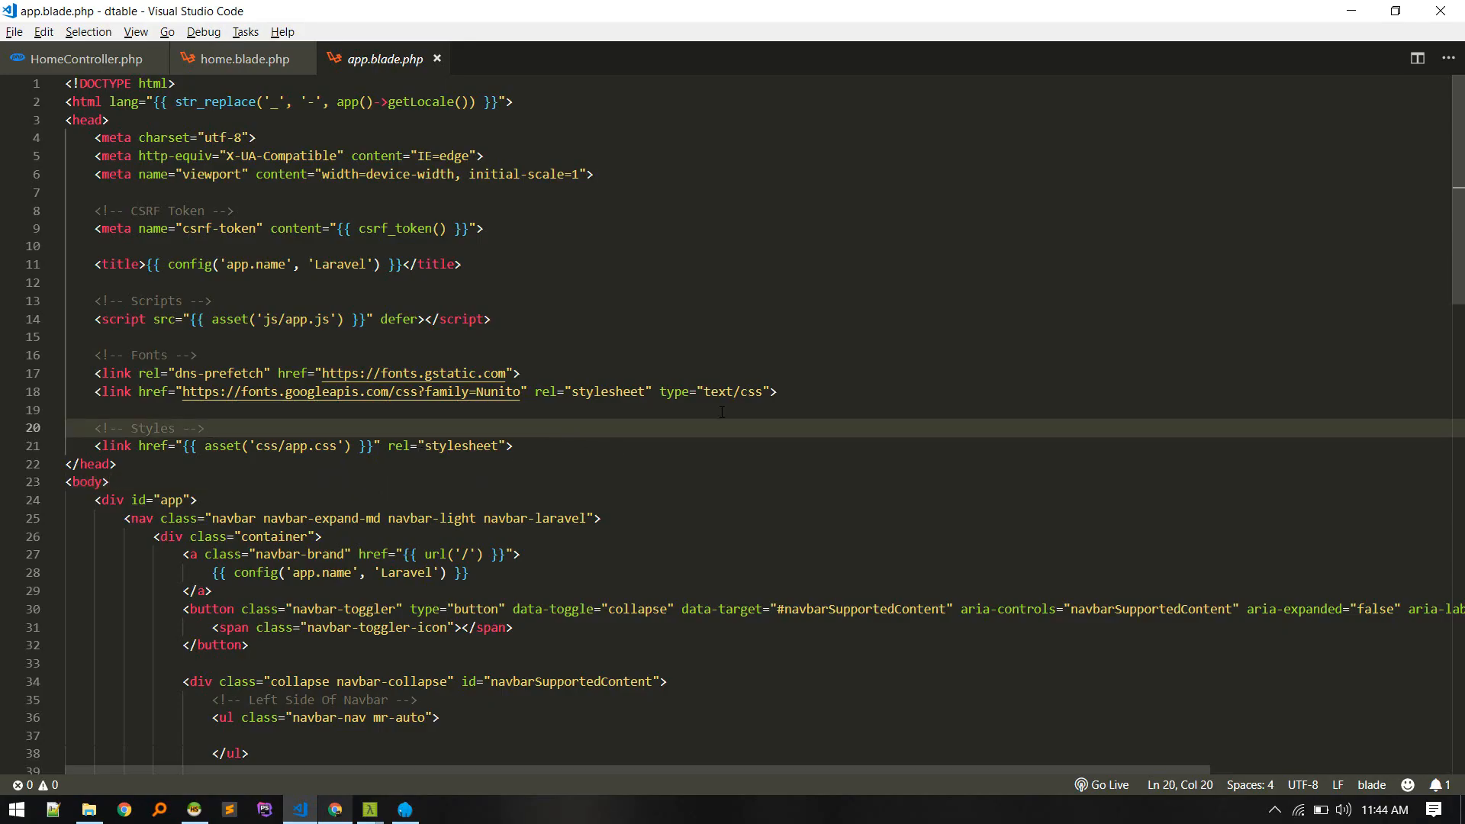
{"action": "type", "text": "<link rel=\"stylesheet\" href=\"//cdn.datatables.net/1.10.7/css/jquery.dataTables.min.css\">"}
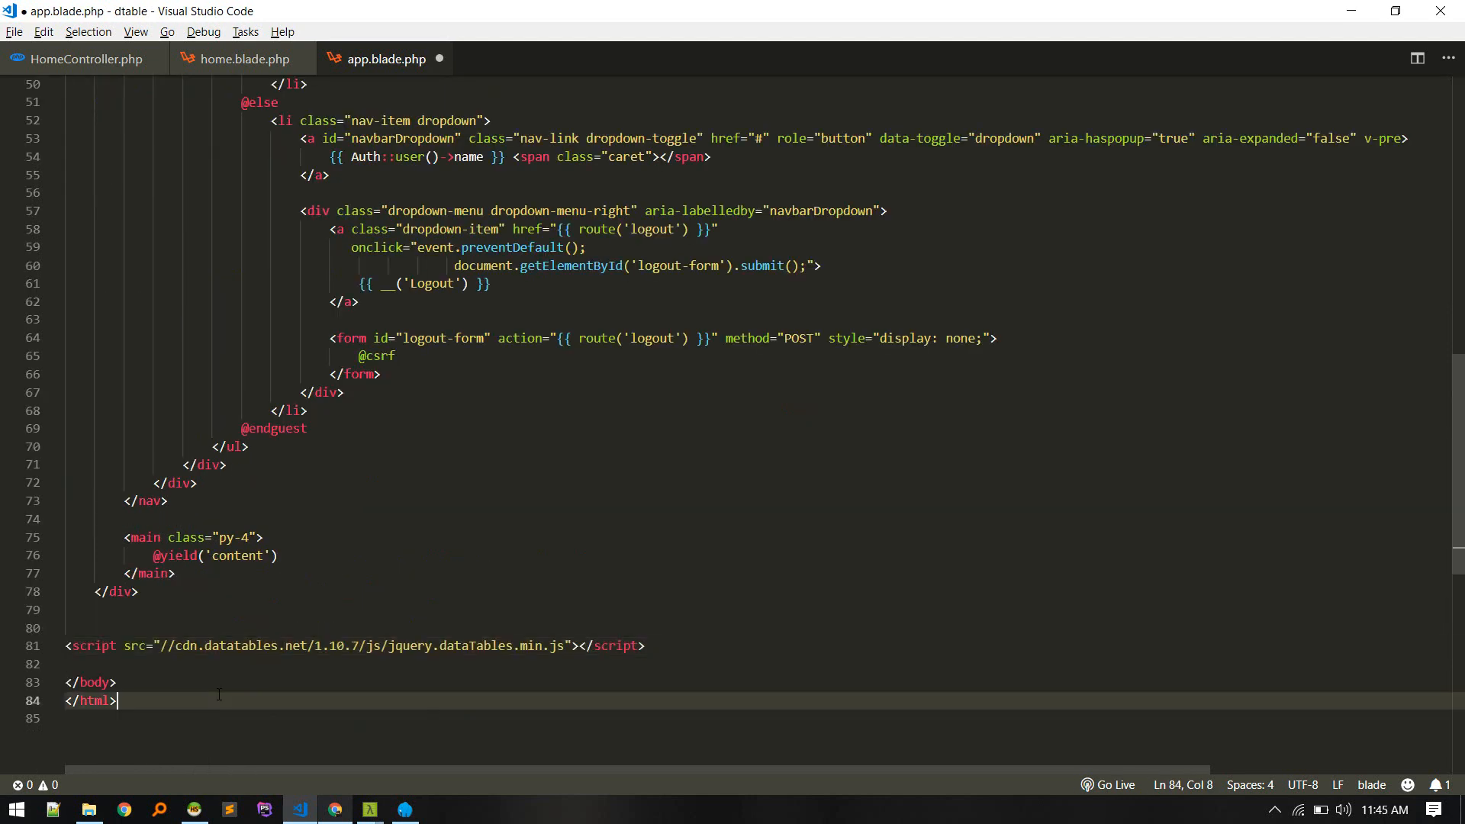
{"action": "left_click", "coordinate": [336, 809]}
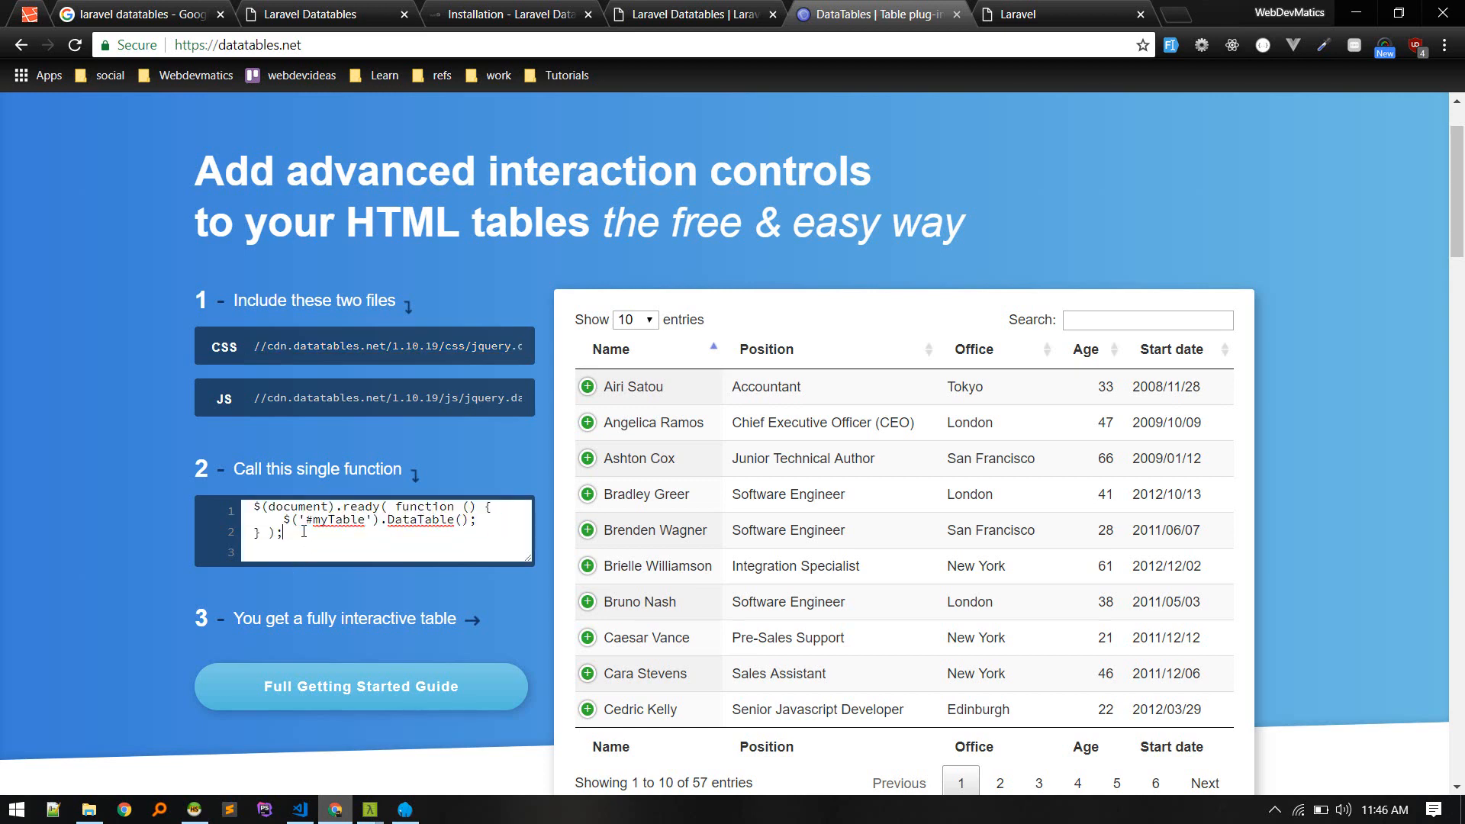
{"action": "left_click", "coordinate": [299, 809]}
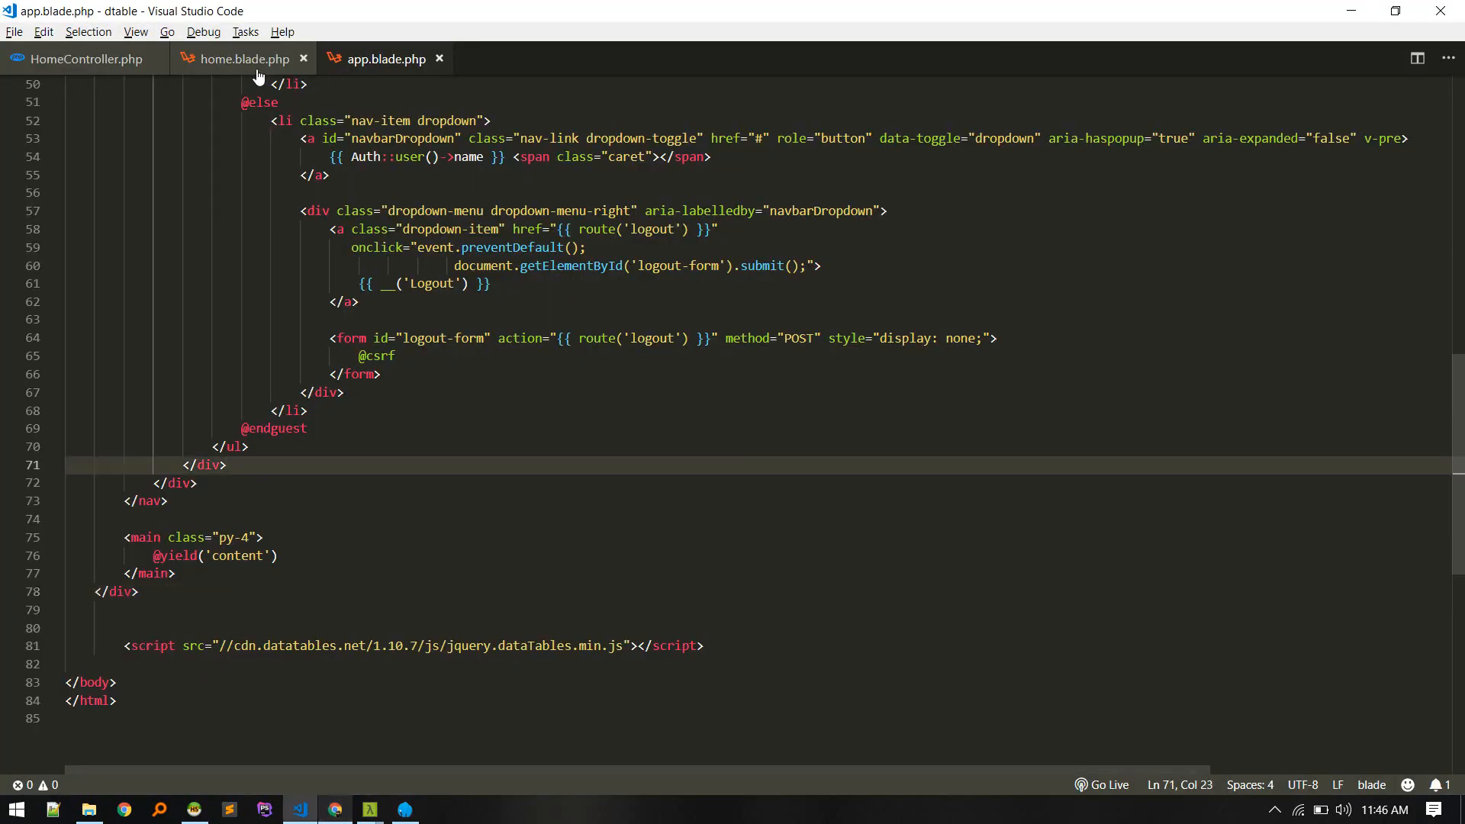
{"action": "left_click", "coordinate": [244, 58]}
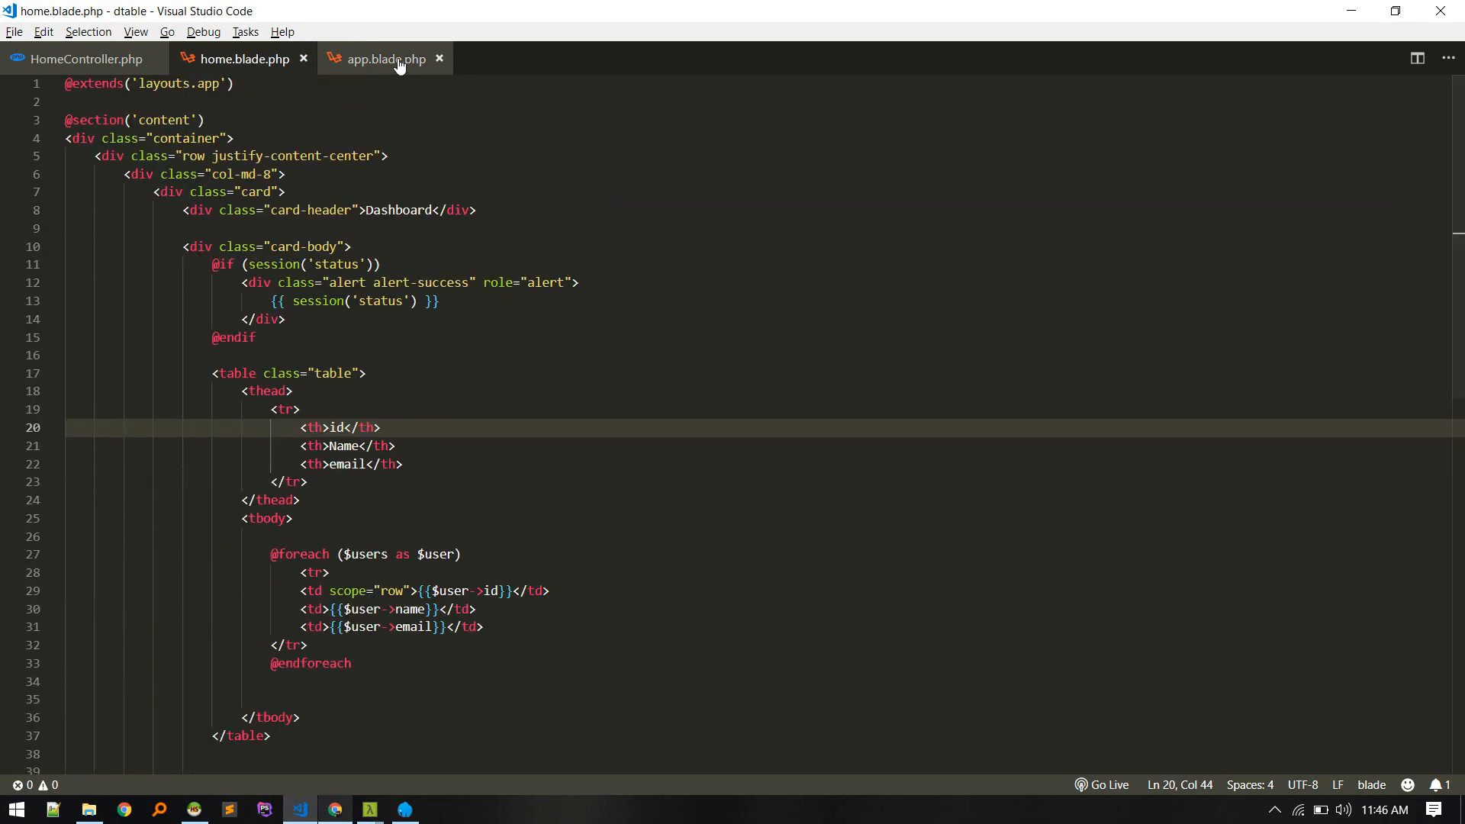
{"action": "left_click", "coordinate": [386, 58]}
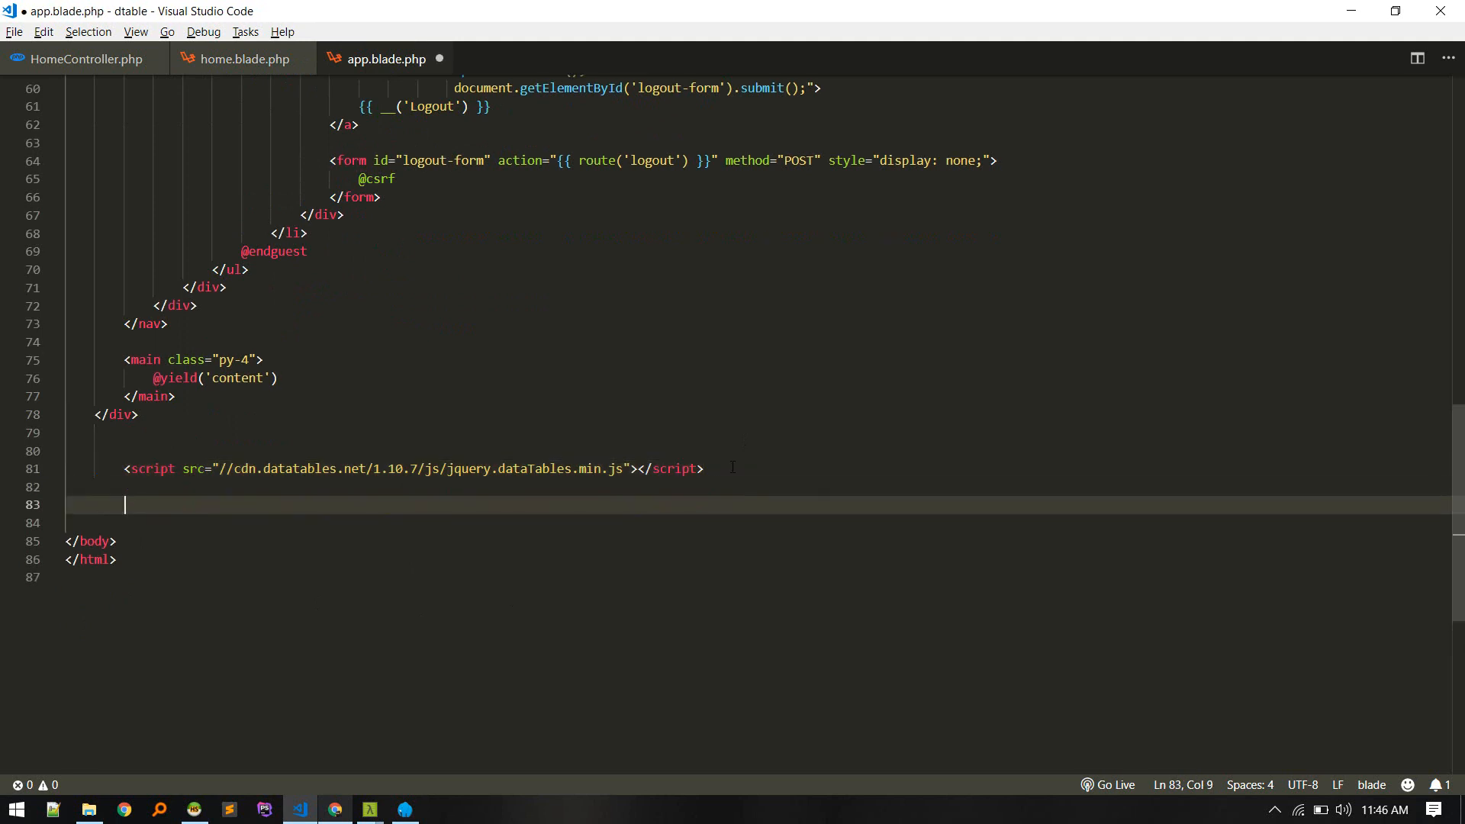
{"action": "type", "text": "@yield('js')"}
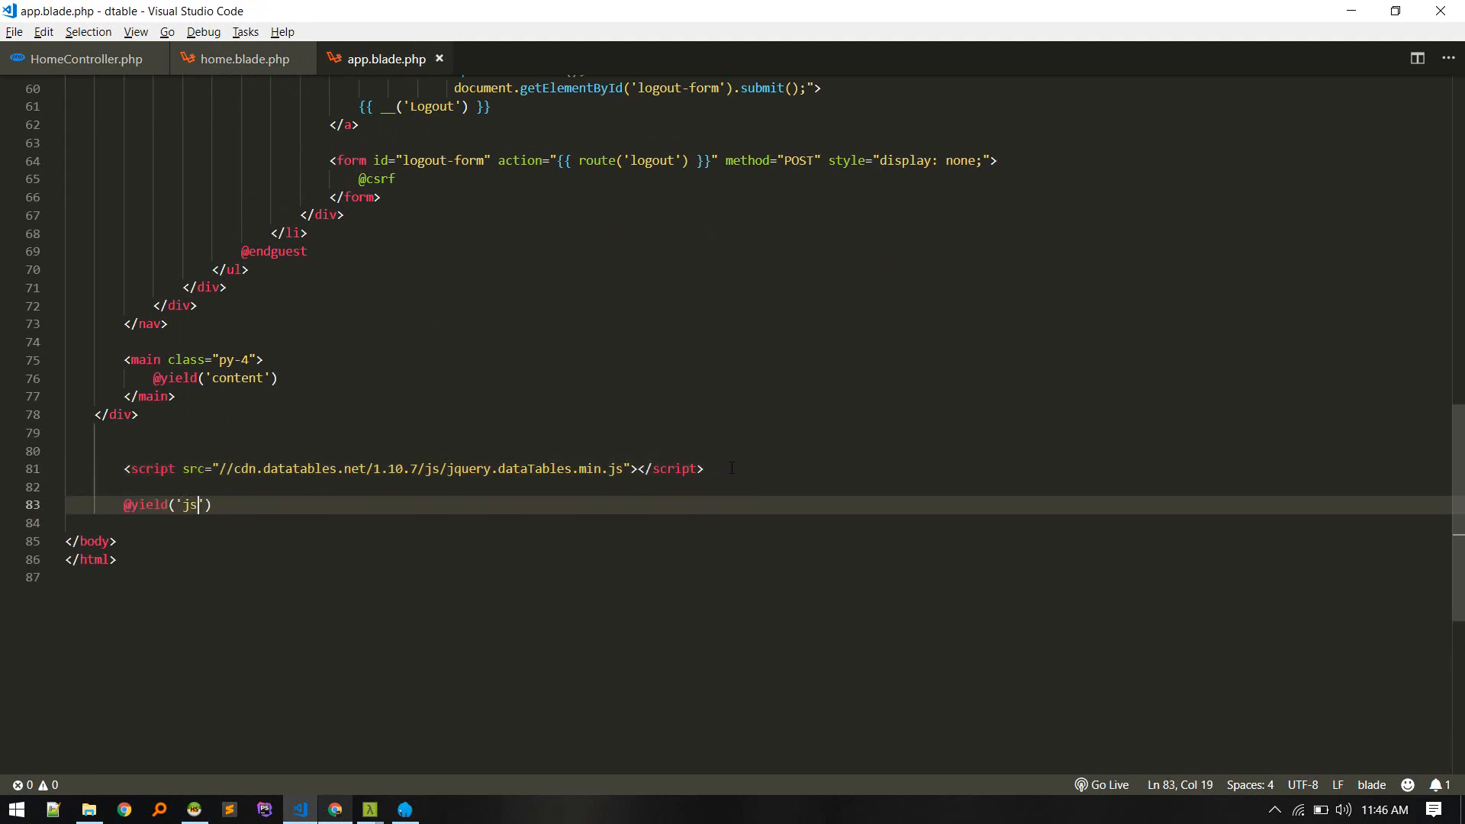
- Add a js section in home.blade.php that initializes DataTable() on #dtable at document ready
{"action": "left_click", "coordinate": [245, 58]}
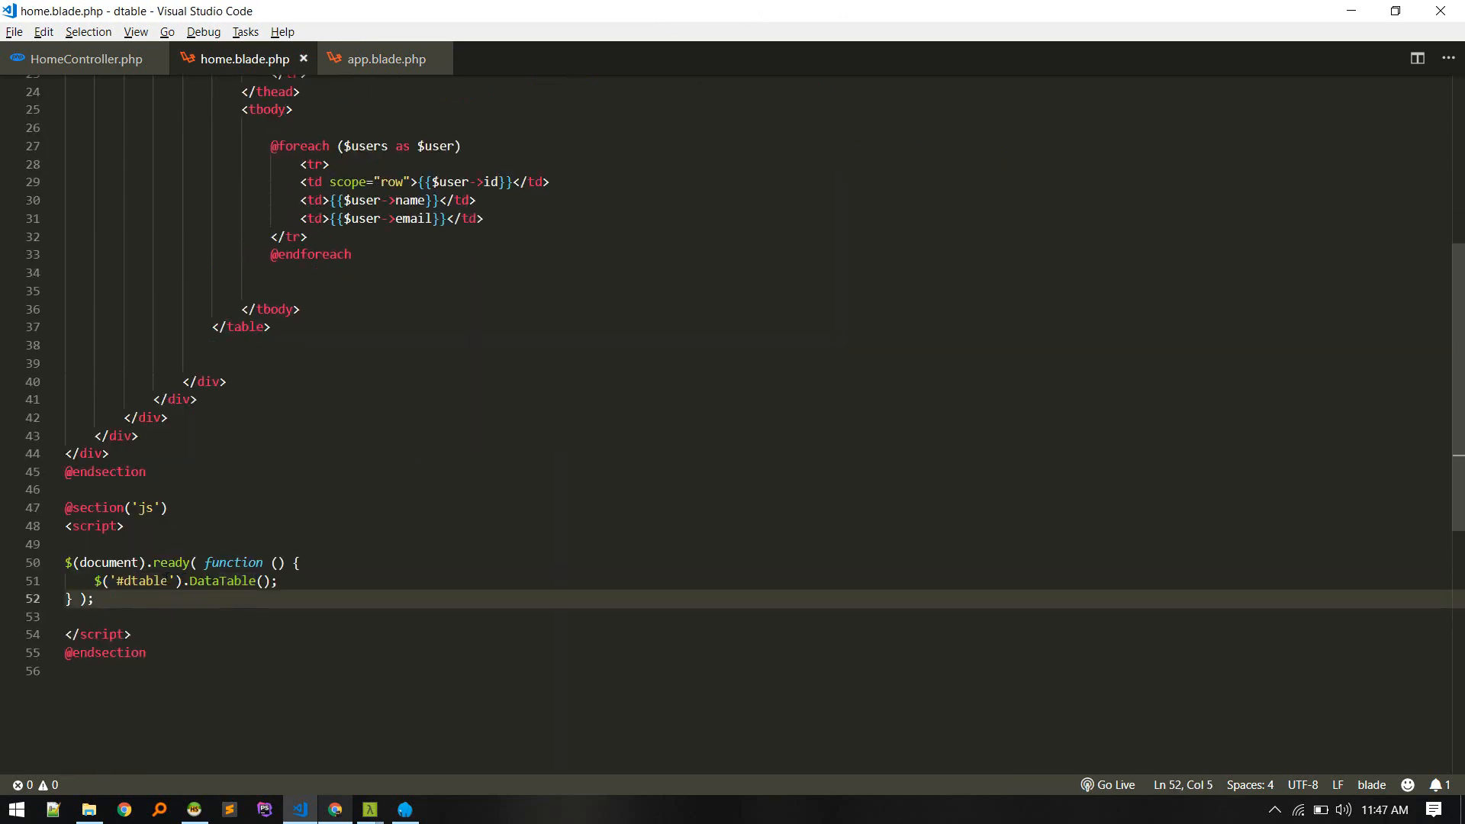
{"action": "type", "text": "tables.net"}
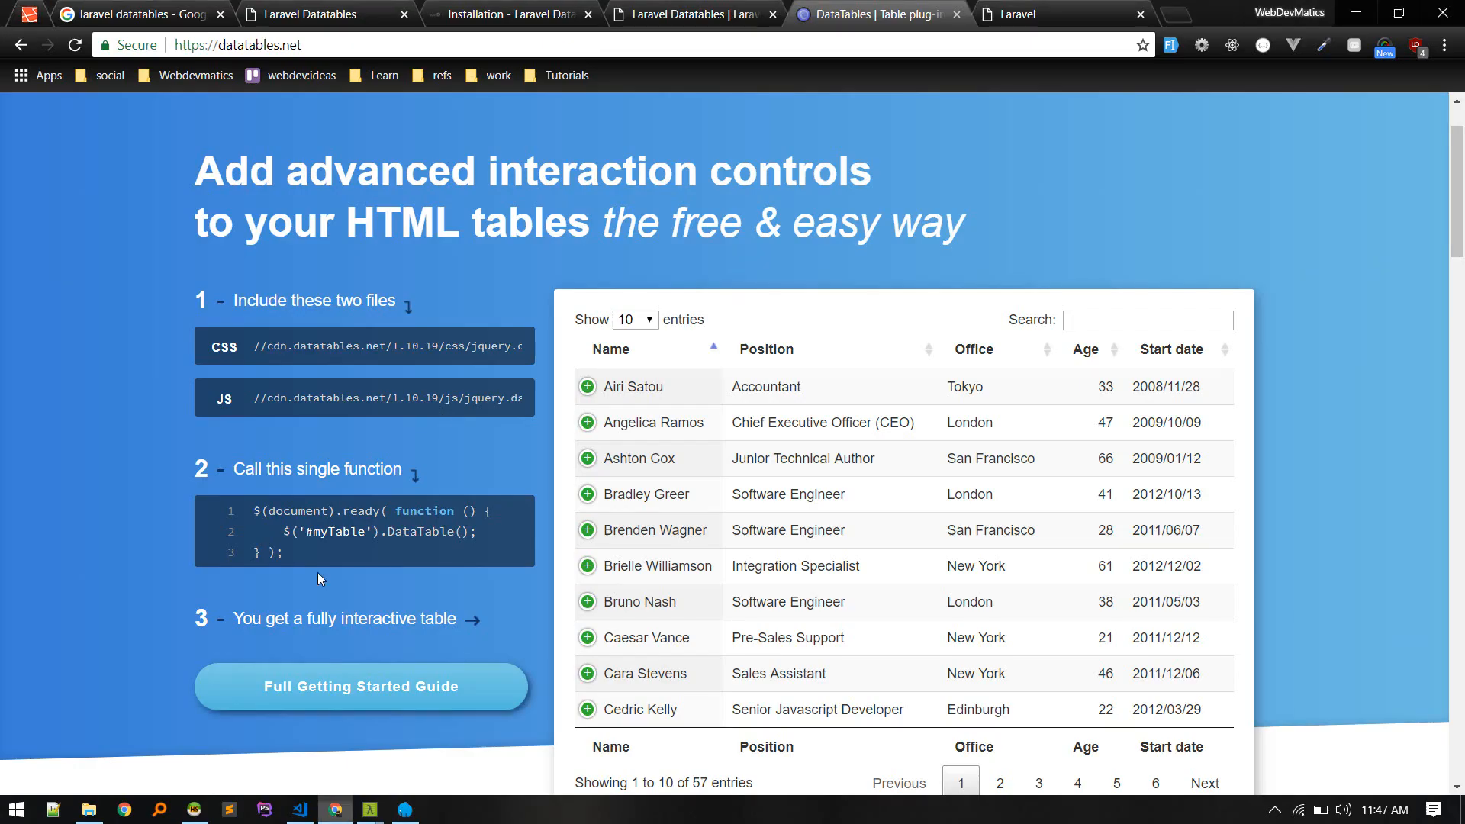
- Review the Yajra docs, then inspect the dtable.test/home console showing jQuery and $ not defined
{"action": "left_click", "coordinate": [510, 13]}
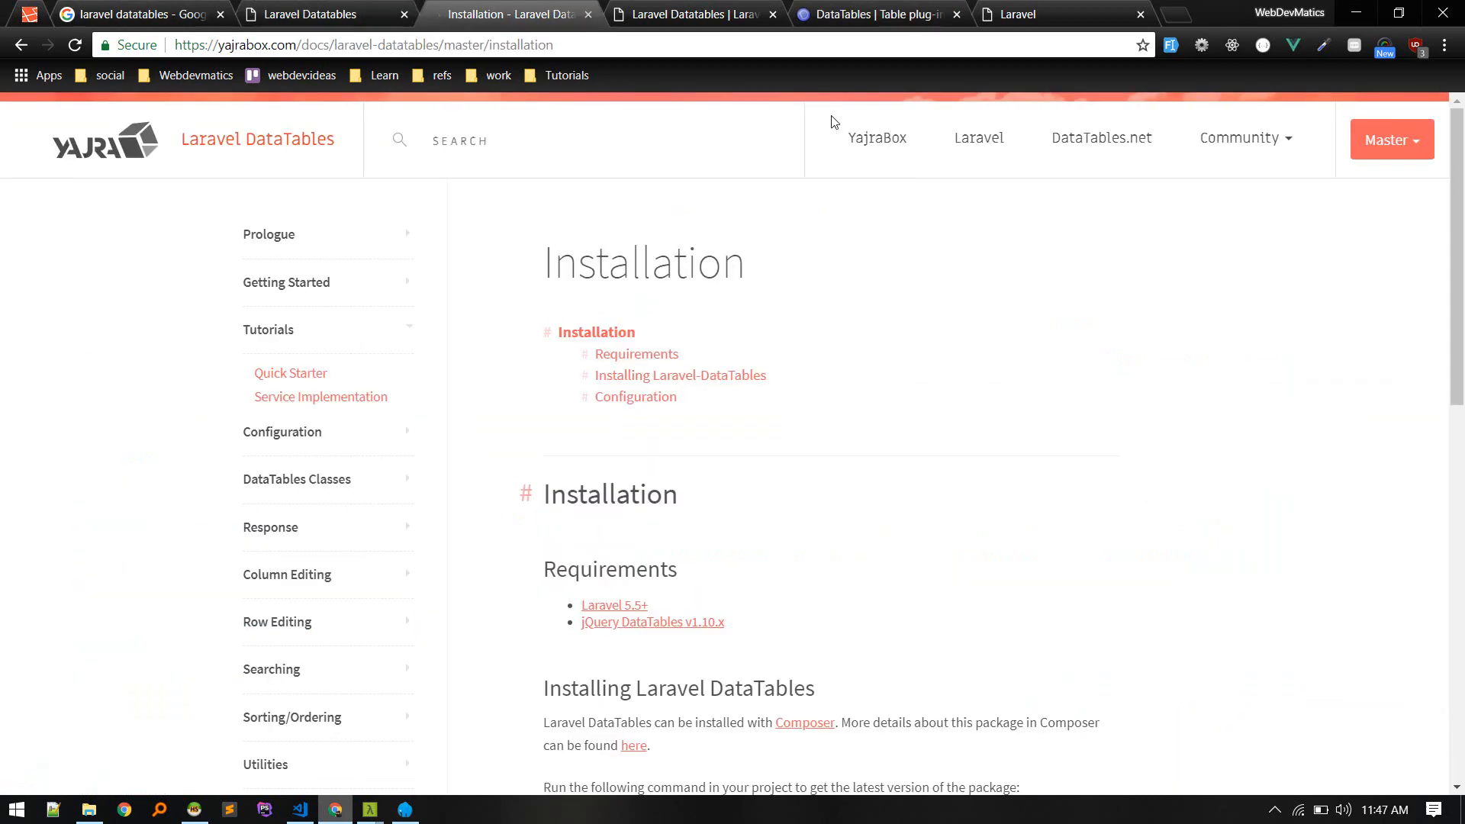
{"action": "left_click", "coordinate": [138, 14]}
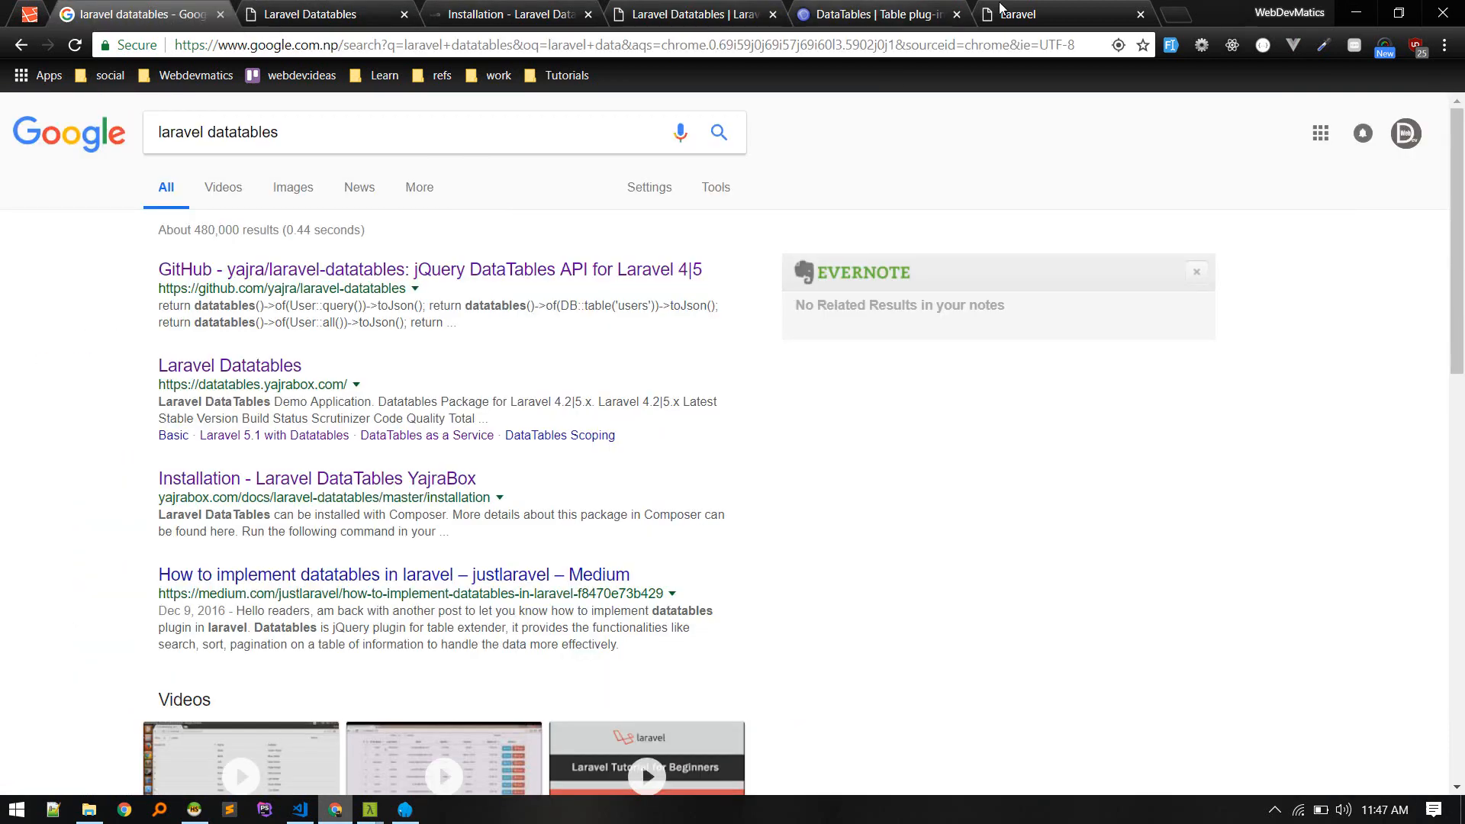
{"action": "left_click", "coordinate": [1021, 13]}
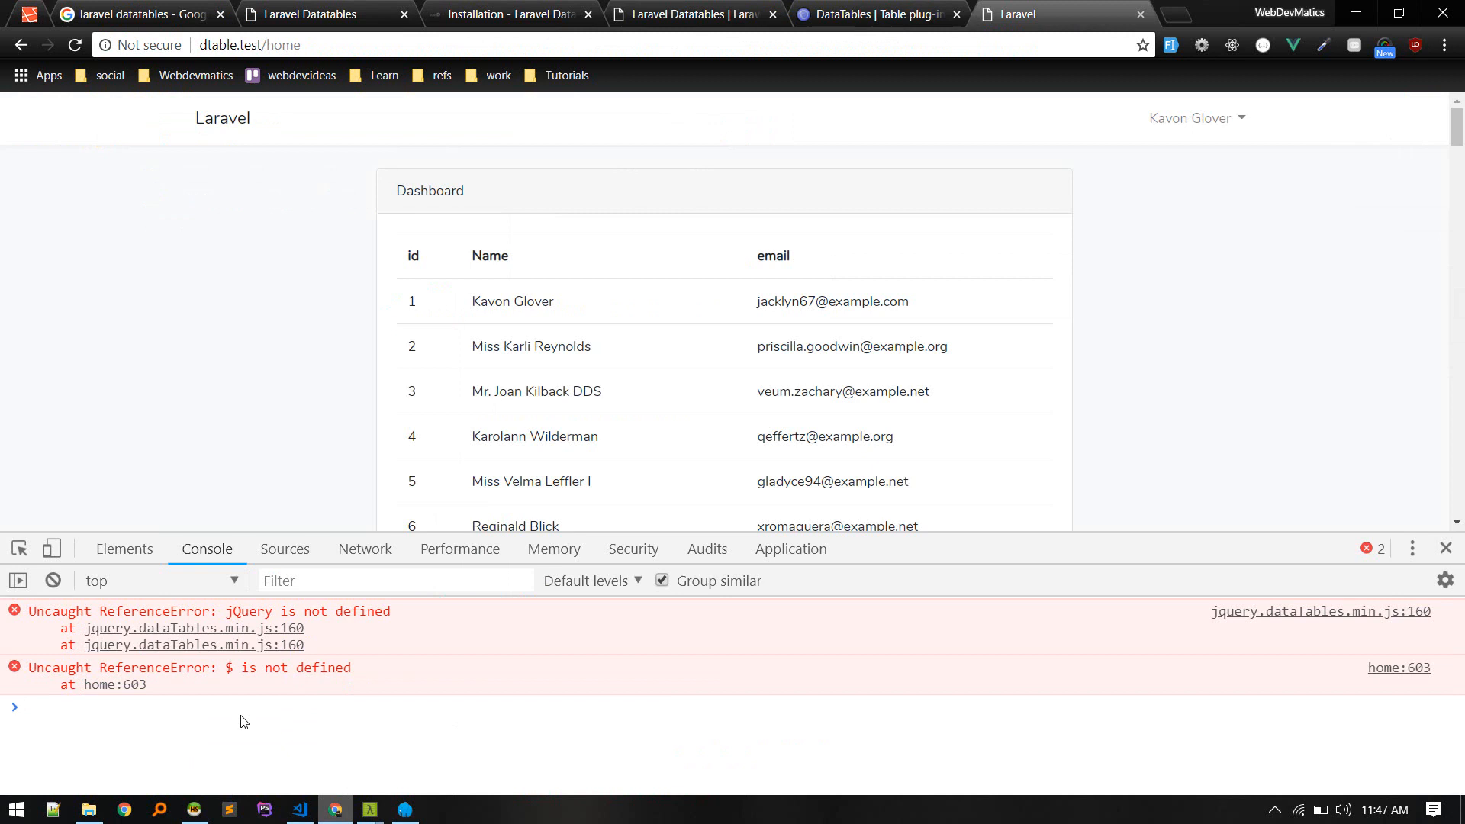
{"action": "mouse_move", "coordinate": [1302, 458]}
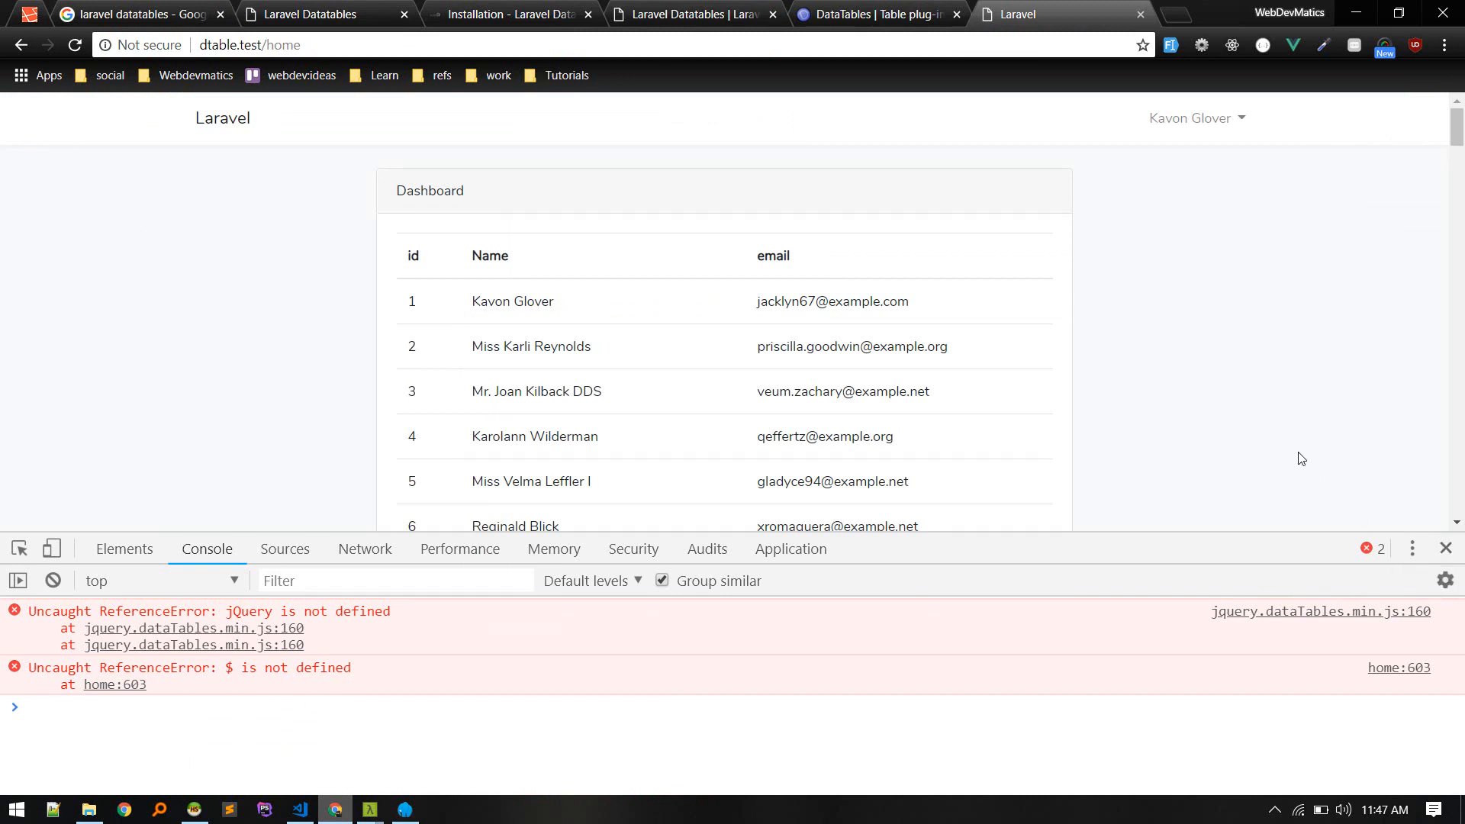
{"action": "left_click", "coordinate": [299, 811]}
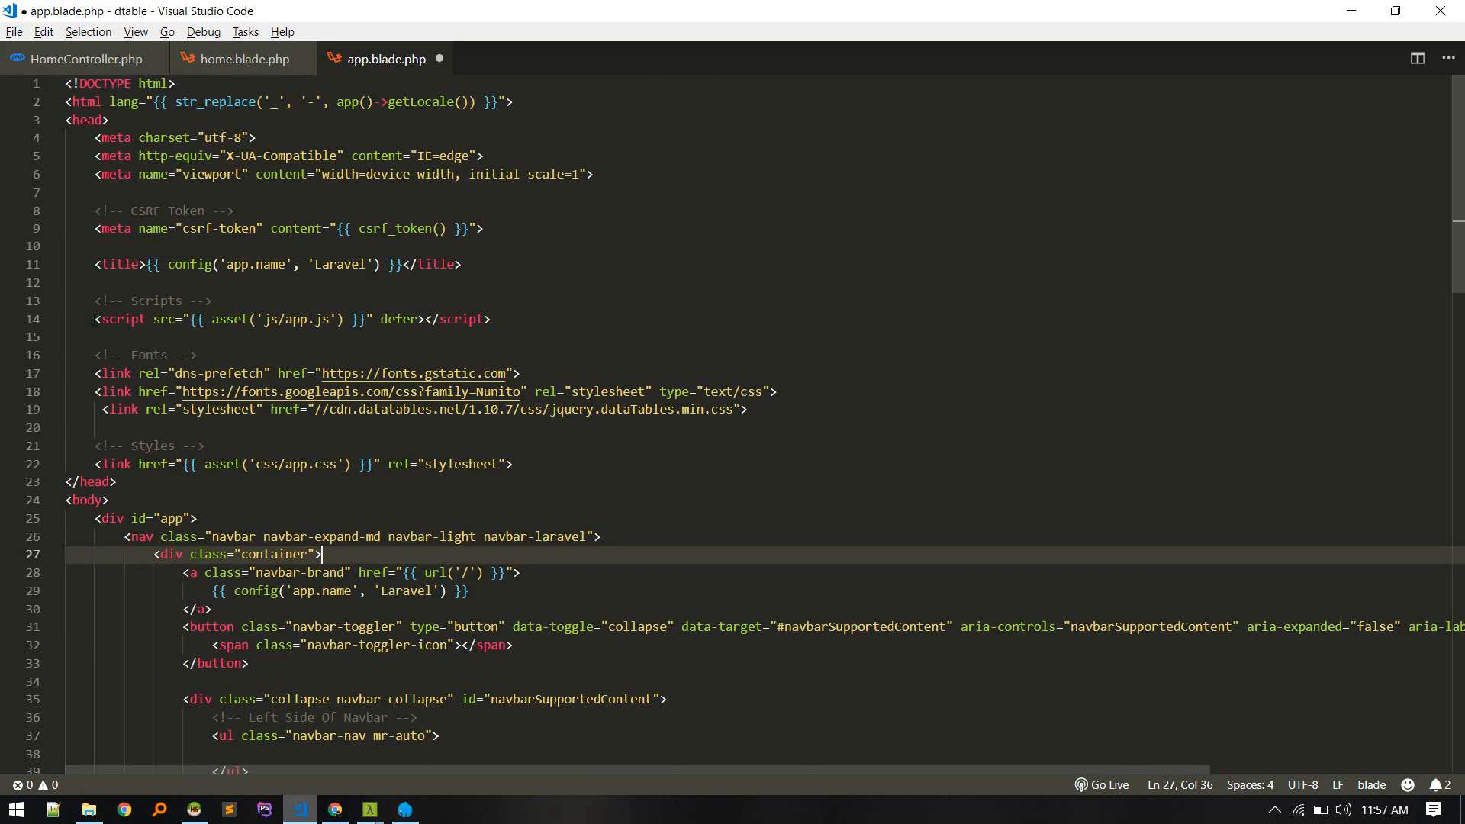
- Move the app.js script from head to body end before DataTables and remove its defer attribute
{"action": "left_click_drag", "start_coordinate": [95, 319], "coordinate": [489, 319]}
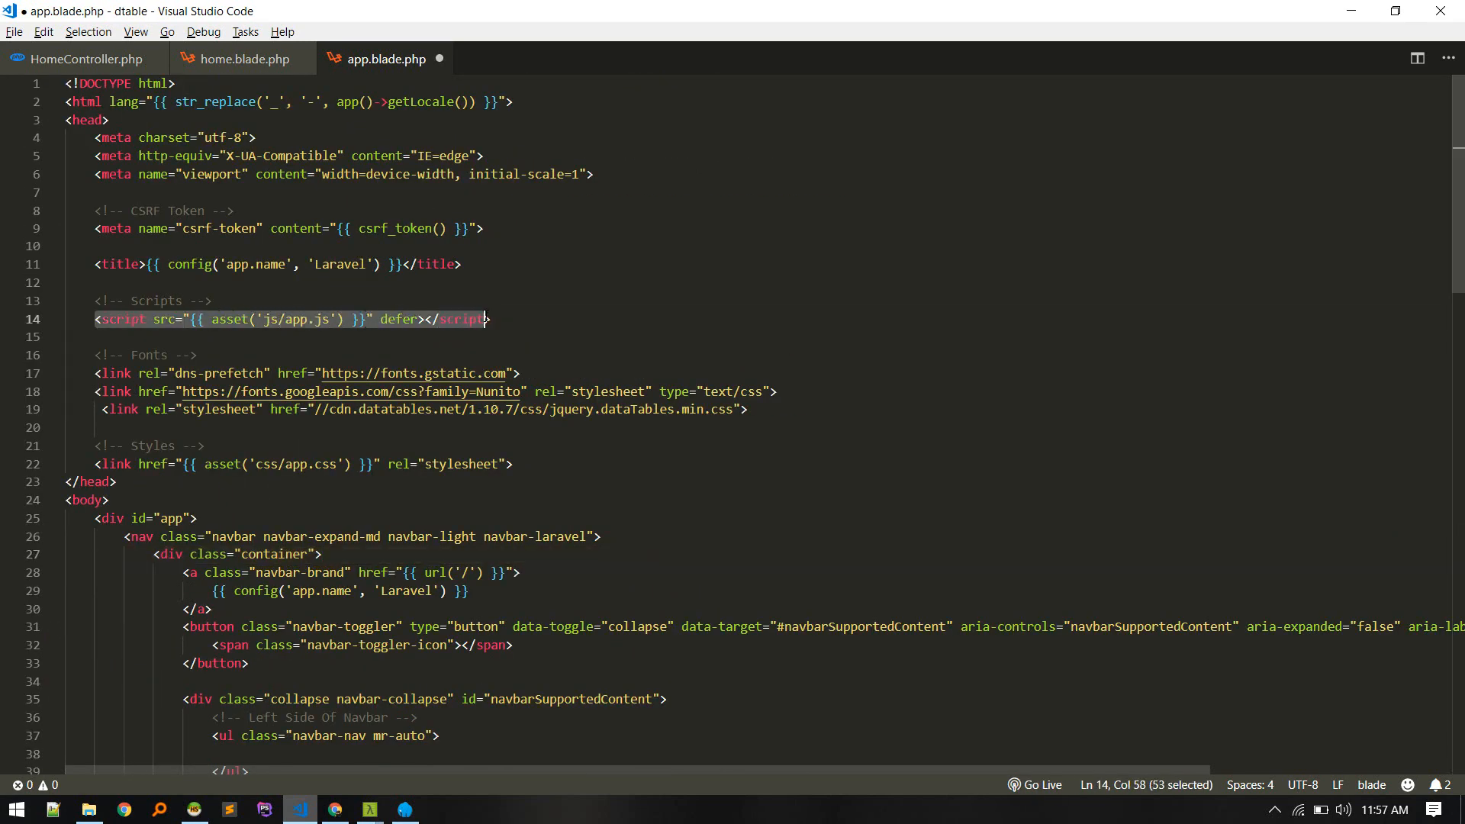
{"action": "left_click", "coordinate": [510, 321]}
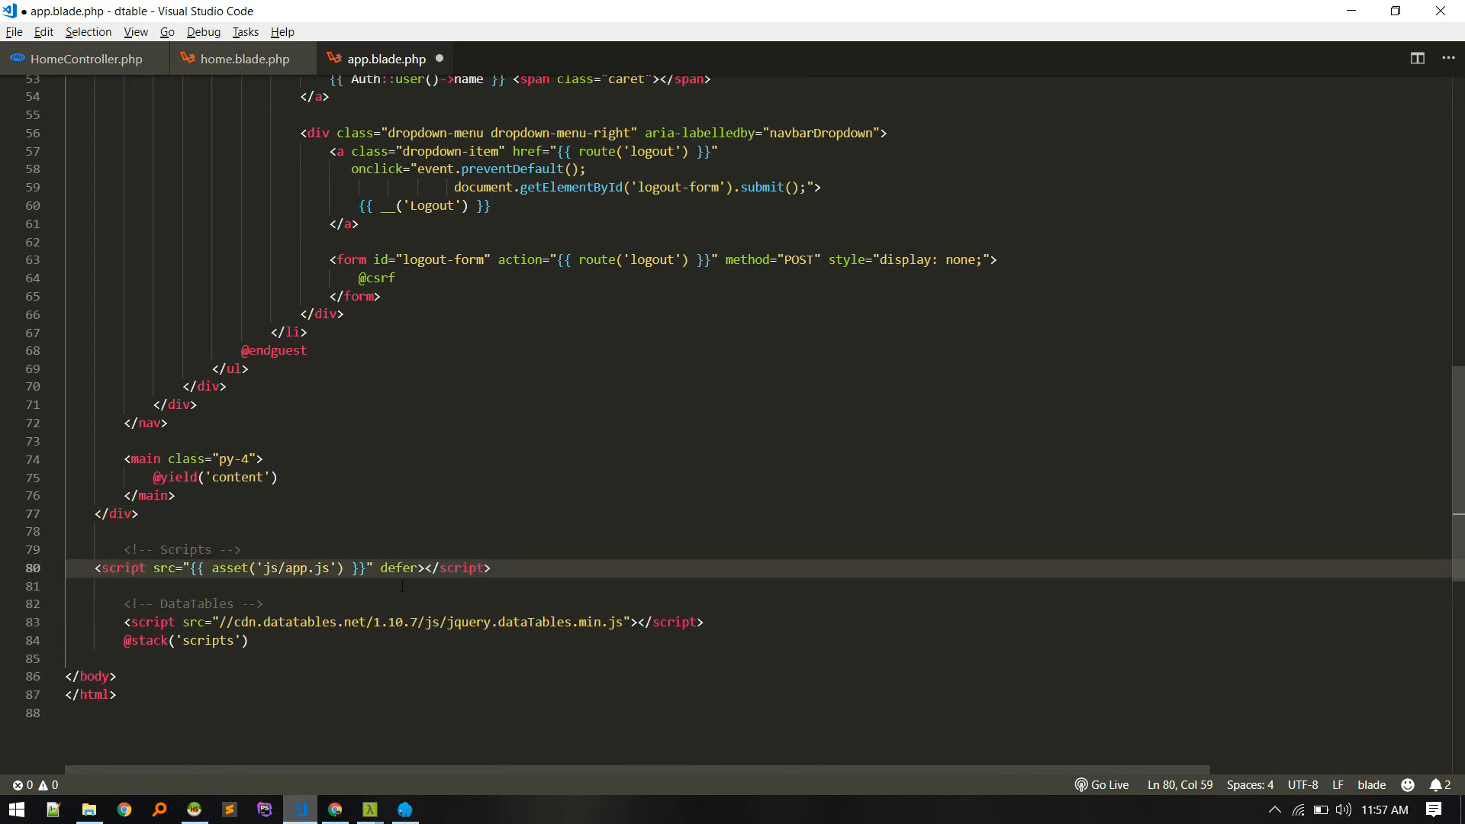
{"action": "double_click", "coordinate": [400, 568]}
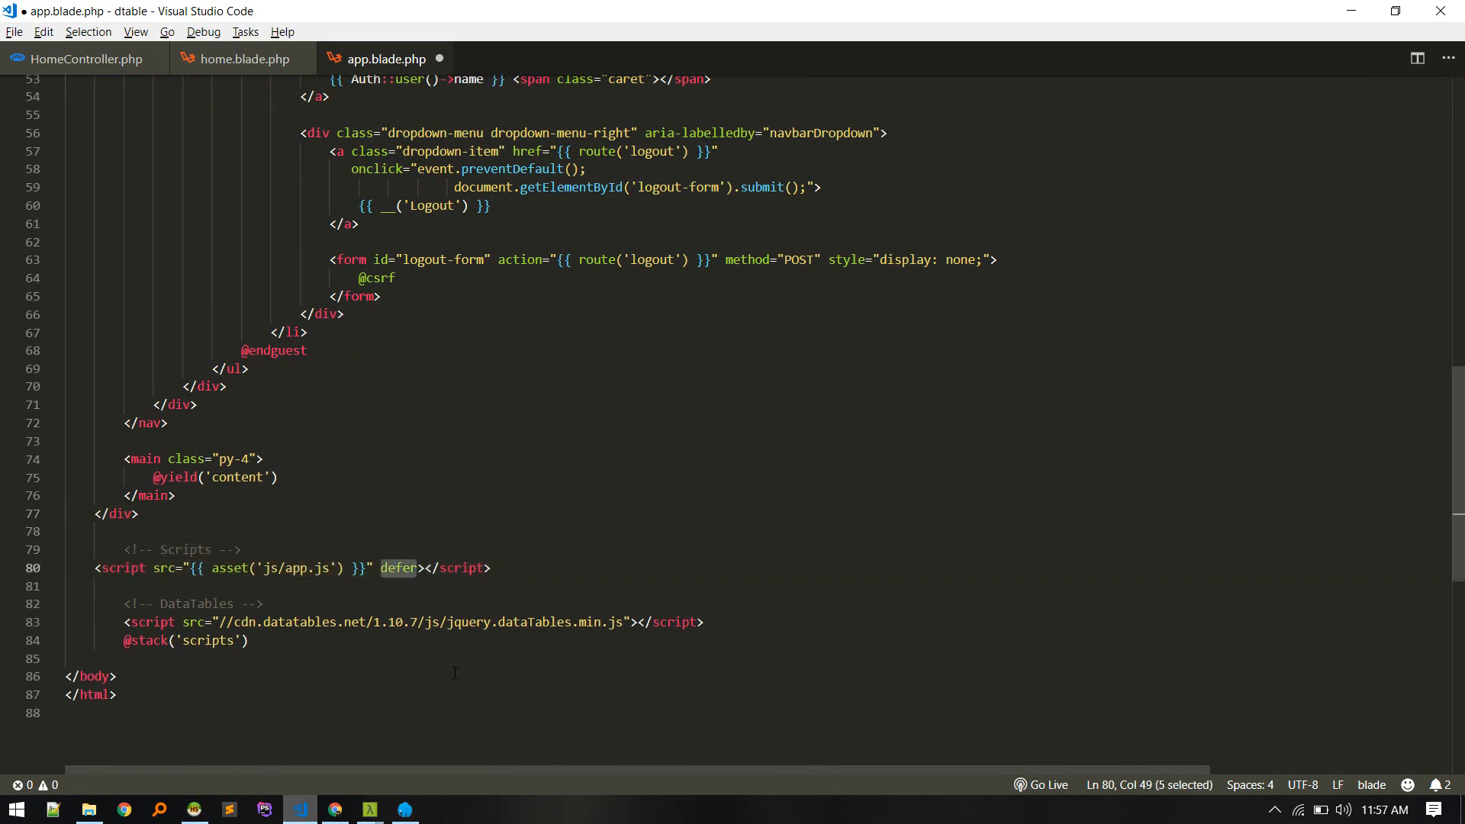
{"action": "key", "text": "Delete"}
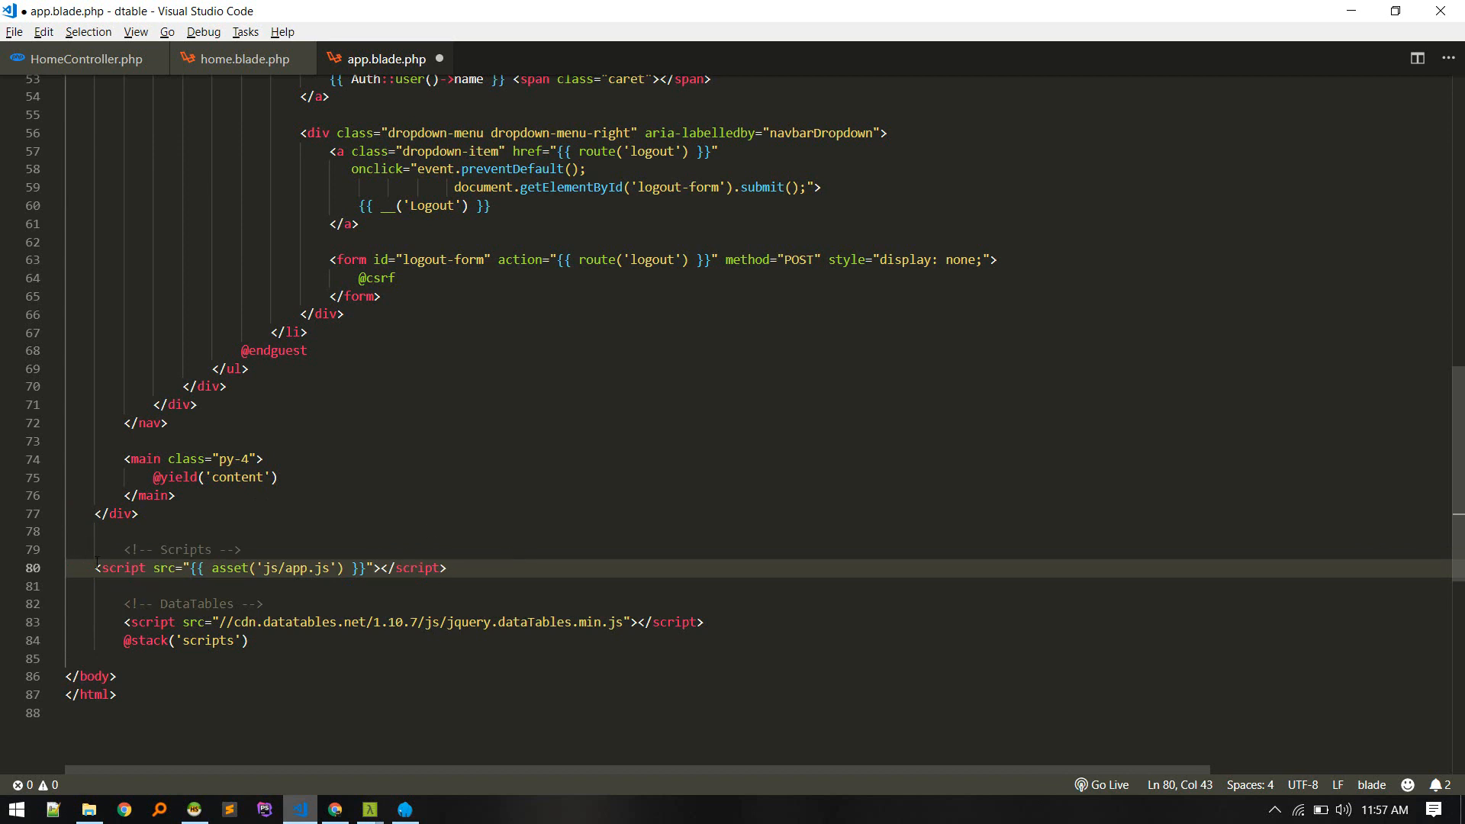
{"action": "left_click", "coordinate": [474, 567]}
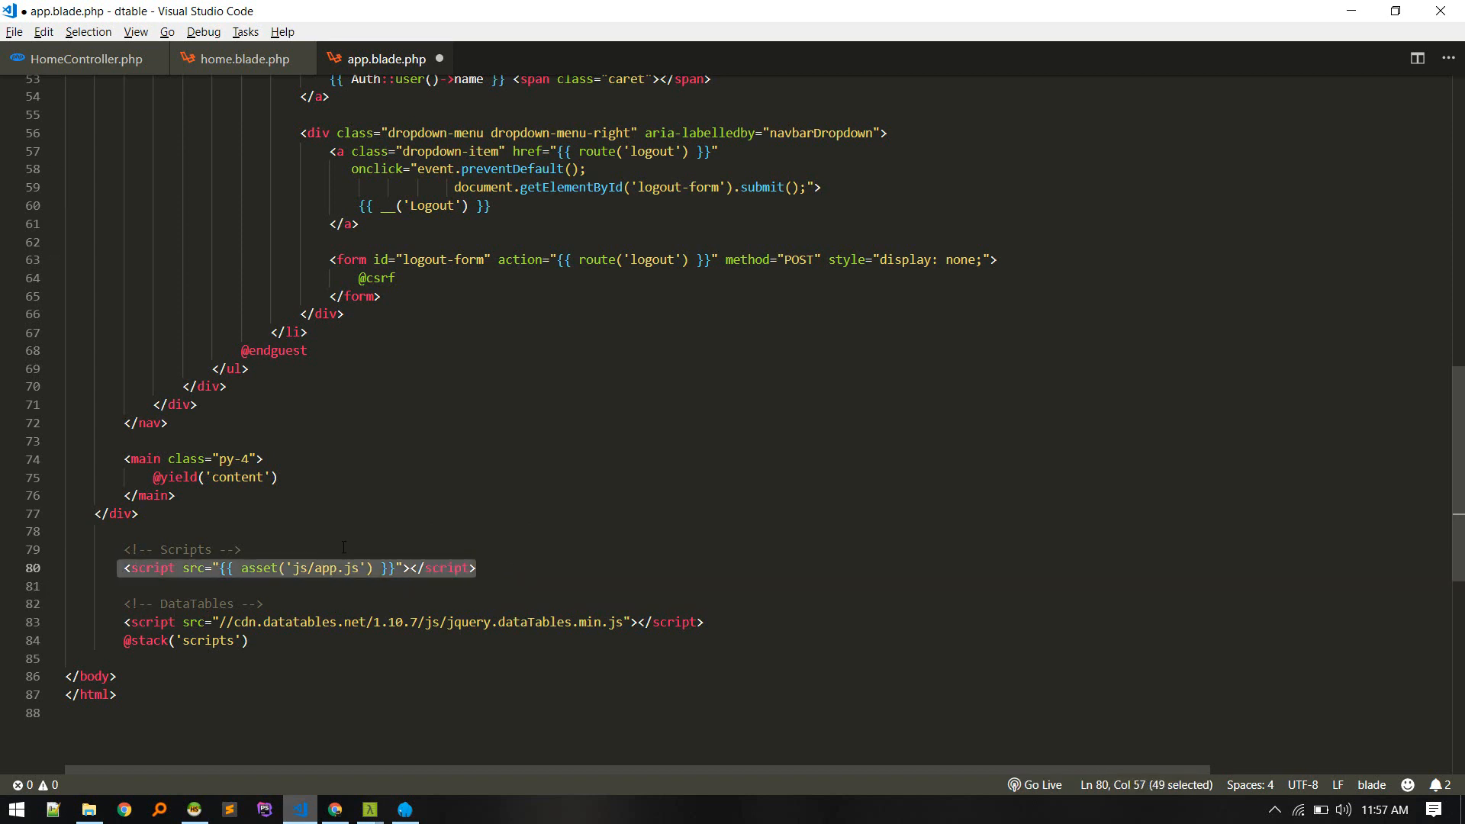
{"action": "left_click", "coordinate": [114, 512]}
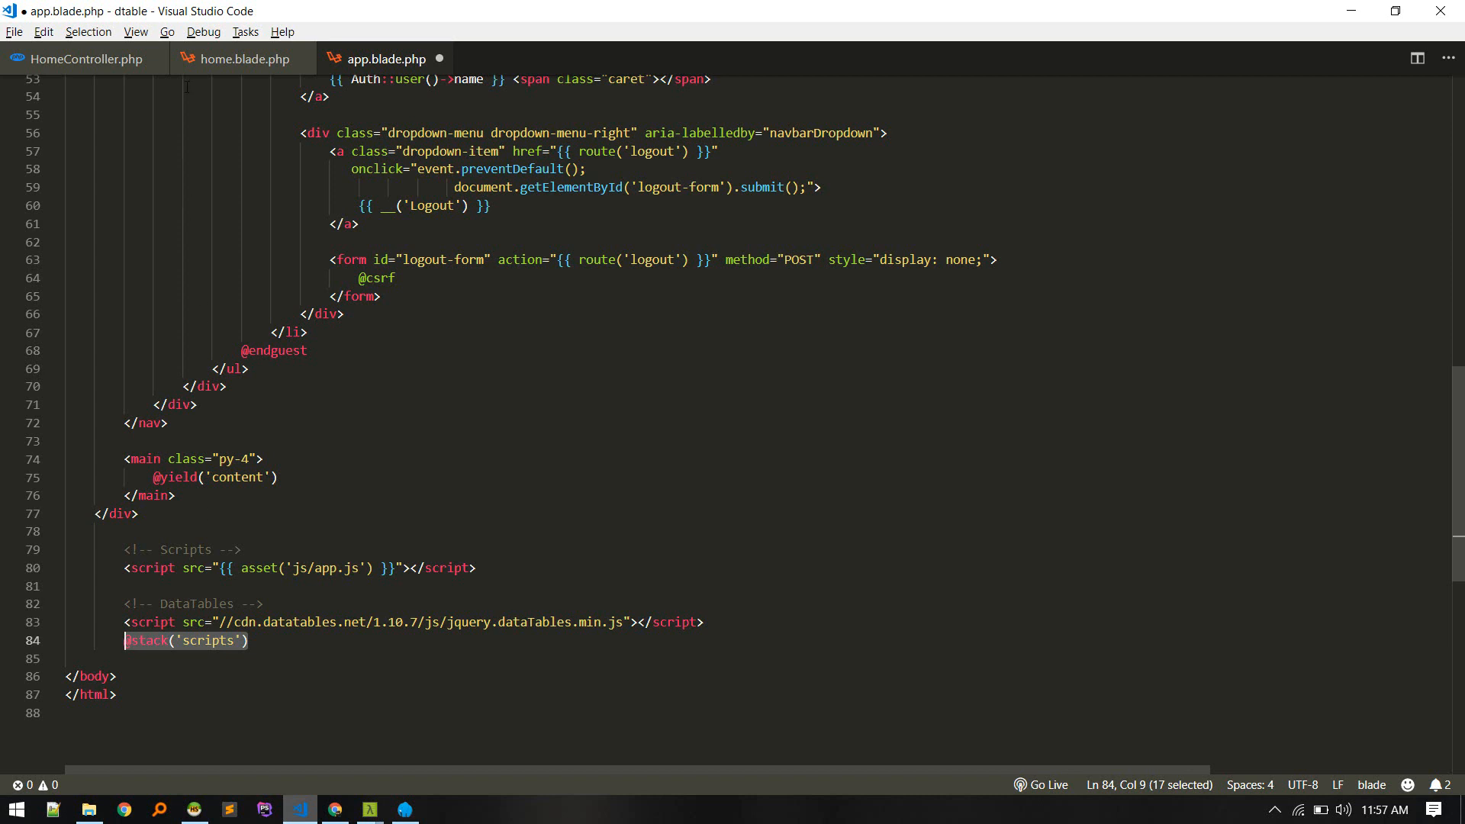
{"action": "left_click", "coordinate": [246, 59]}
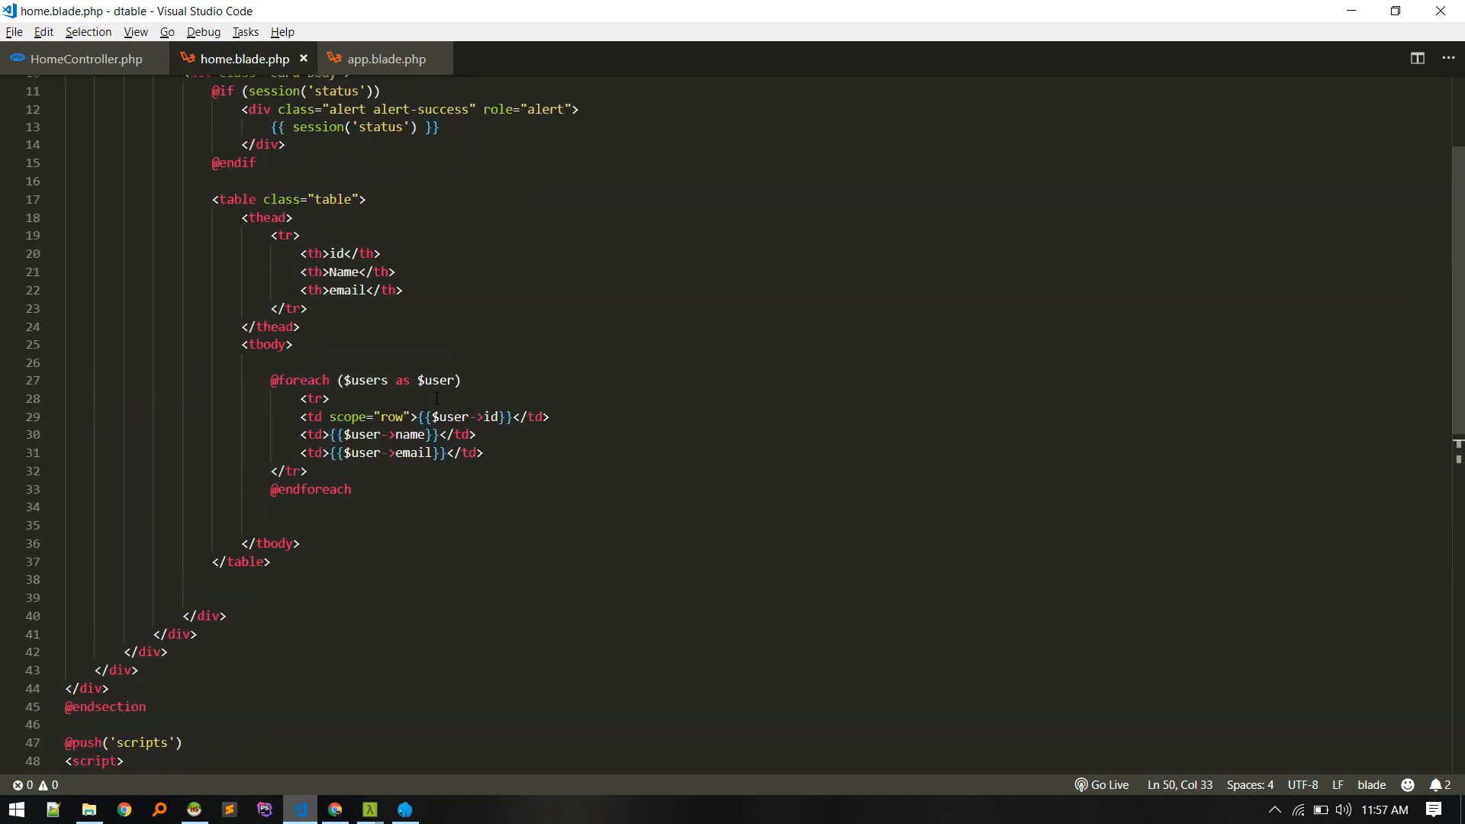
{"action": "scroll", "scroll_direction": "up", "scroll_amount": 3}
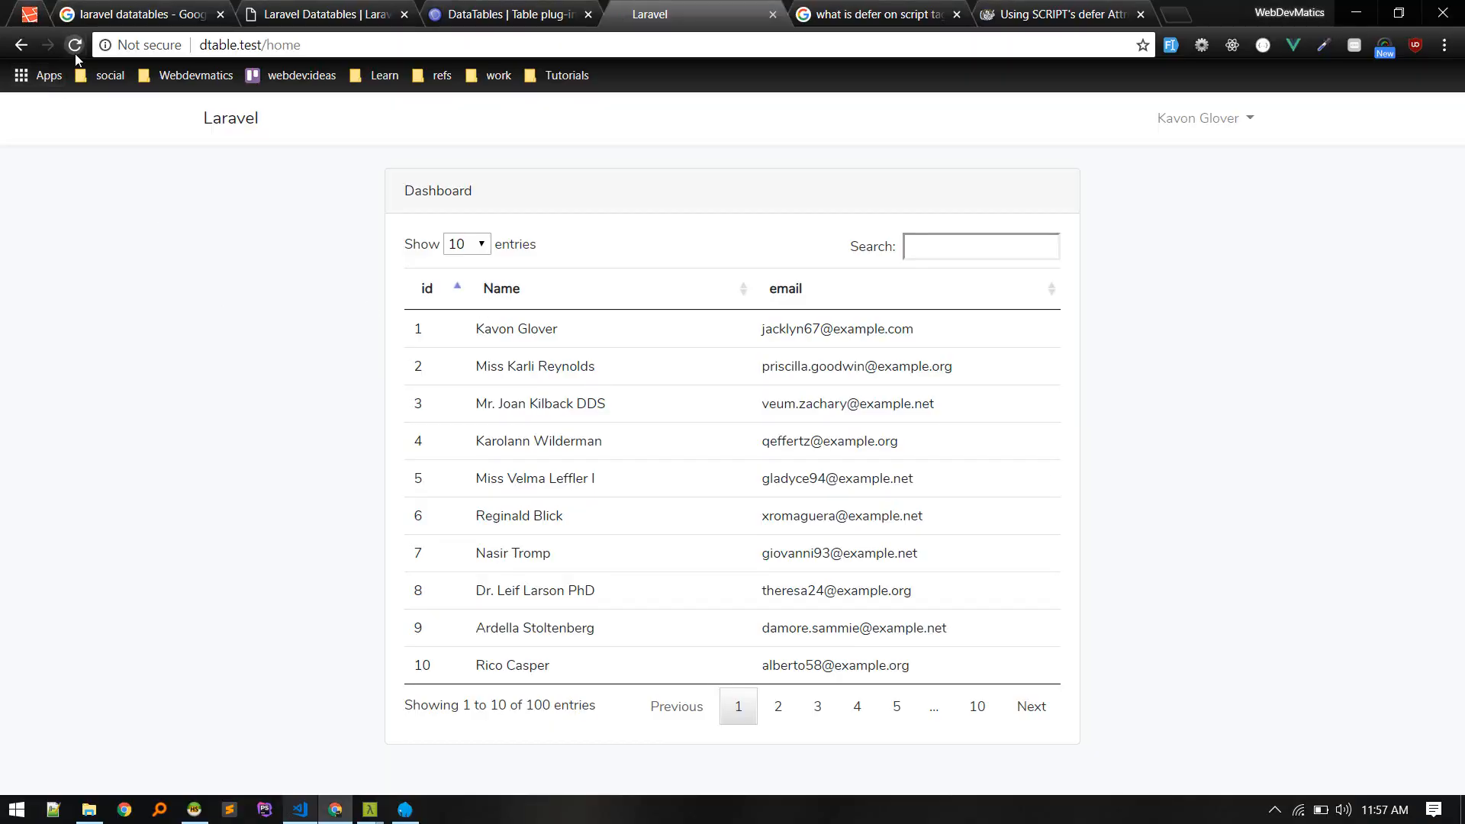
- Page the users DataTable to 2, 5 and back to 2 to confirm pagination works
{"action": "left_click", "coordinate": [777, 707]}
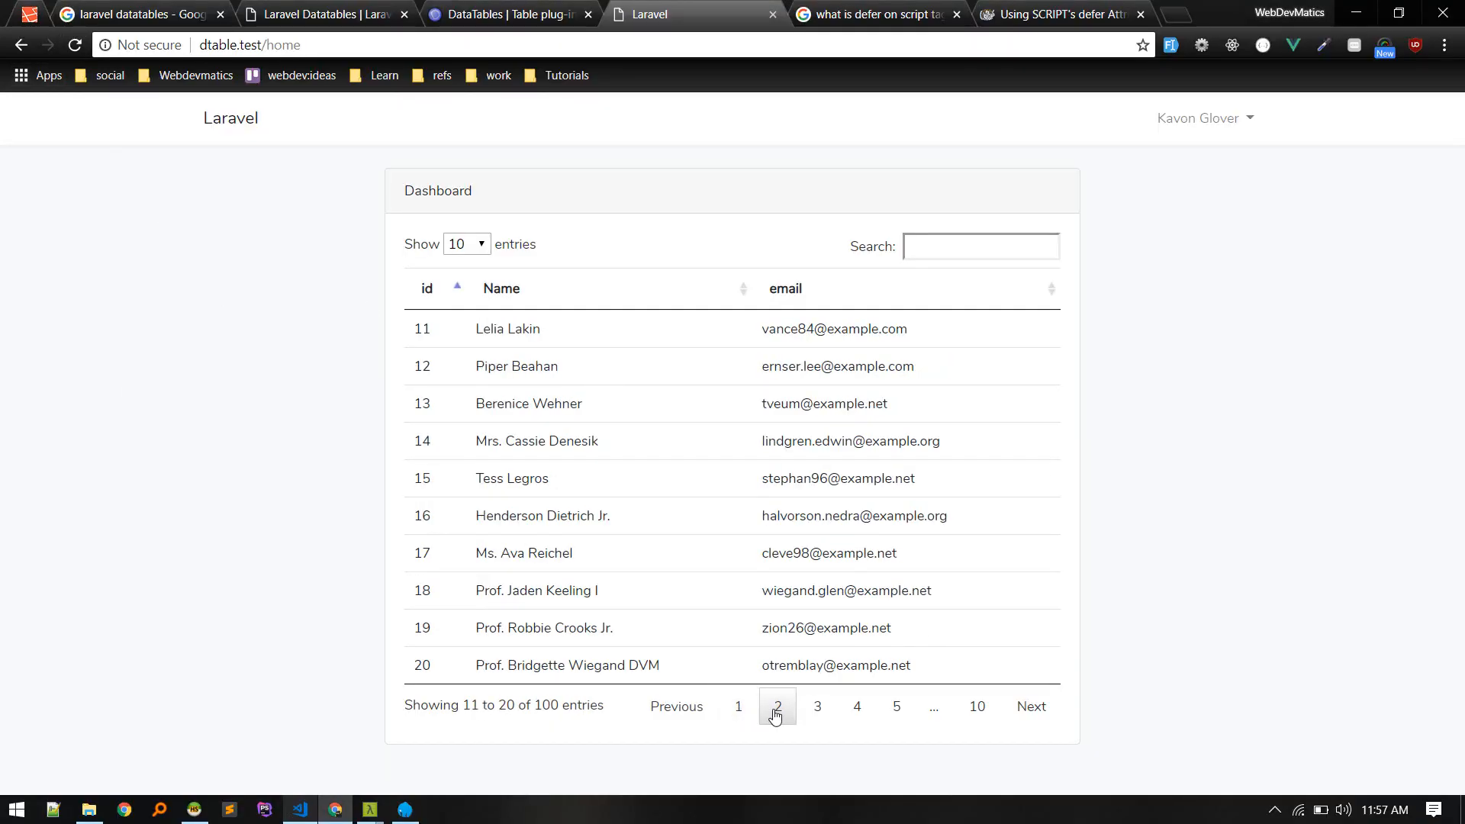
{"action": "left_click", "coordinate": [858, 707]}
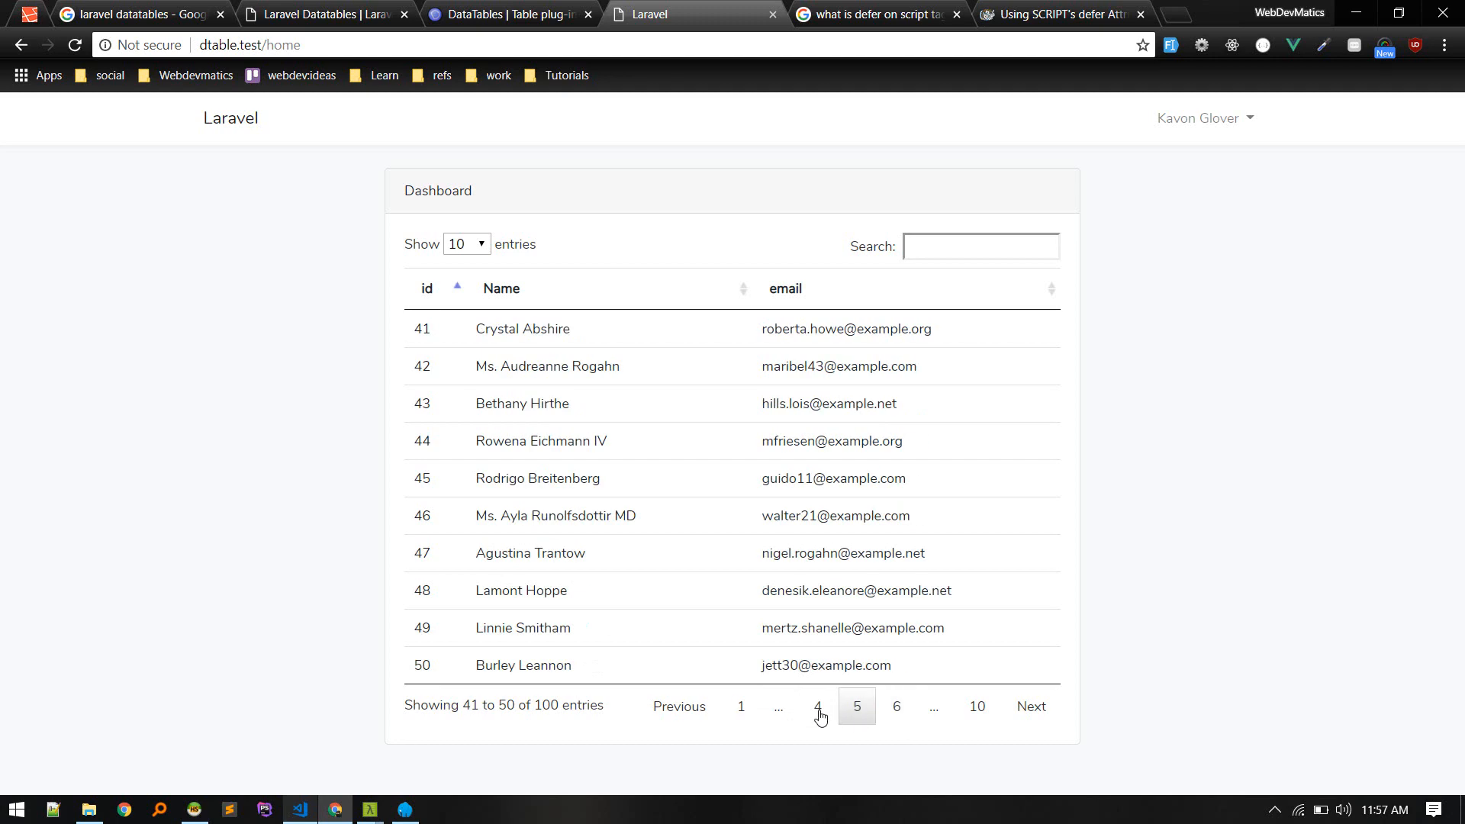
{"action": "left_click", "coordinate": [820, 707]}
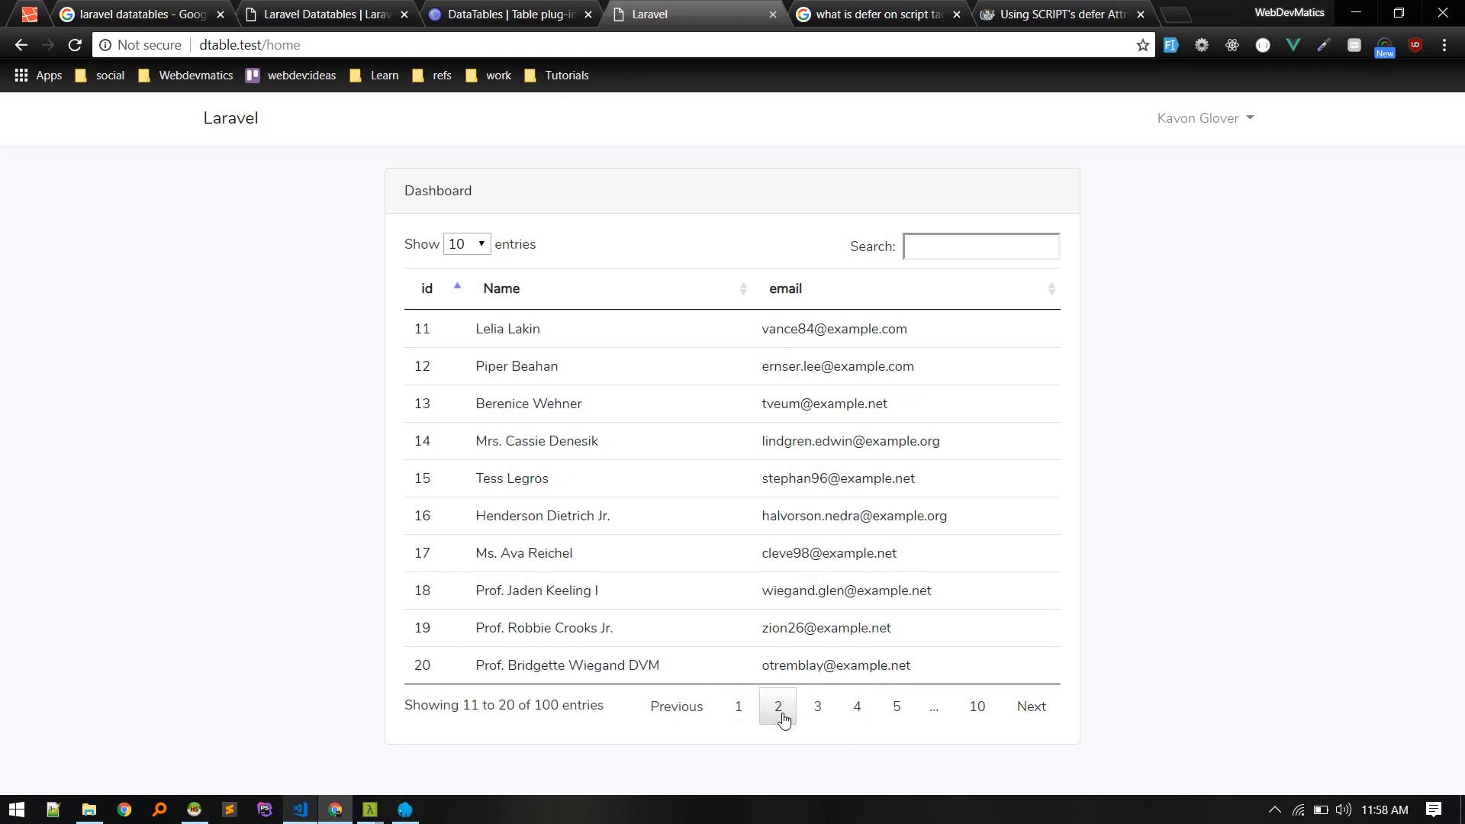
{"action": "left_click", "coordinate": [300, 809]}
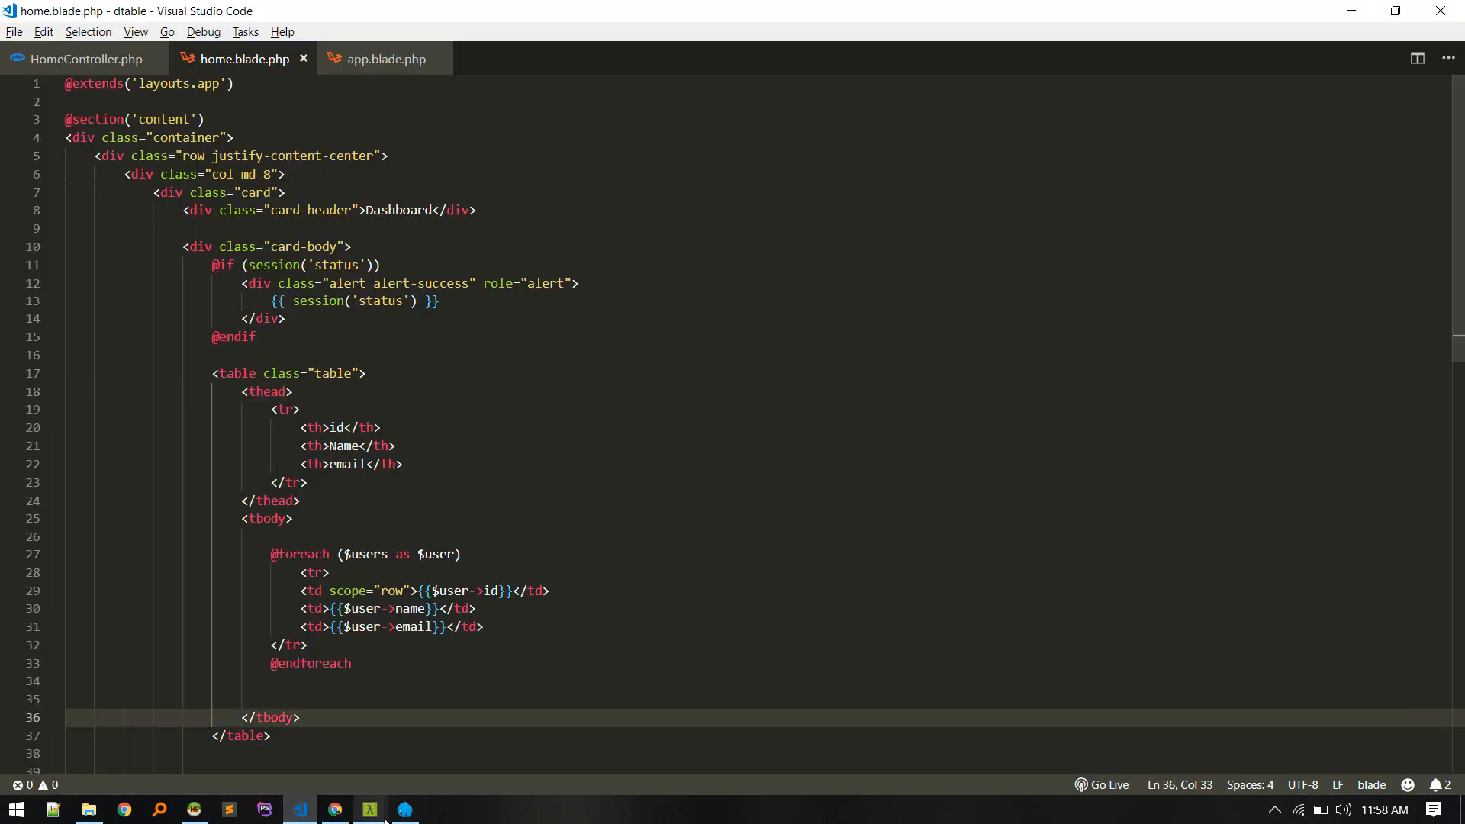
- In a tinker session run factory(\App\User::class,5000)->create() to seed fake users
{"action": "left_click", "coordinate": [369, 809]}
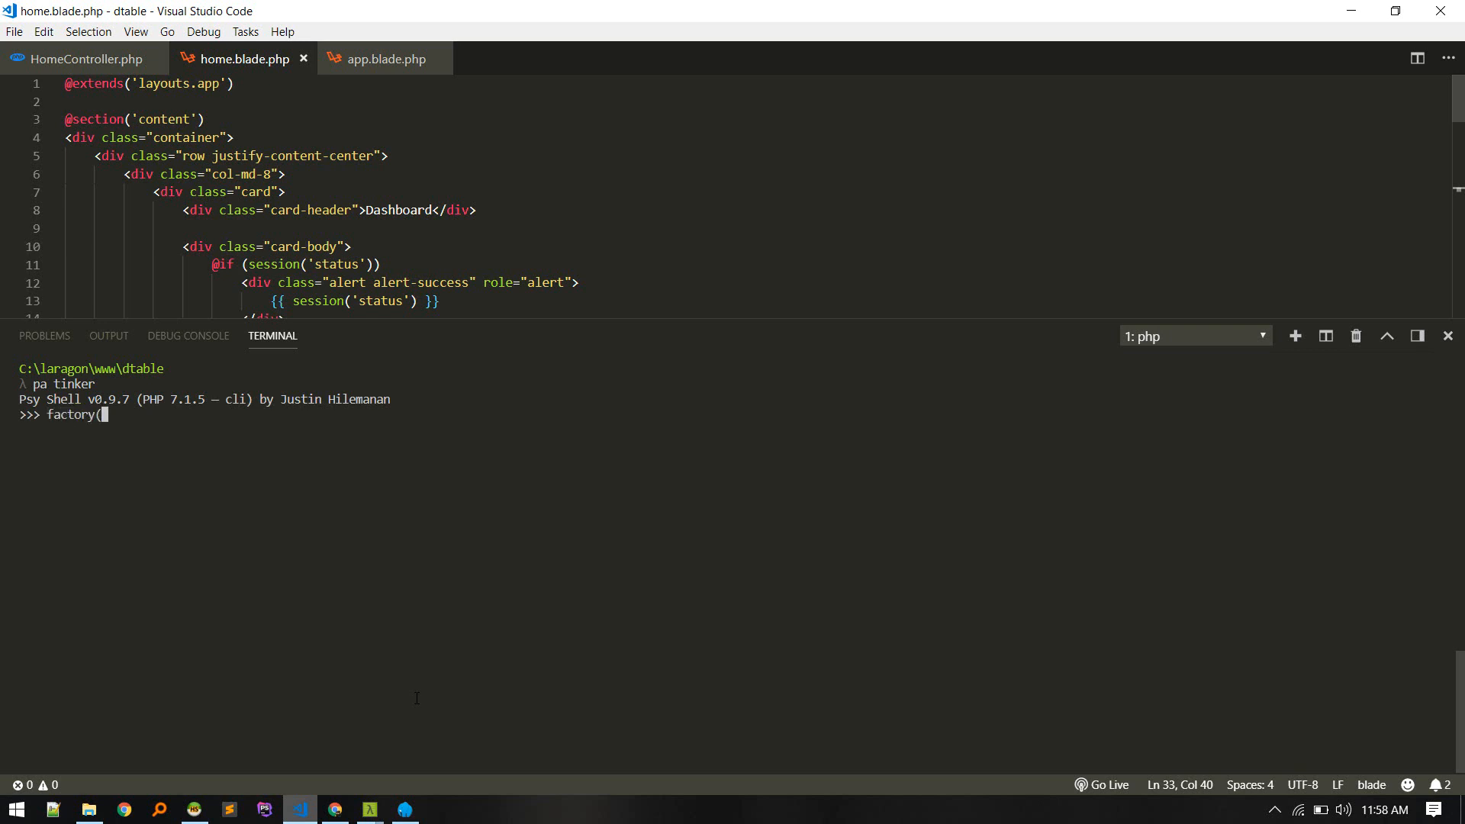
{"action": "type", "text": "\\App\\User::class,5"}
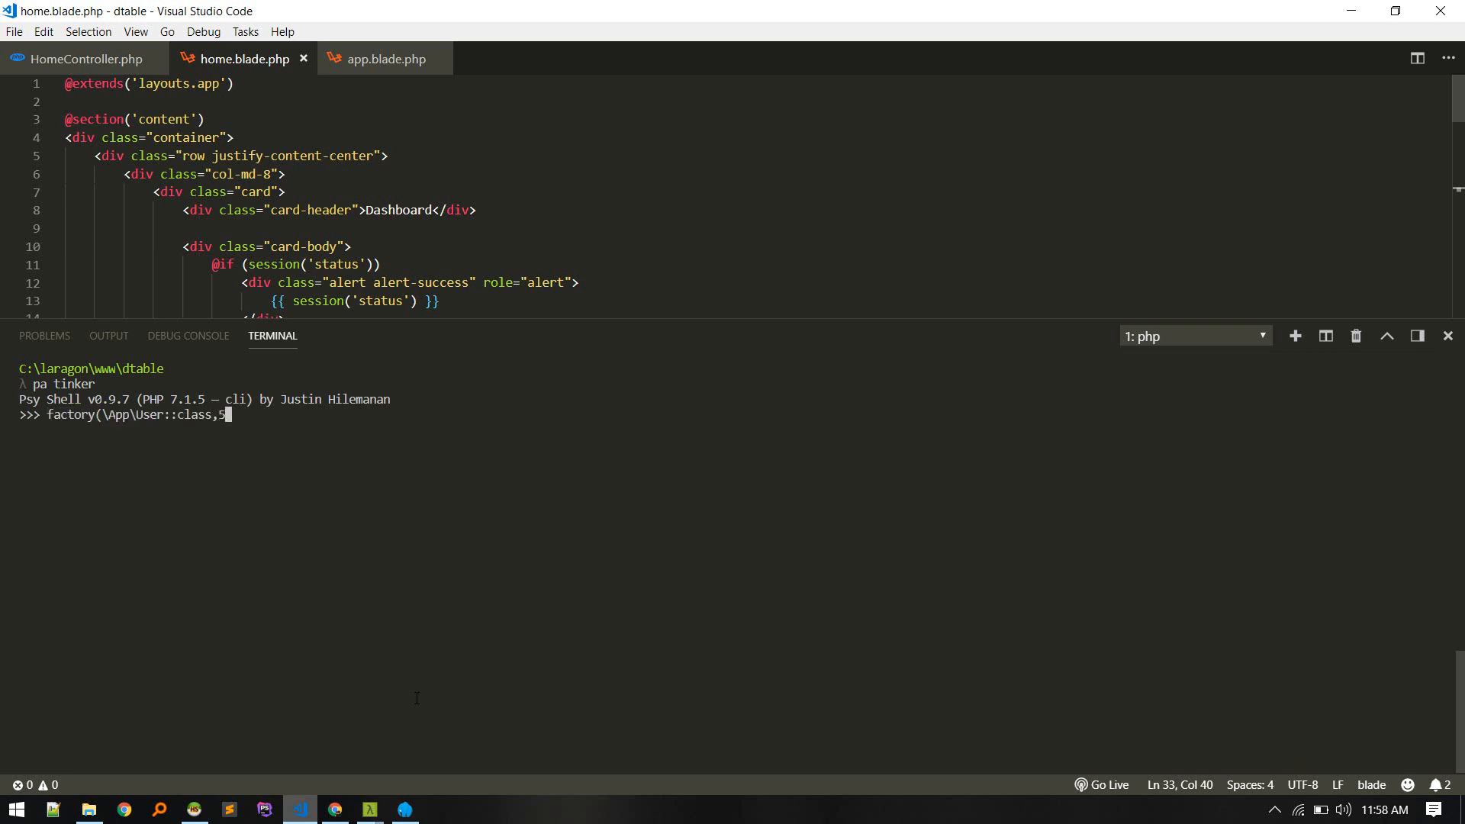
{"action": "key", "text": "Enter"}
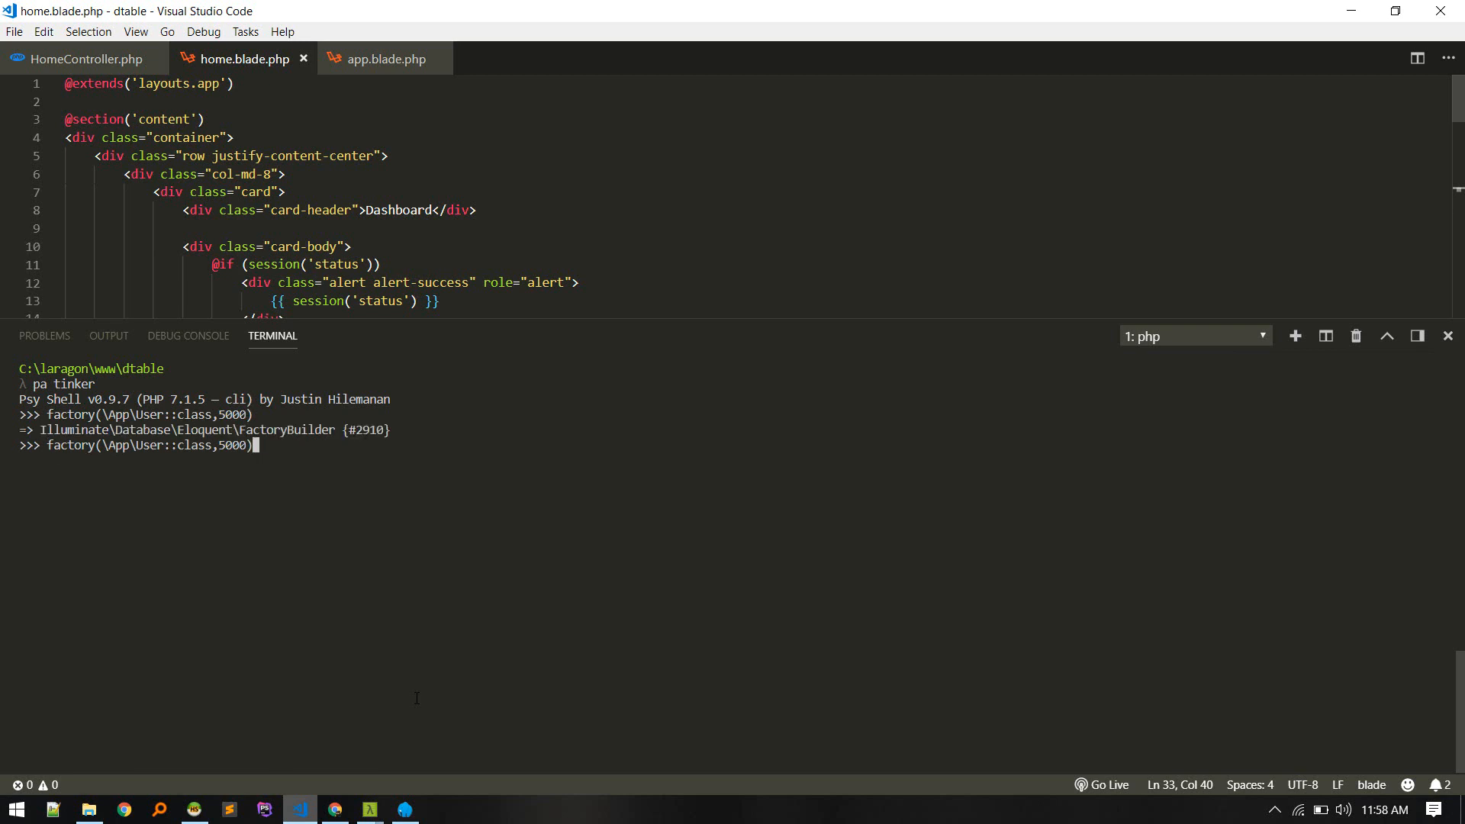
{"action": "type", "text": "->creat"}
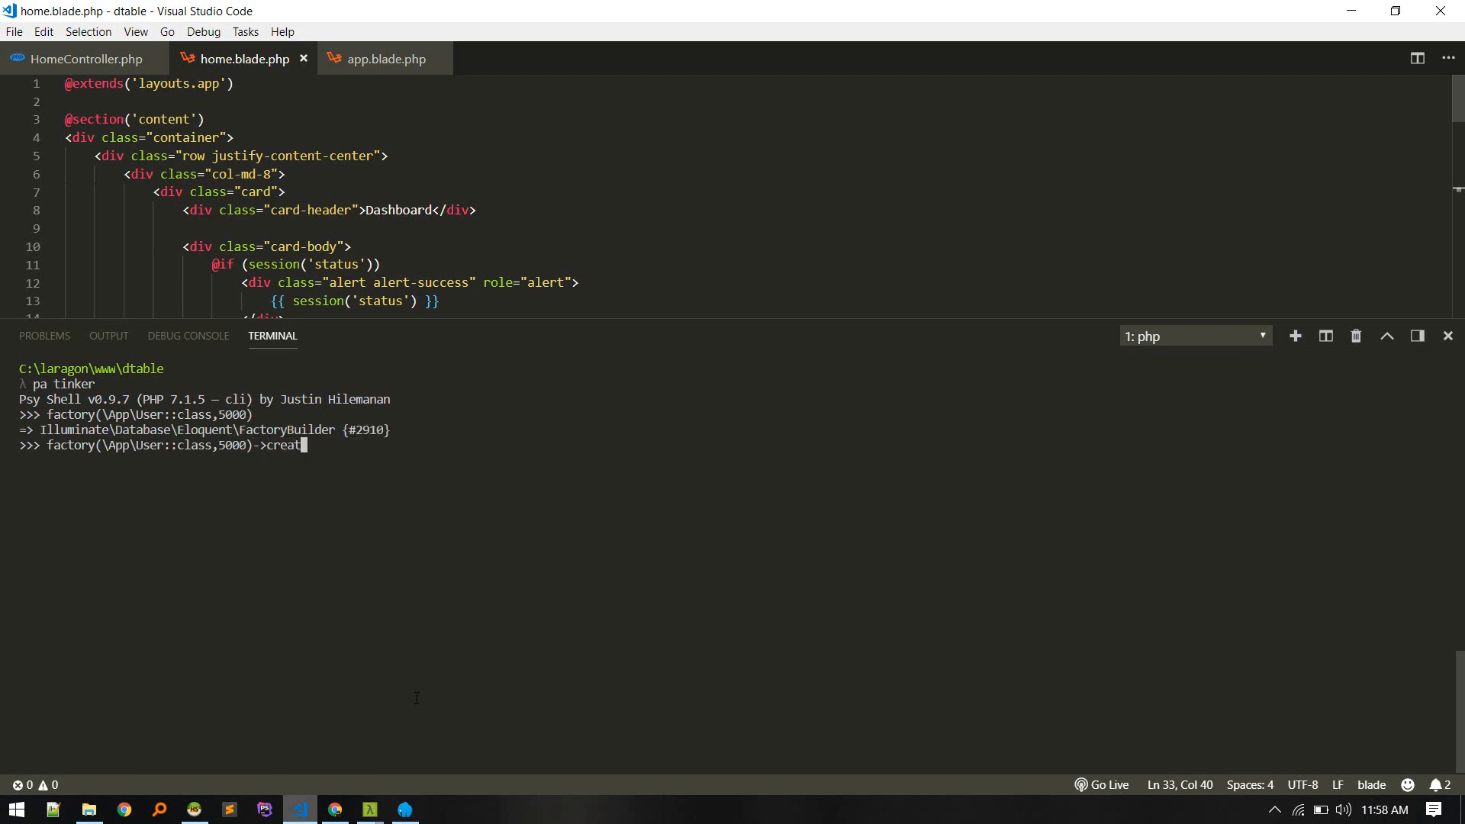
{"action": "type", "text": "e()"}
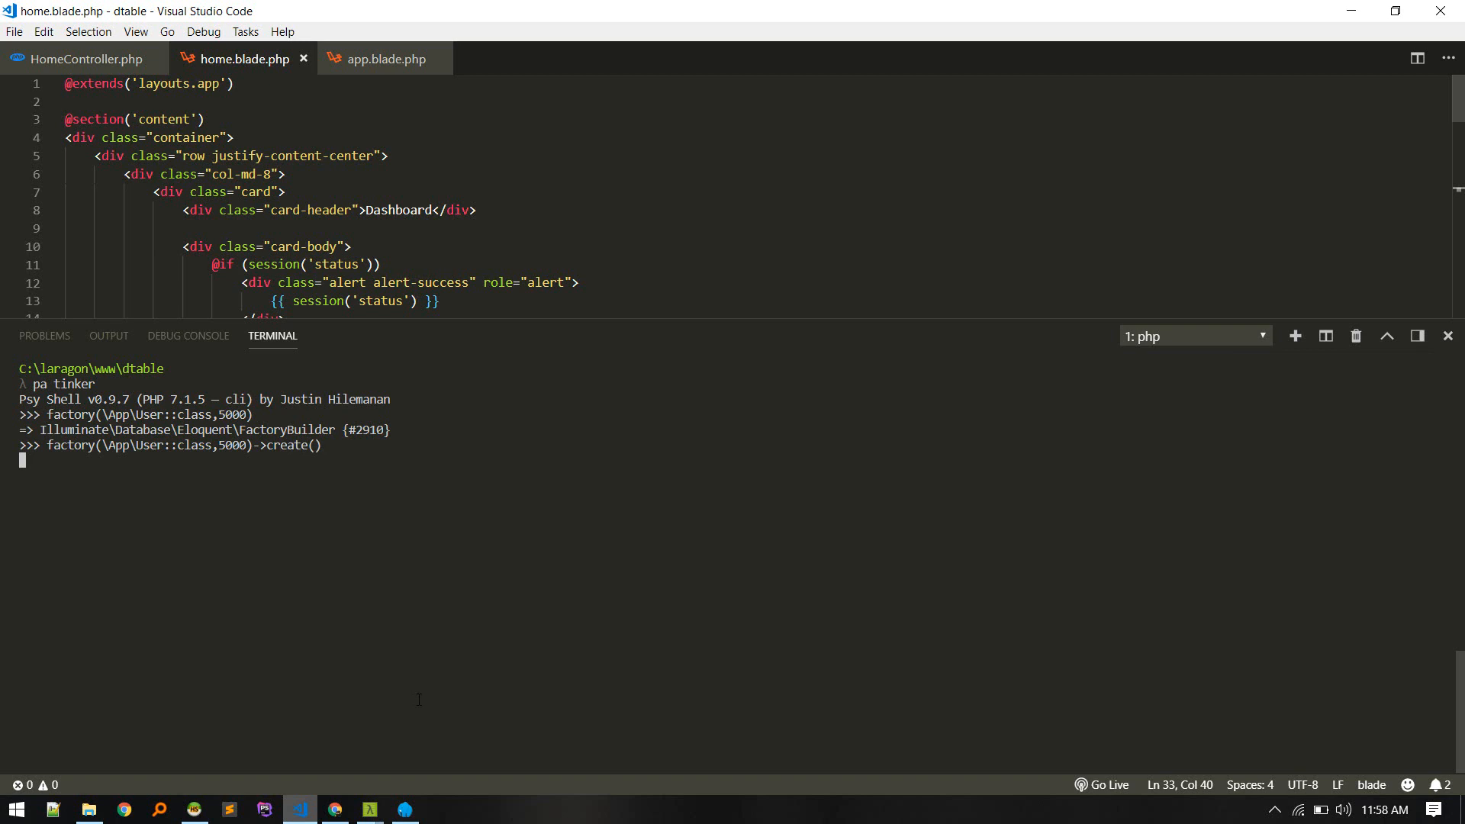
{"action": "mouse_move", "coordinate": [116, 516]}
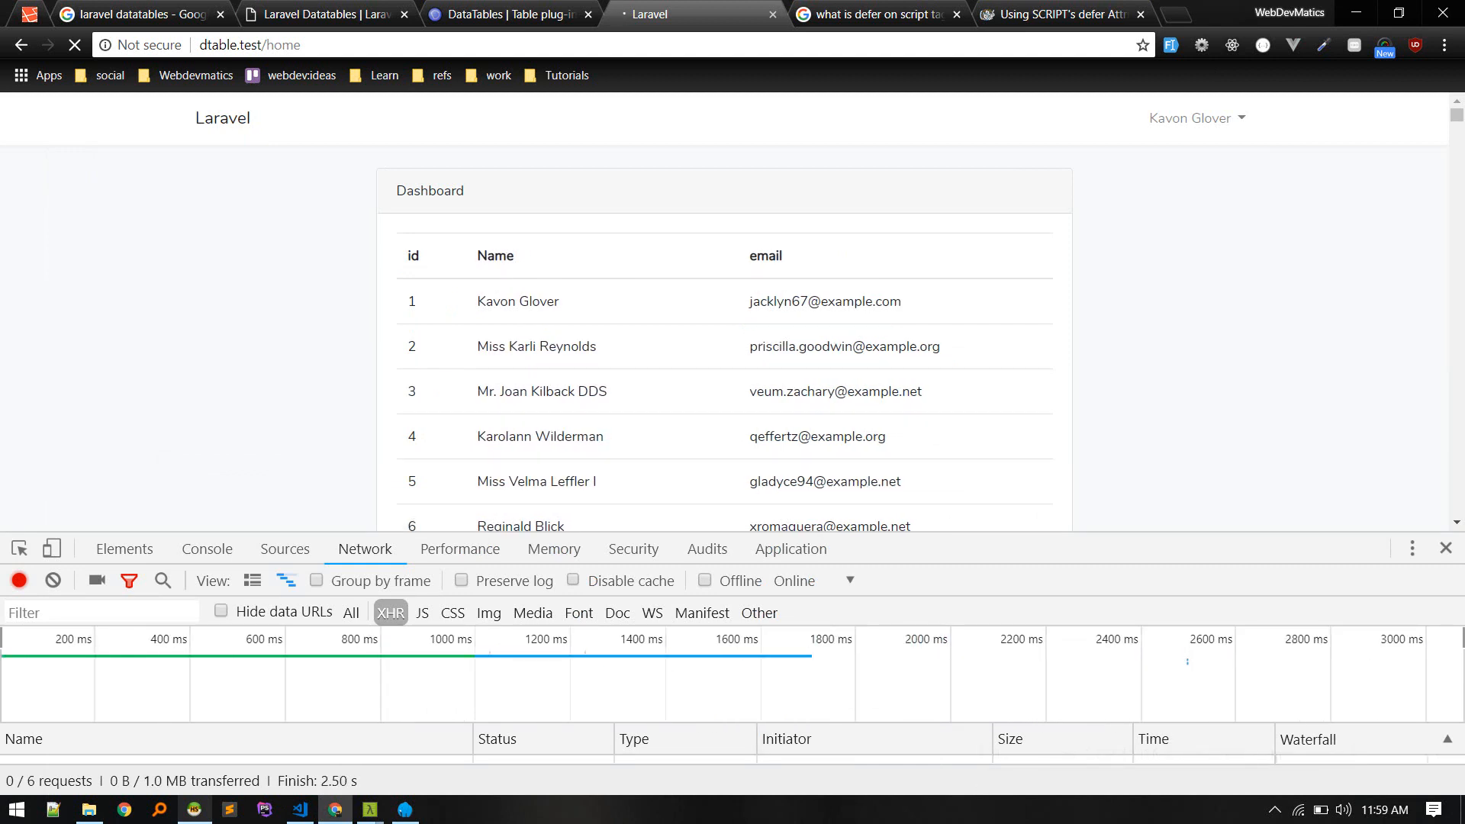
- Reload the dashboard and browse pages 2, 3 and 5 of the 3,901-user table
{"action": "left_click", "coordinate": [76, 44]}
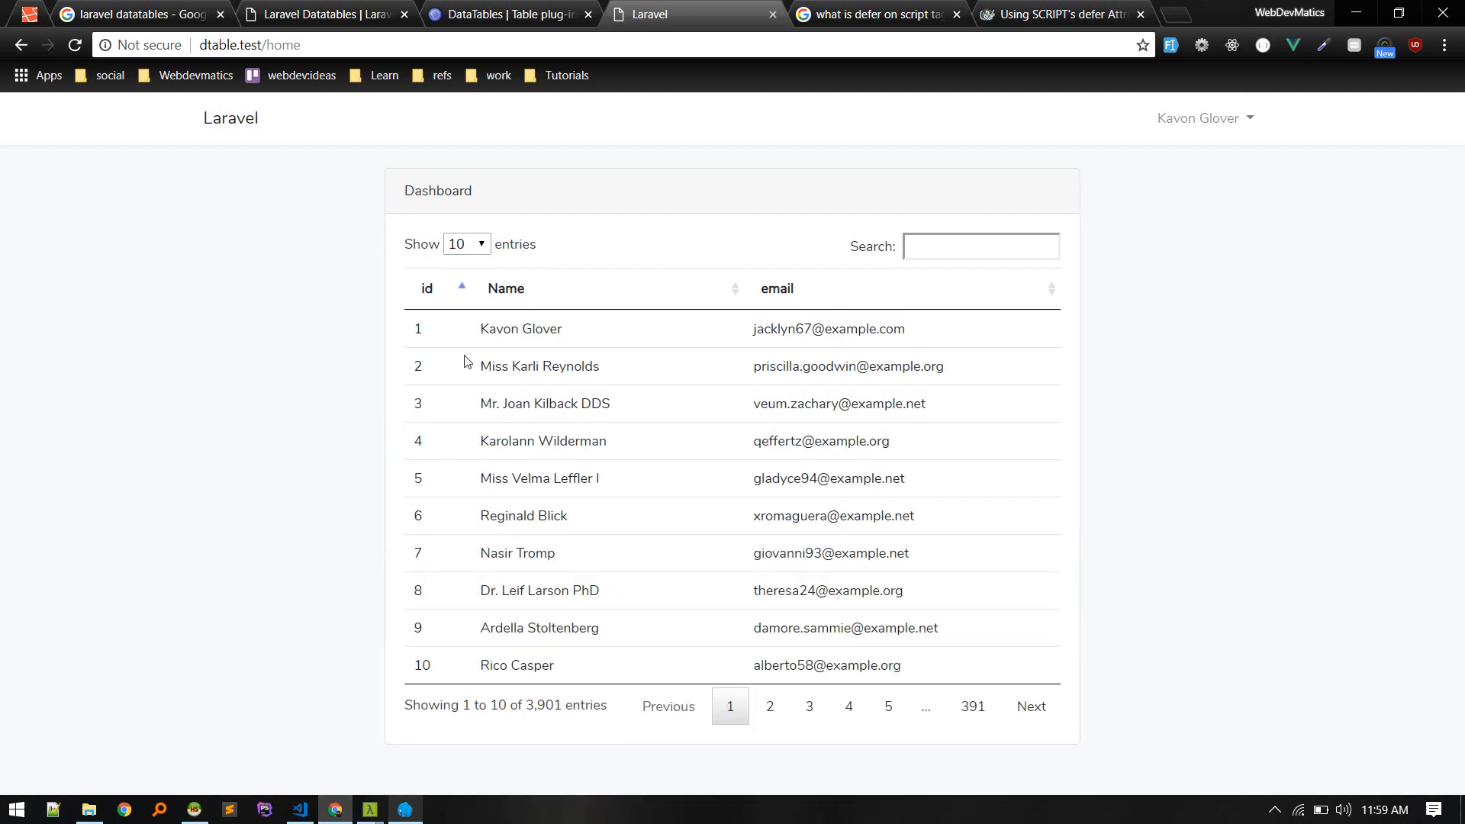
{"action": "mouse_move", "coordinate": [191, 775]}
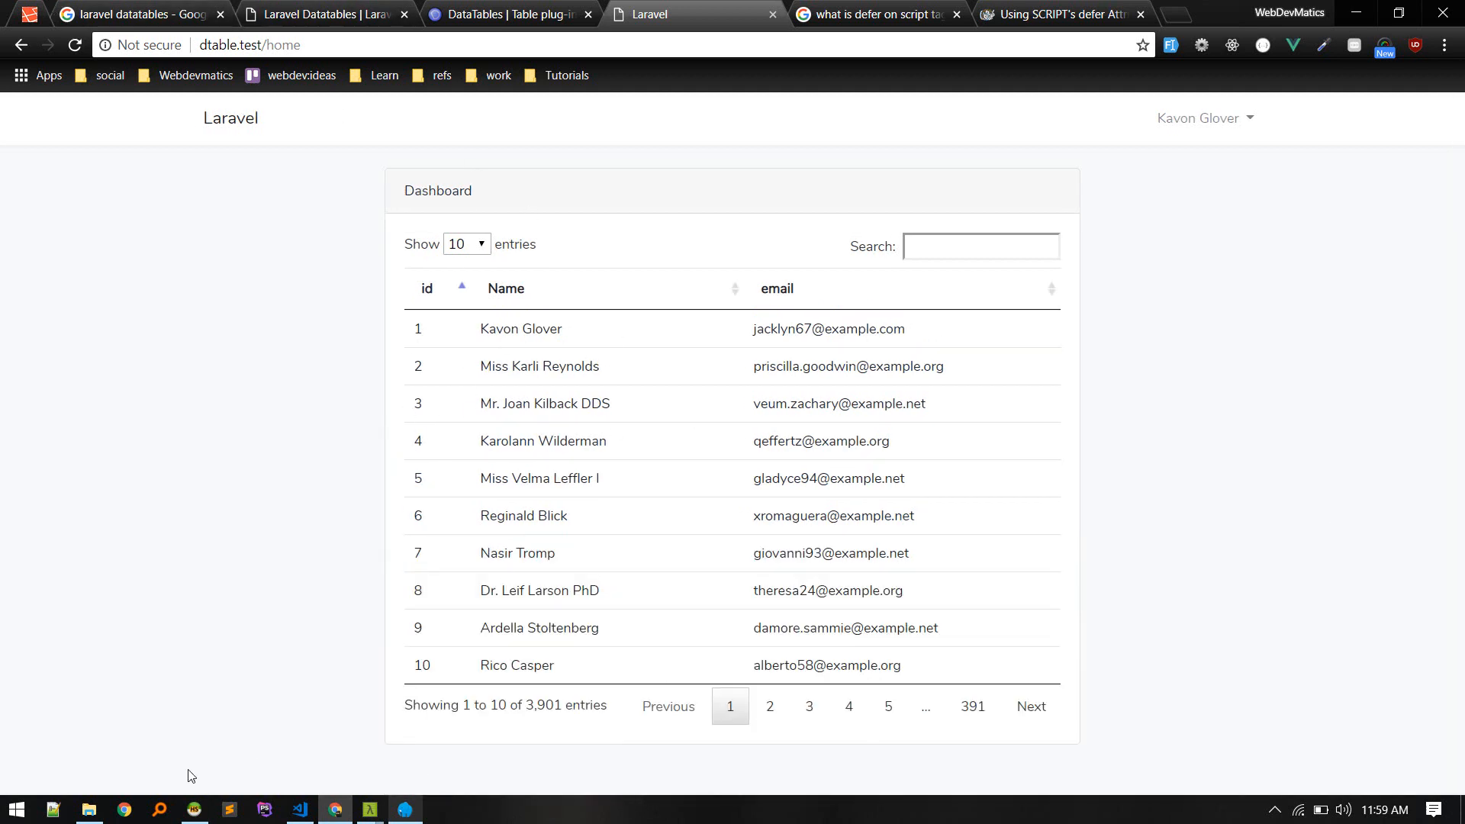
{"action": "mouse_move", "coordinate": [333, 790]}
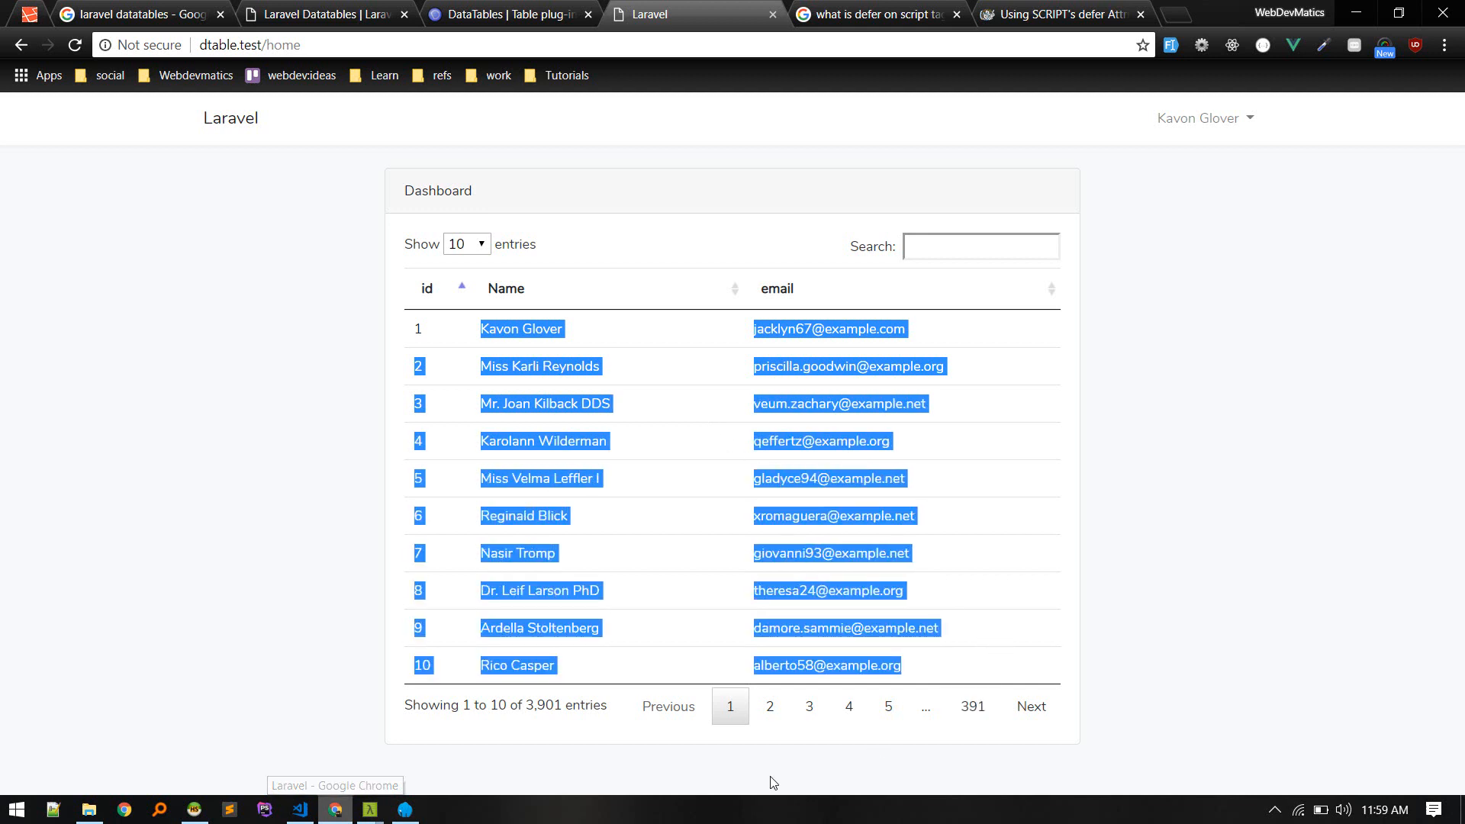
{"action": "left_click", "coordinate": [769, 705]}
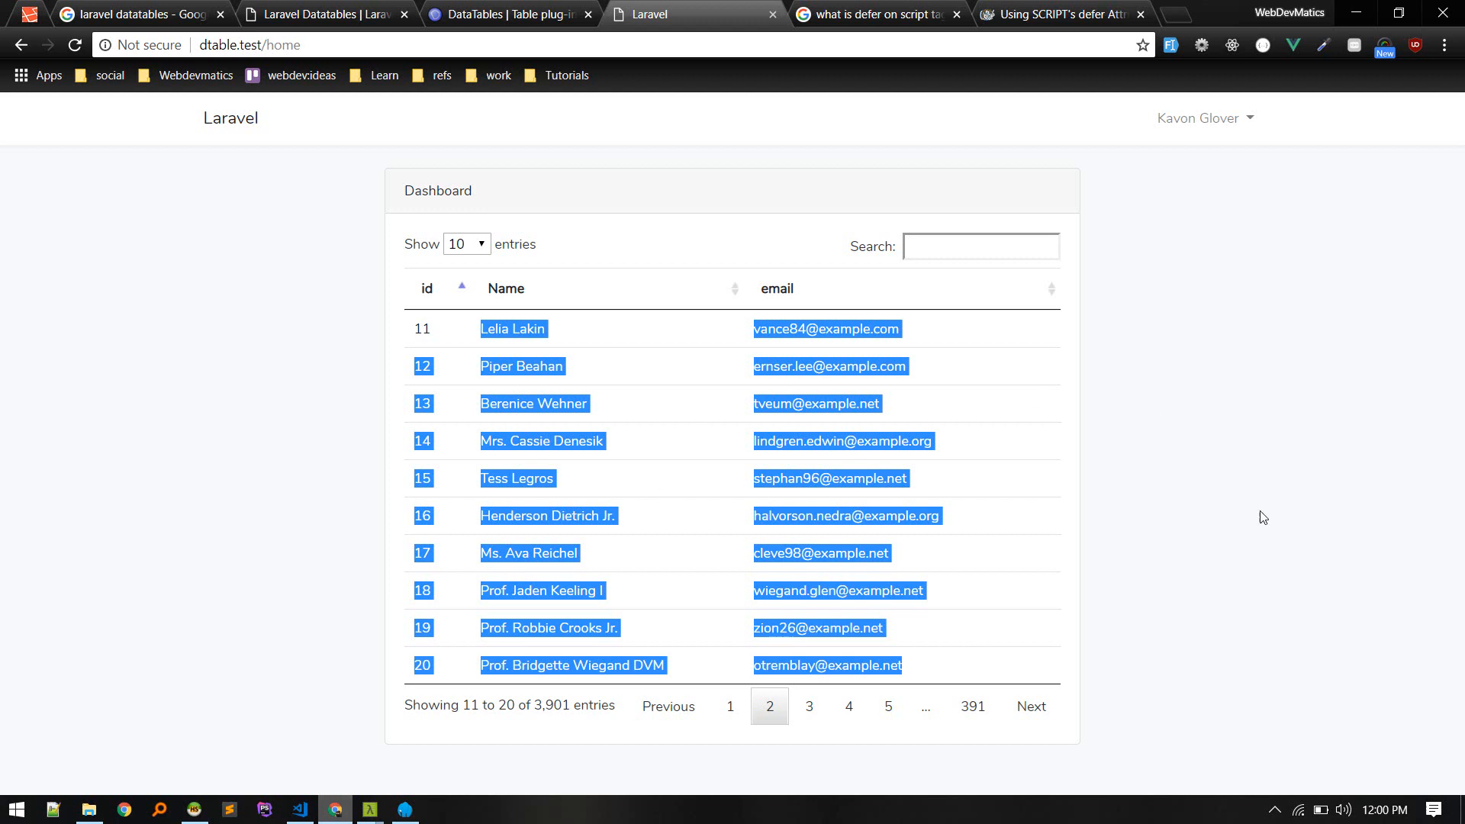
{"action": "left_click", "coordinate": [809, 707]}
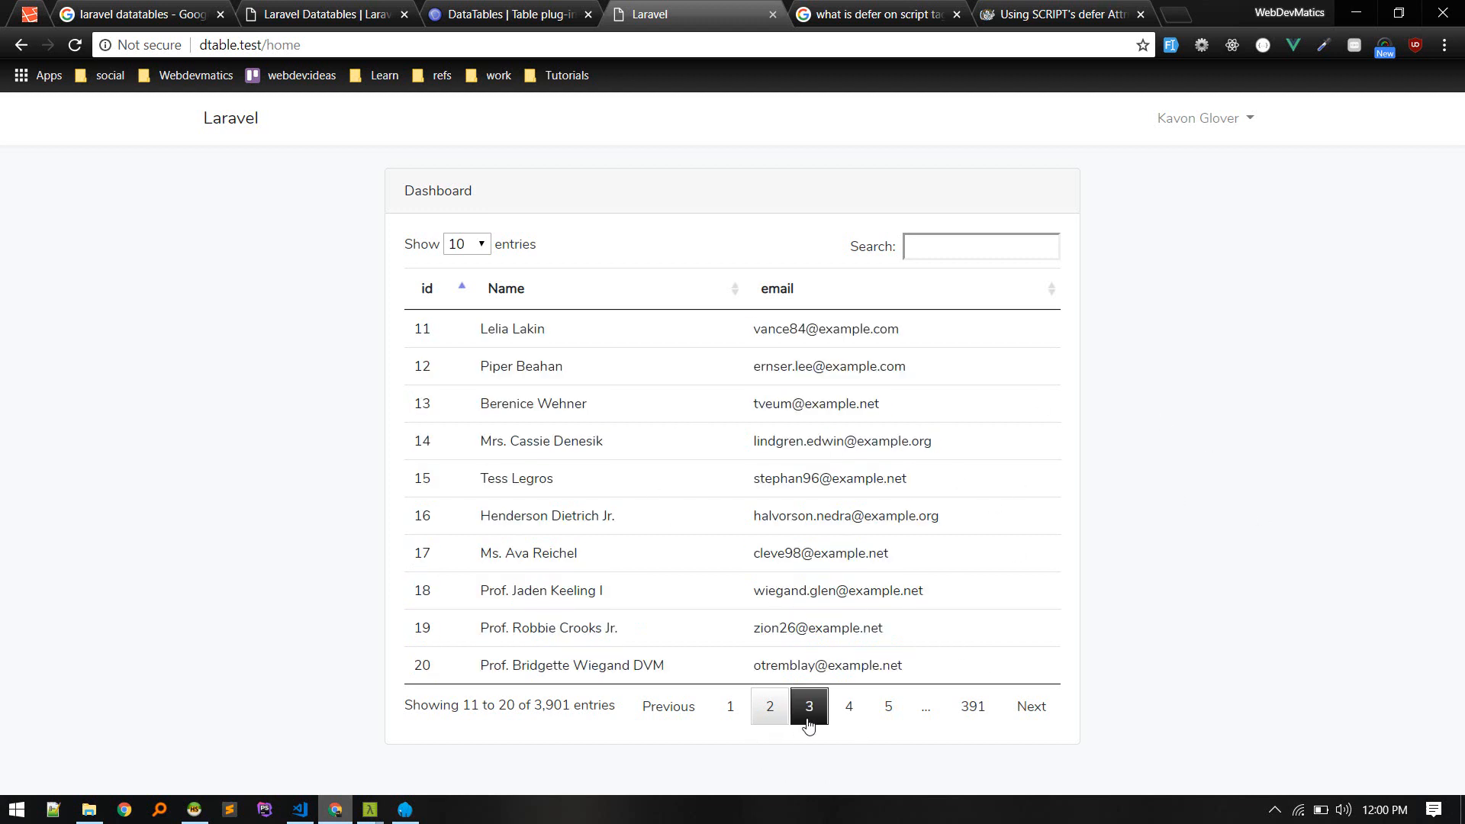
{"action": "mouse_move", "coordinate": [806, 723]}
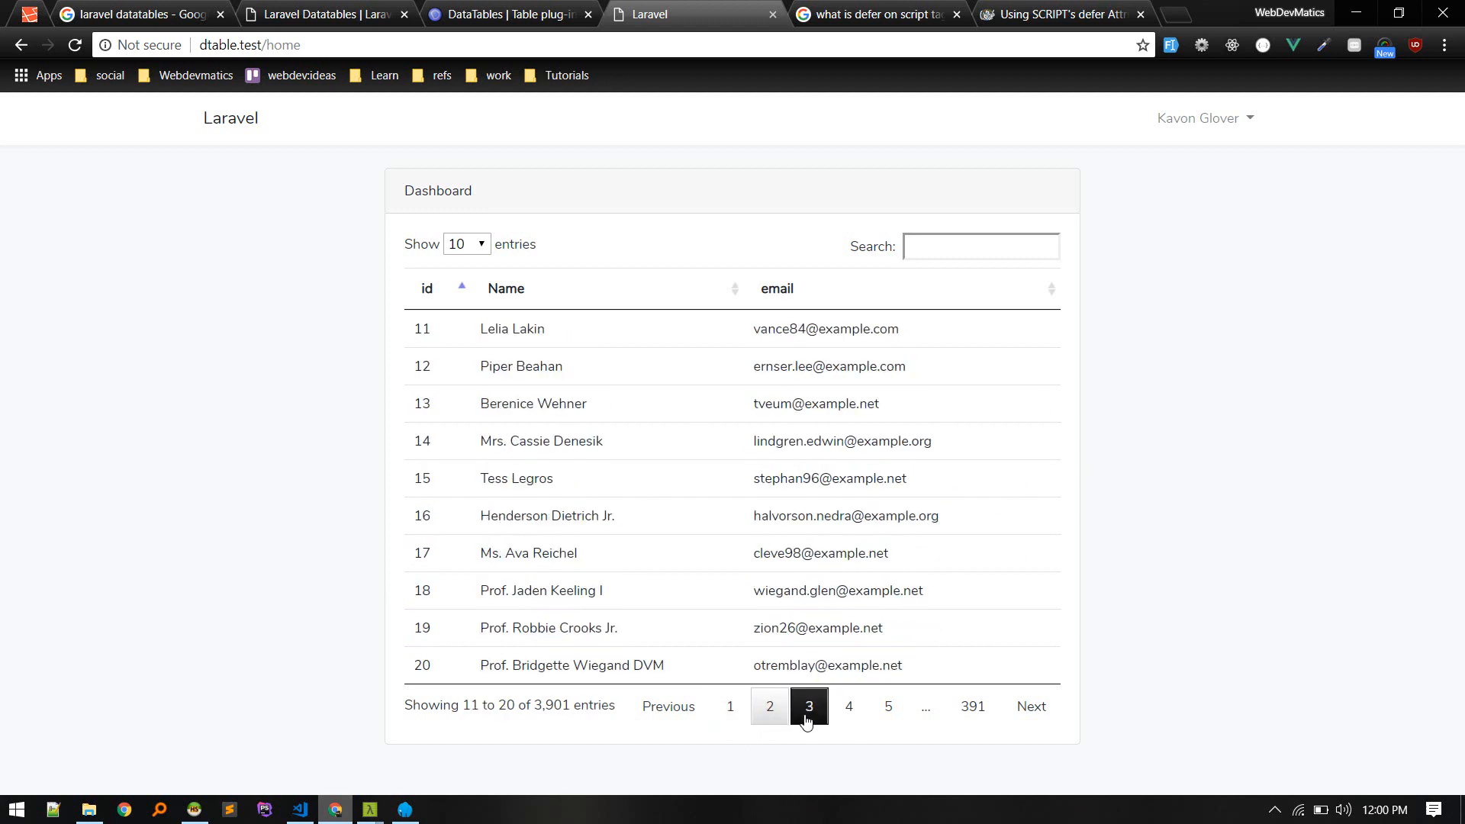
{"action": "left_click", "coordinate": [888, 705]}
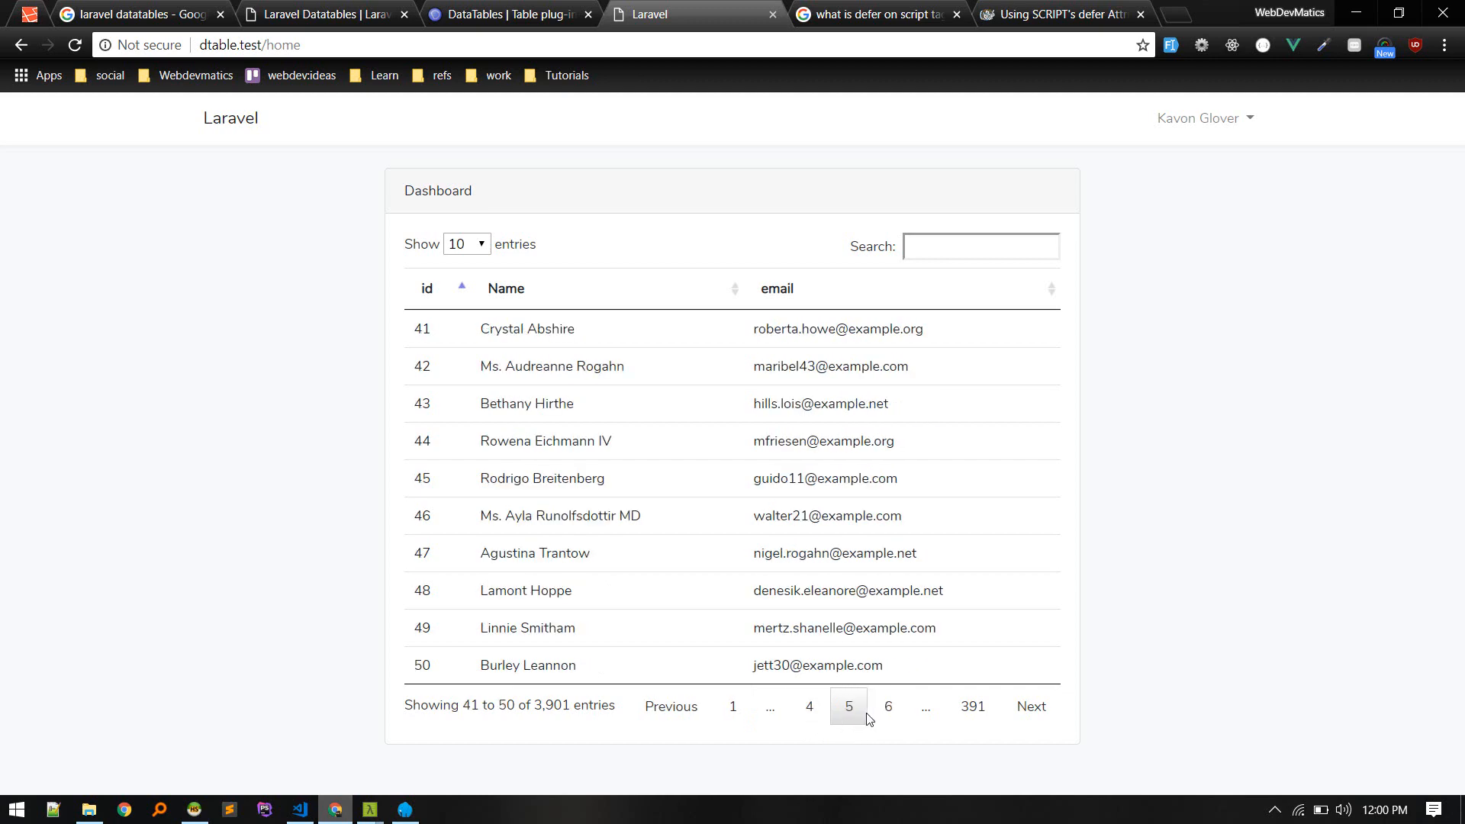
{"action": "left_click", "coordinate": [299, 809]}
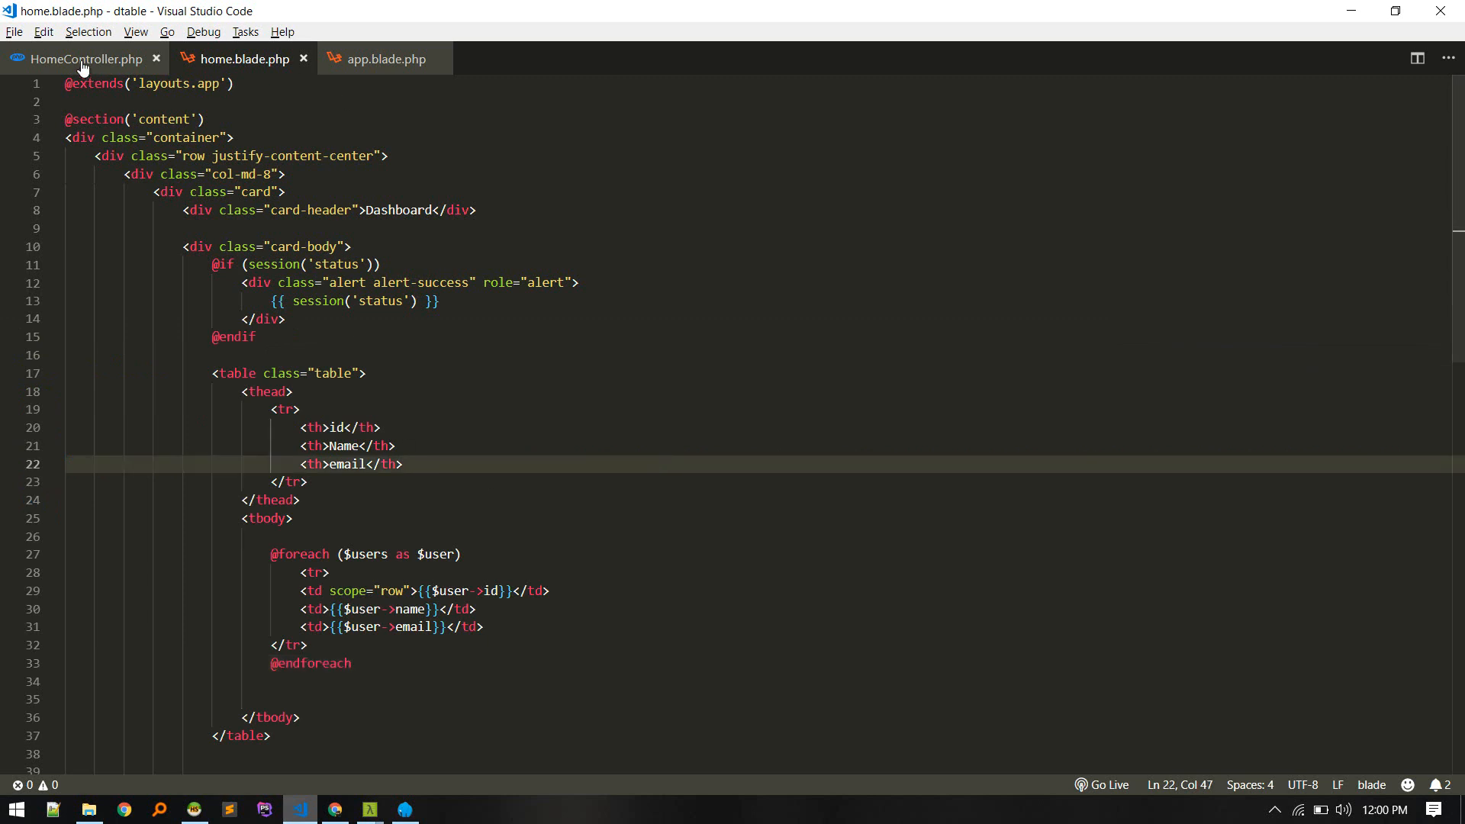
- Review HomeController's index returning User::all(), then bring up the datatables.net site
{"action": "left_click", "coordinate": [79, 60]}
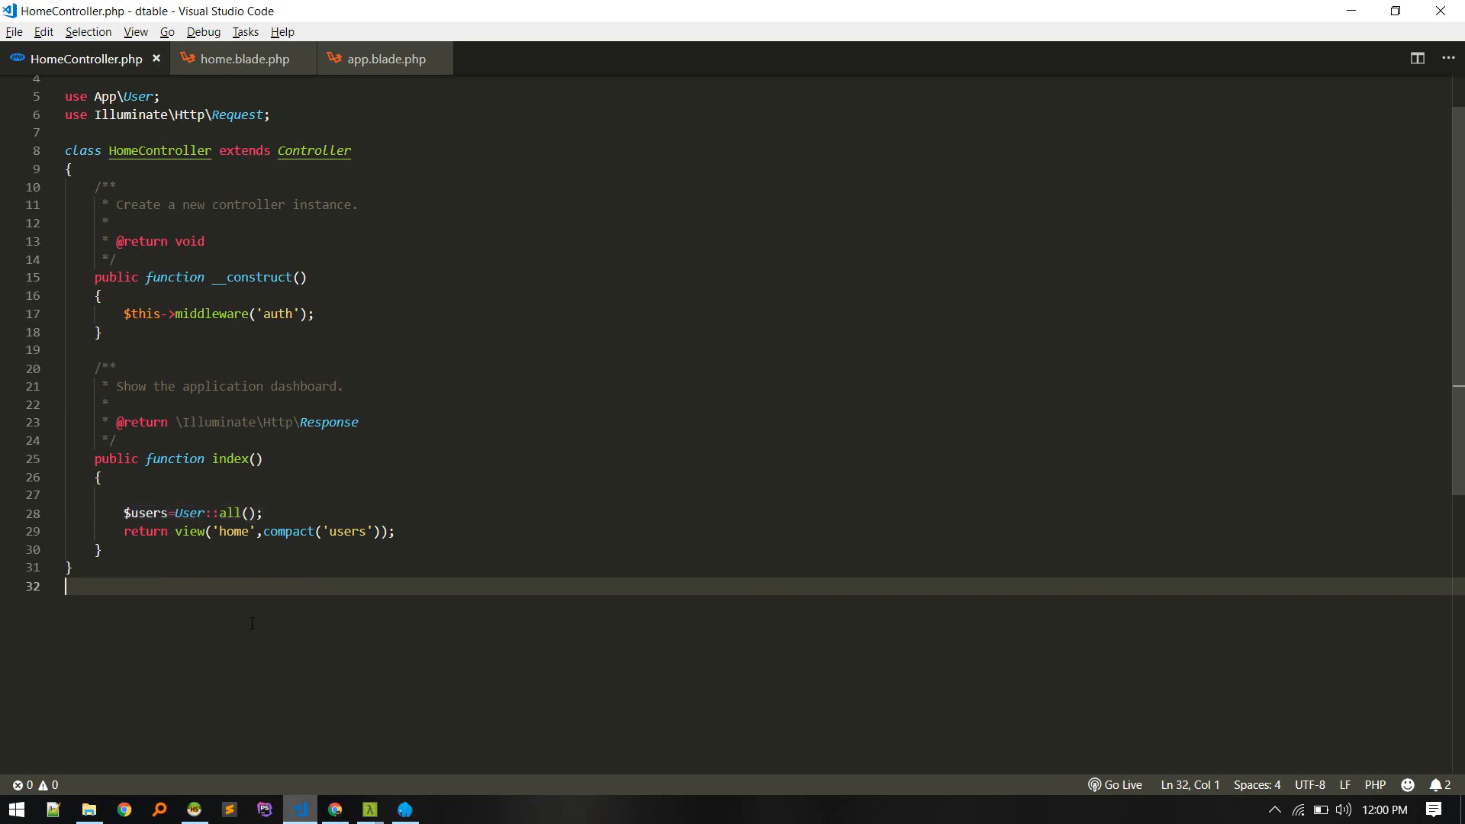
{"action": "left_click", "coordinate": [335, 809]}
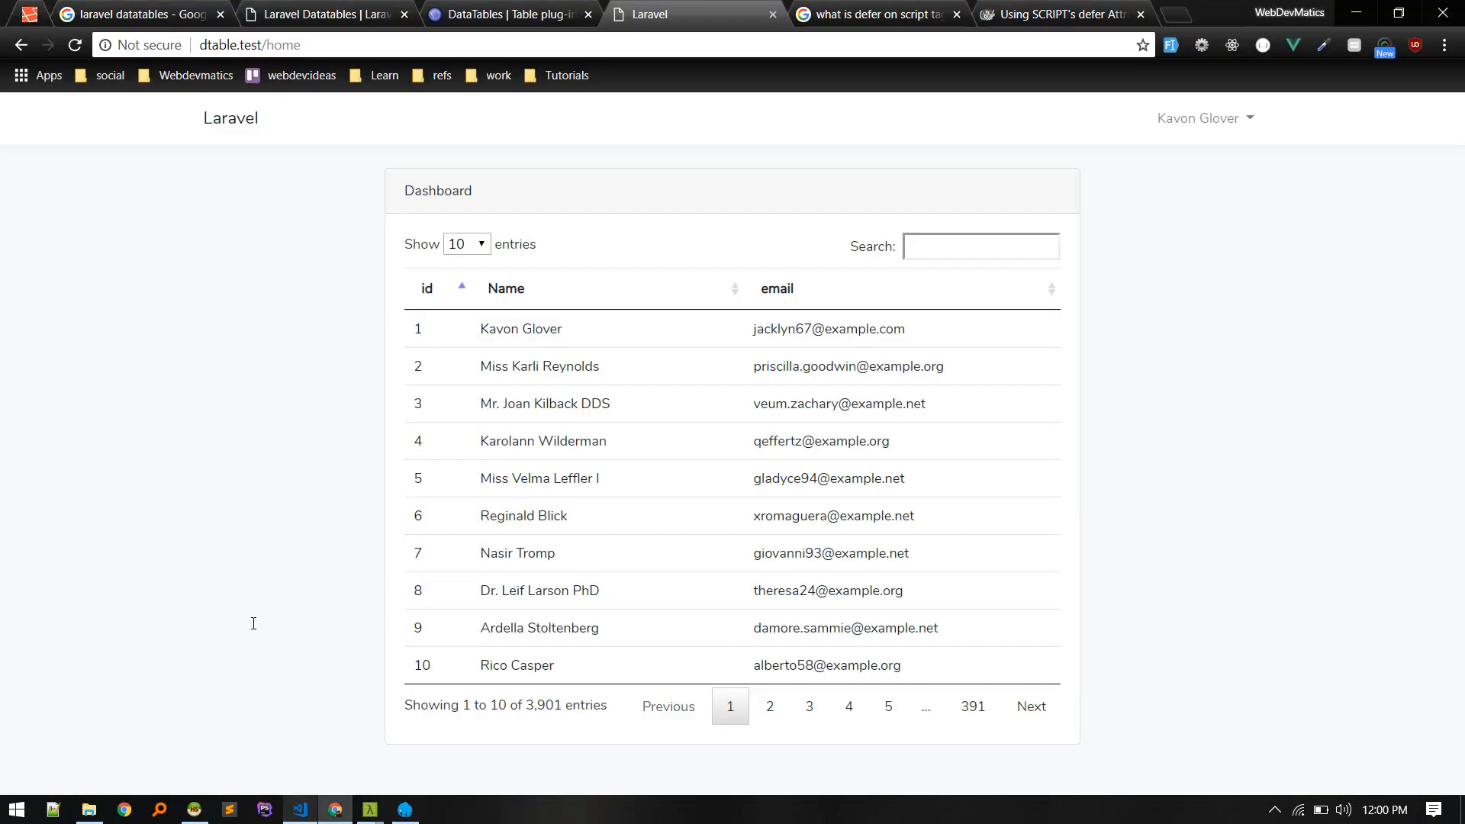
{"action": "left_click", "coordinate": [504, 14]}
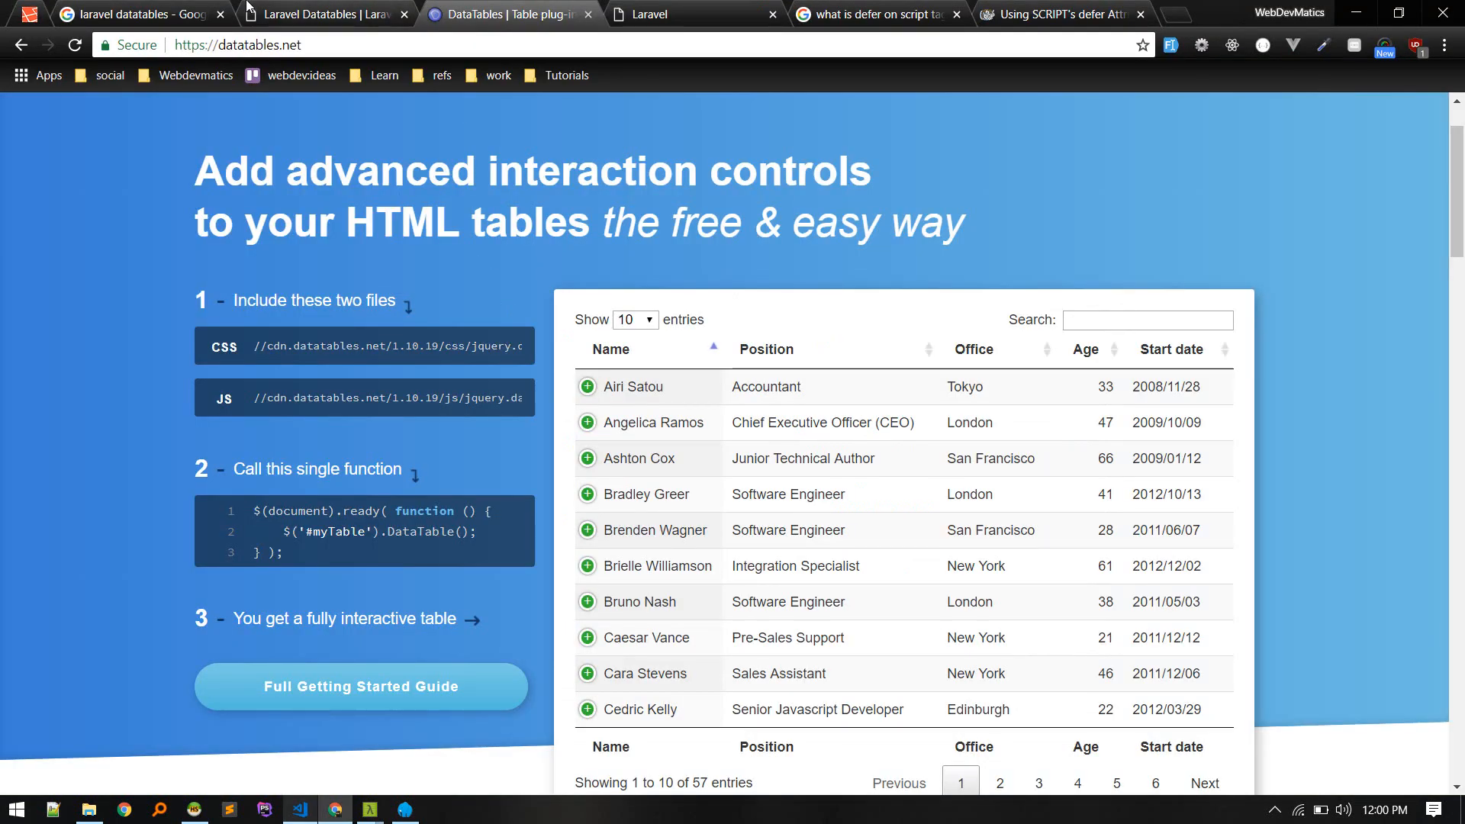
- Read the Laravel Datatables starter tutorial down to the anyData controller example
{"action": "left_click", "coordinate": [333, 15]}
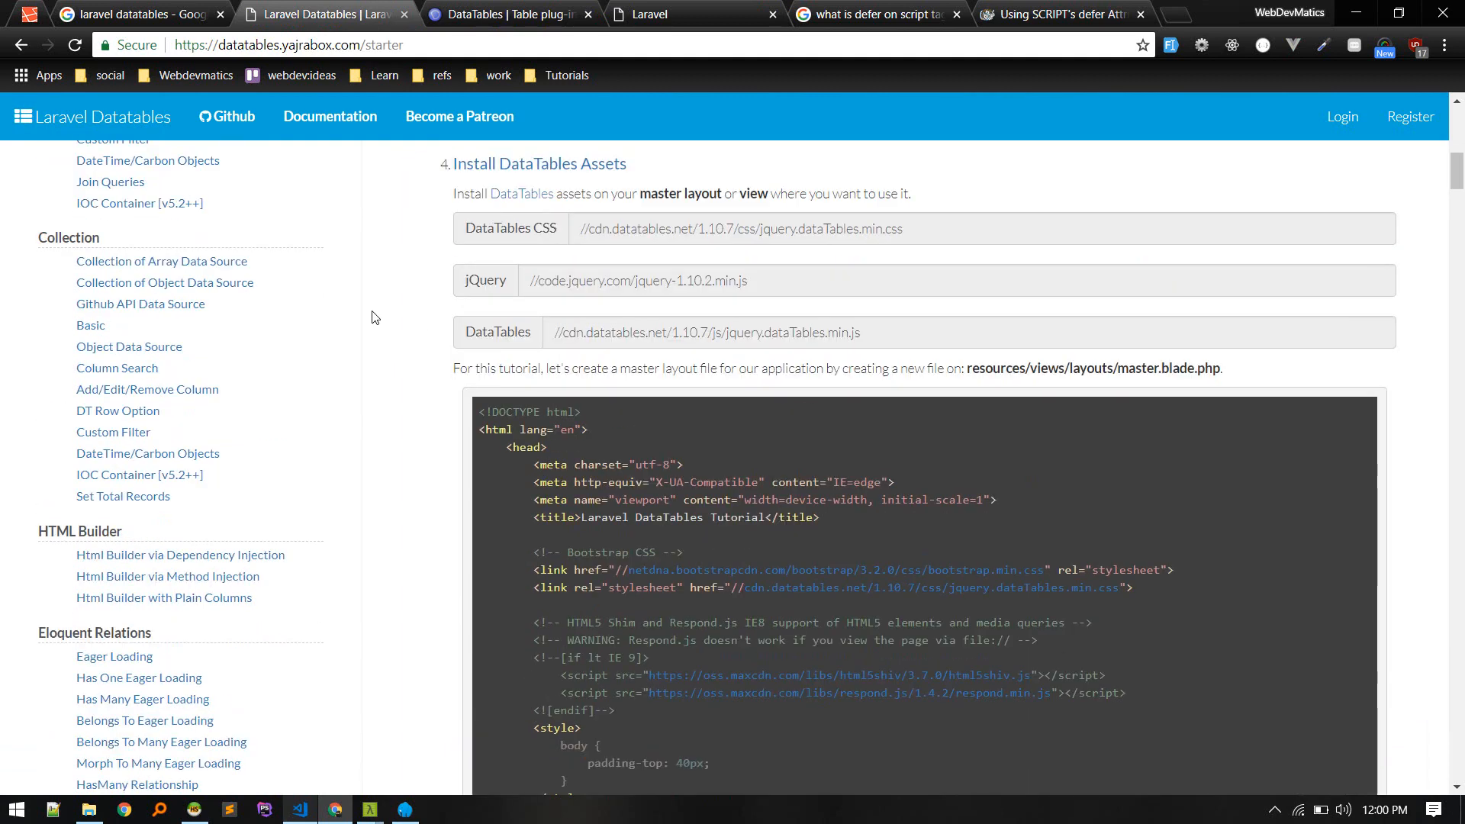
{"action": "scroll", "scroll_direction": "down", "scroll_amount": 3}
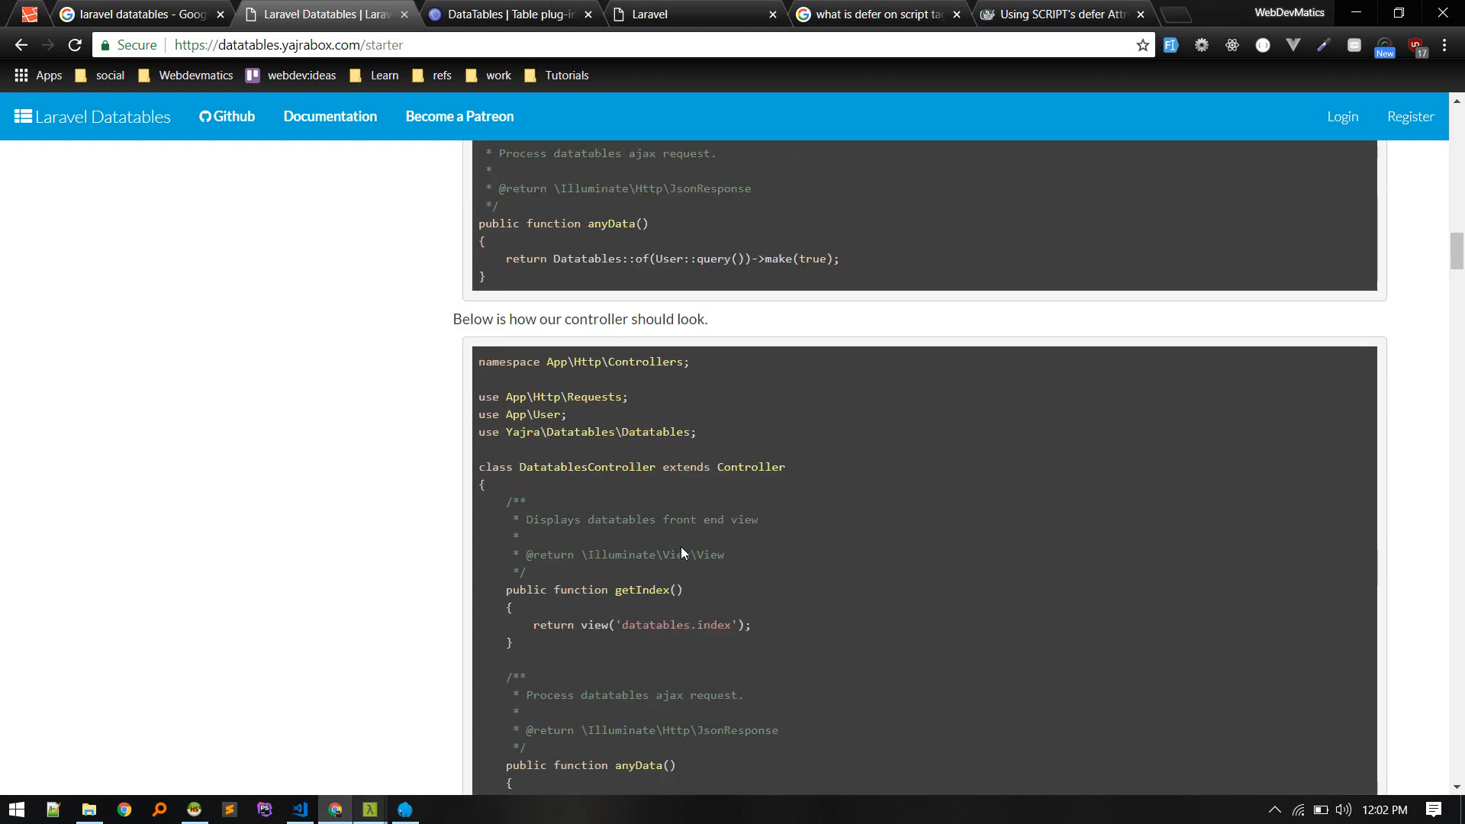
{"action": "scroll", "scroll_direction": "down", "scroll_amount": 3}
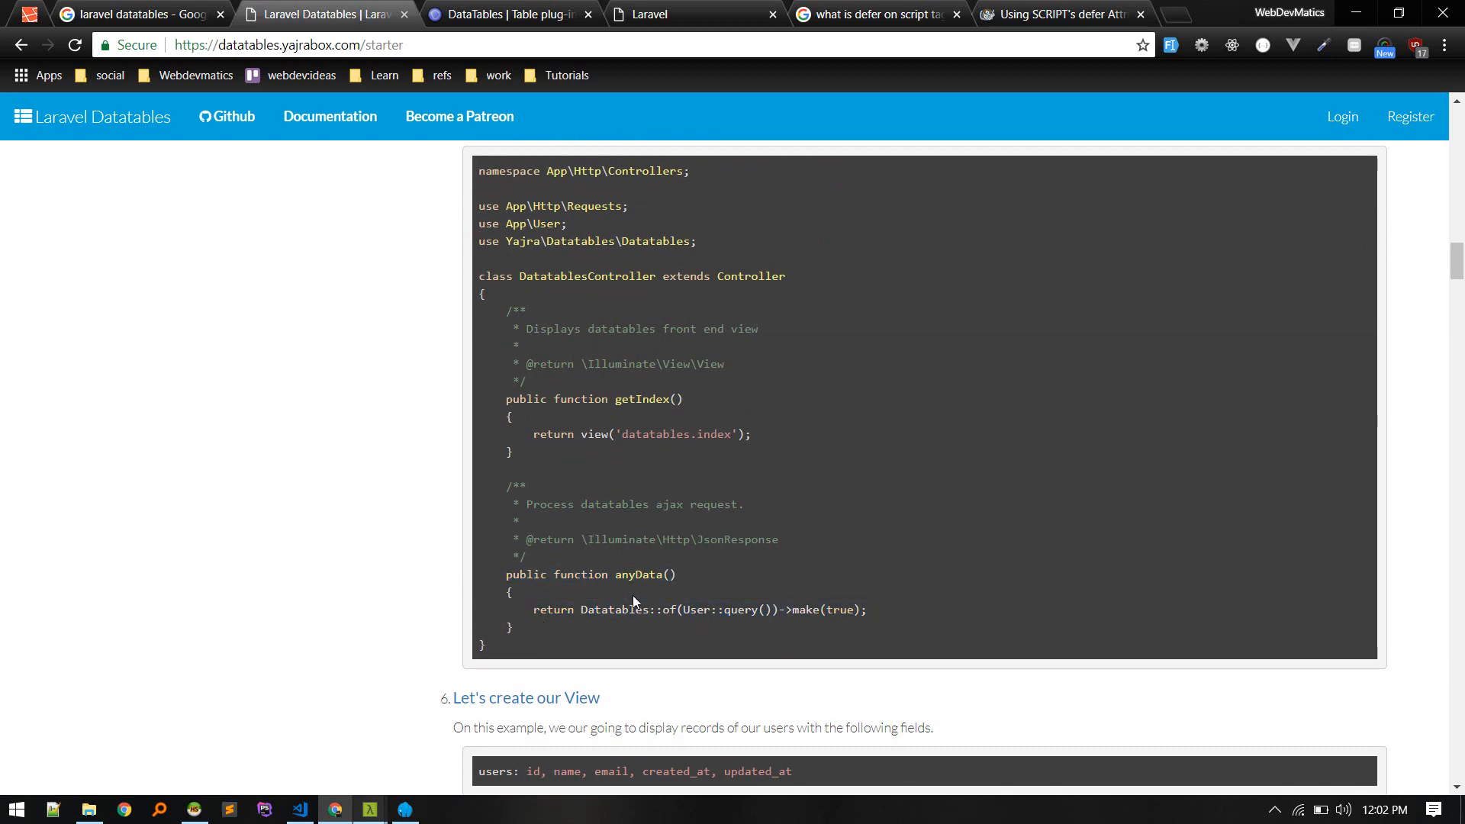
{"action": "left_click", "coordinate": [301, 809]}
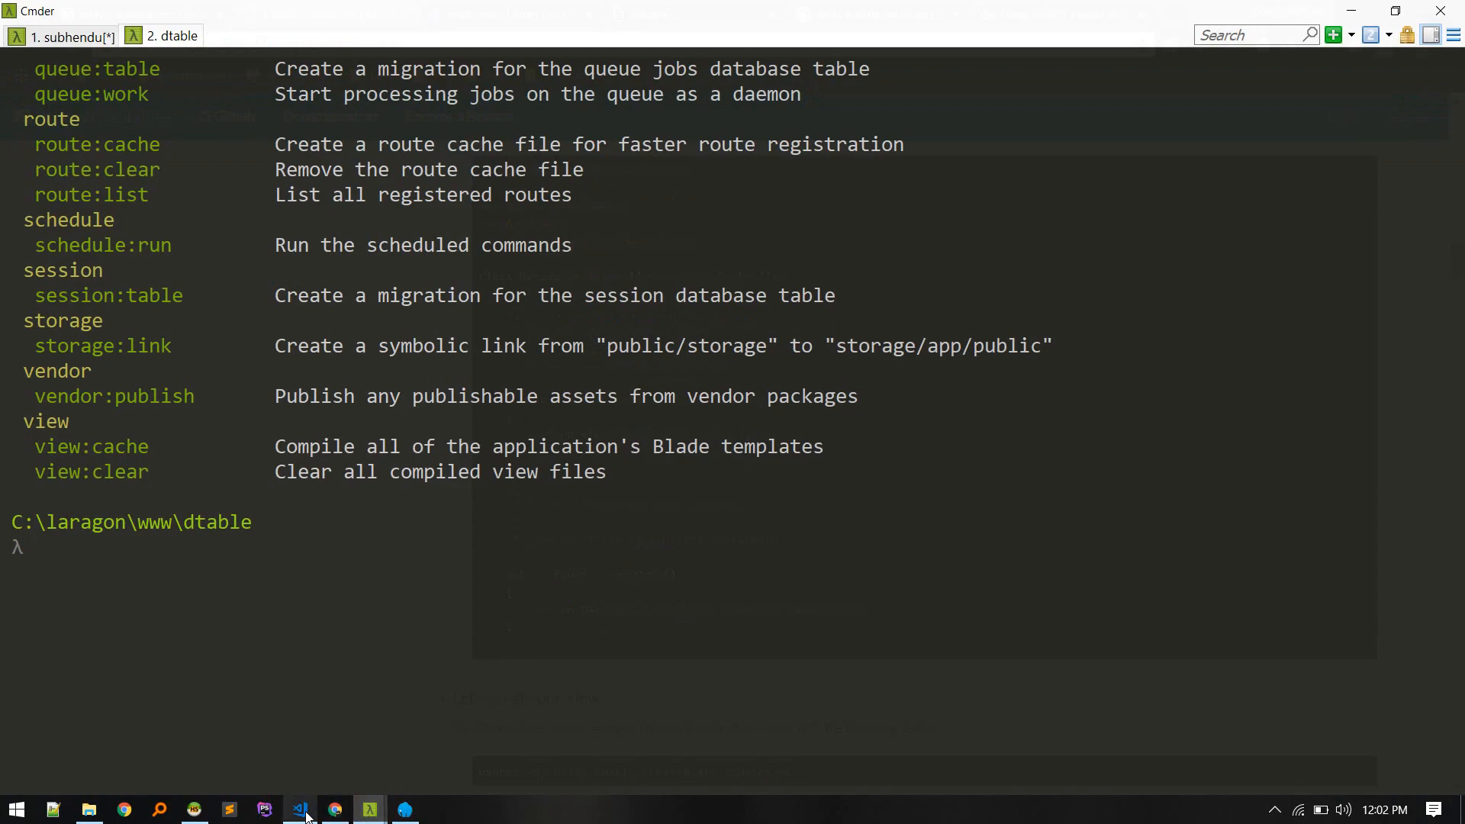
- Add a public ajax() method to HomeController and begin its return Datatables statement
{"action": "left_click", "coordinate": [299, 809]}
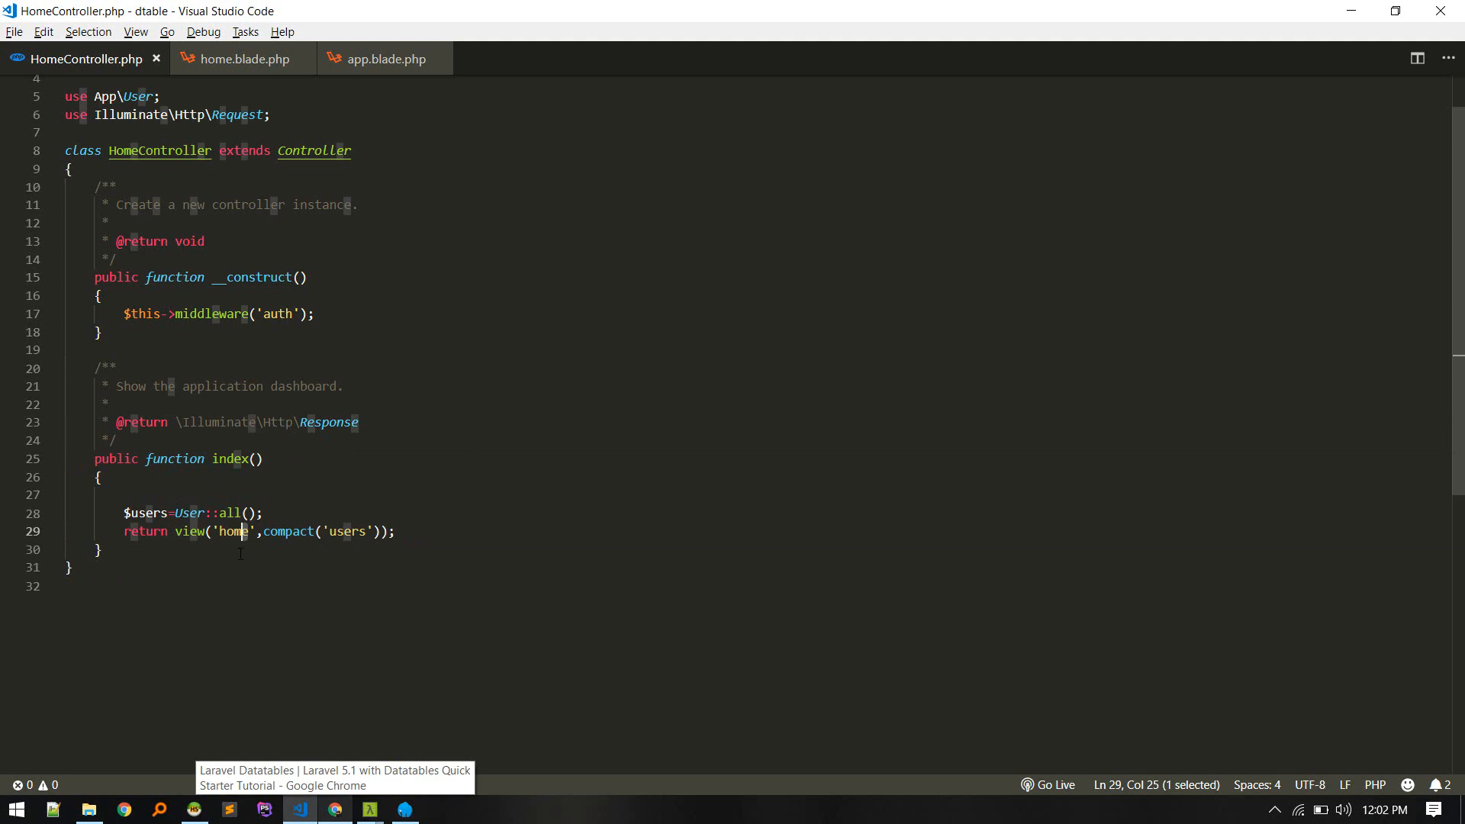
{"action": "key", "text": "Enter"}
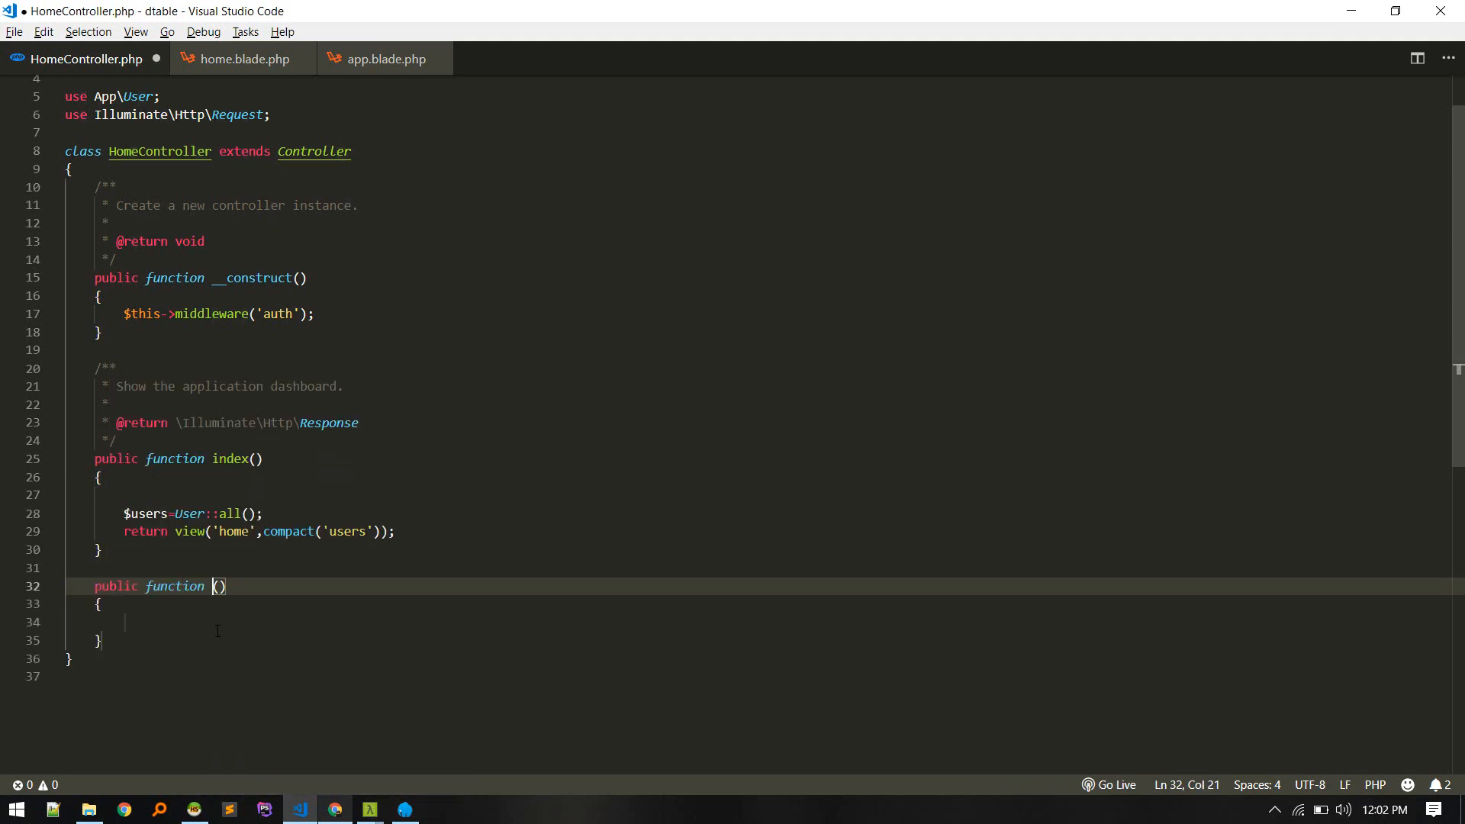
{"action": "type", "text": "aja"}
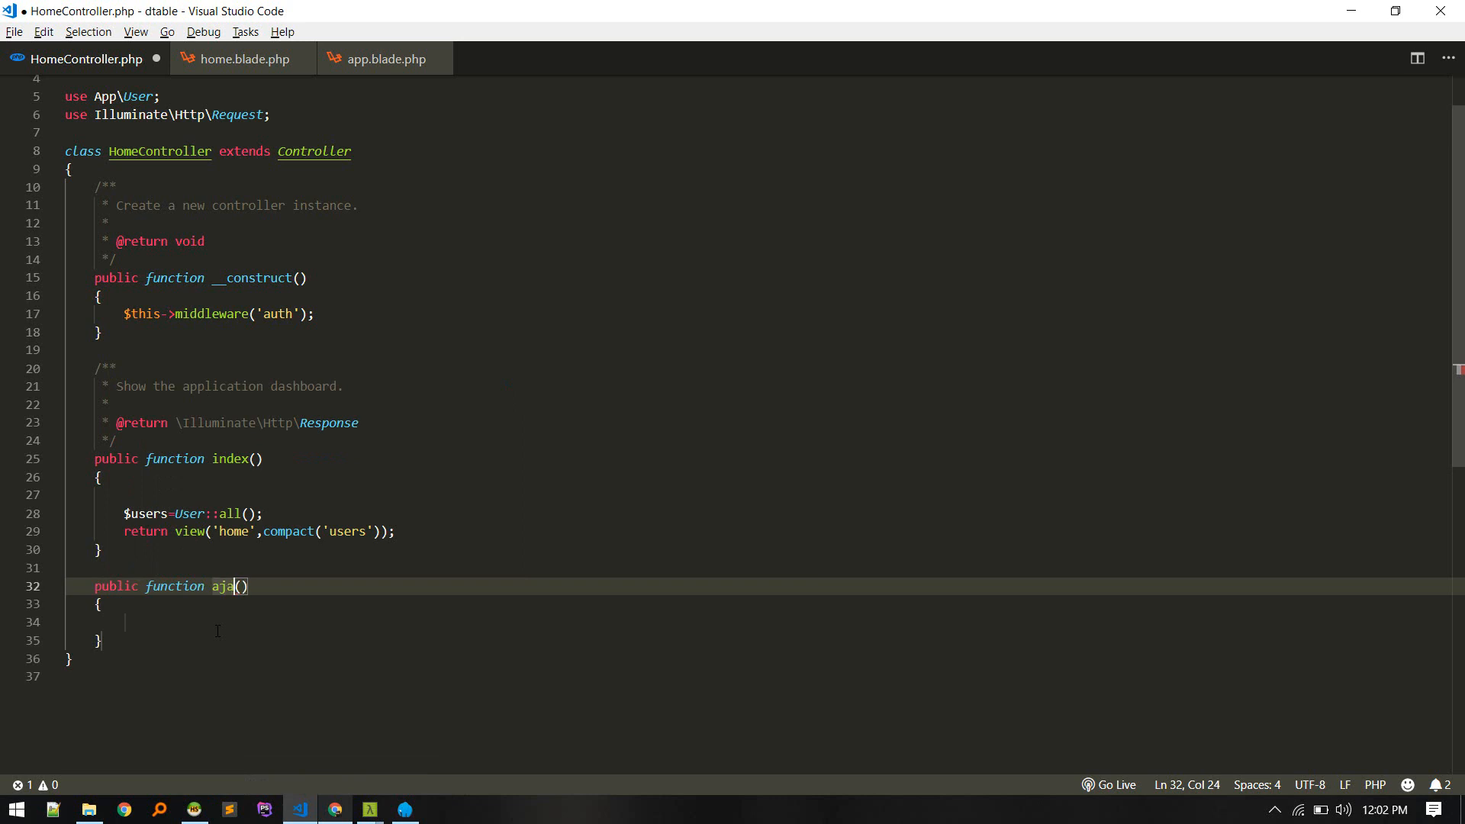
{"action": "type", "text": "x"}
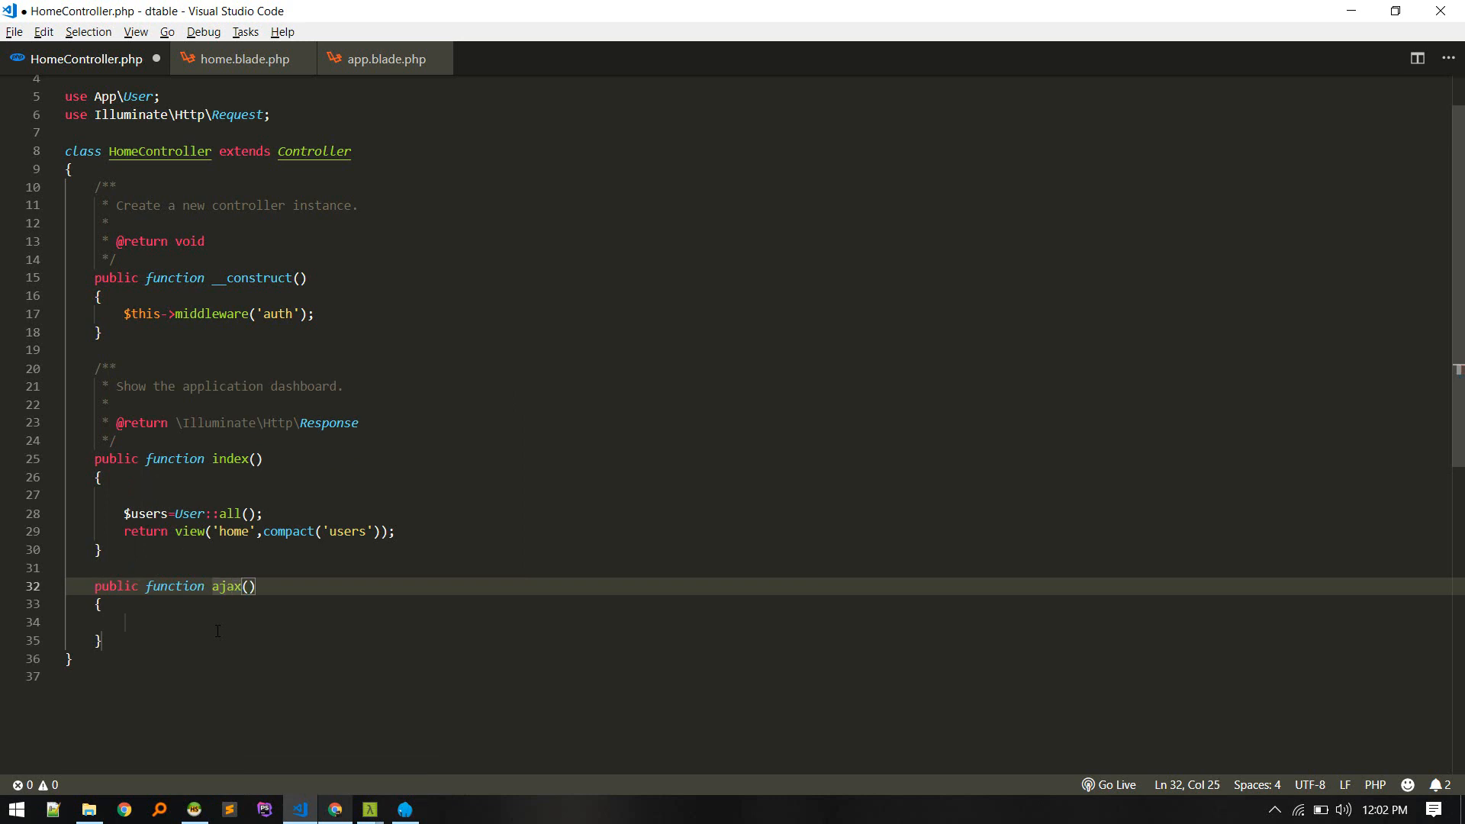
{"action": "type", "text": "re"}
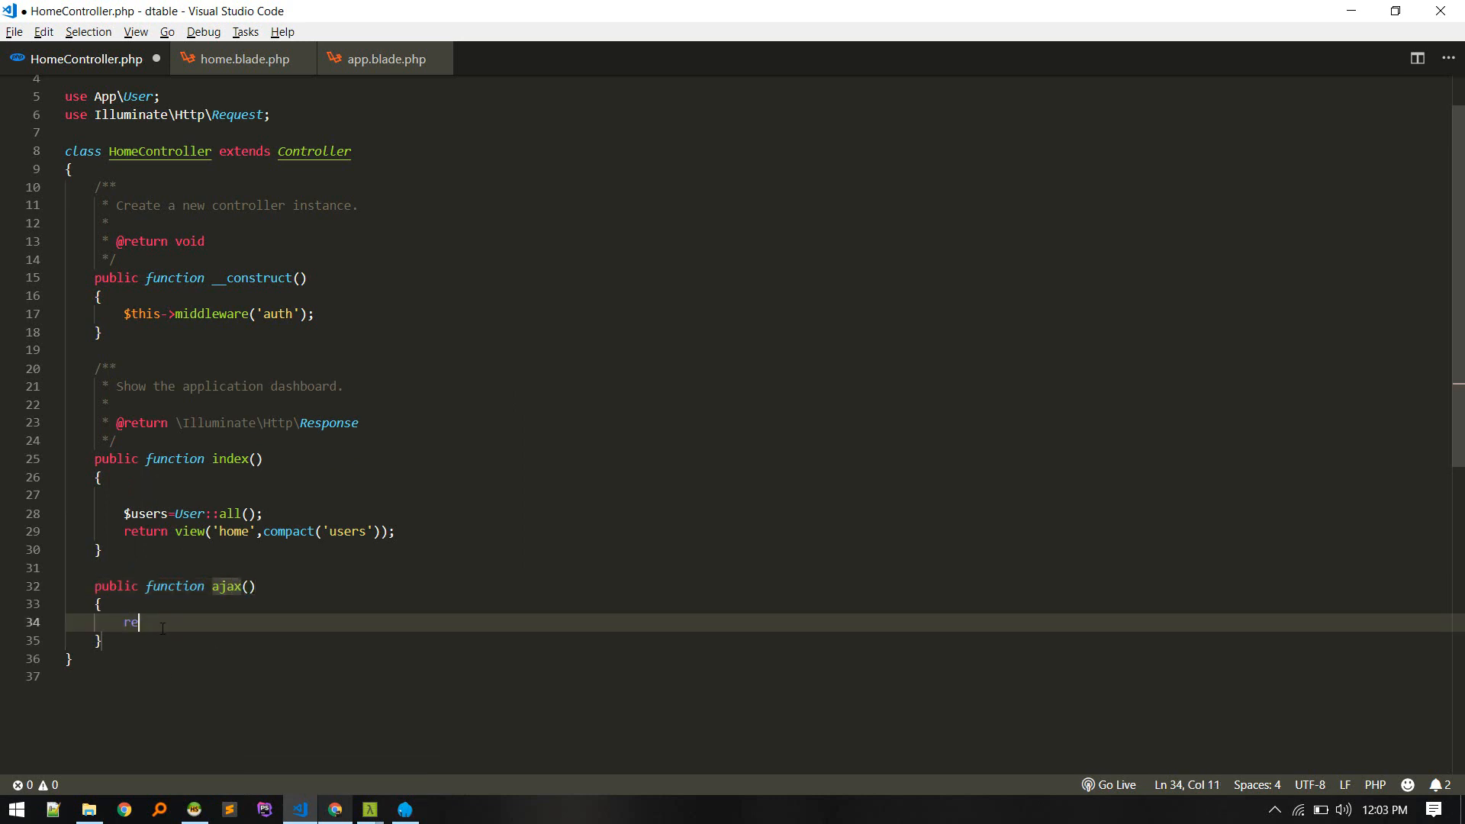
{"action": "type", "text": "turn D"}
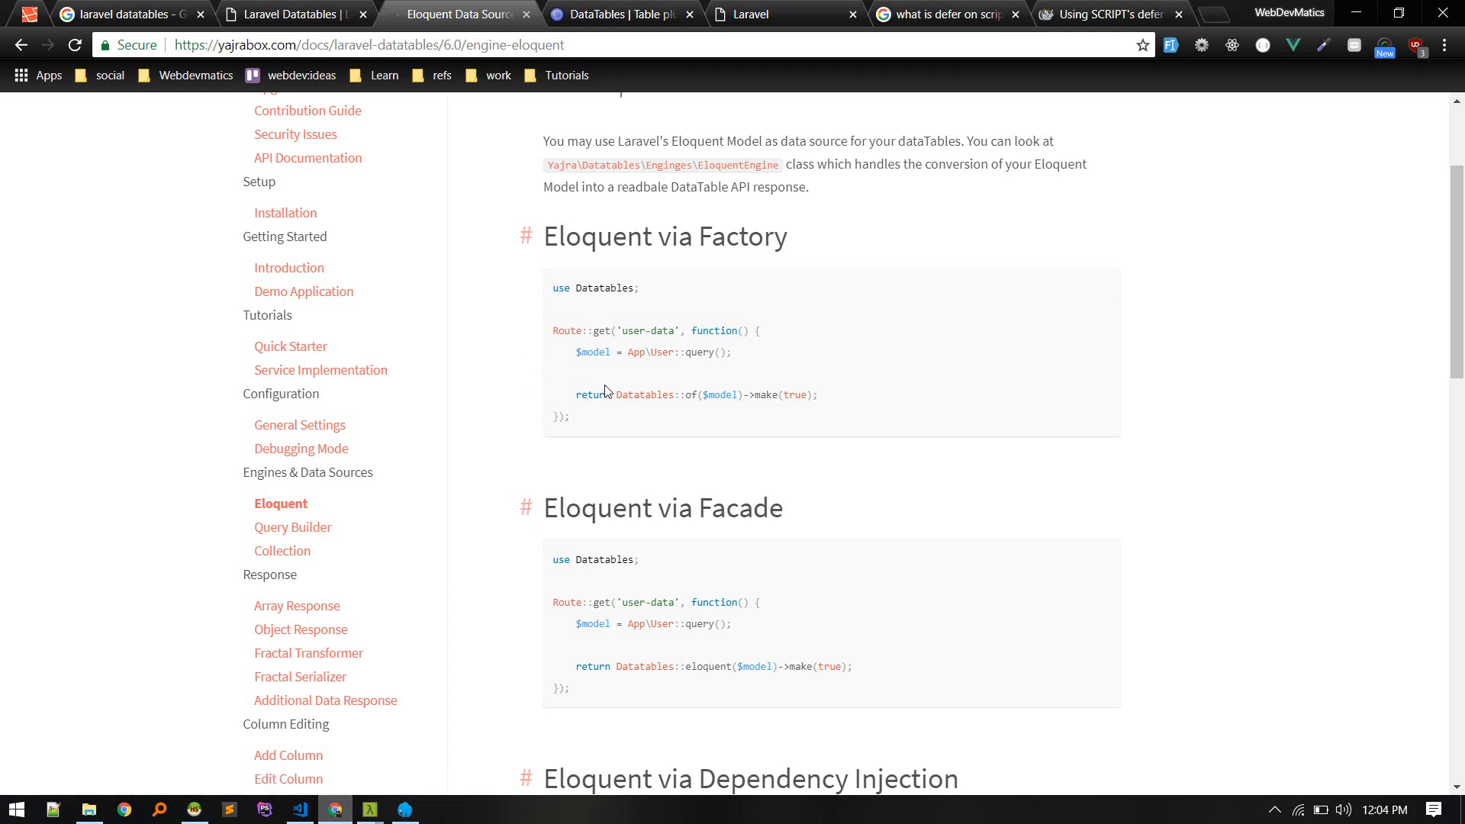
{"action": "mouse_move", "coordinate": [614, 393]}
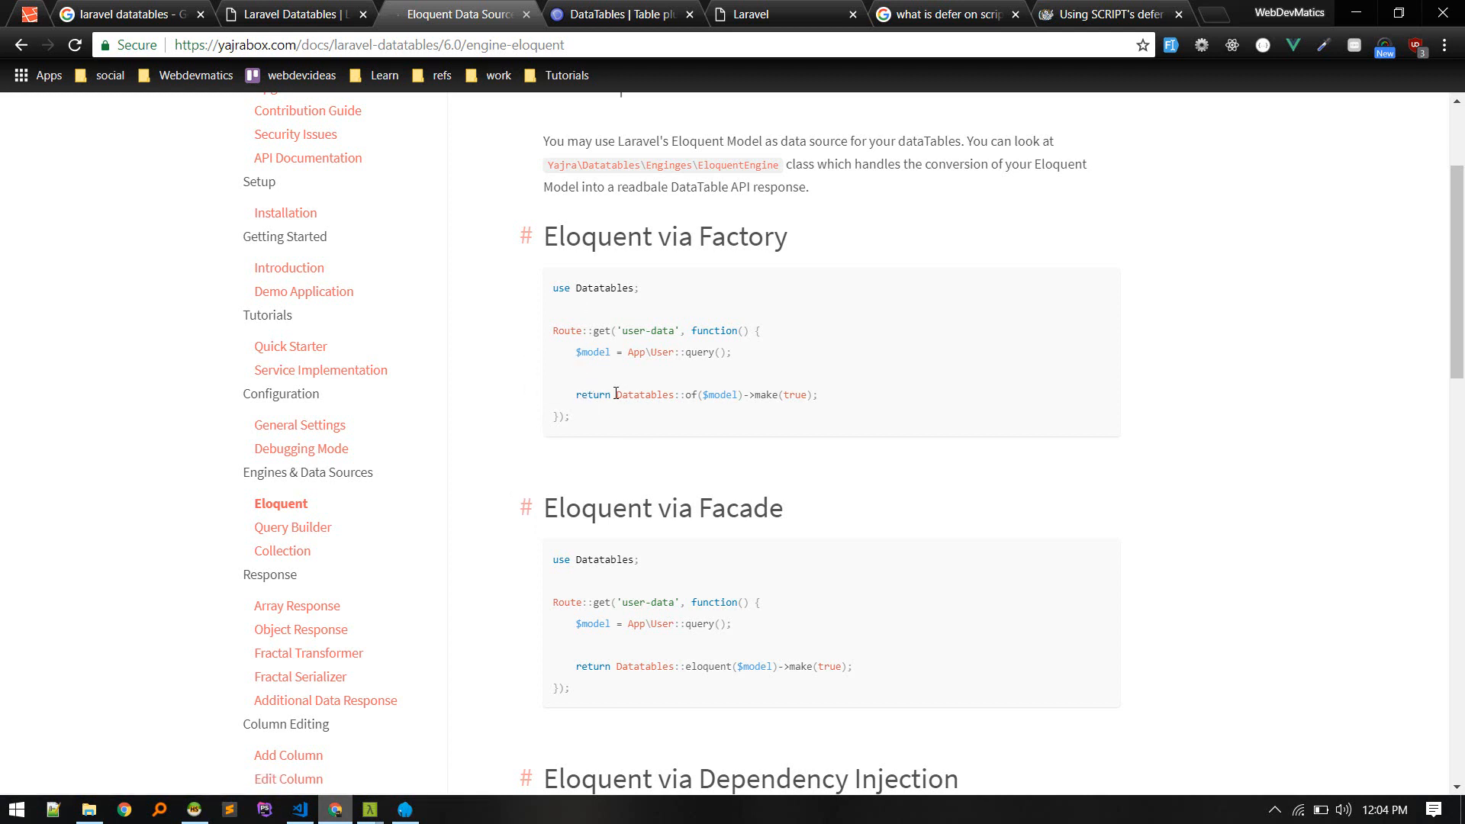
- Copy Datatables::of($model)->make(true) from the Eloquent docs and read the remaining variants
{"action": "left_click_drag", "start_coordinate": [615, 394], "coordinate": [818, 394]}
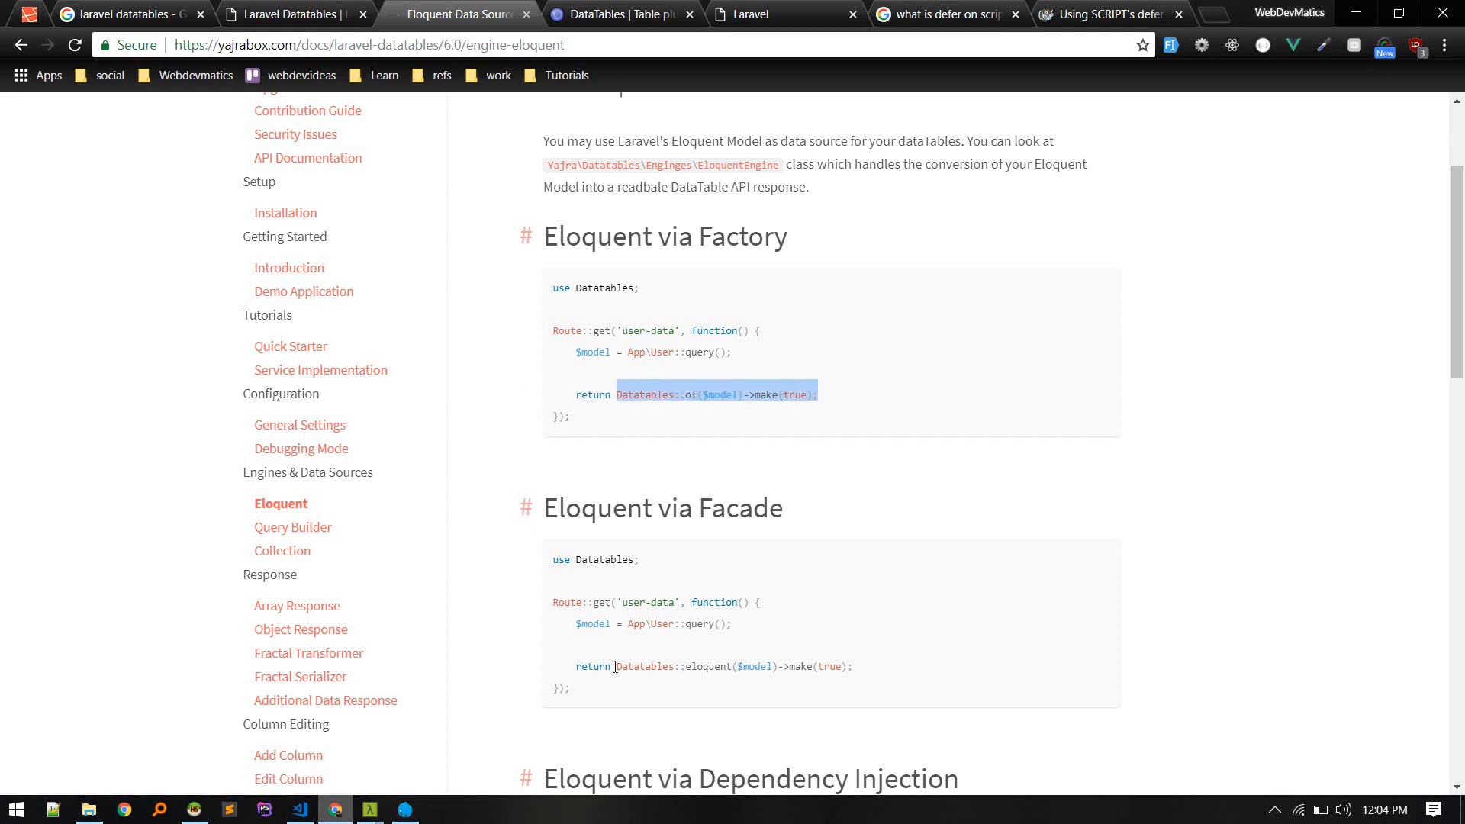
{"action": "scroll", "scroll_direction": "down", "scroll_amount": 3}
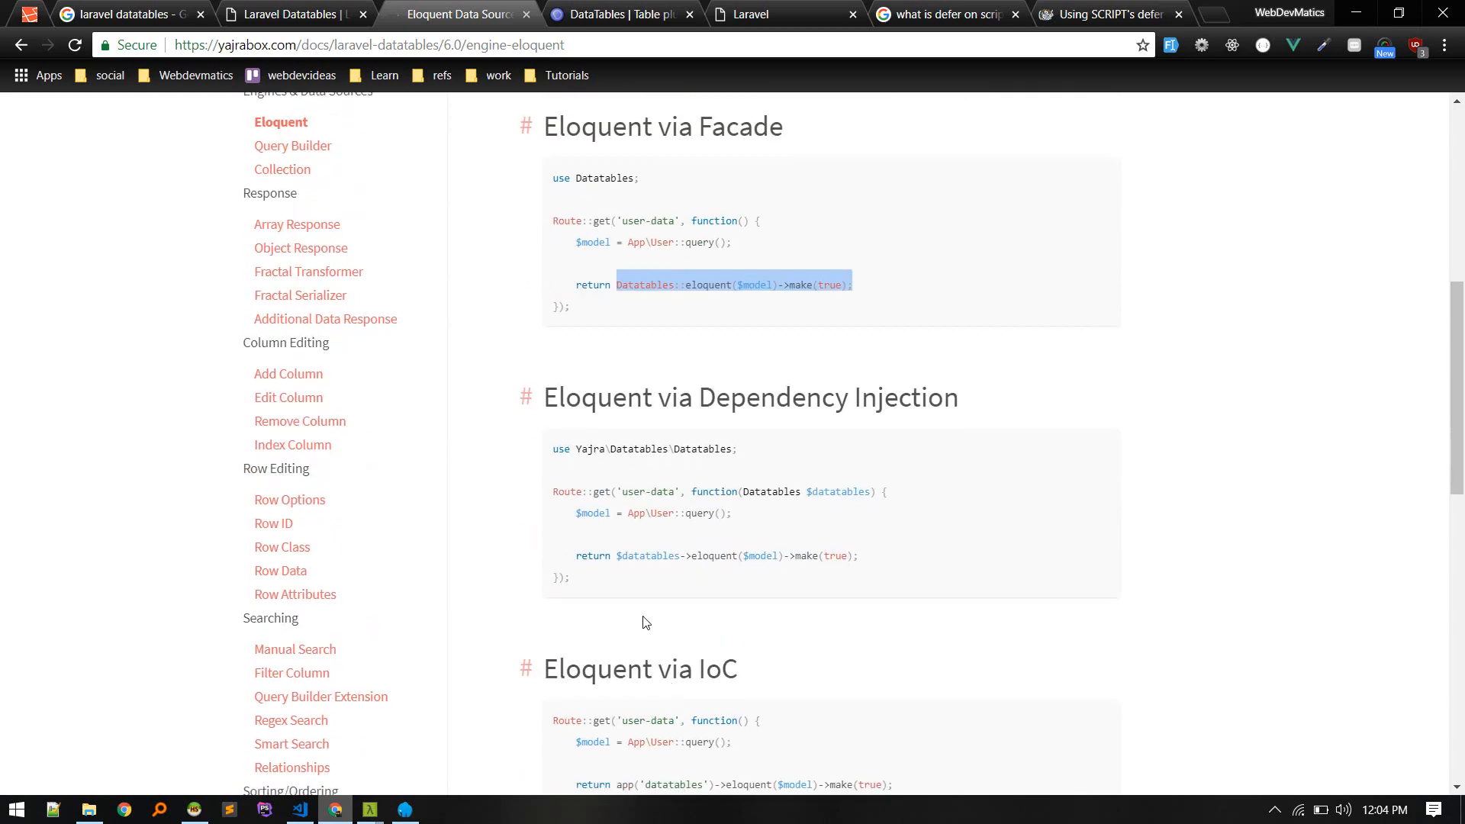
{"action": "scroll", "scroll_direction": "down", "scroll_amount": 3}
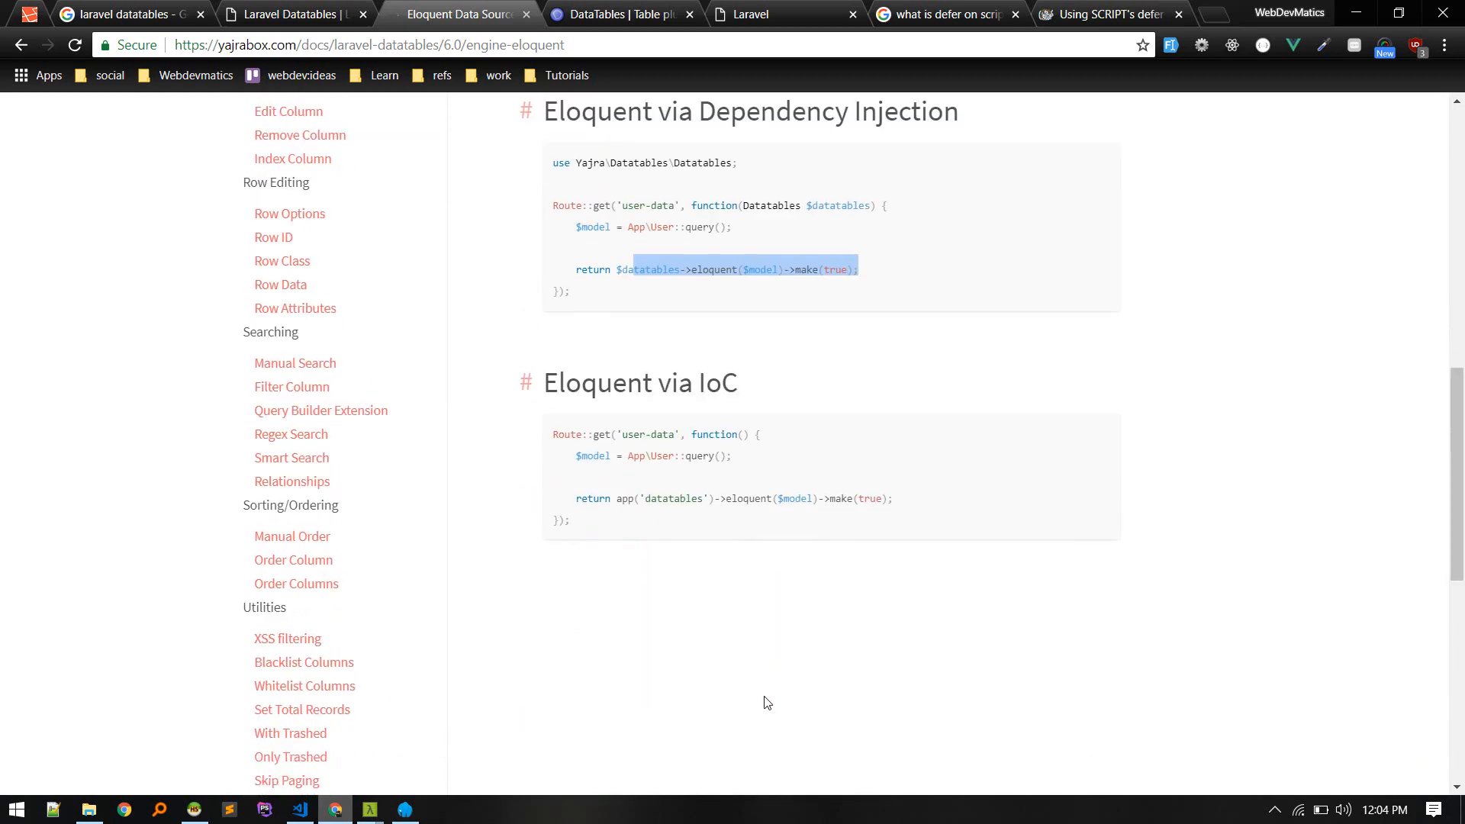
- Write ajax() setting $model = User::query() and returning Datatables::of($model)->make(true)
{"action": "left_click", "coordinate": [299, 809]}
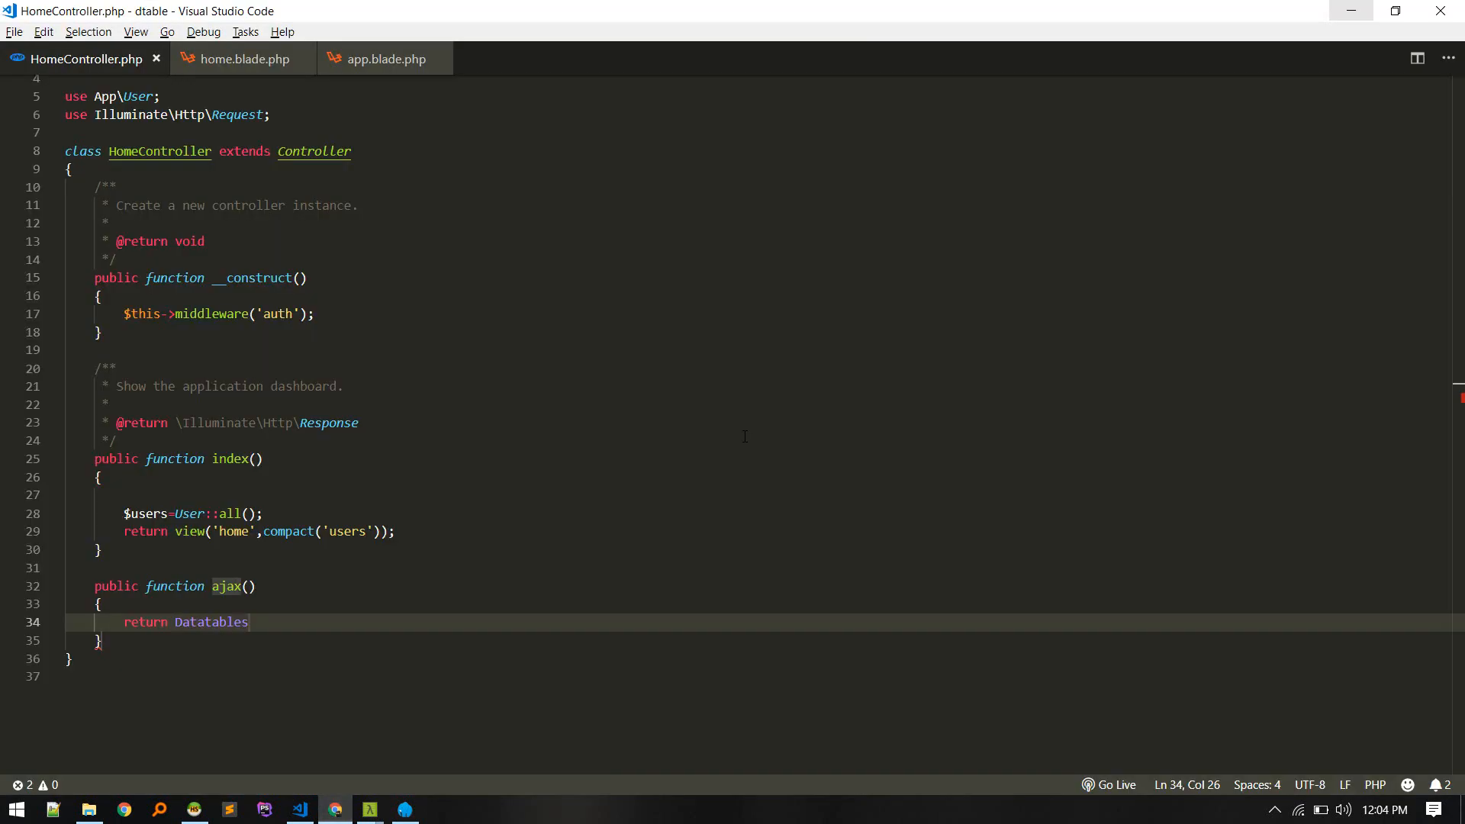
{"action": "type", "text": "::of($model)->make(true);"}
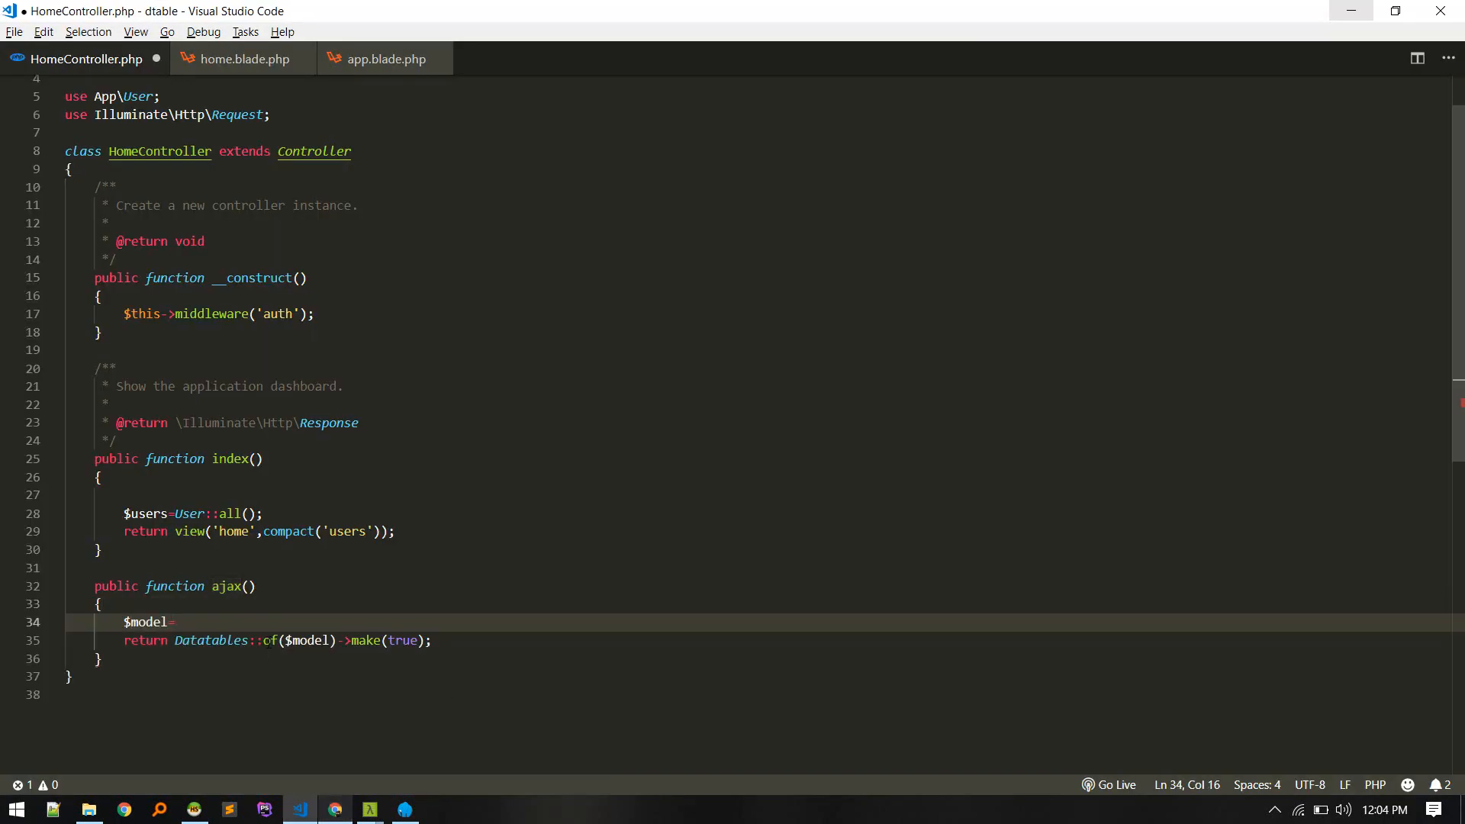
{"action": "type", "text": "User::"}
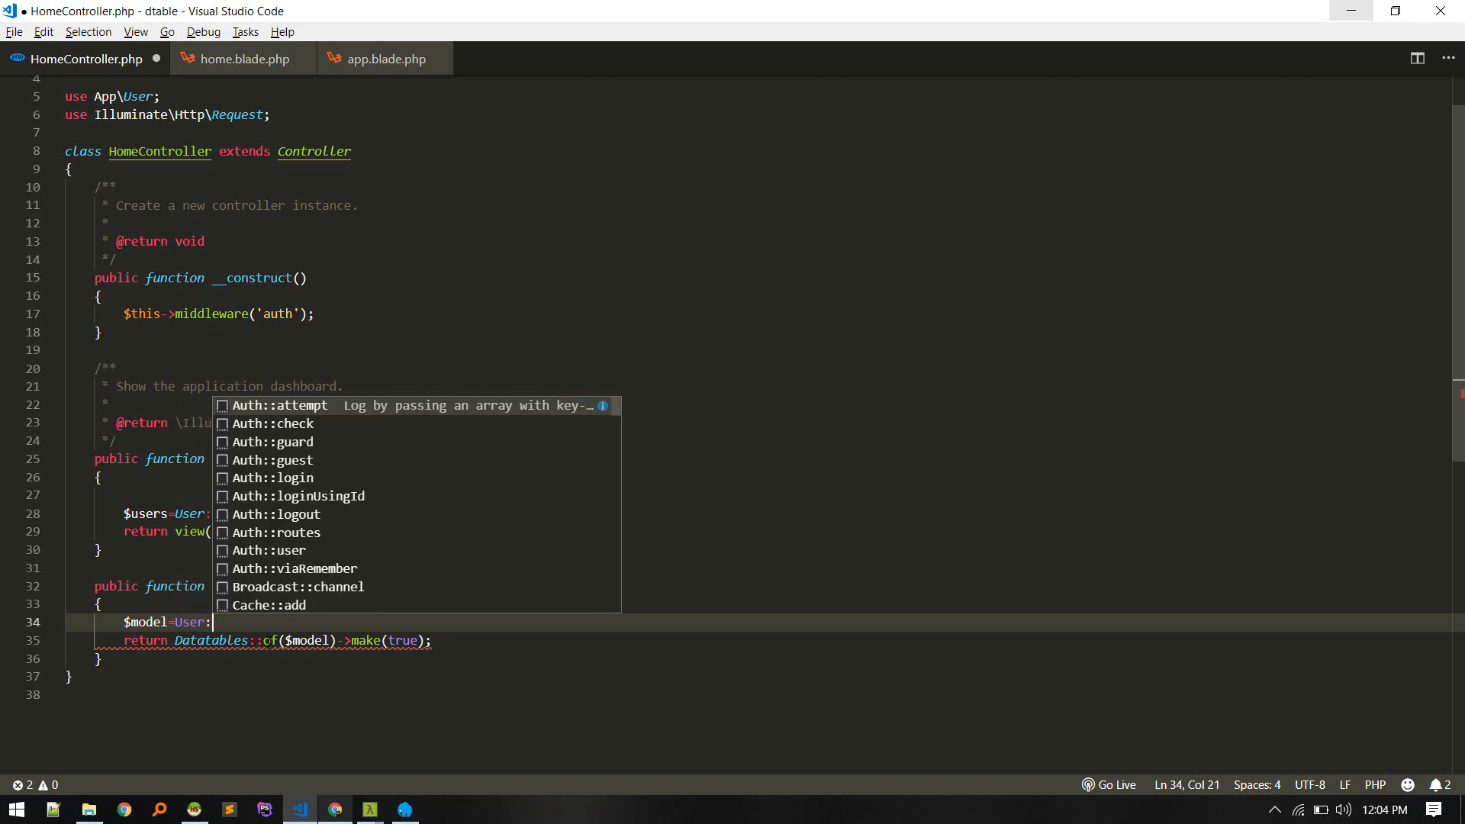
{"action": "type", "text": "query"}
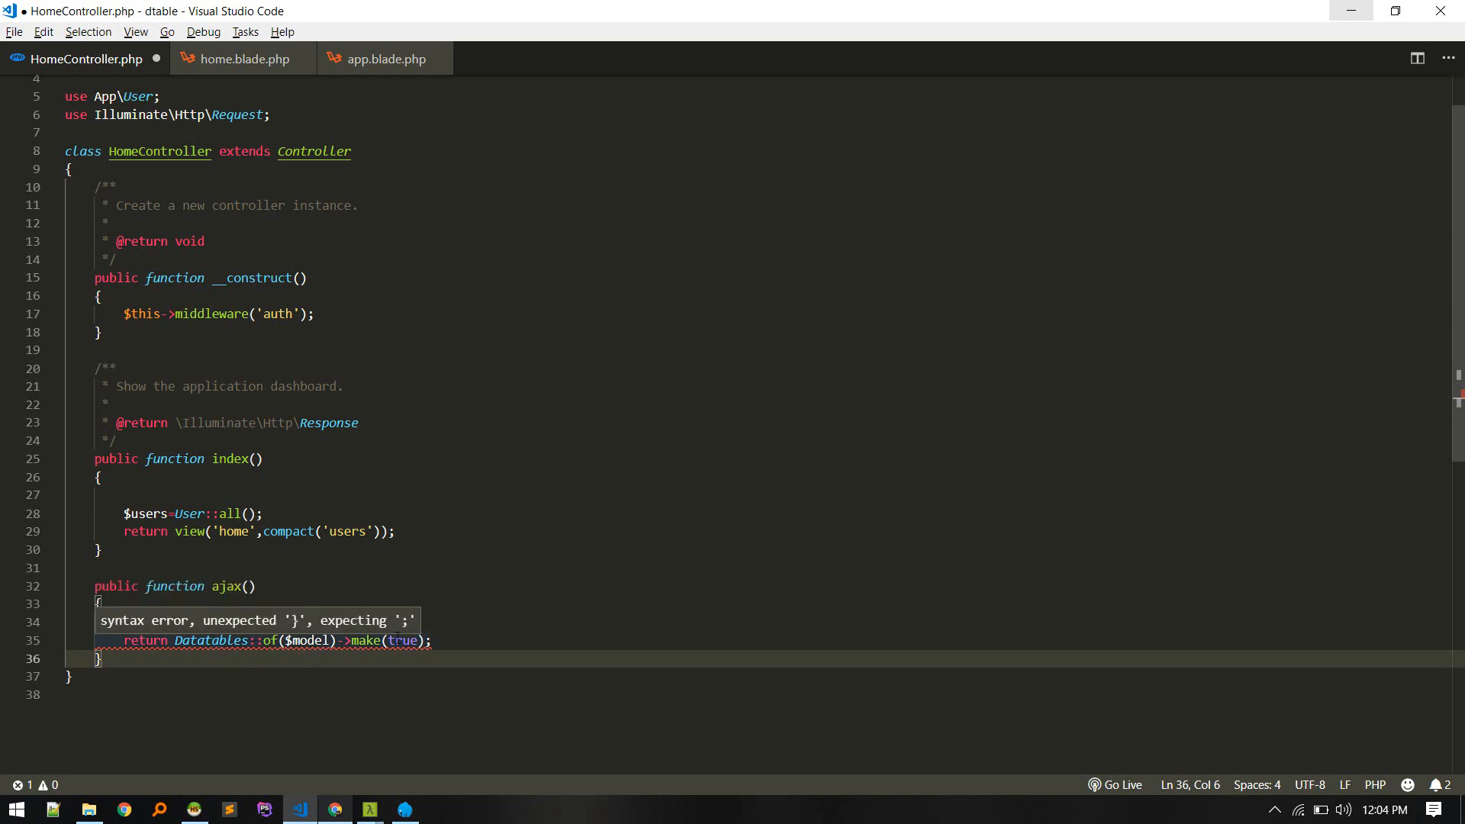
{"action": "type", "text": "$model=User::query();"}
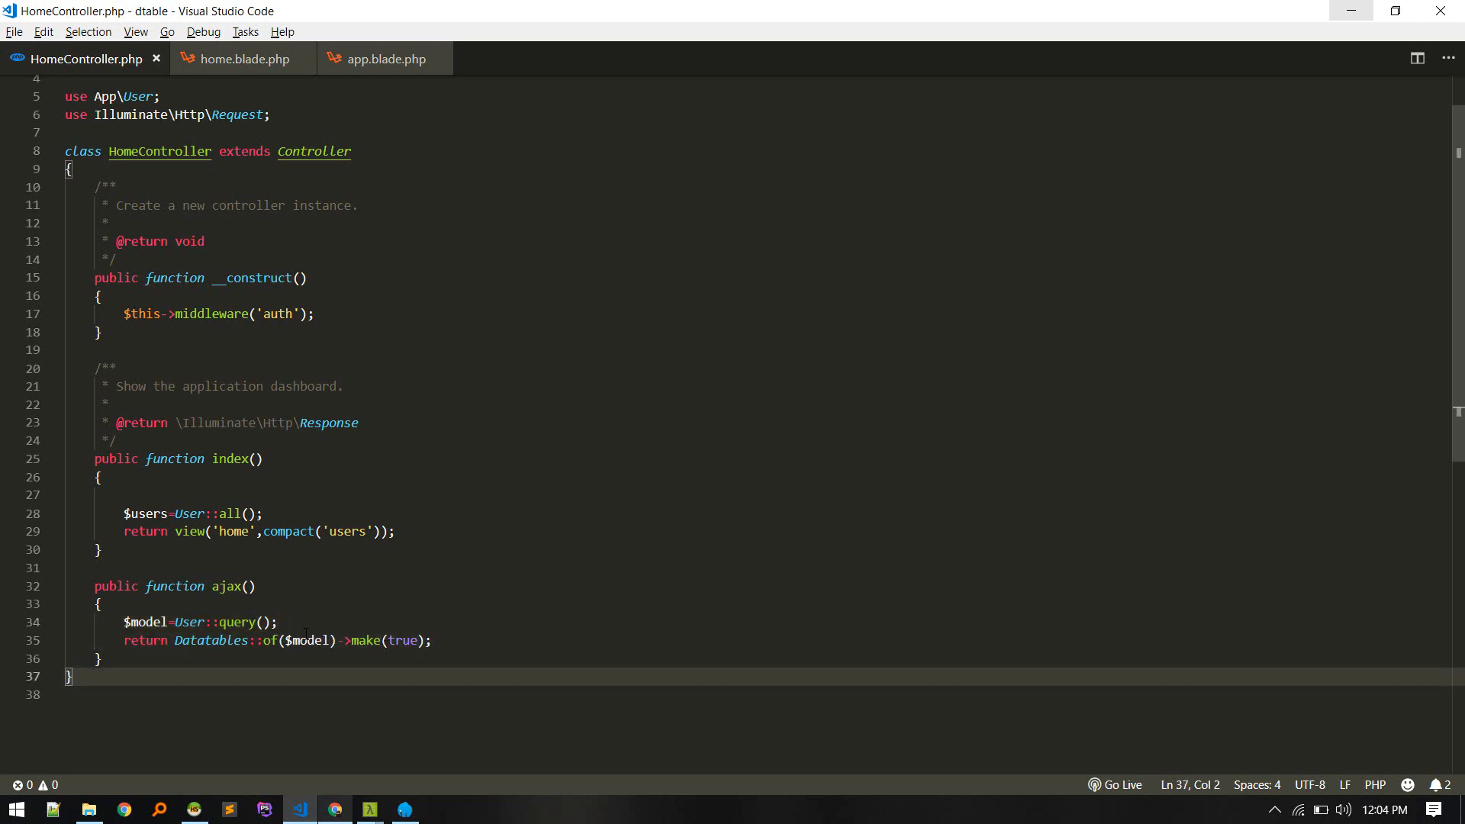
- Comment out the User::all() users line in index()
{"action": "left_click", "coordinate": [274, 513]}
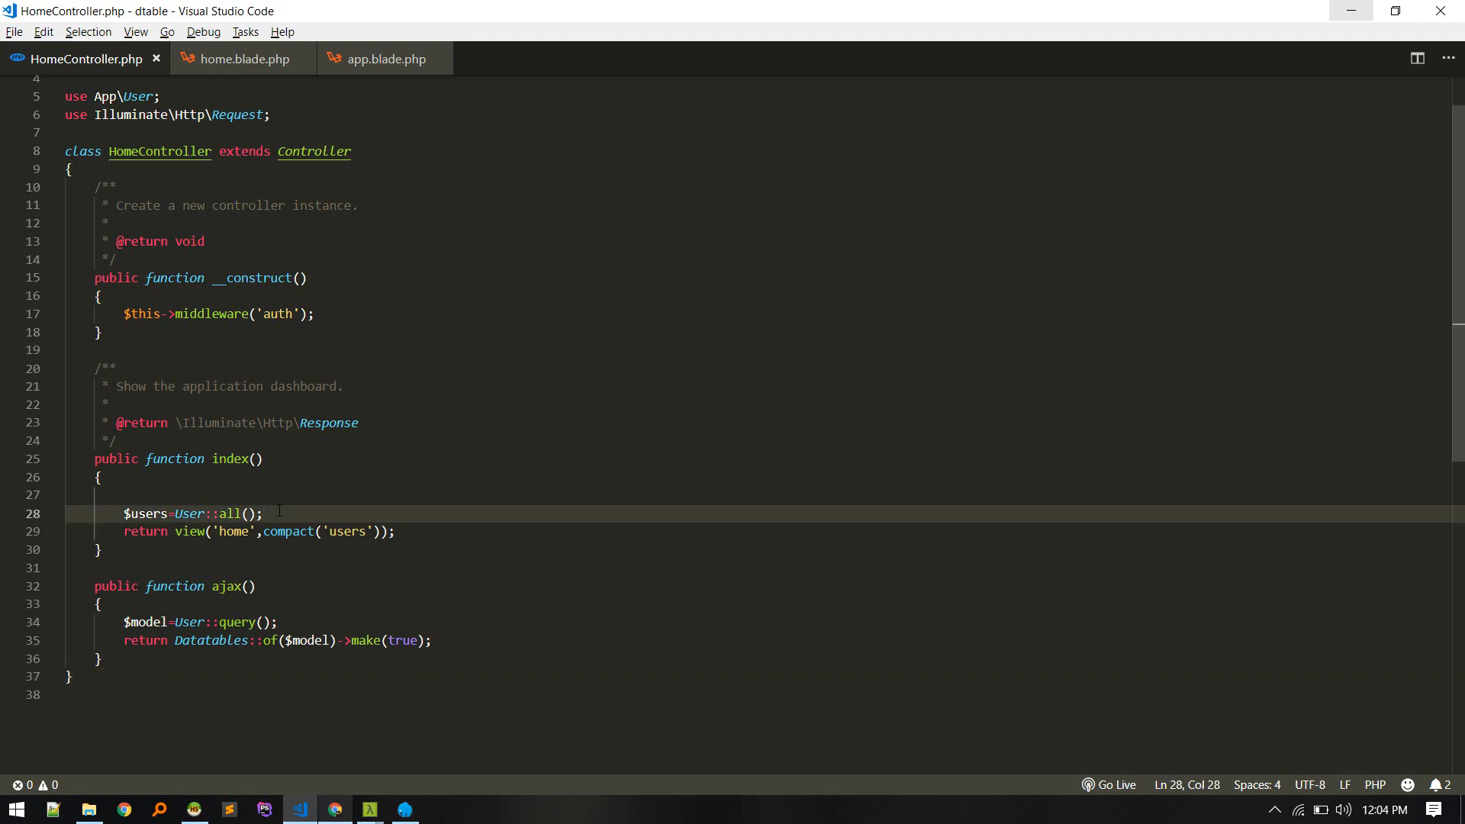
{"action": "key", "text": "ctrl+/"}
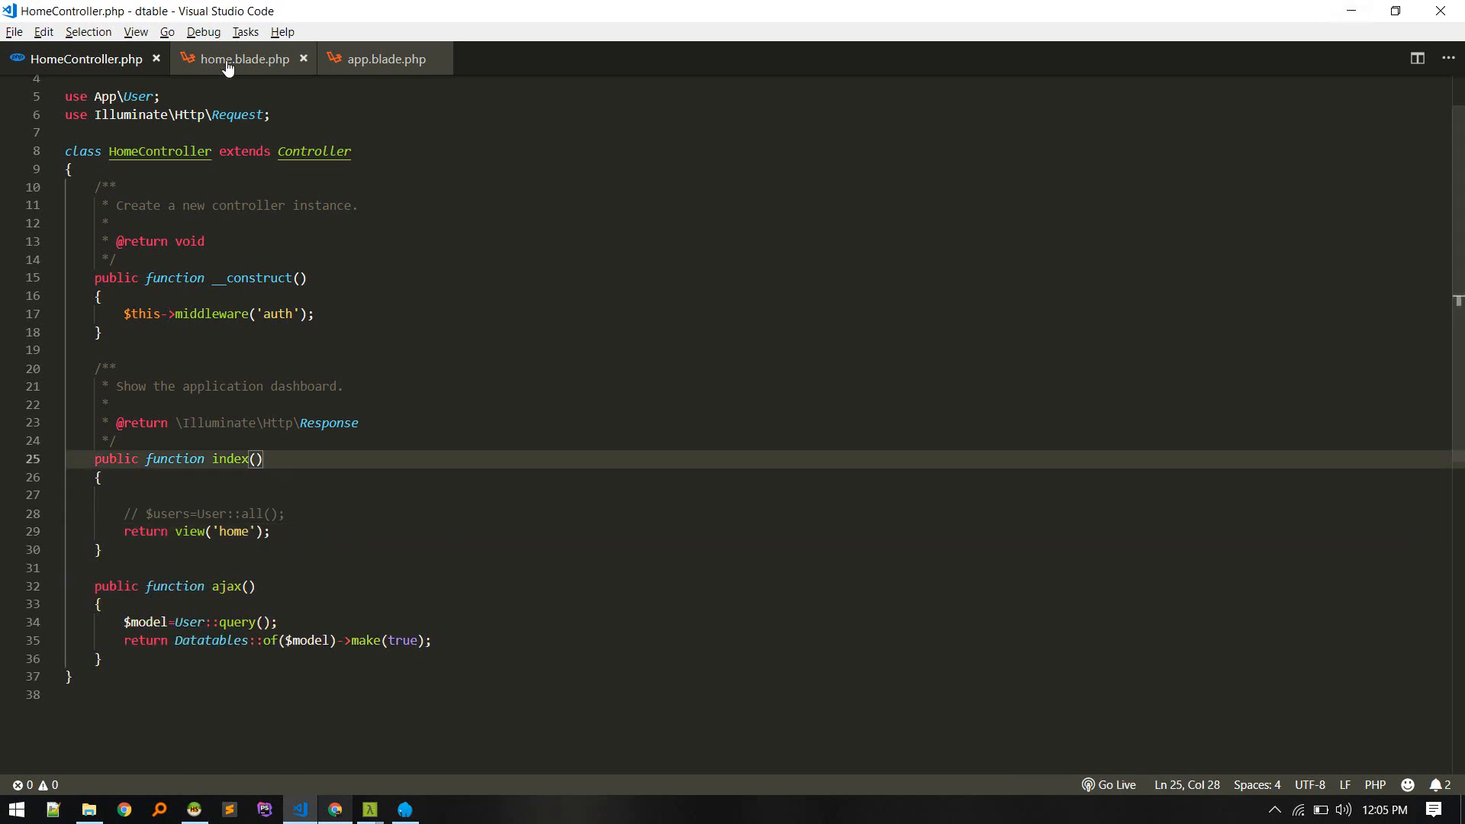
{"action": "left_click", "coordinate": [244, 58]}
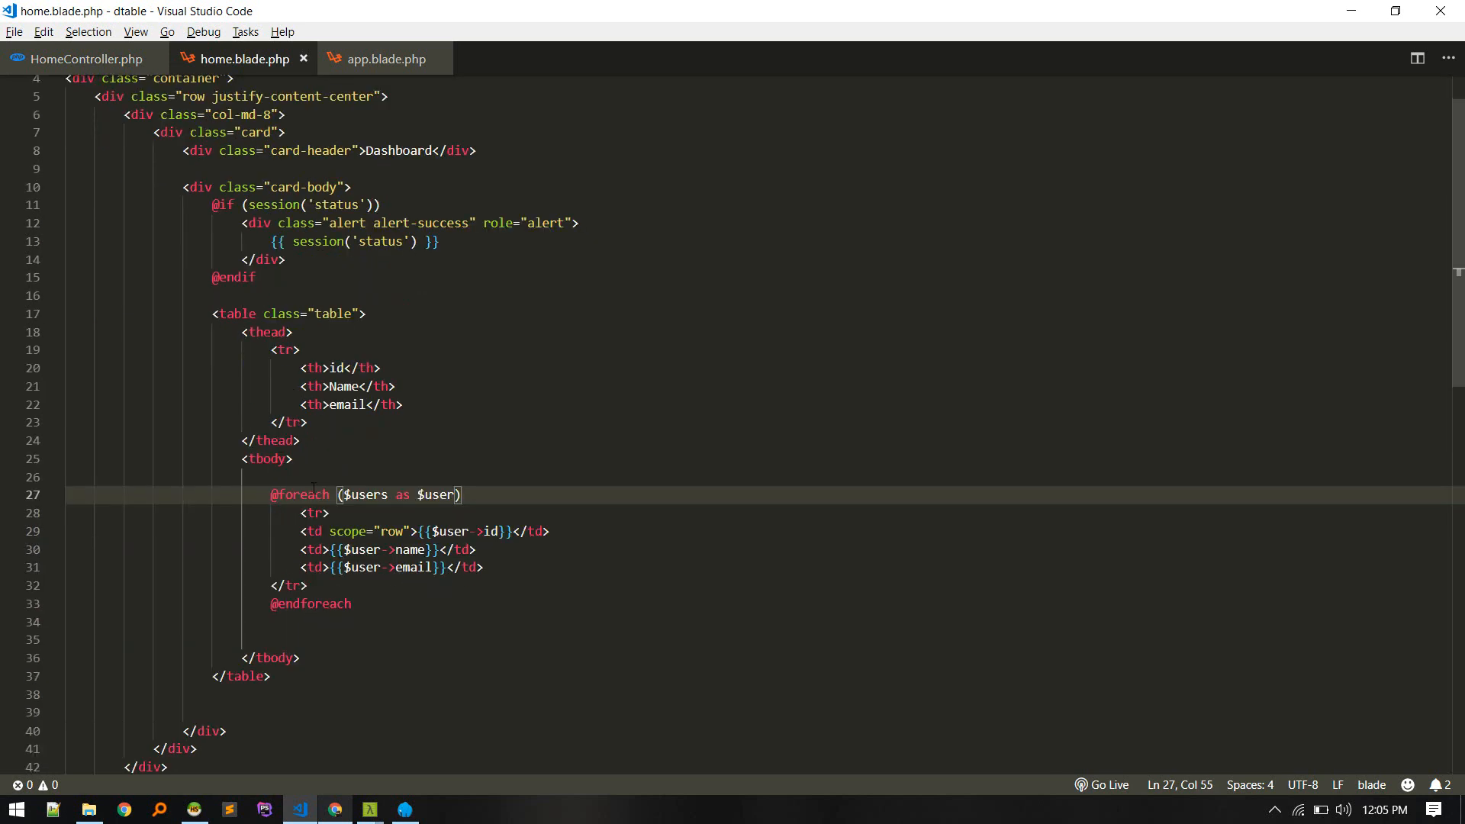
{"action": "key", "text": "ctrl+/"}
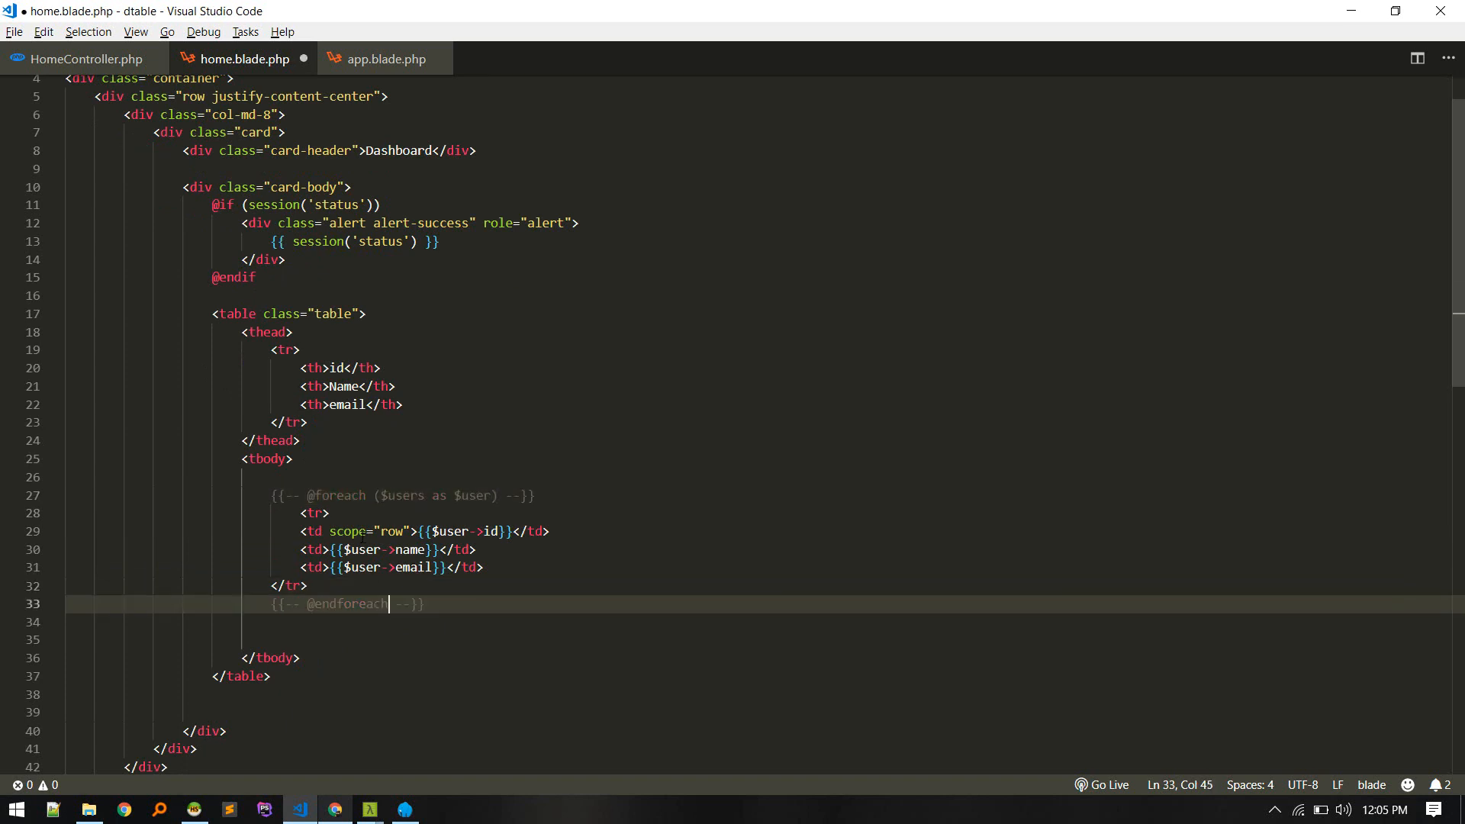
{"action": "key", "text": "Ctrl+s"}
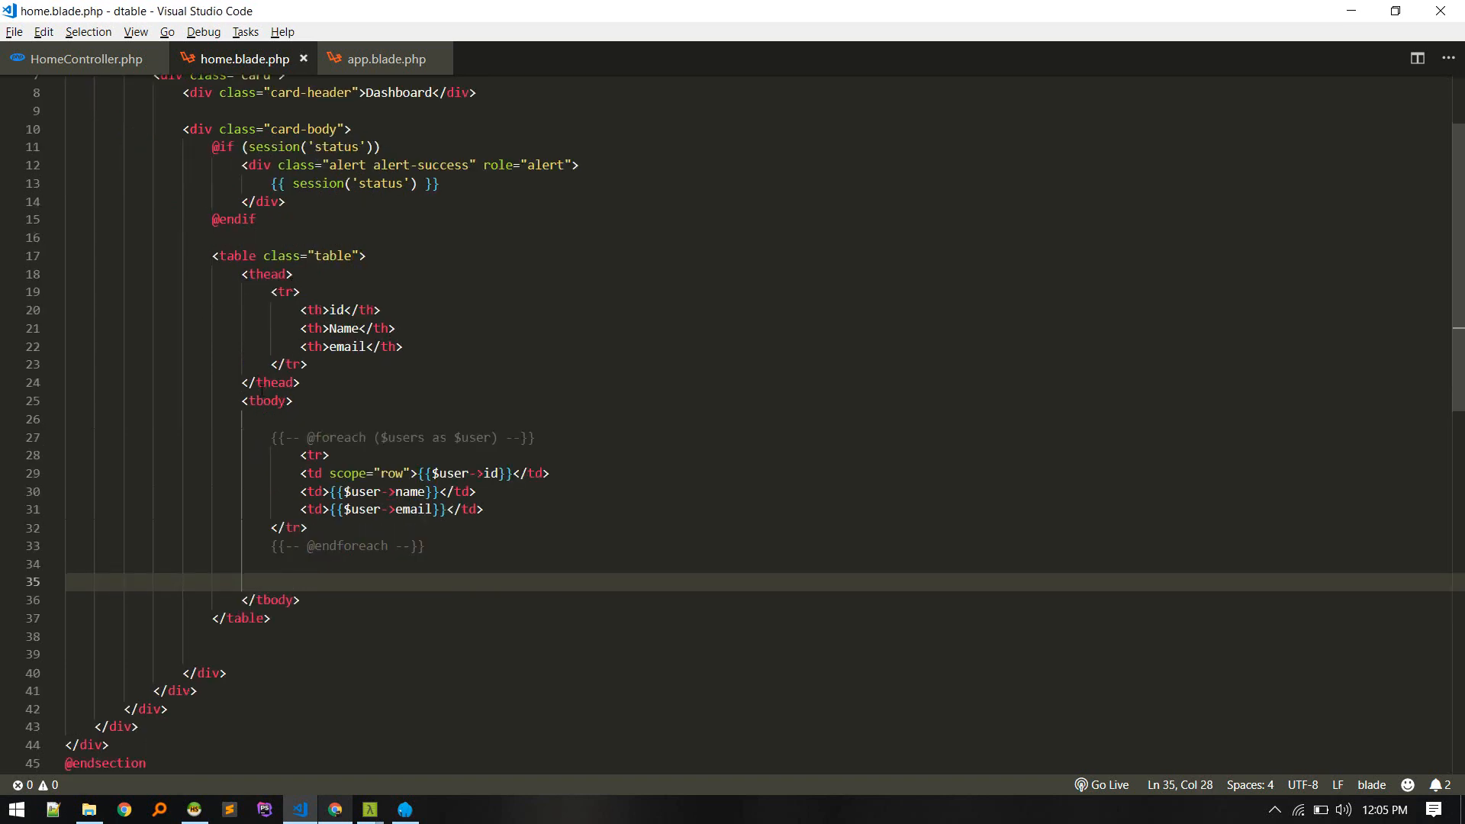
{"action": "left_click_drag", "start_coordinate": [293, 401], "coordinate": [300, 600]}
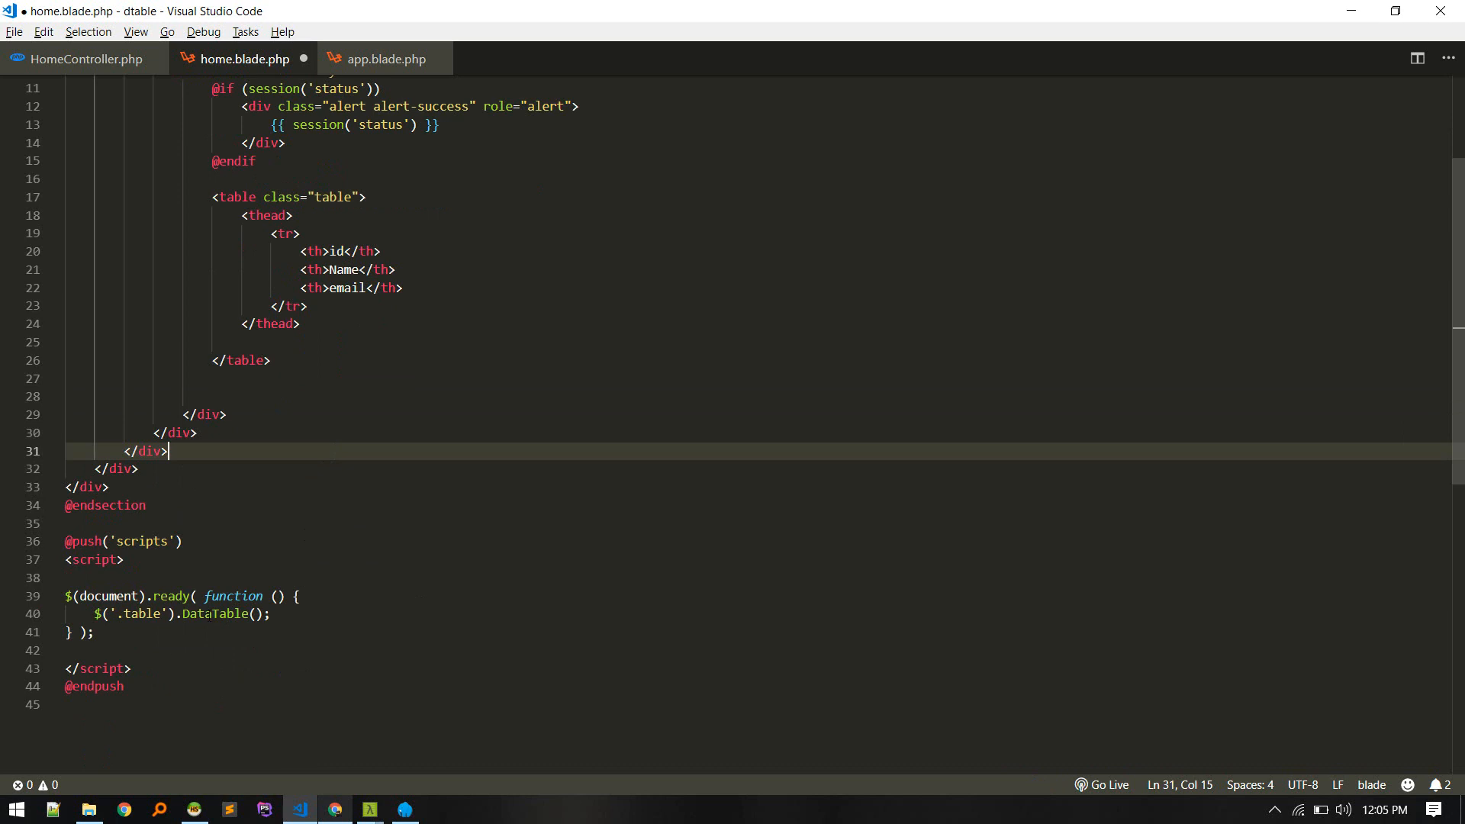
{"action": "left_click", "coordinate": [269, 360]}
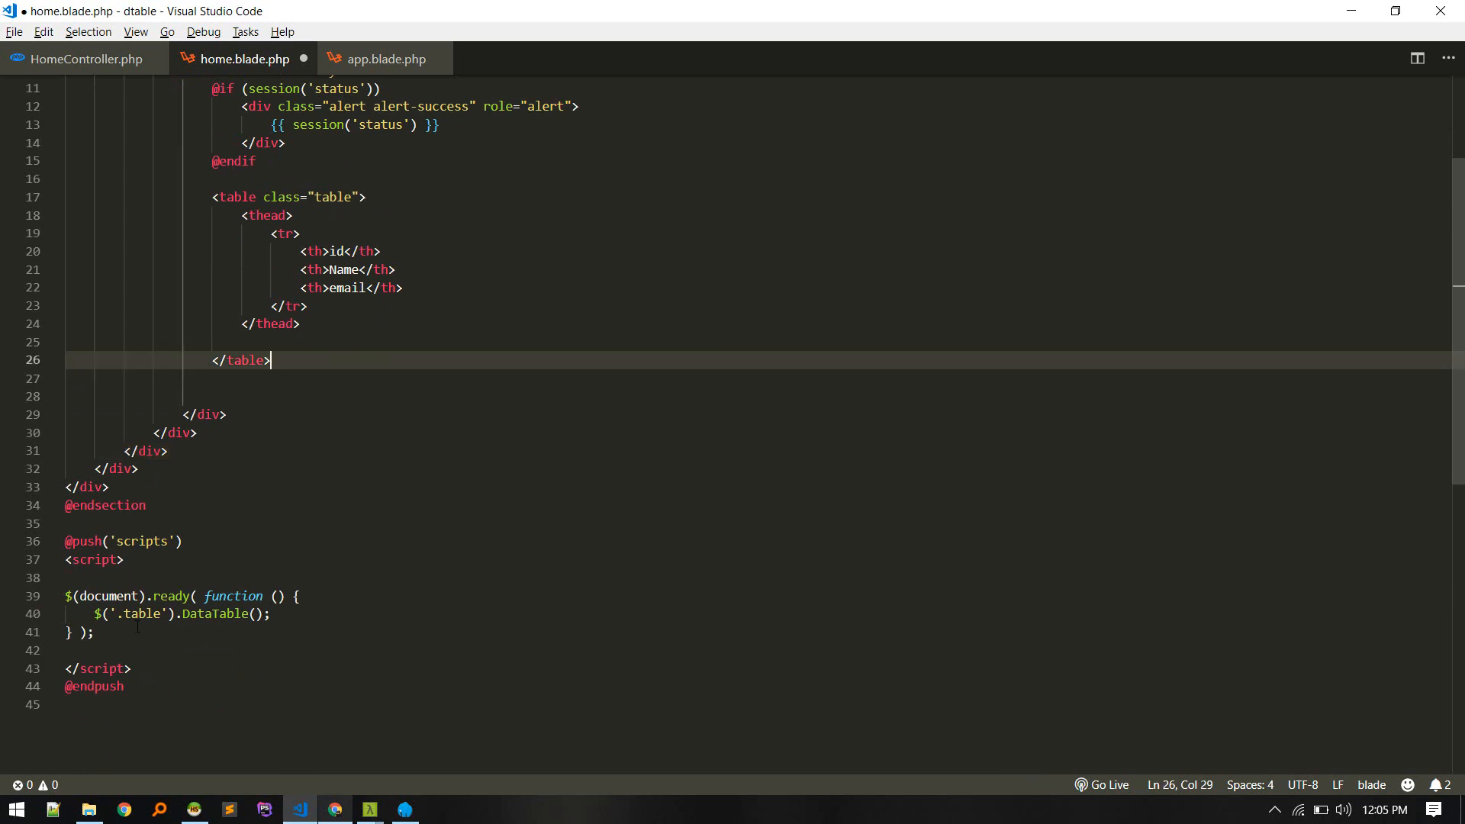
- Paste server-side DataTable options with processing, serverSide, ajax and id, name, email columns
{"action": "left_click", "coordinate": [257, 614]}
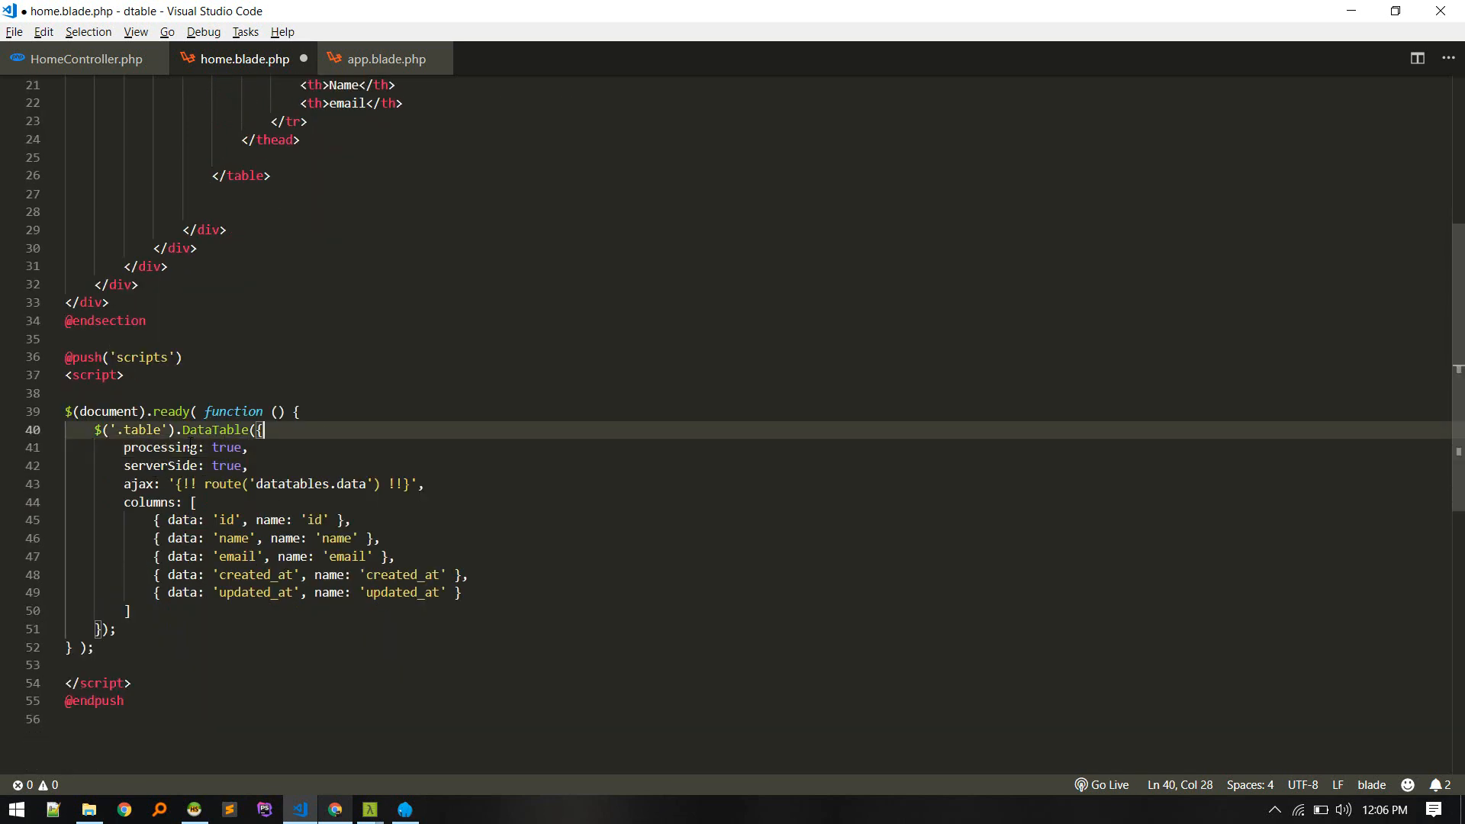
{"action": "left_click", "coordinate": [248, 466]}
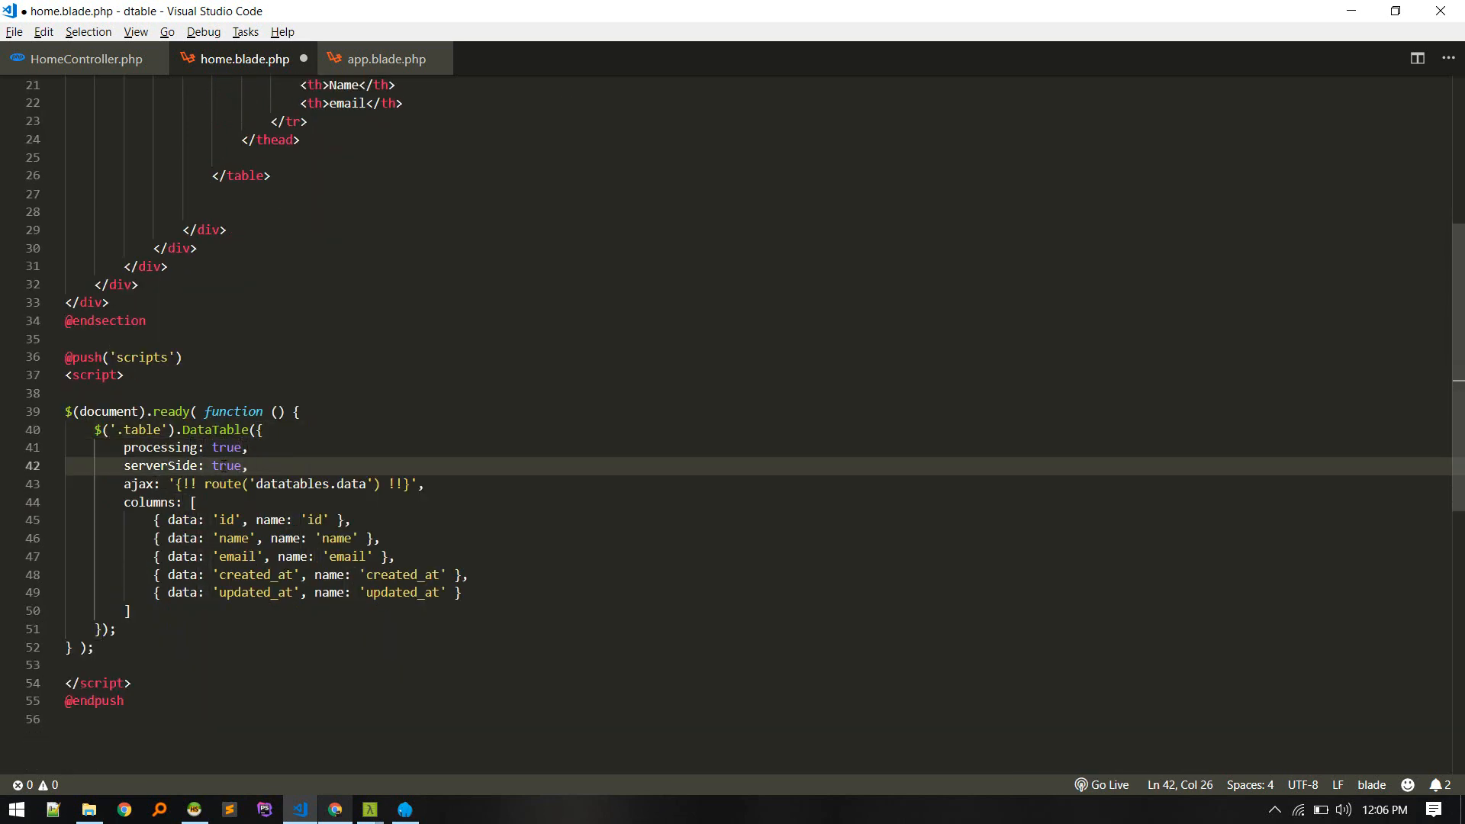
{"action": "left_click", "coordinate": [191, 502]}
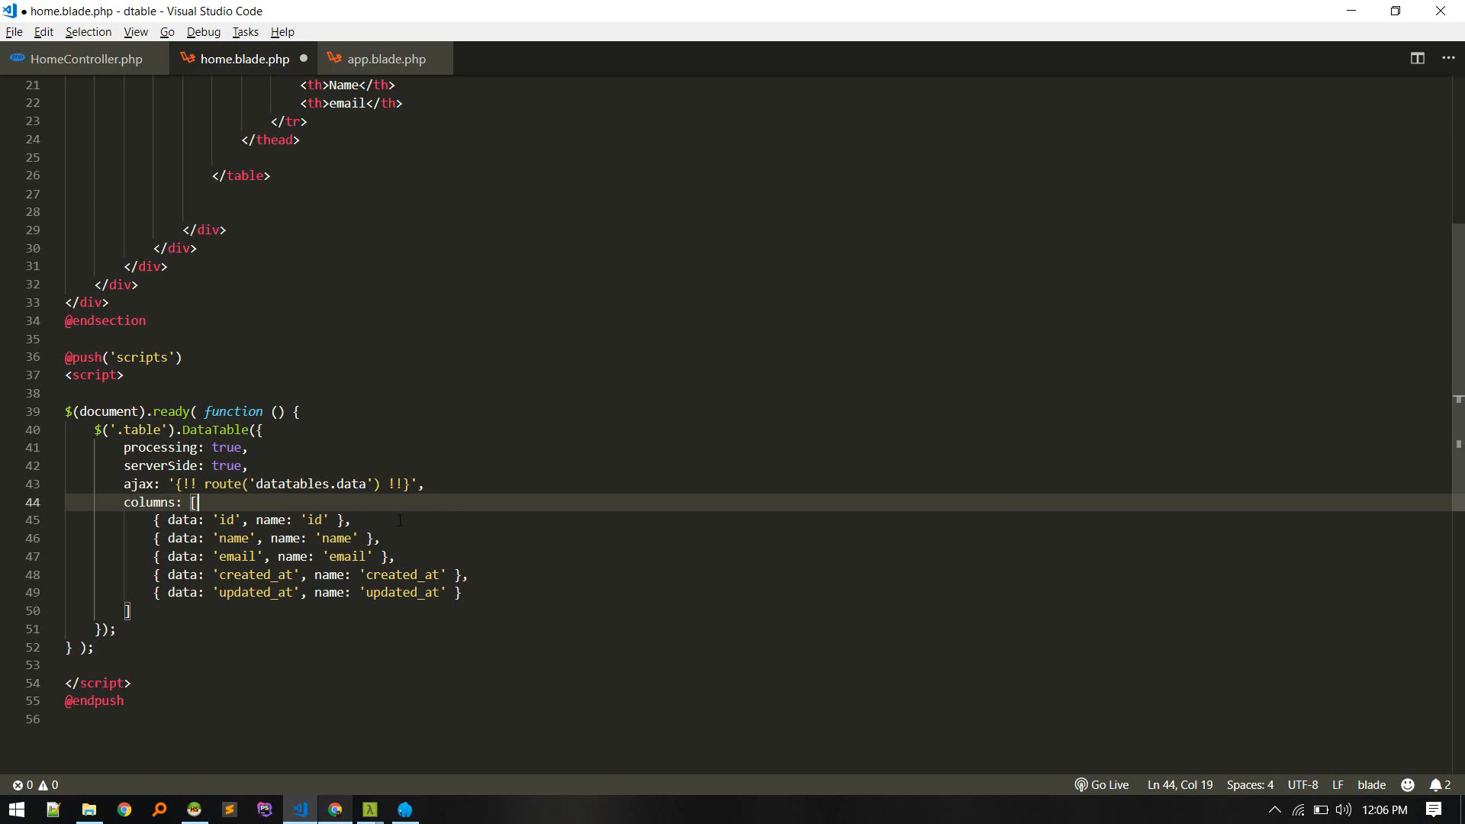
{"action": "left_click", "coordinate": [296, 484]}
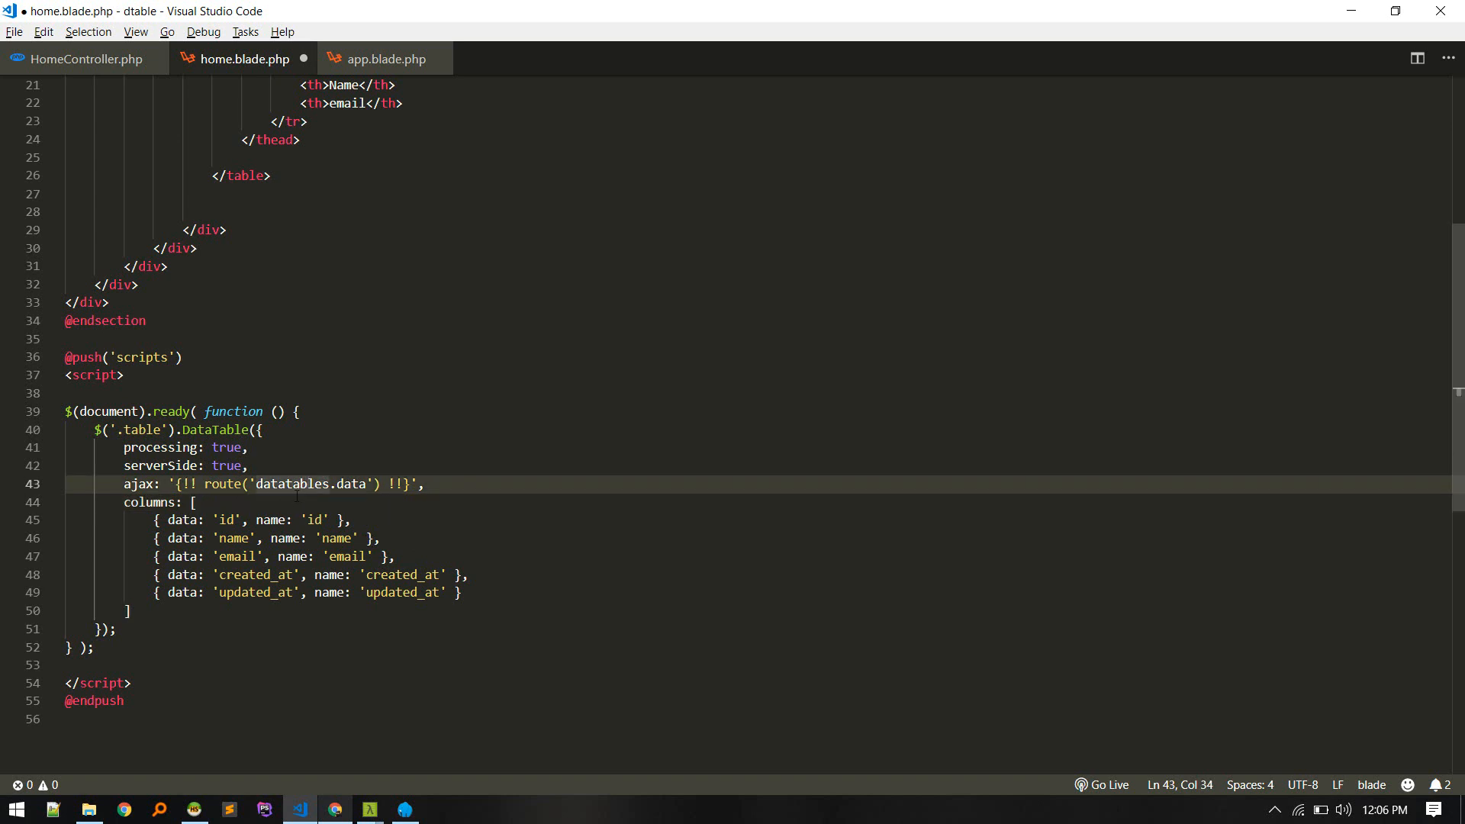
{"action": "double_click", "coordinate": [312, 519]}
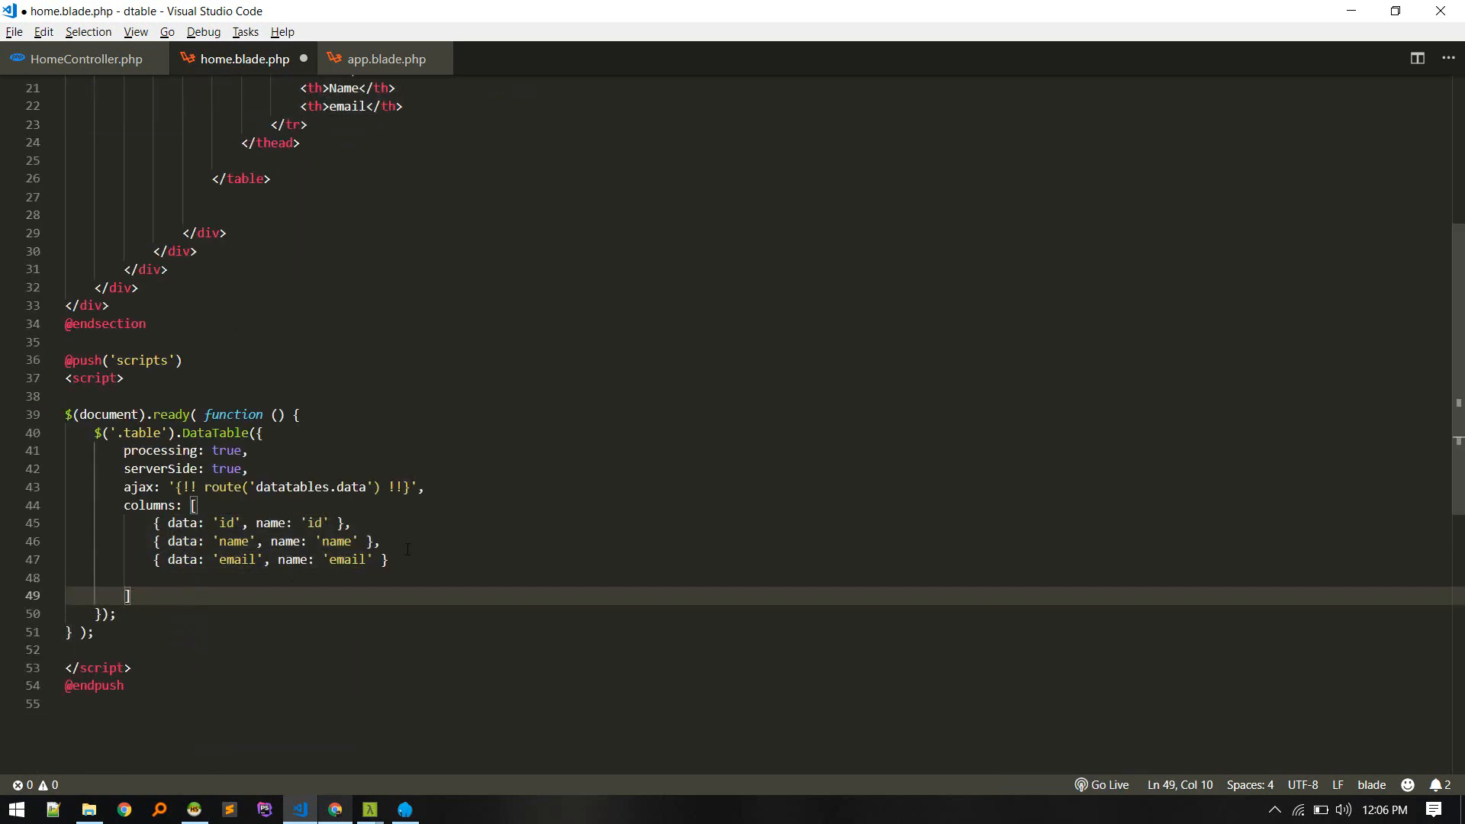
- Save the template and rename the DataTable ajax route to users.data
{"action": "key", "text": "Ctrl+s"}
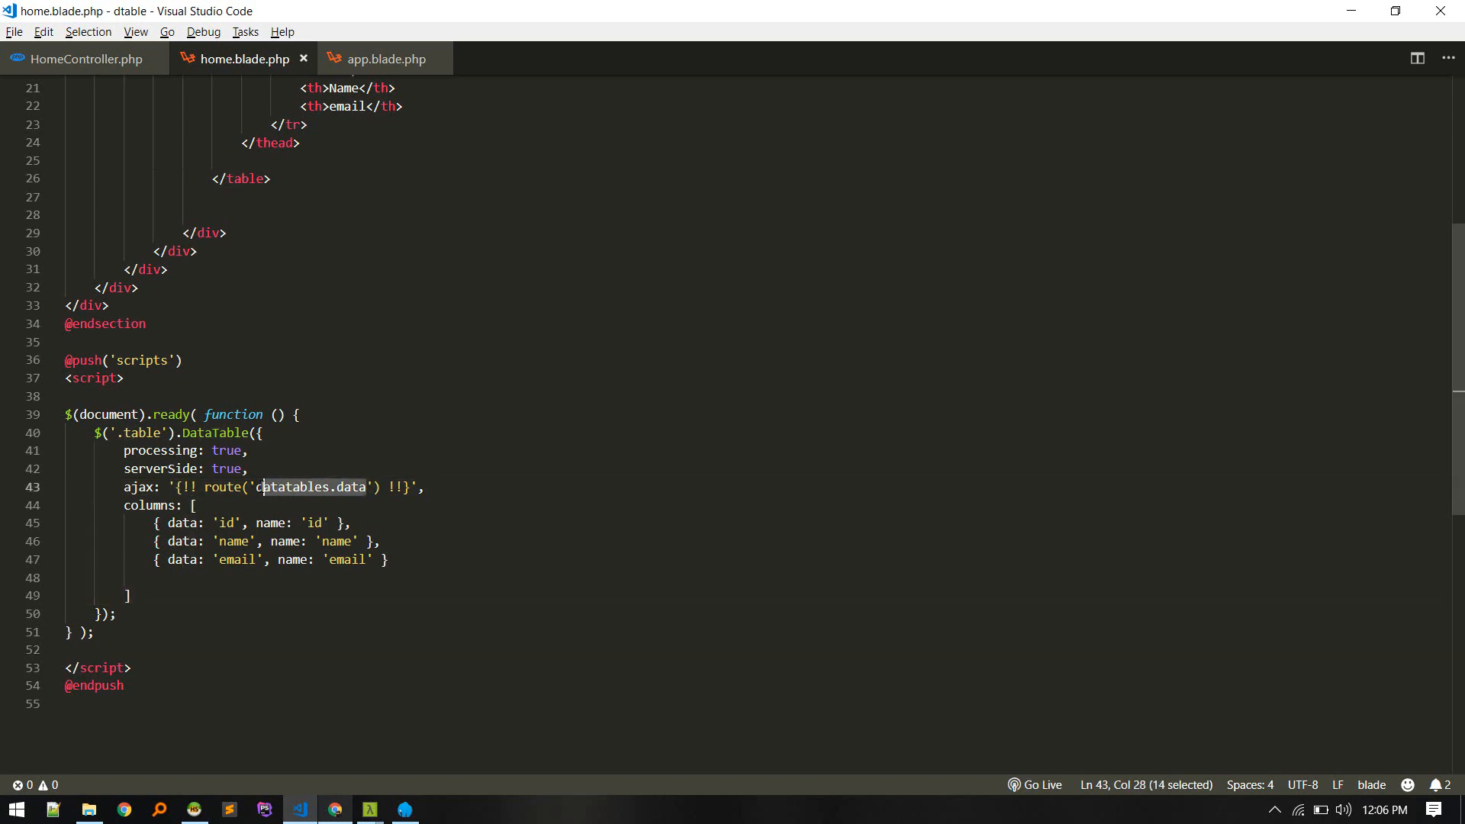
{"action": "type", "text": "user"}
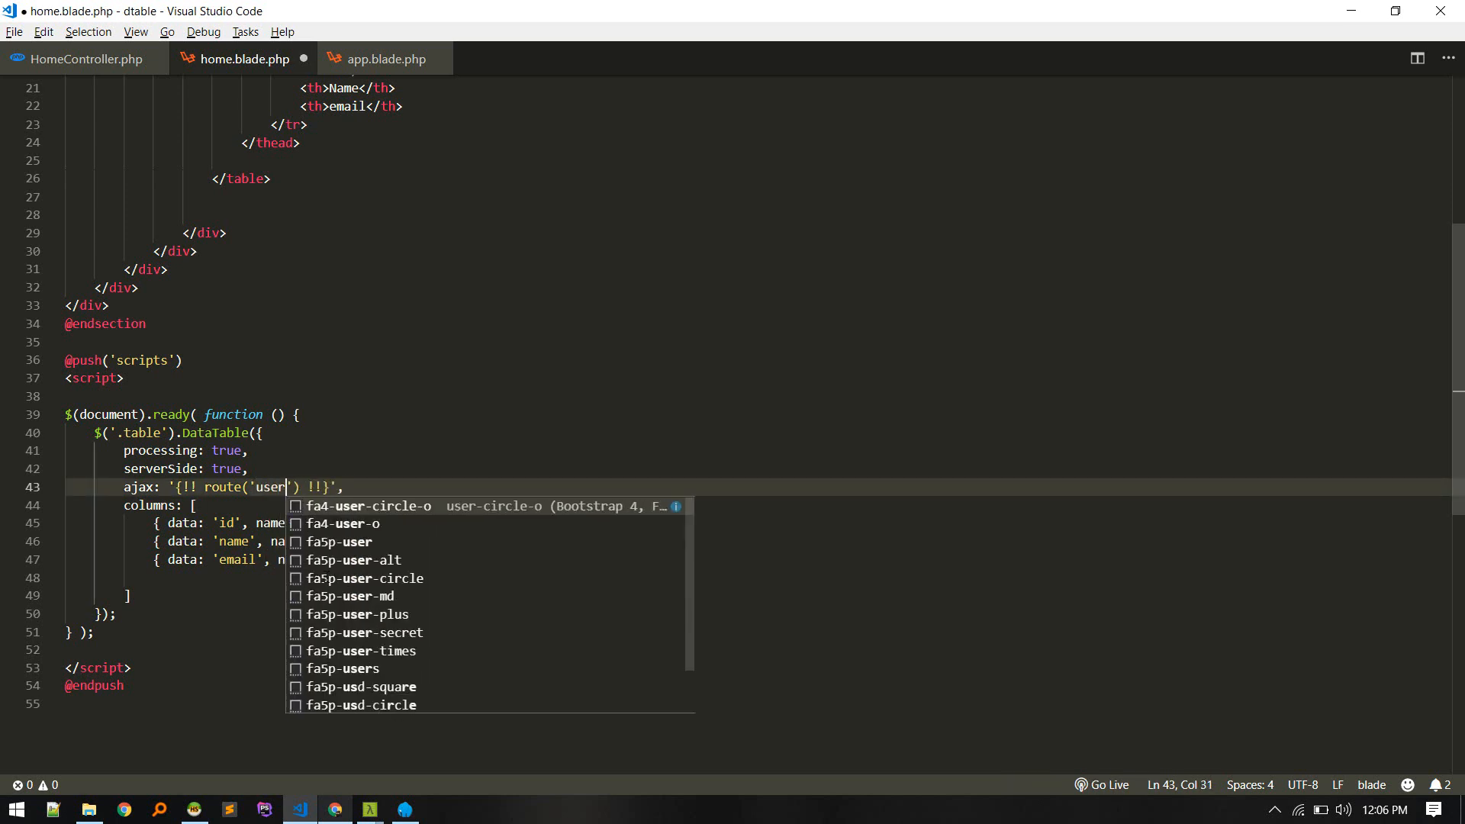
{"action": "type", "text": "s"}
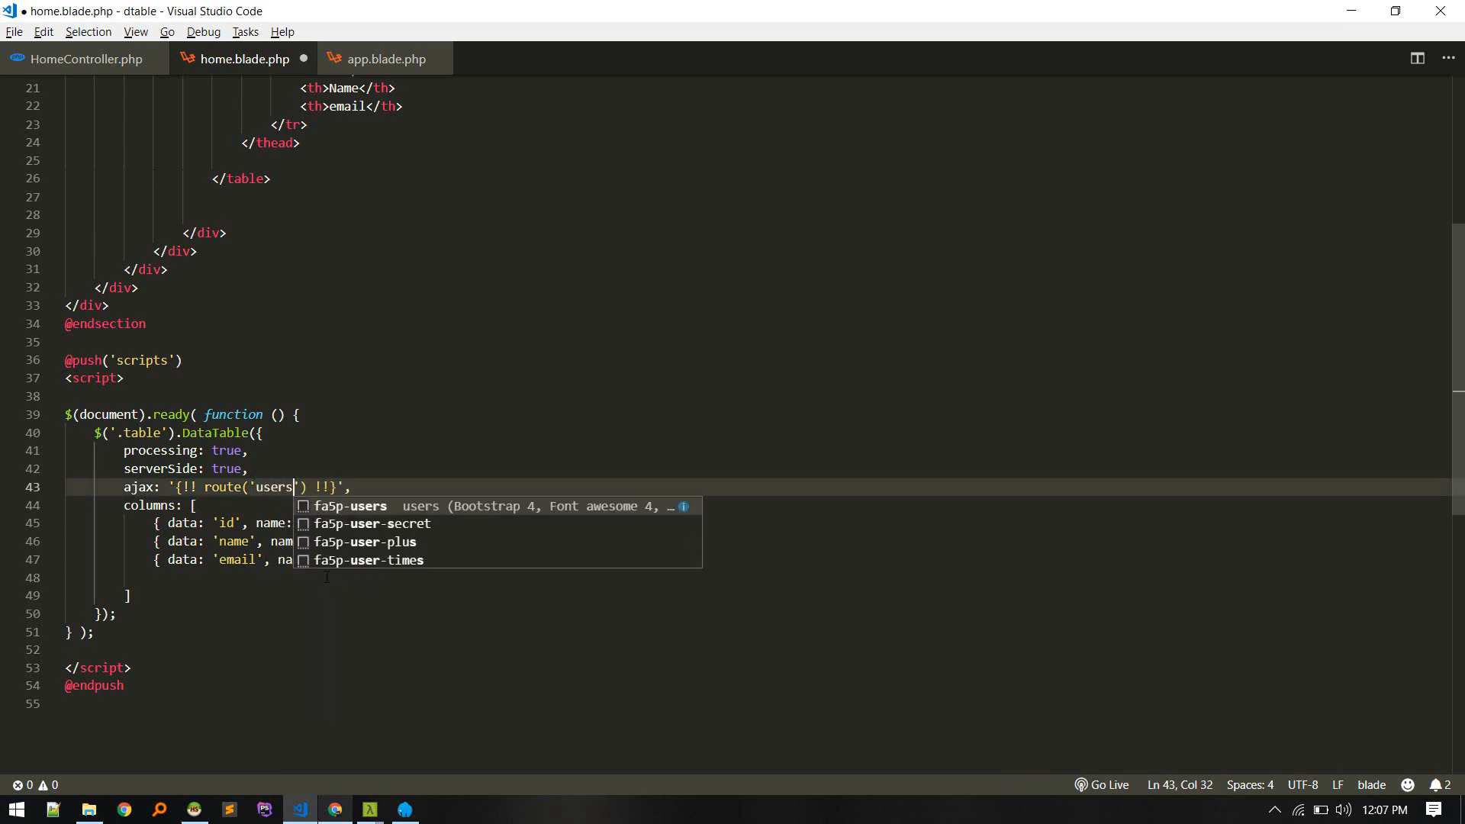
{"action": "type", "text": ".data"}
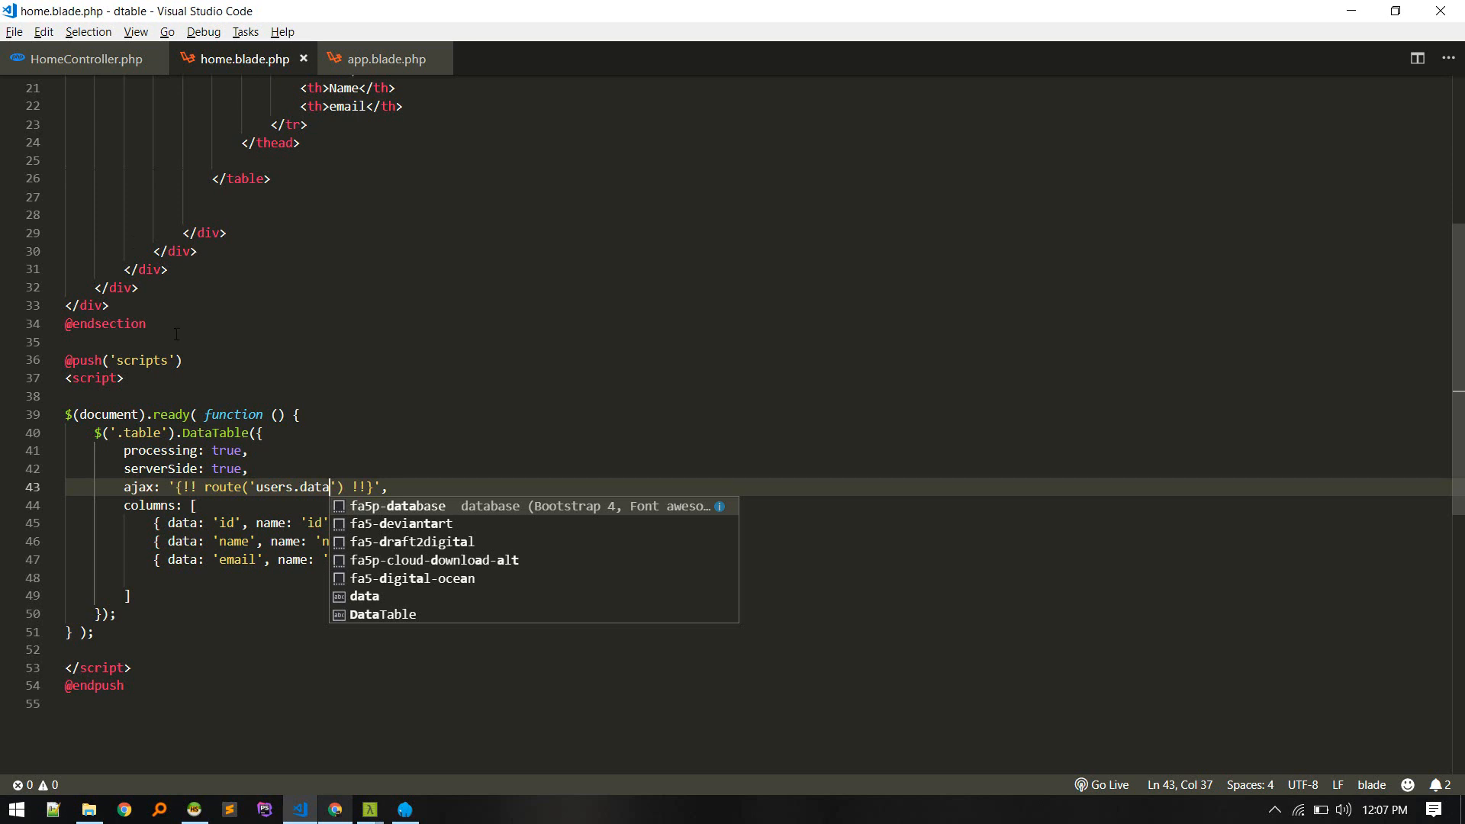
- In web.php, rename the /ajax route from home to users.data
{"action": "left_click", "coordinate": [76, 60]}
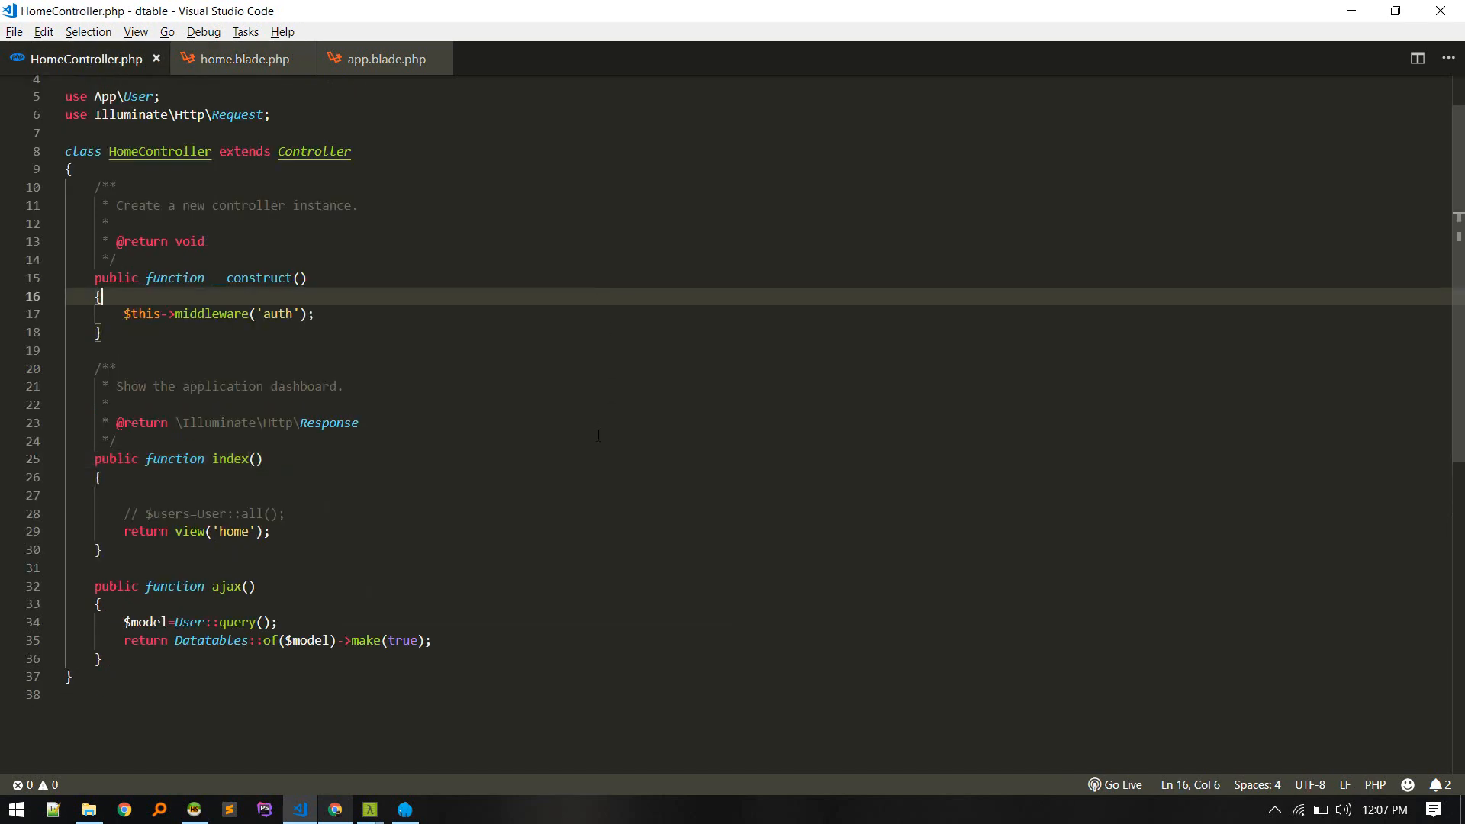
{"action": "type", "text": "we"}
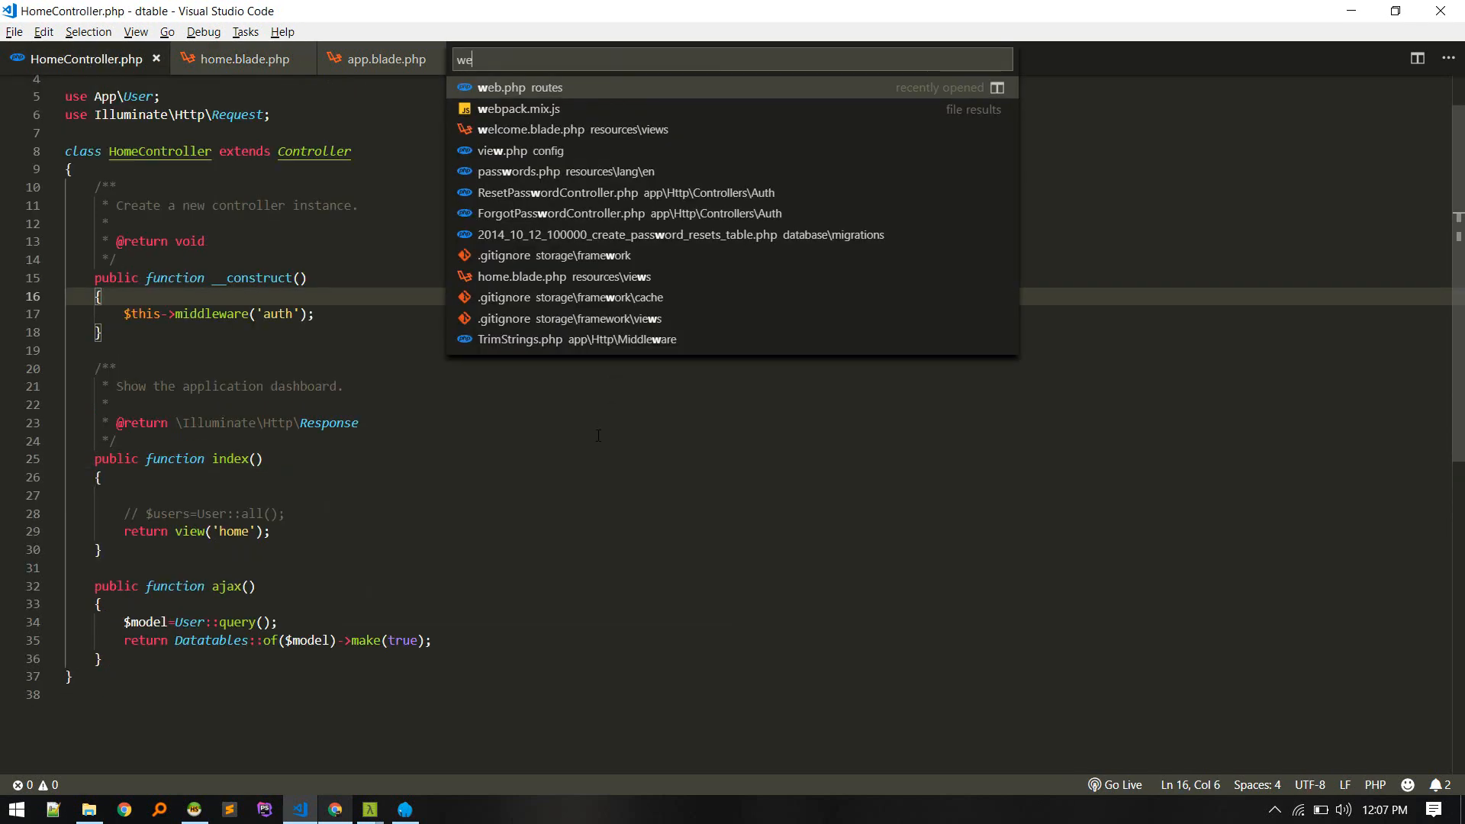
{"action": "left_click", "coordinate": [502, 87]}
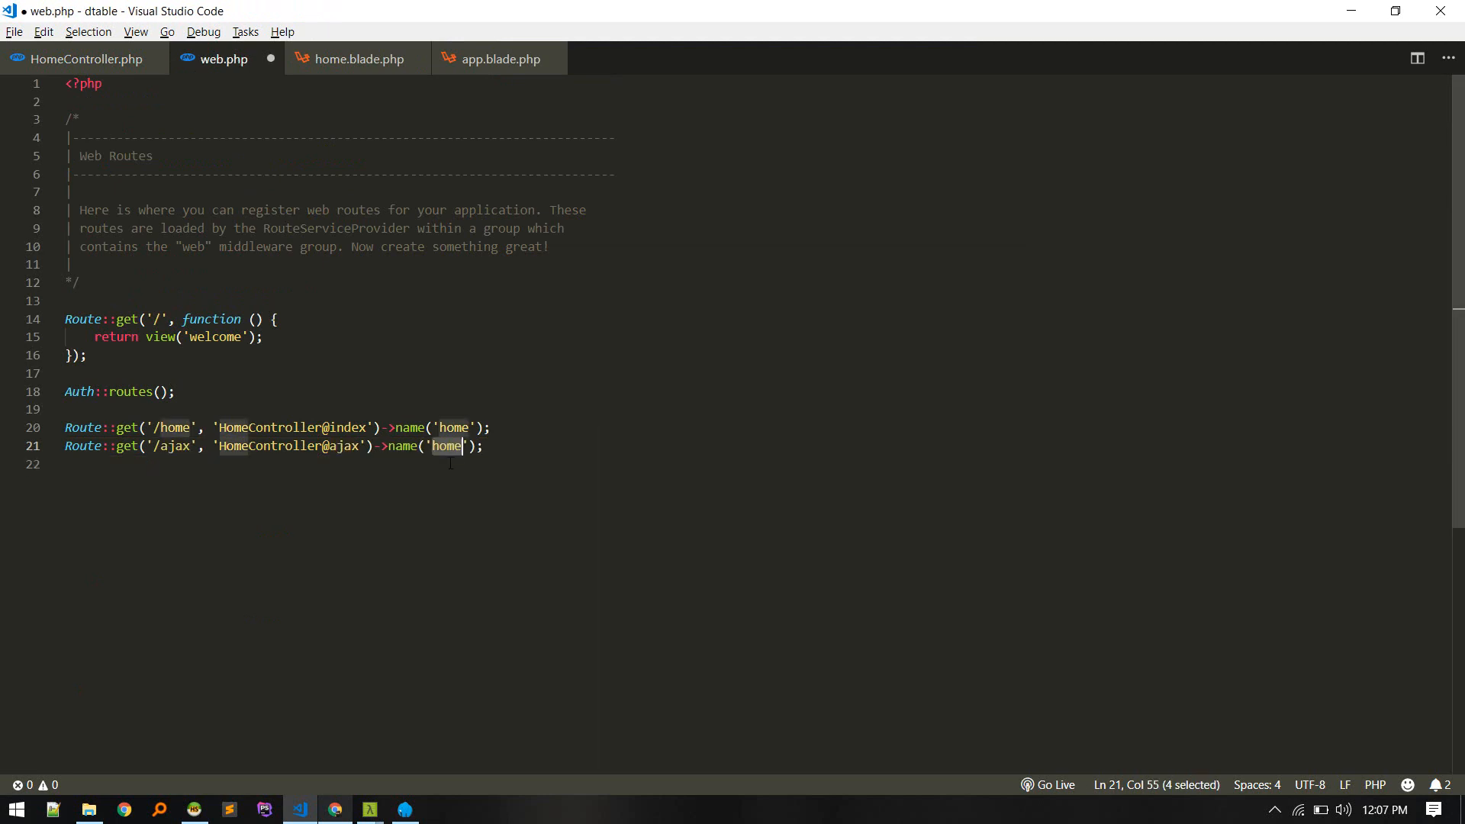
{"action": "type", "text": "users"}
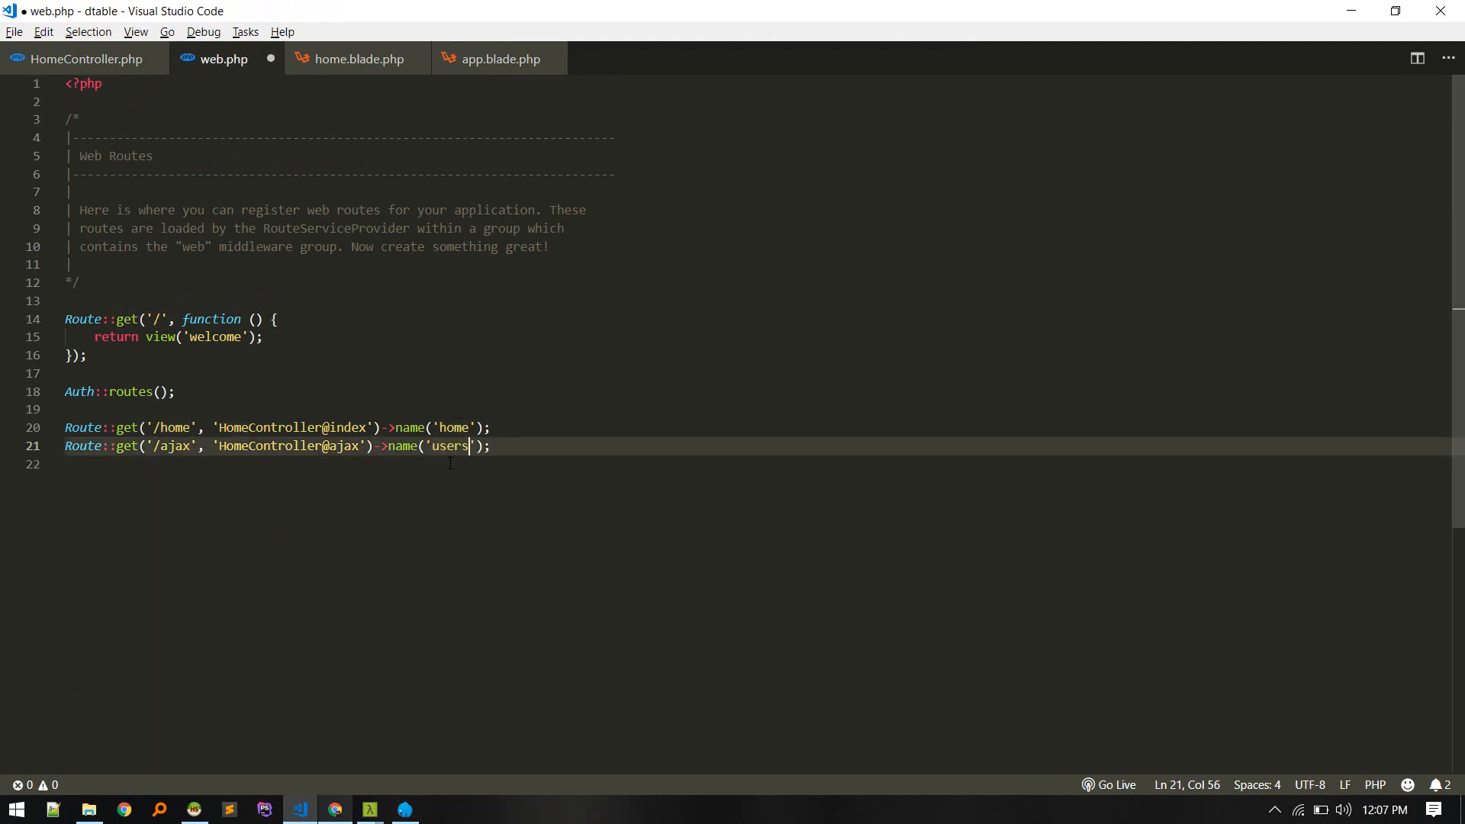
{"action": "type", "text": ".data"}
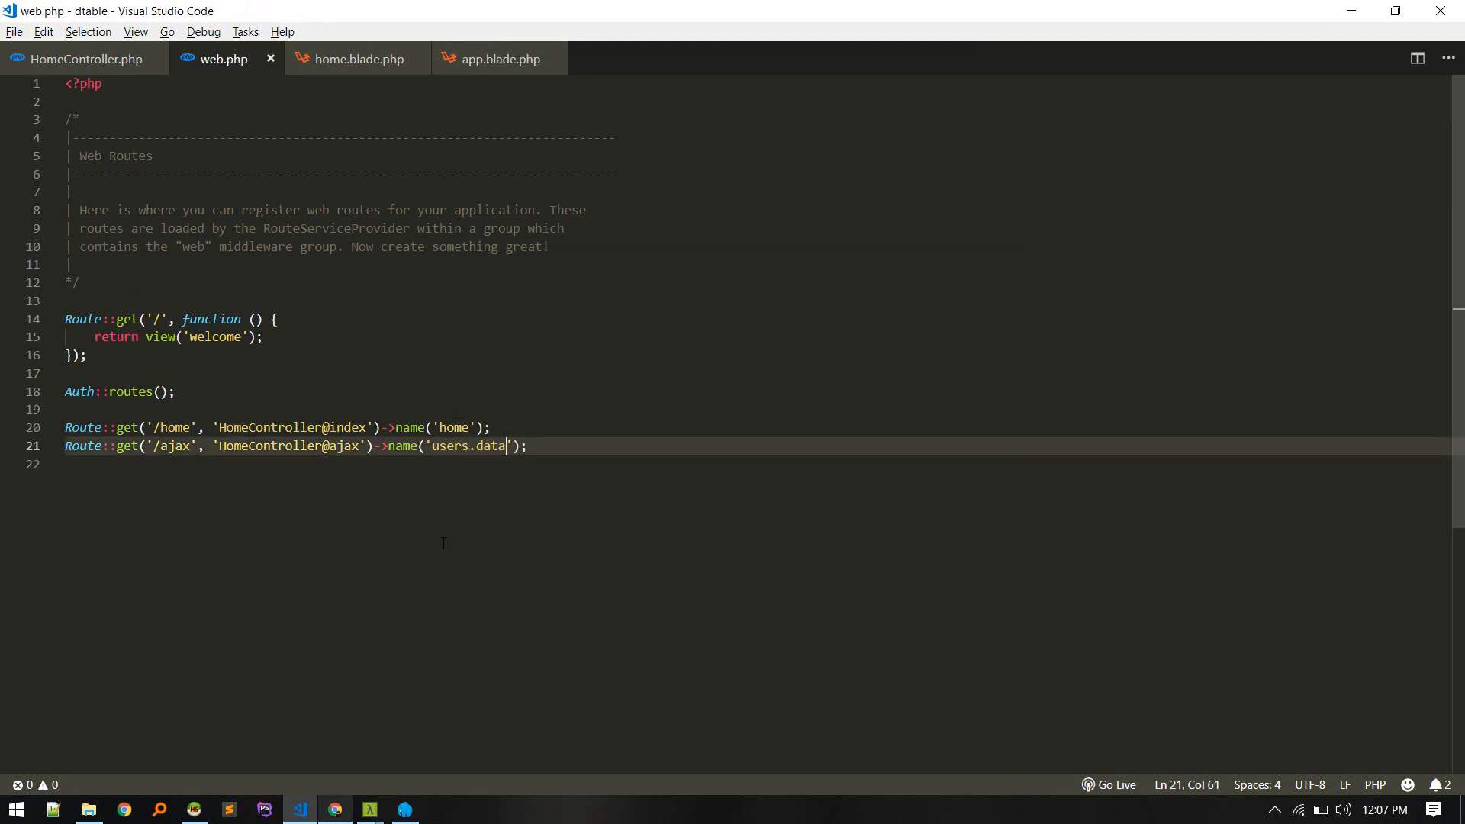
- Reload dtable.test/home showing 3,901 users, page to 3 and 5, search 'miss' filtering to 91 entries
{"action": "left_click", "coordinate": [334, 809]}
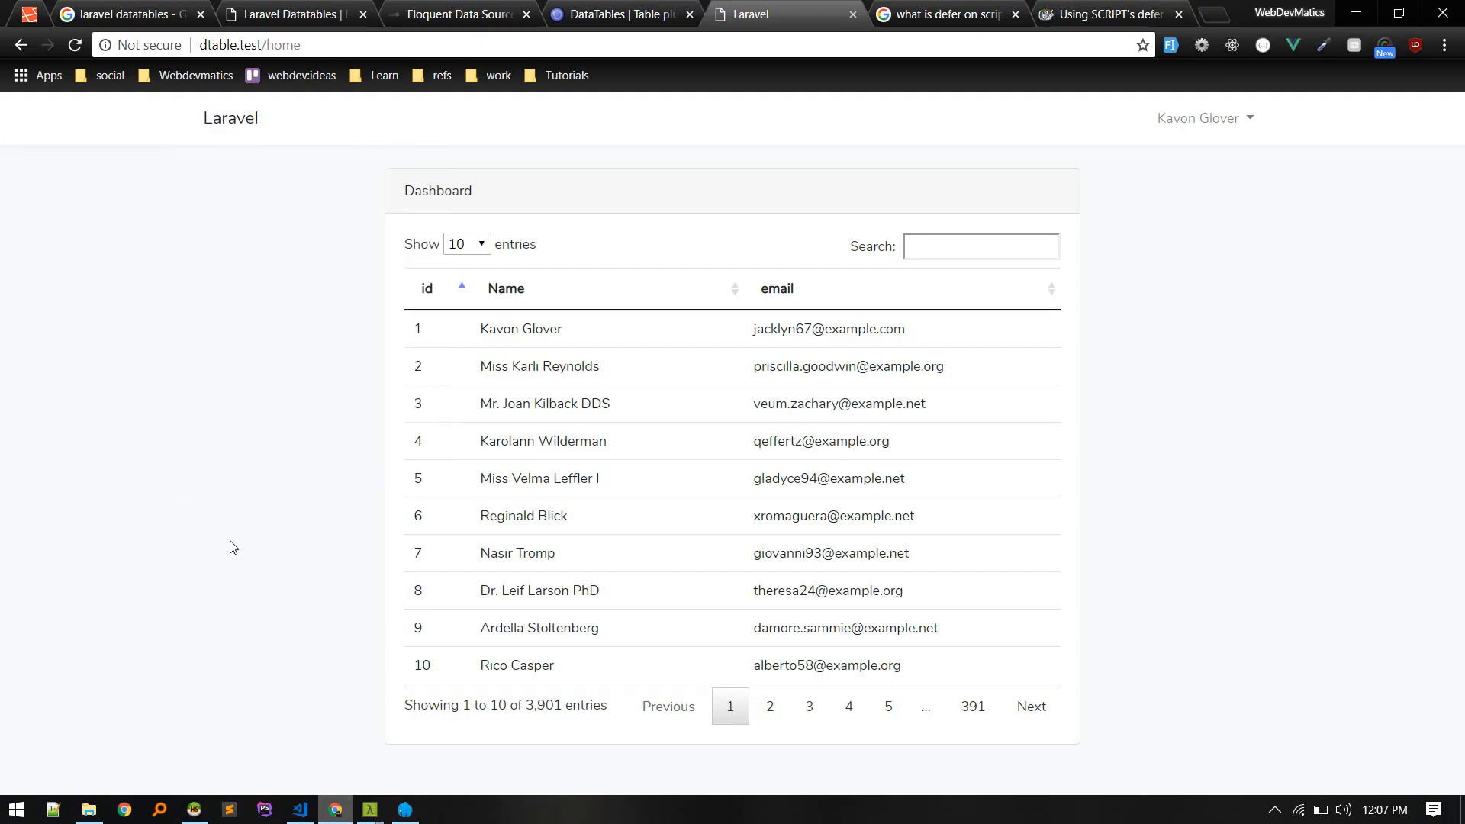
{"action": "key", "text": "F12"}
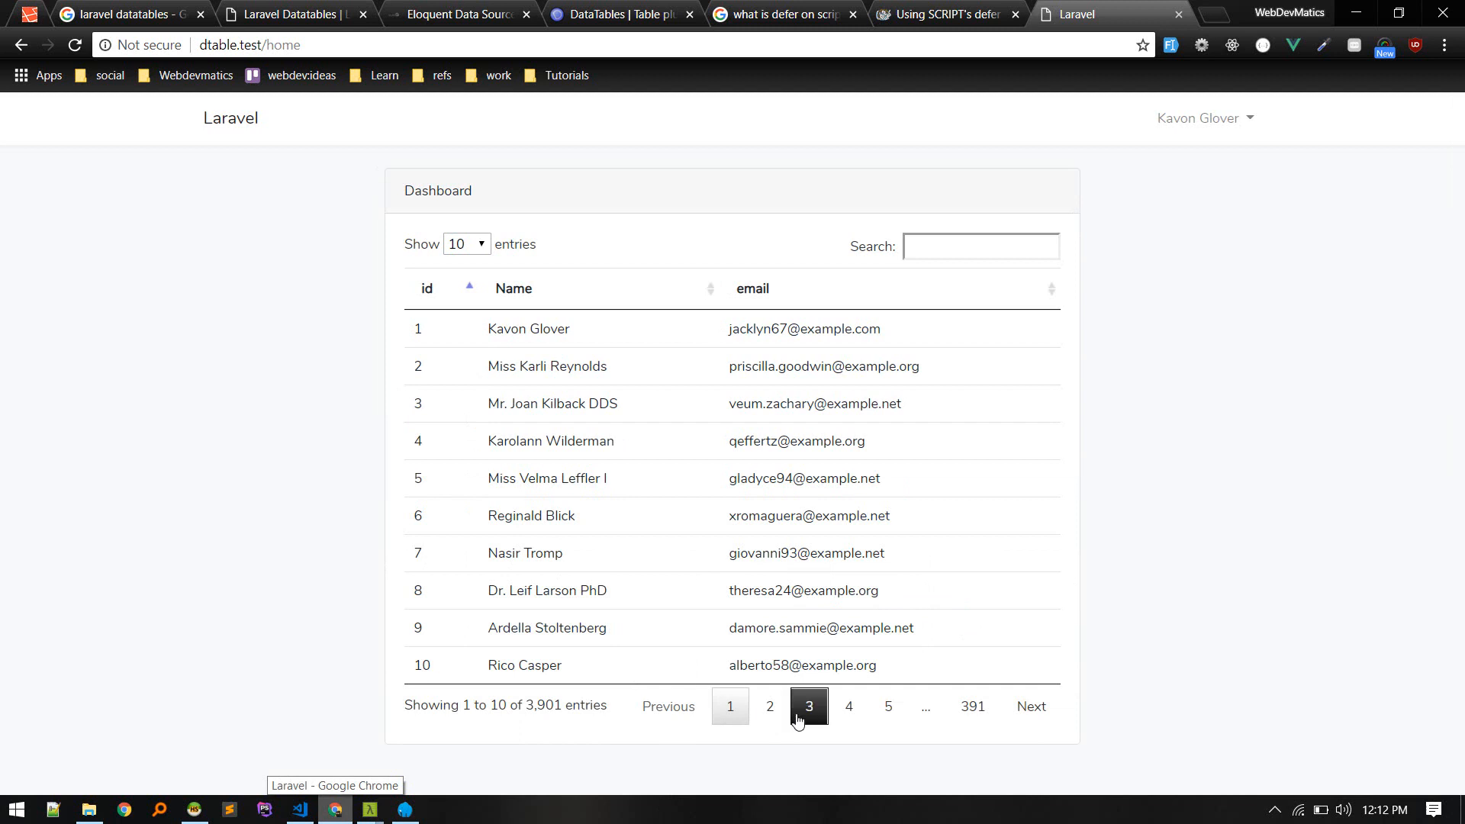
{"action": "left_click", "coordinate": [809, 707]}
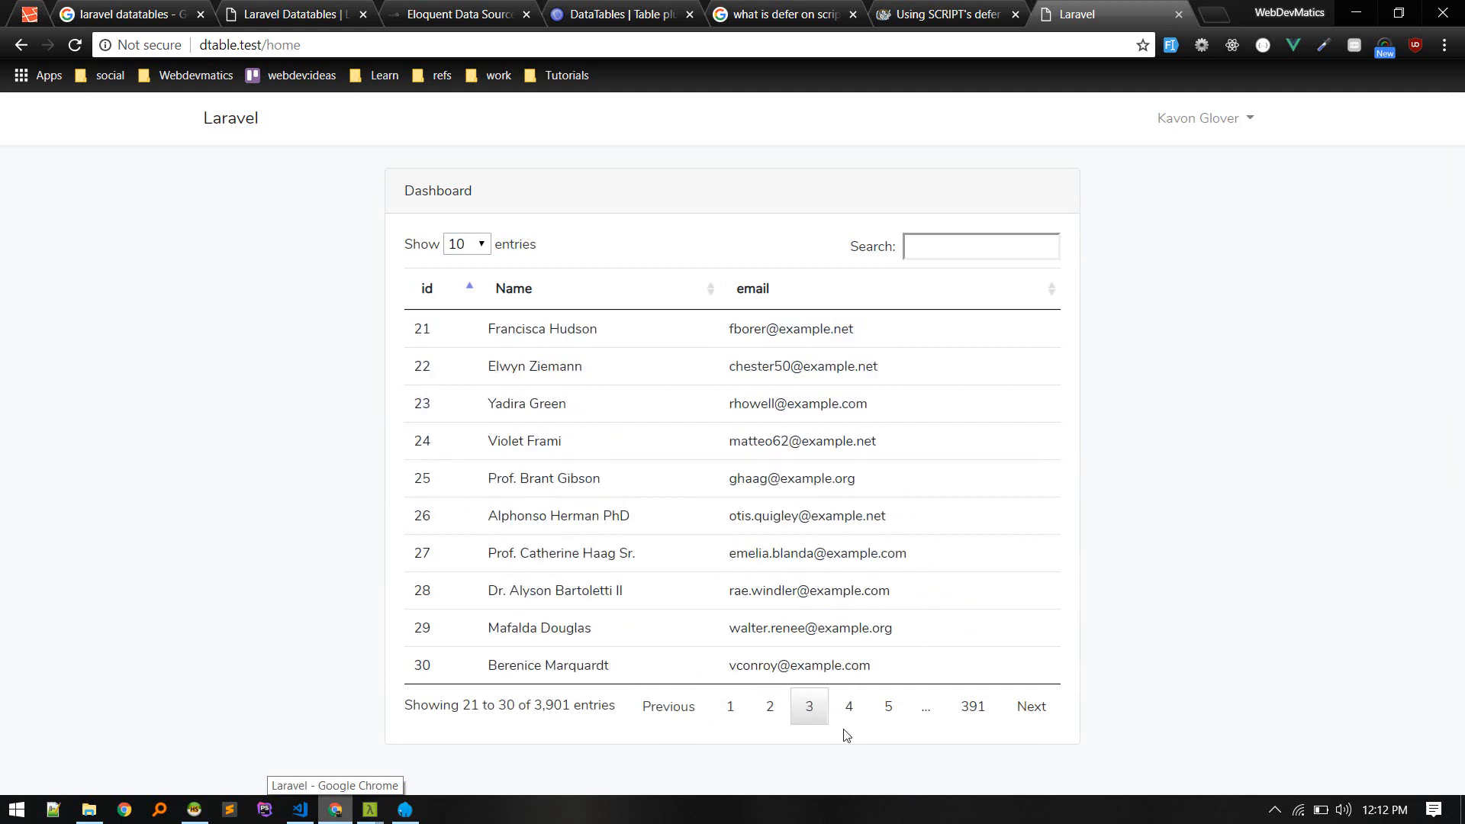
{"action": "left_click", "coordinate": [889, 705]}
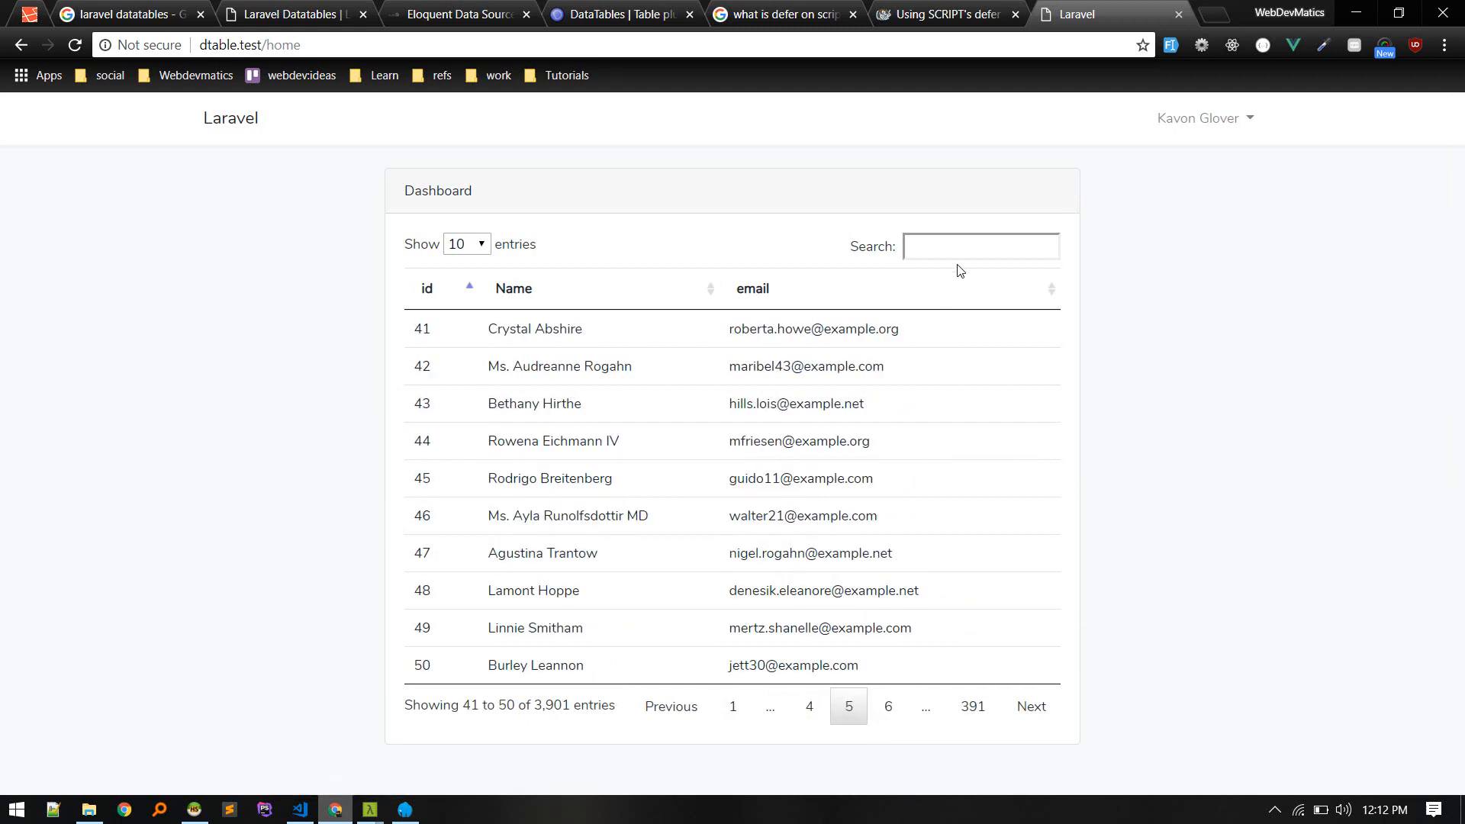
{"action": "type", "text": "miss"}
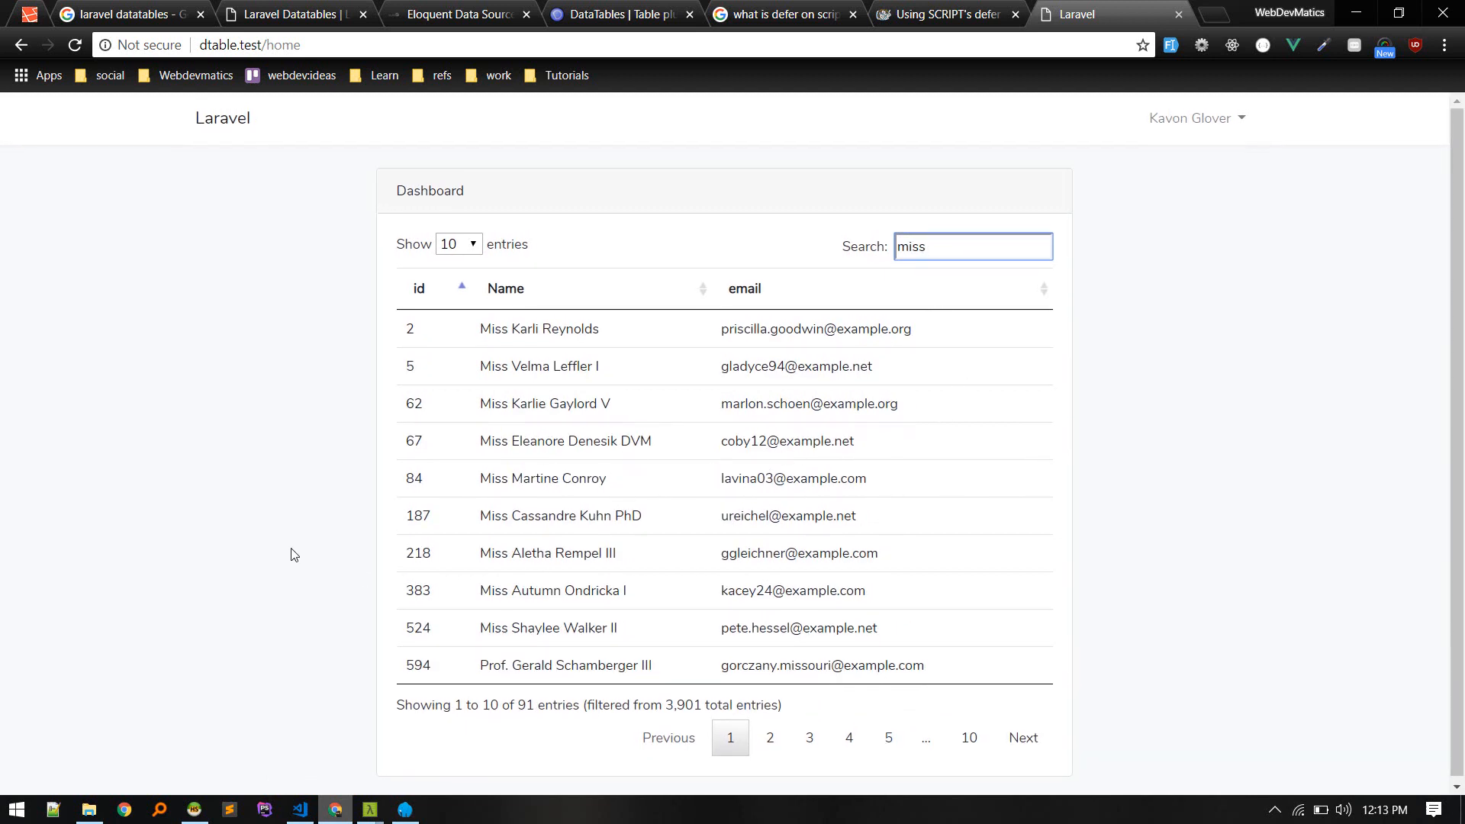
{"action": "left_click", "coordinate": [463, 14]}
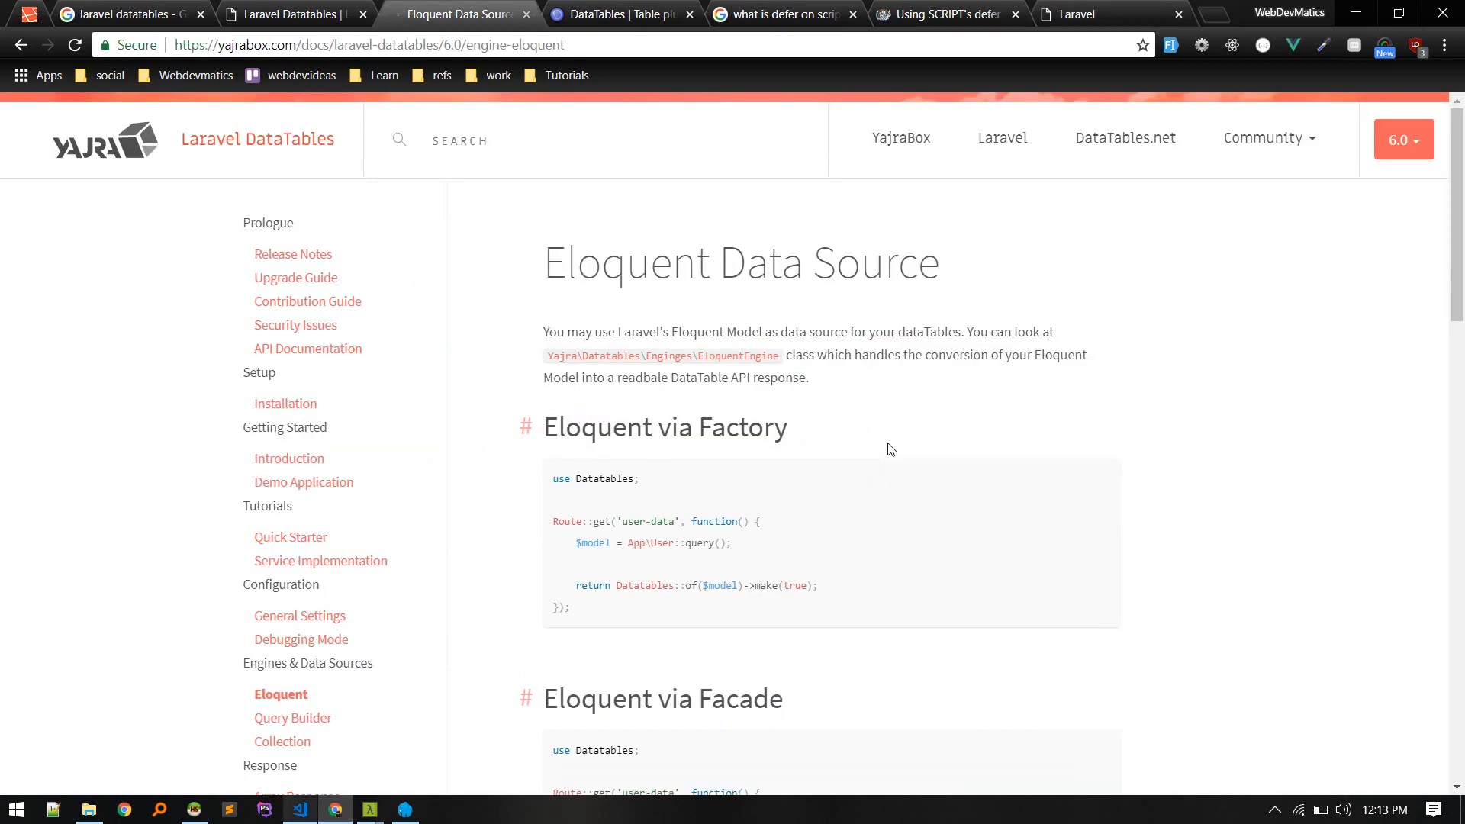